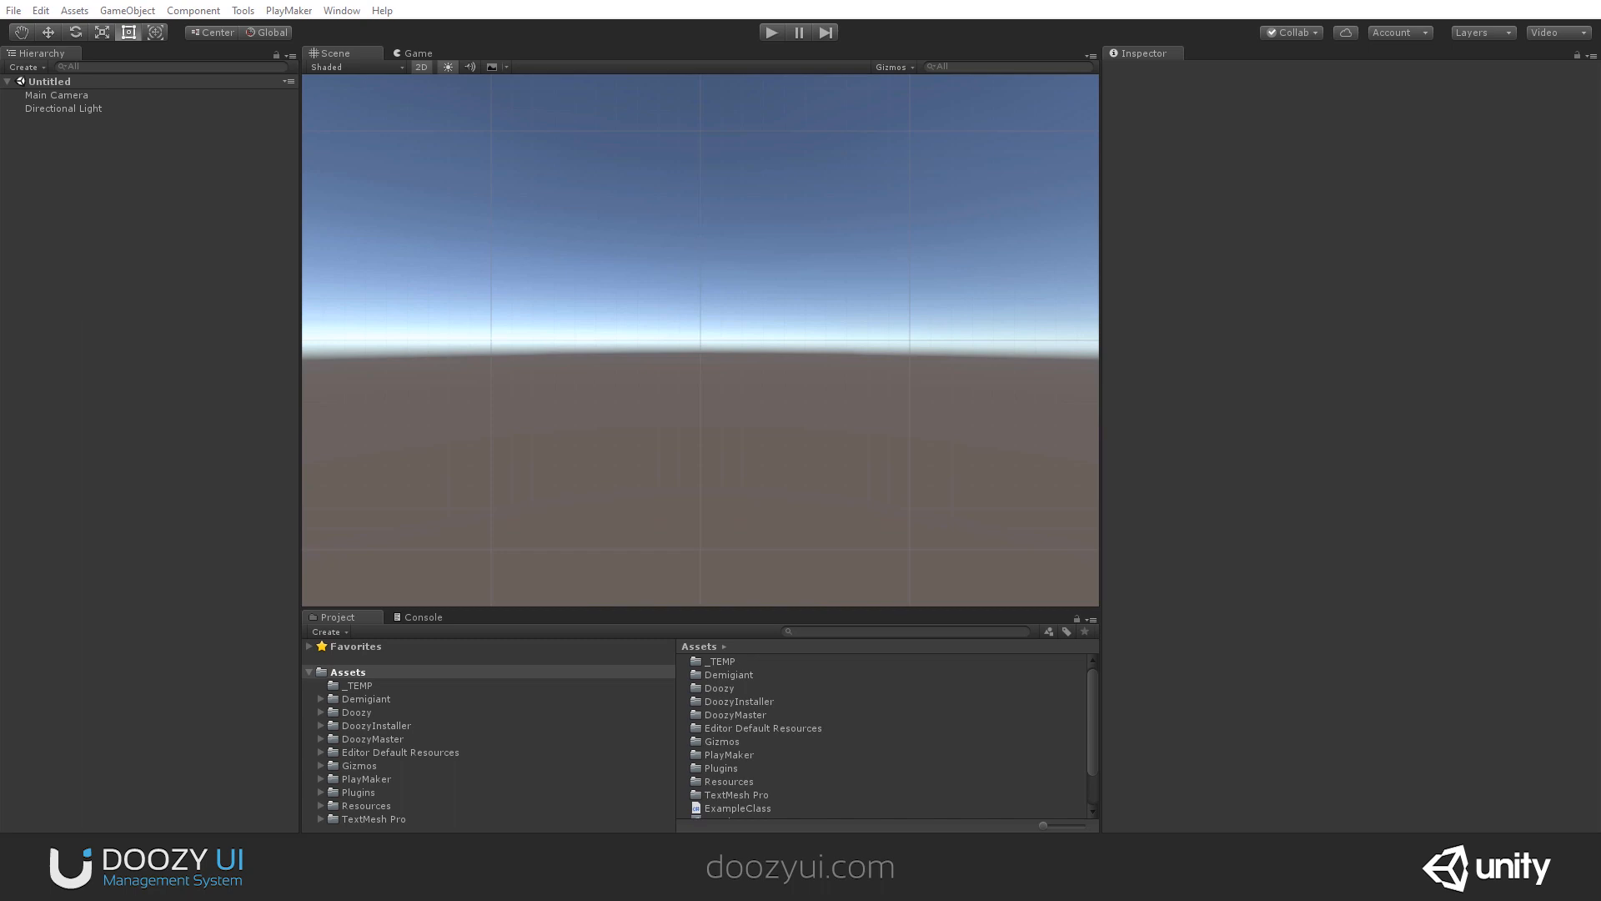
{"action": "mouse_move", "coordinate": [120, 344]}
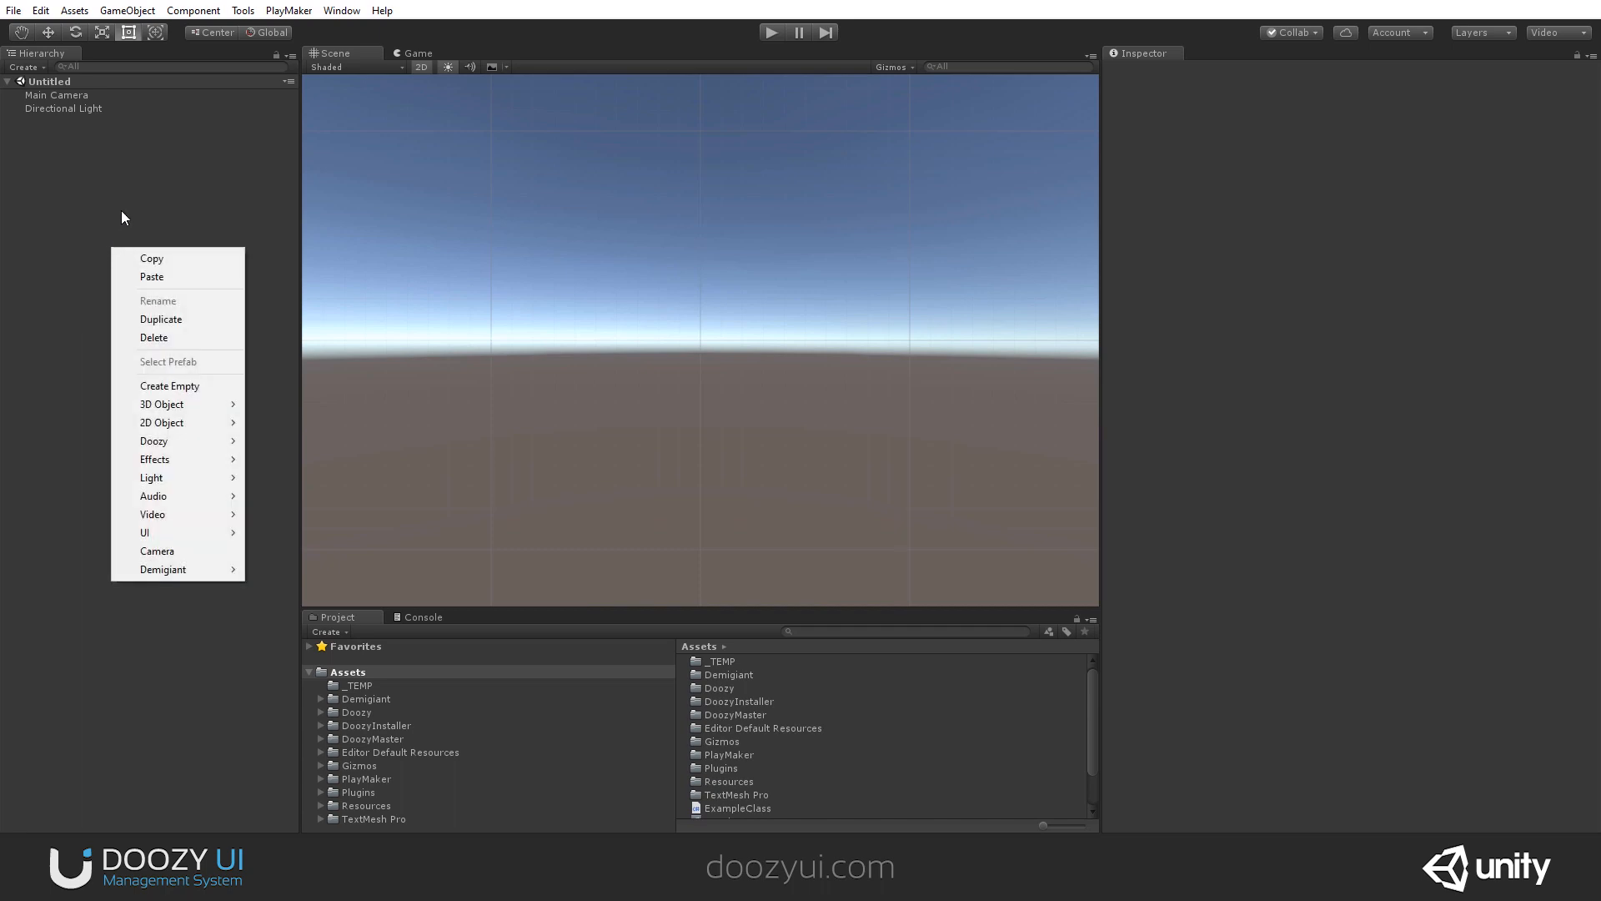
{"action": "mouse_move", "coordinate": [153, 440]}
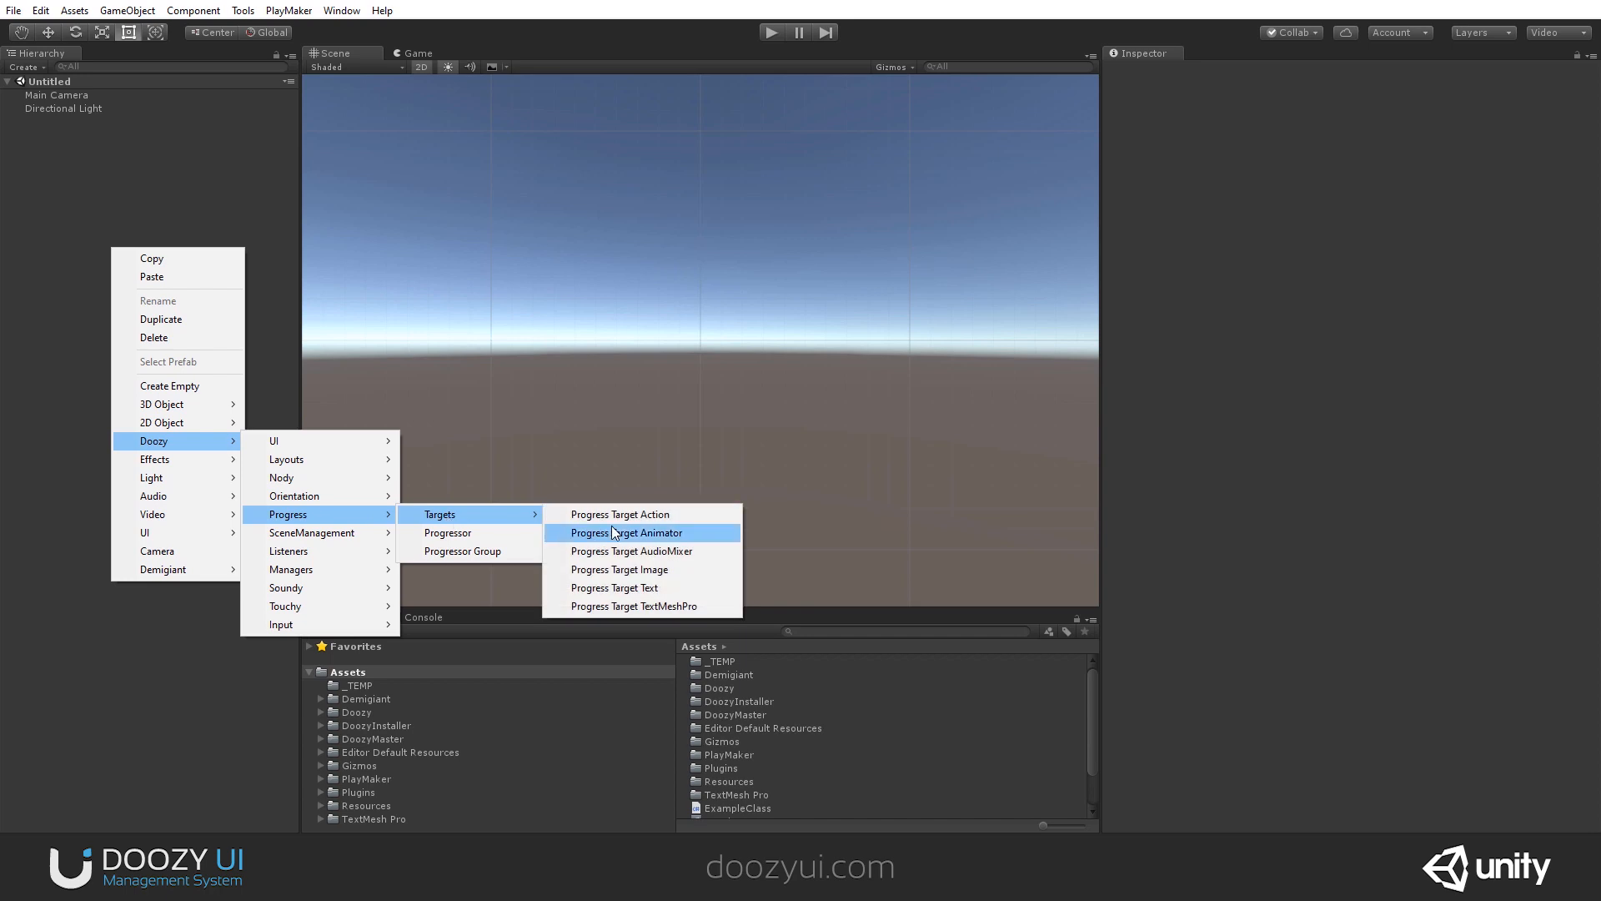
- Create a Progress Target Action object, keeping Progress as its trigger source
{"action": "left_click", "coordinate": [620, 514]}
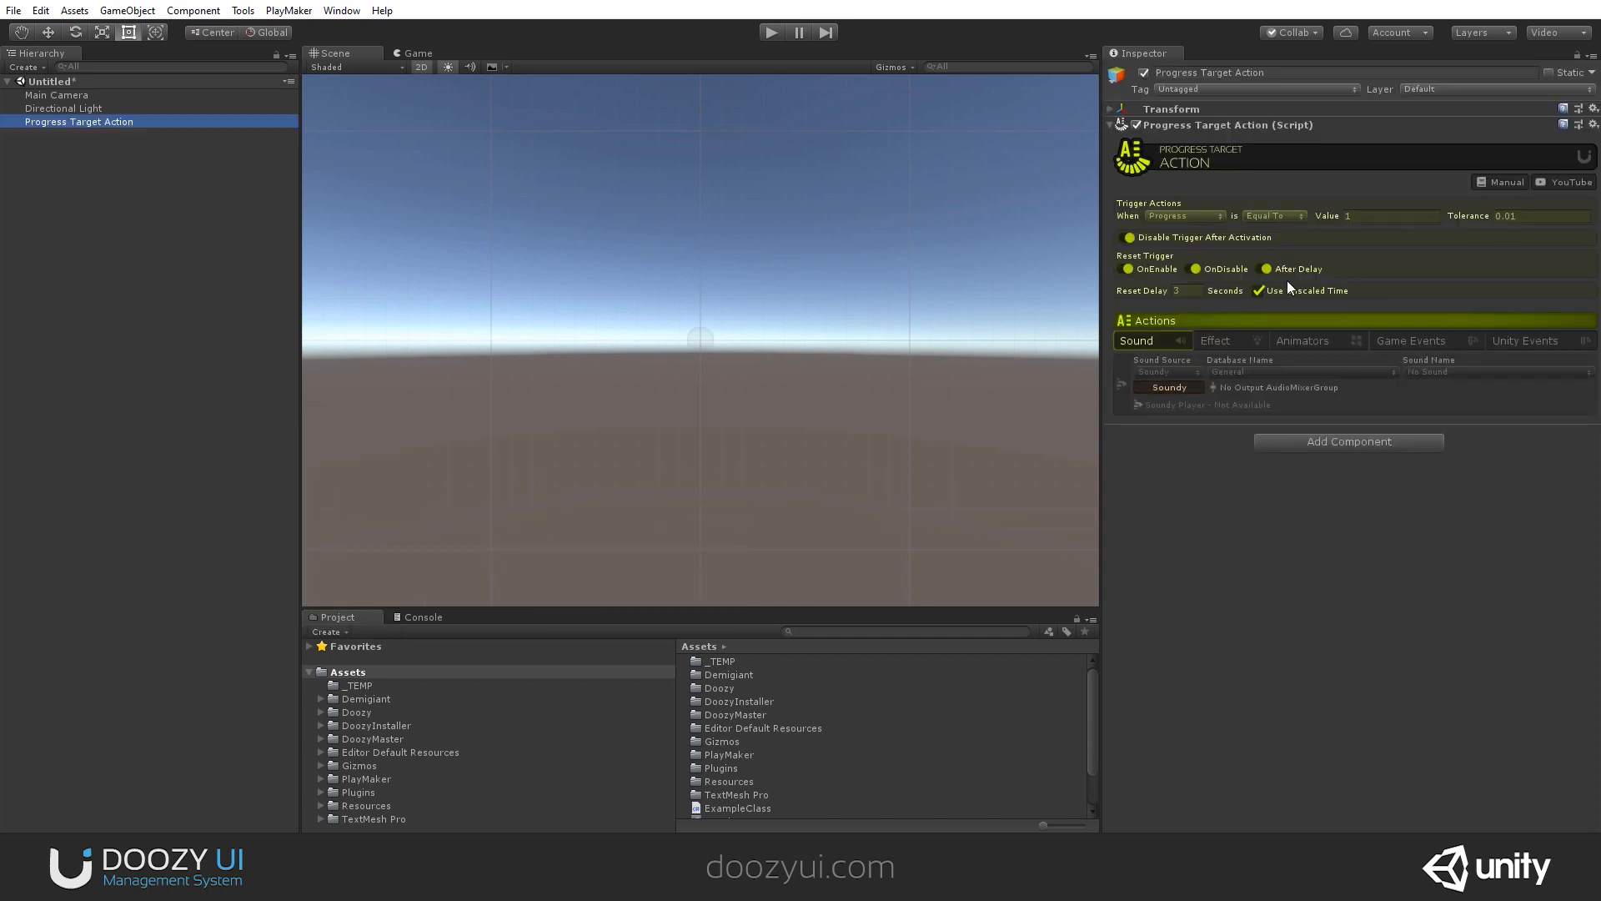
{"action": "mouse_move", "coordinate": [1409, 550]}
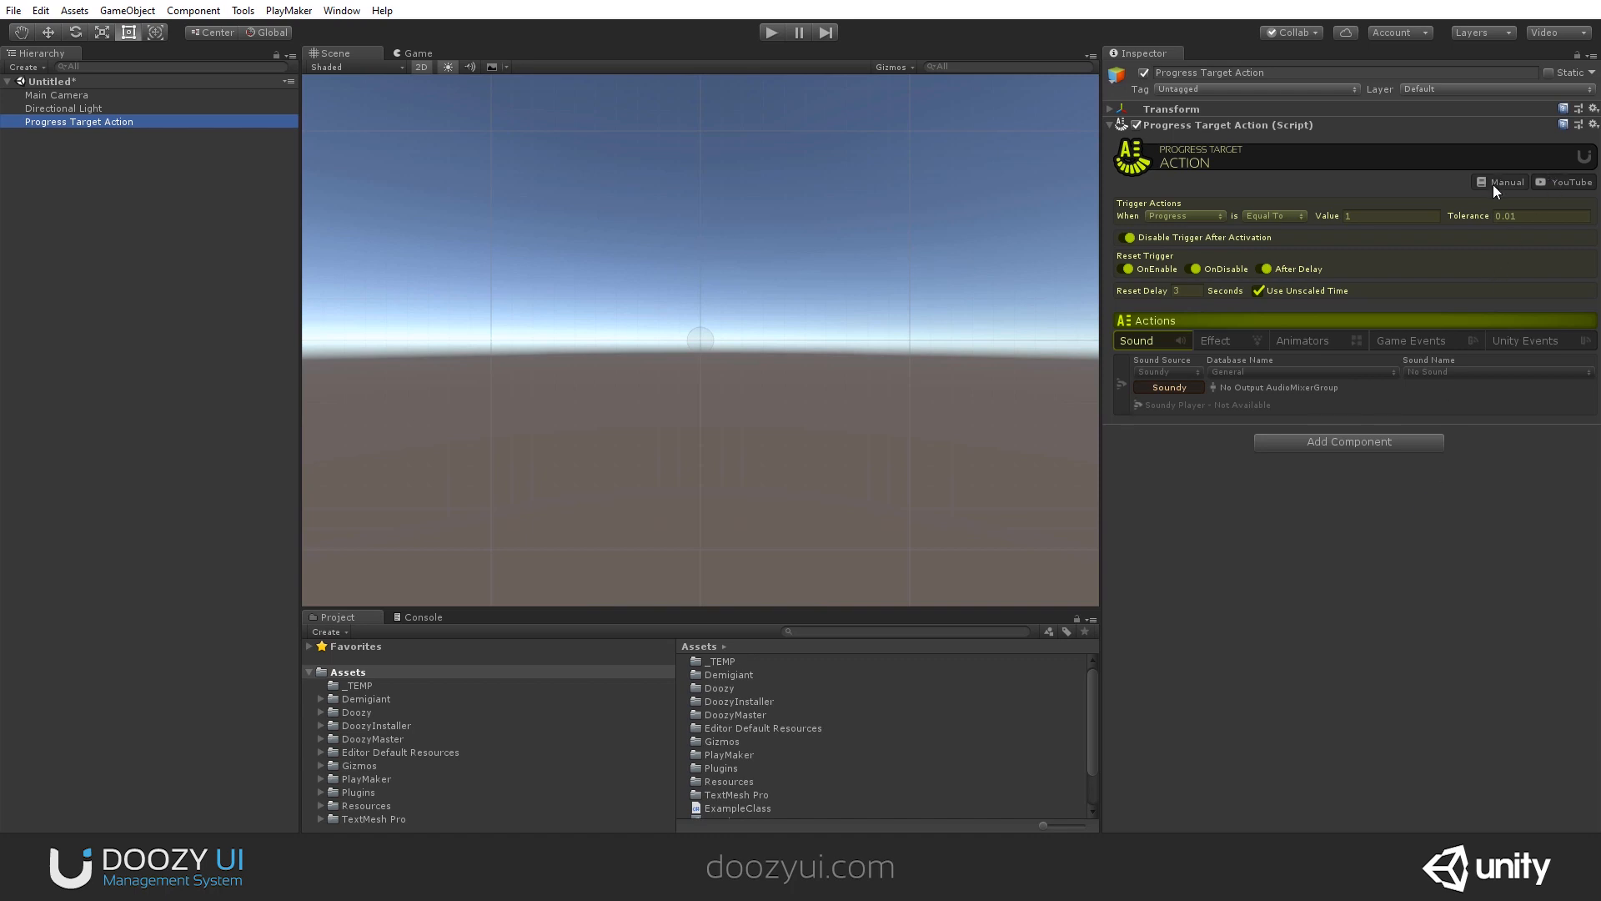
{"action": "mouse_move", "coordinate": [1537, 264]}
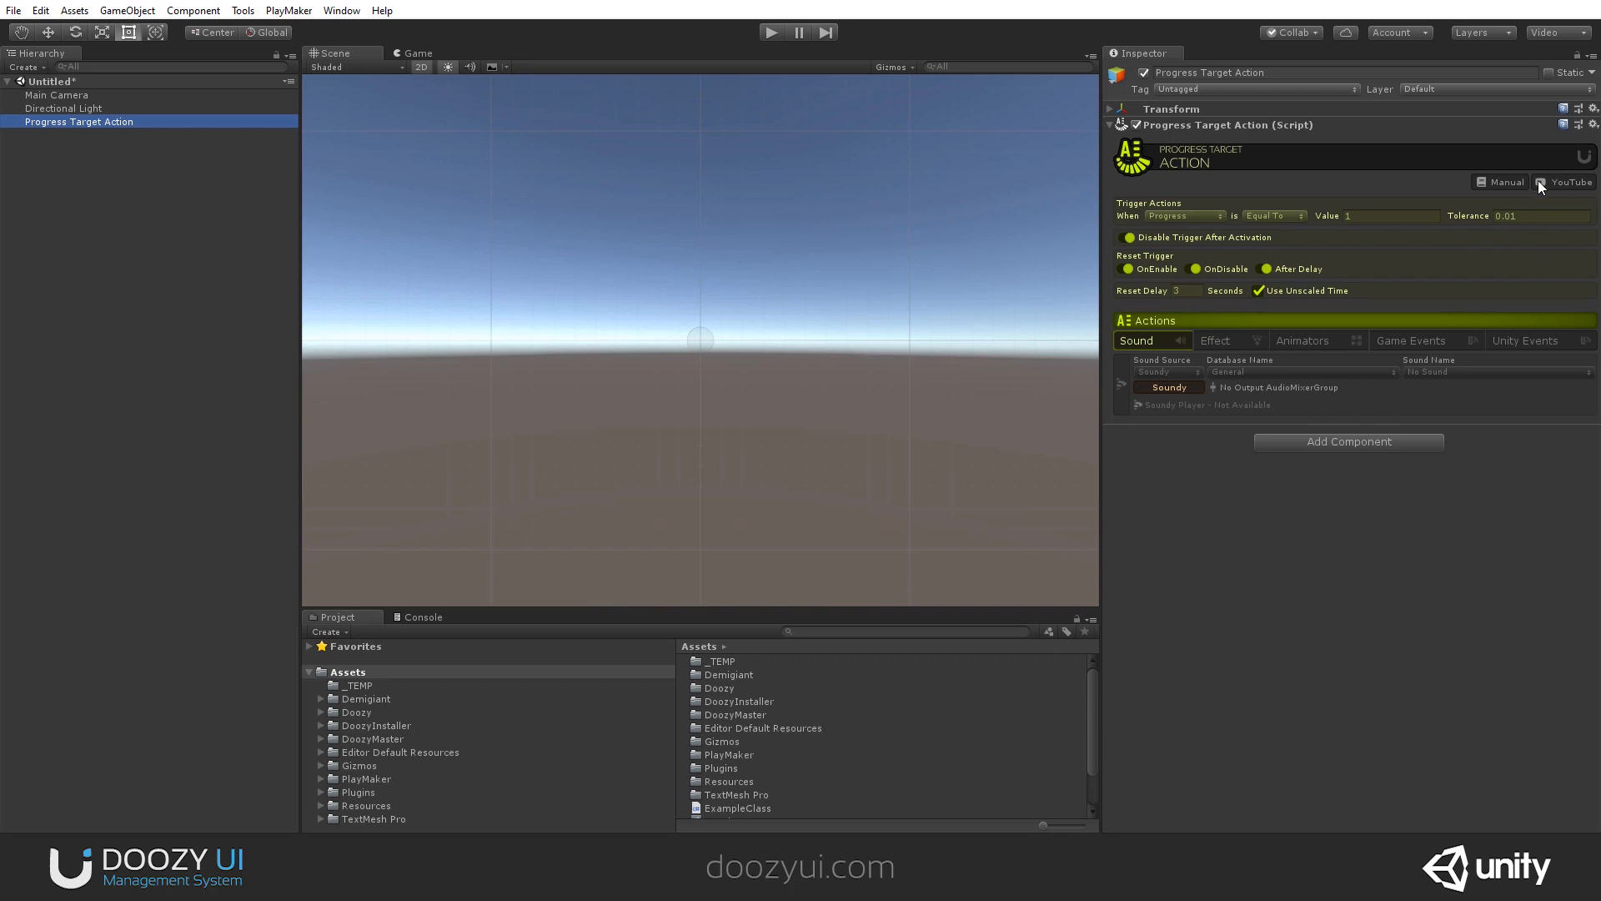
{"action": "mouse_move", "coordinate": [1149, 190]}
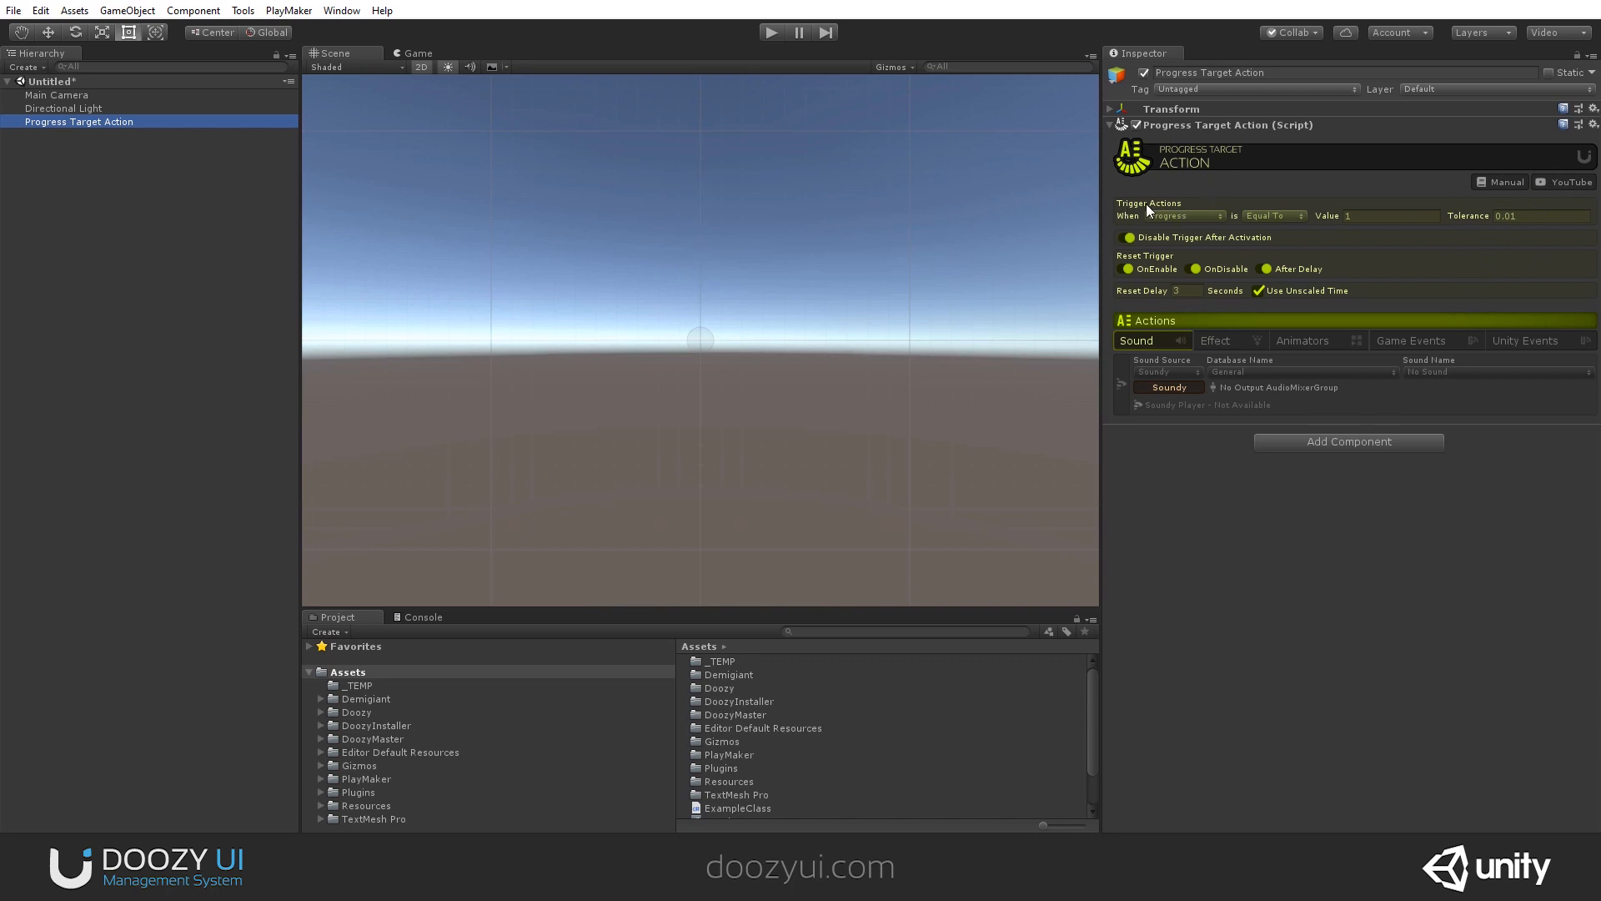
{"action": "mouse_move", "coordinate": [1172, 204]}
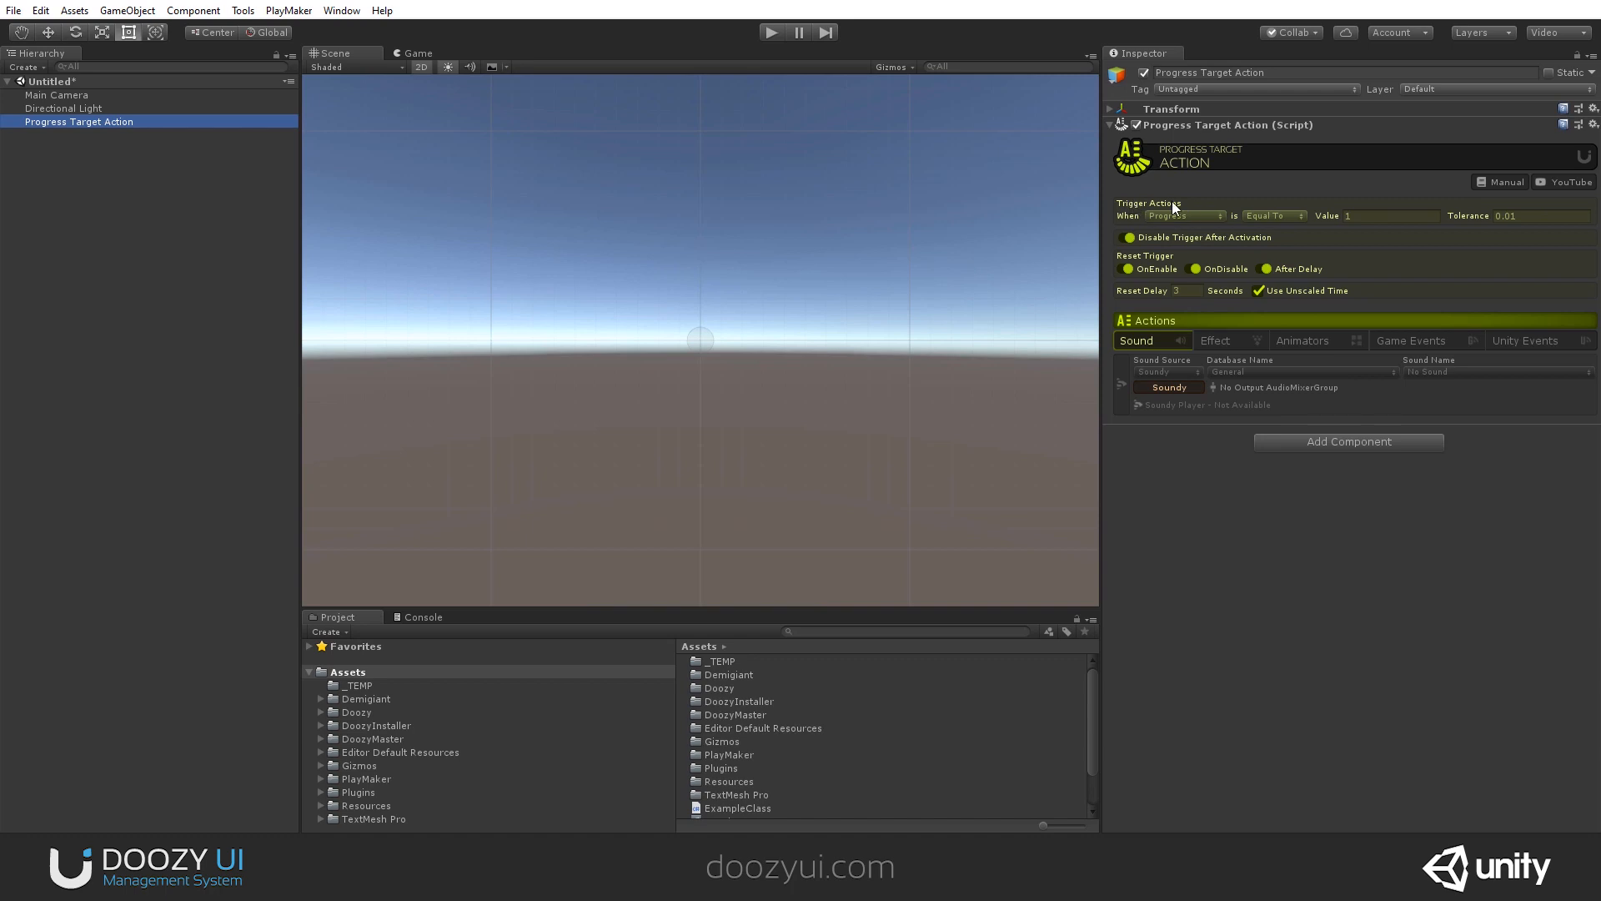
{"action": "left_click", "coordinate": [1184, 215]}
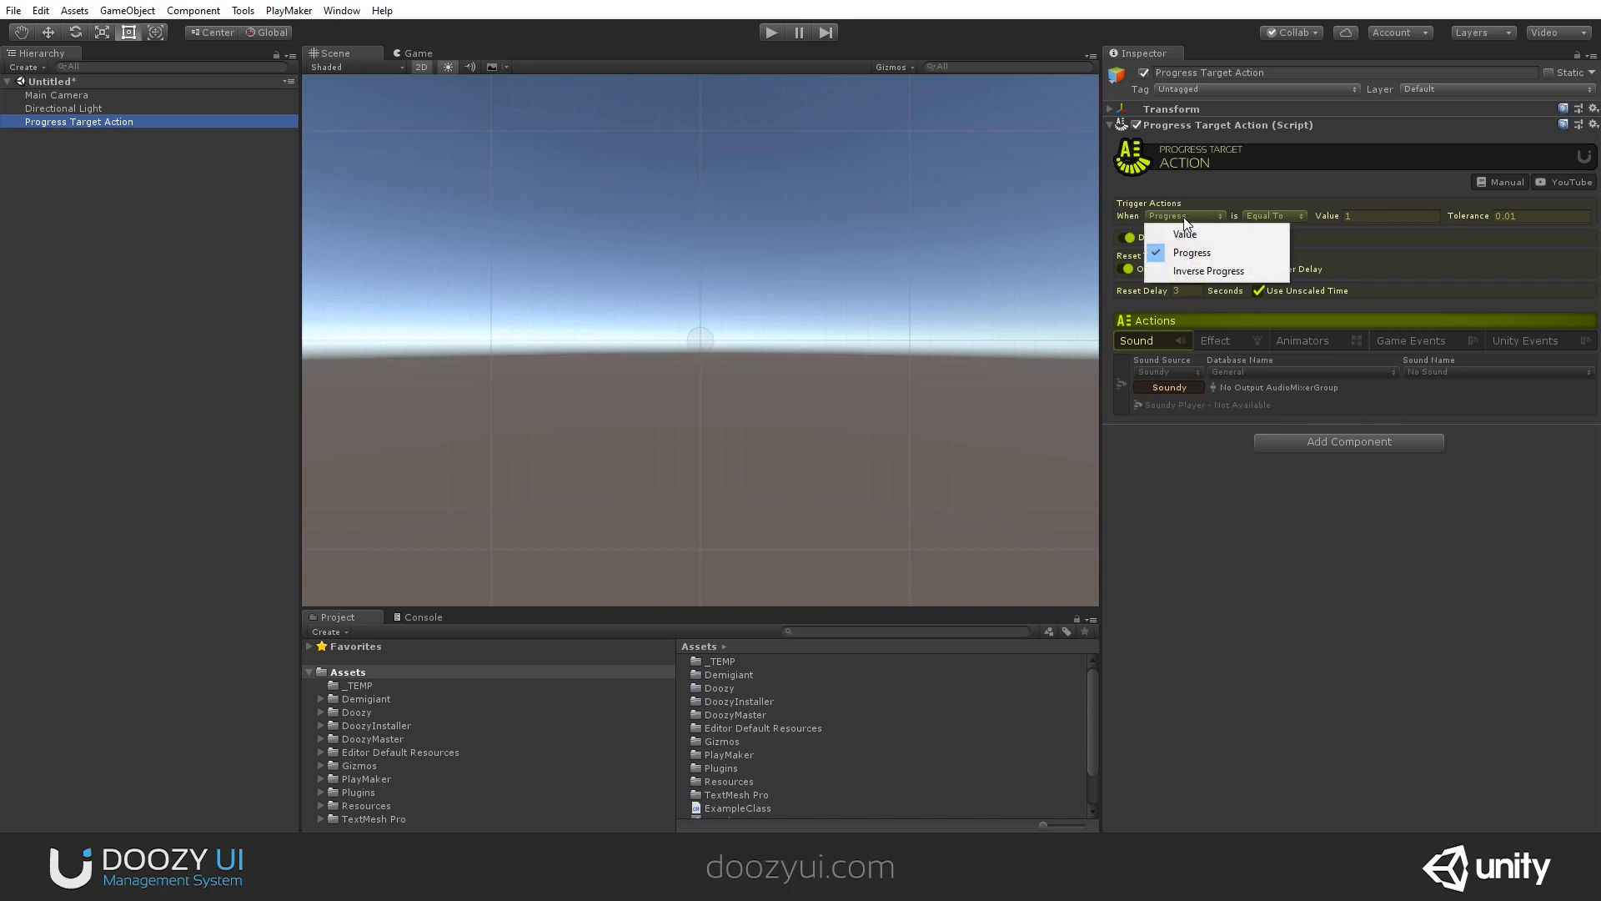
{"action": "mouse_move", "coordinate": [1199, 252]}
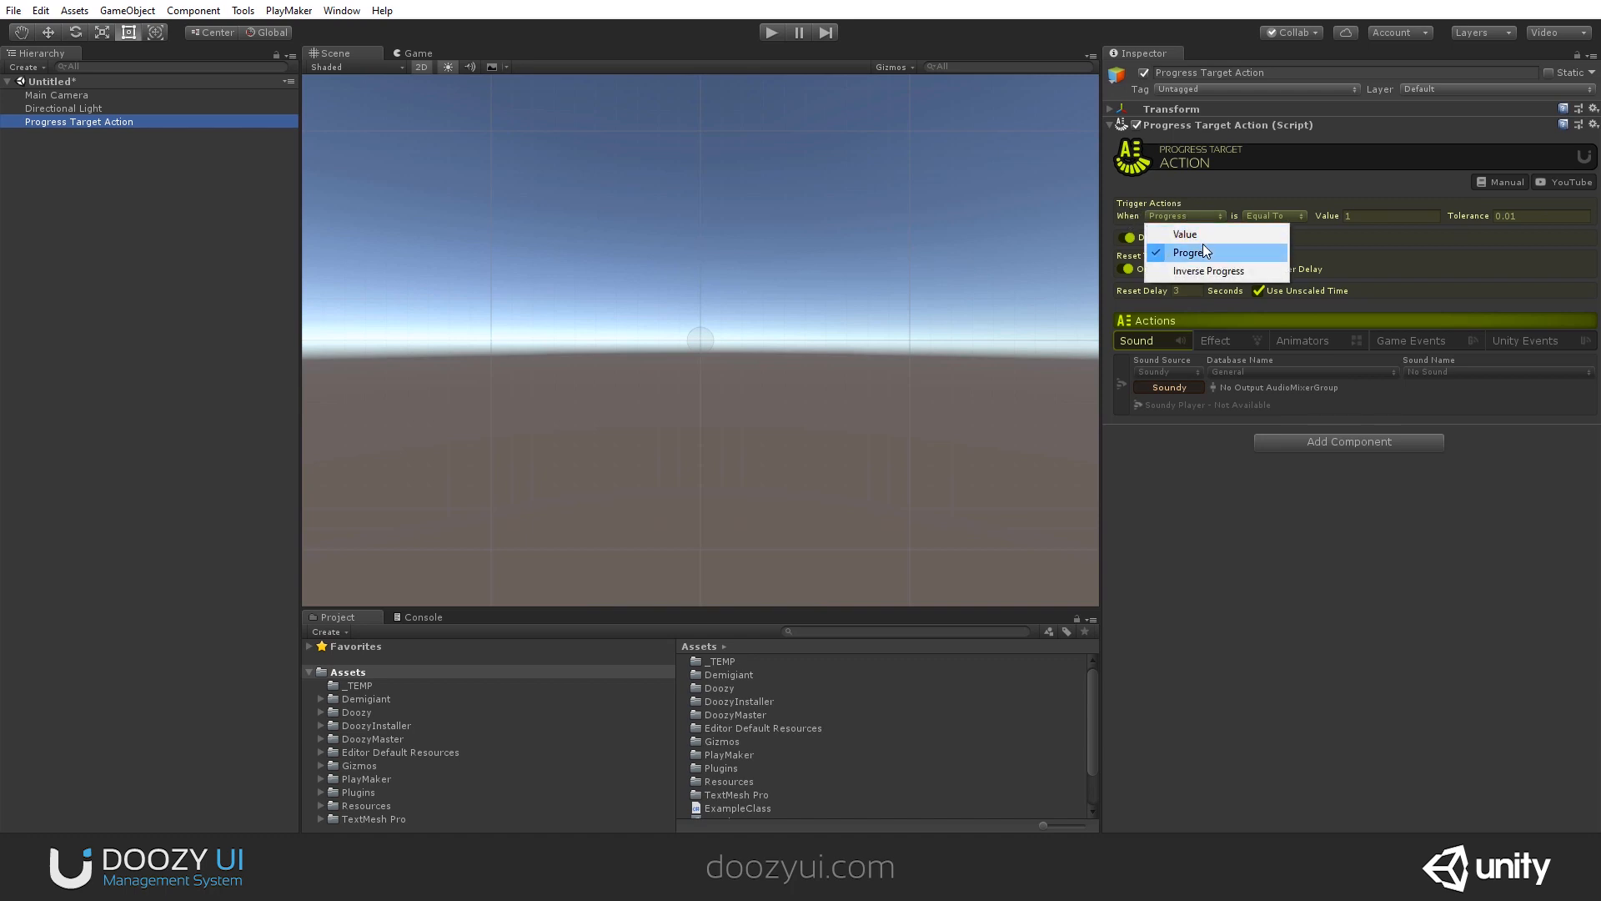
{"action": "left_click", "coordinate": [1191, 252]}
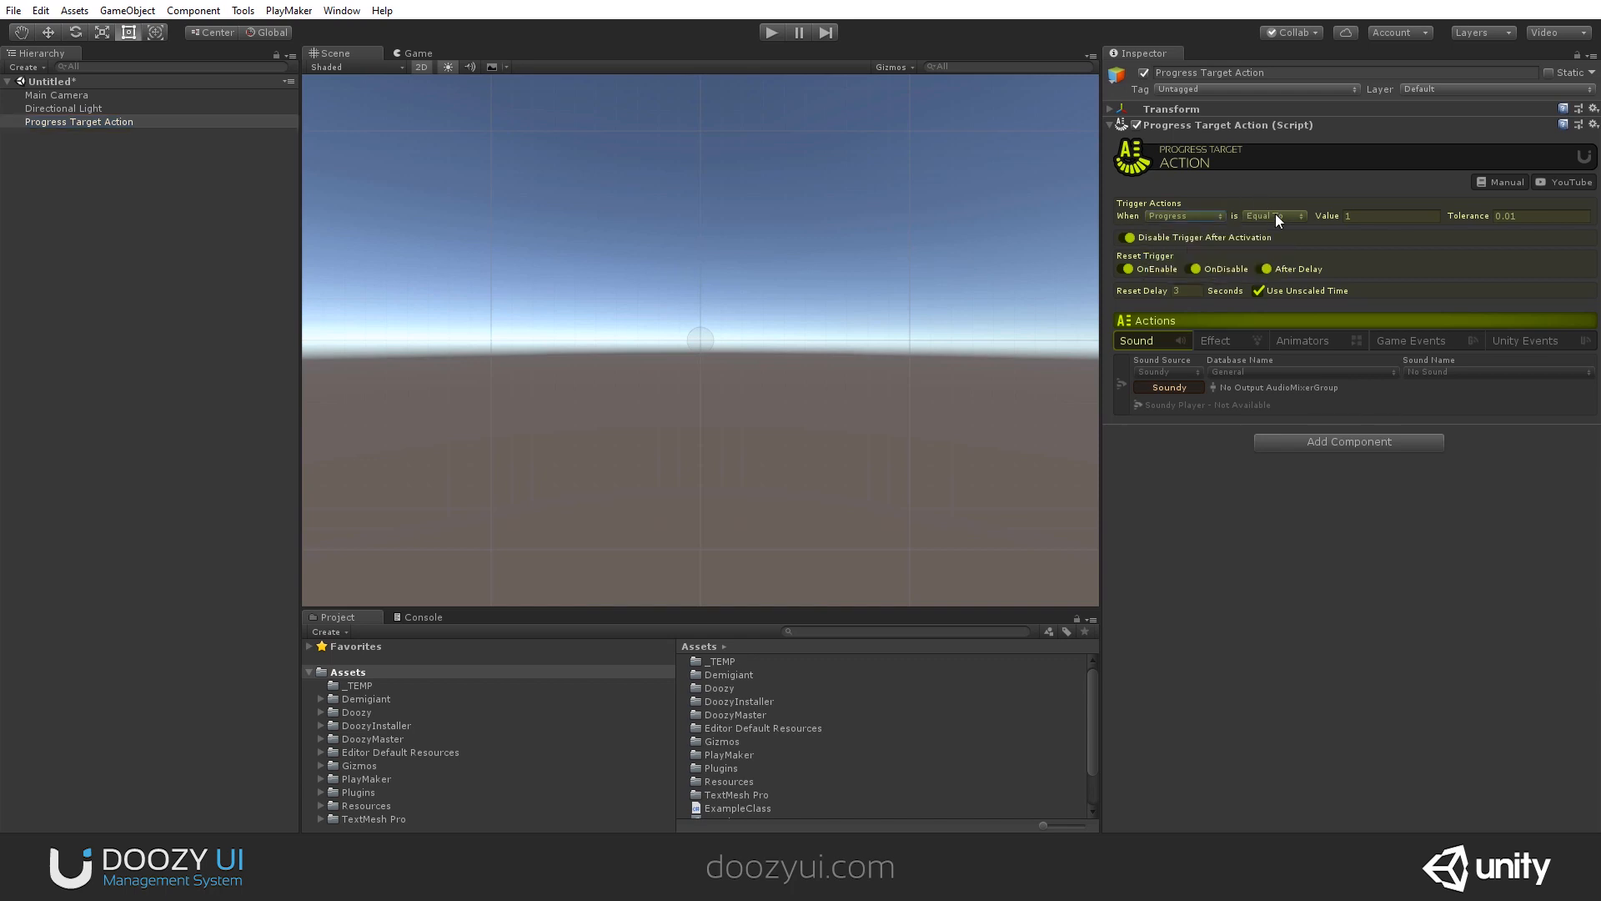
- Try the Between, Not Between and Greater Than comparisons, then settle on Equal To with value 1
{"action": "left_click", "coordinate": [1274, 215]}
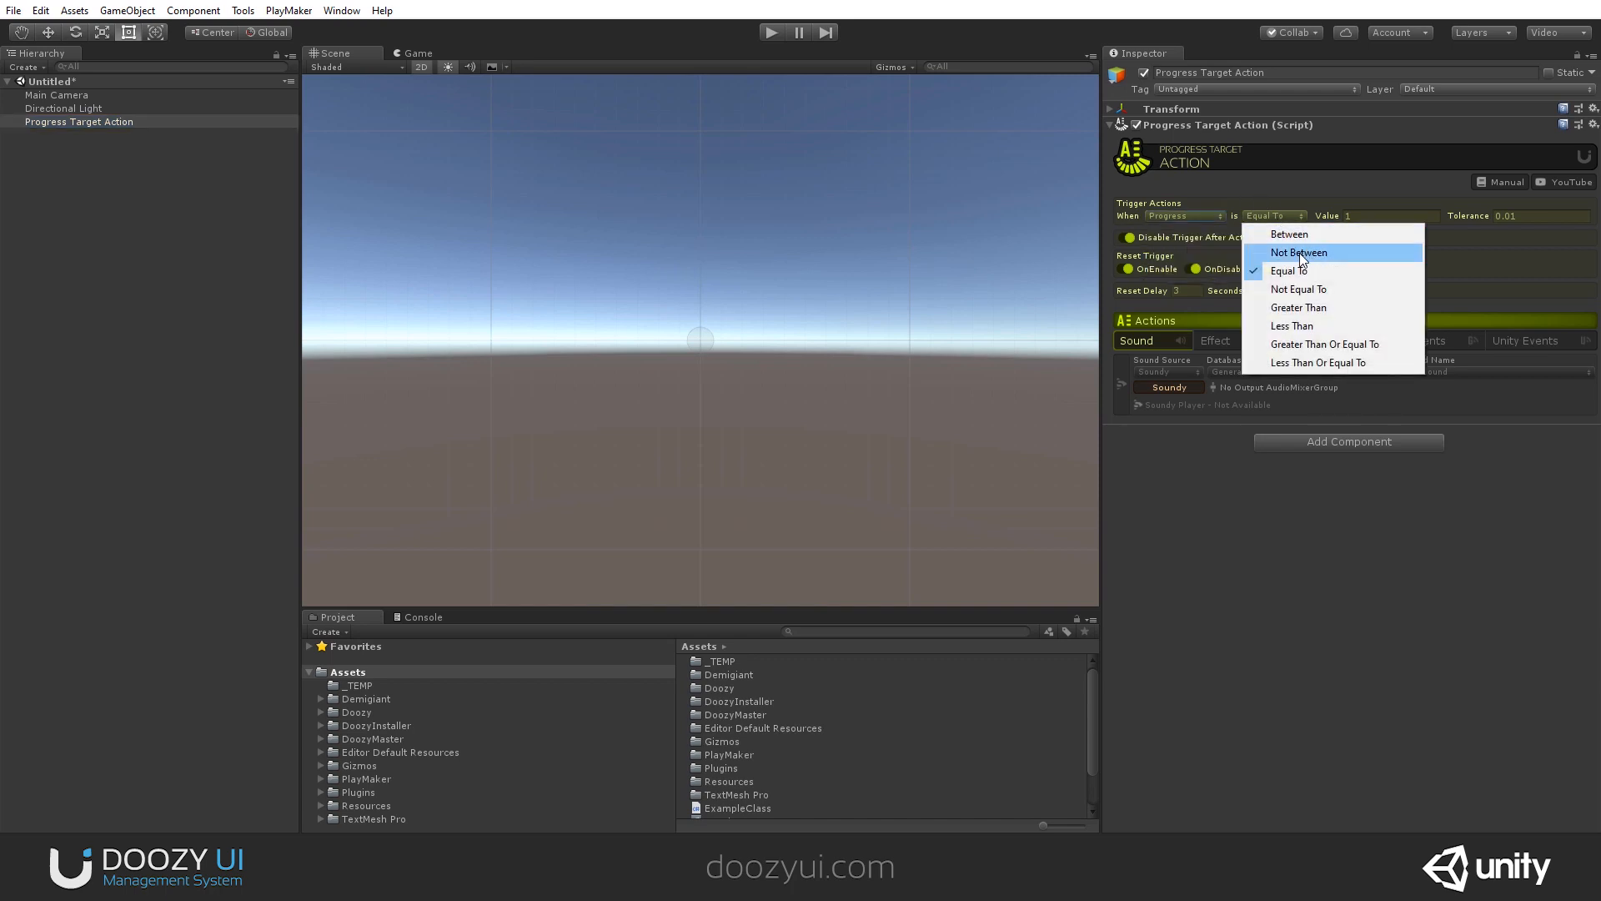
{"action": "mouse_move", "coordinate": [1327, 243]}
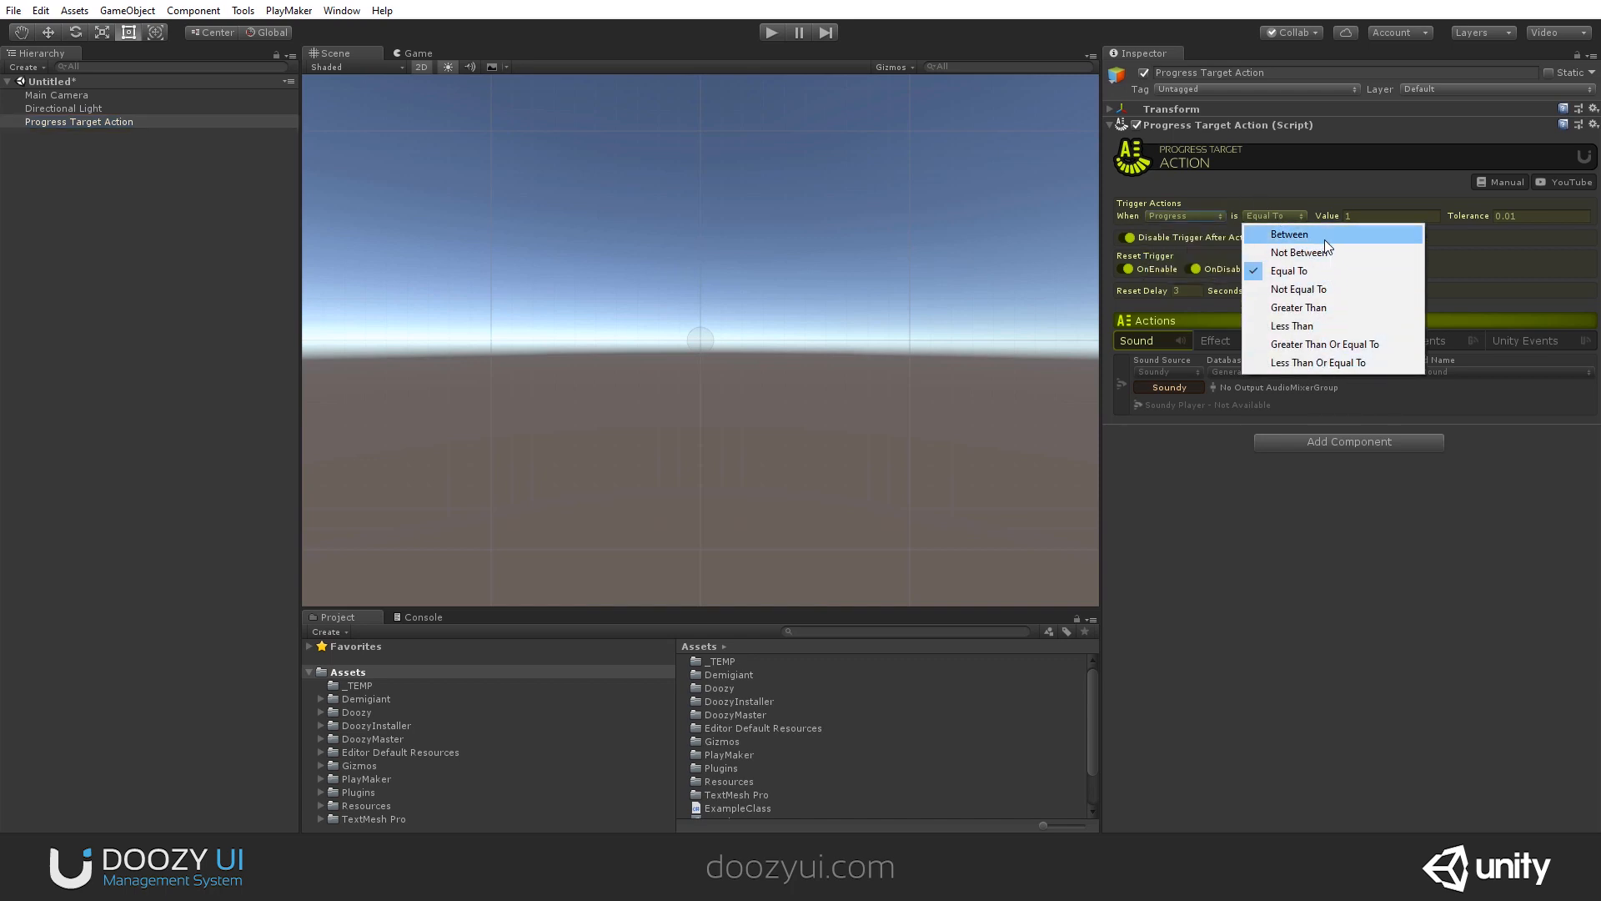
{"action": "left_click", "coordinate": [1287, 234]}
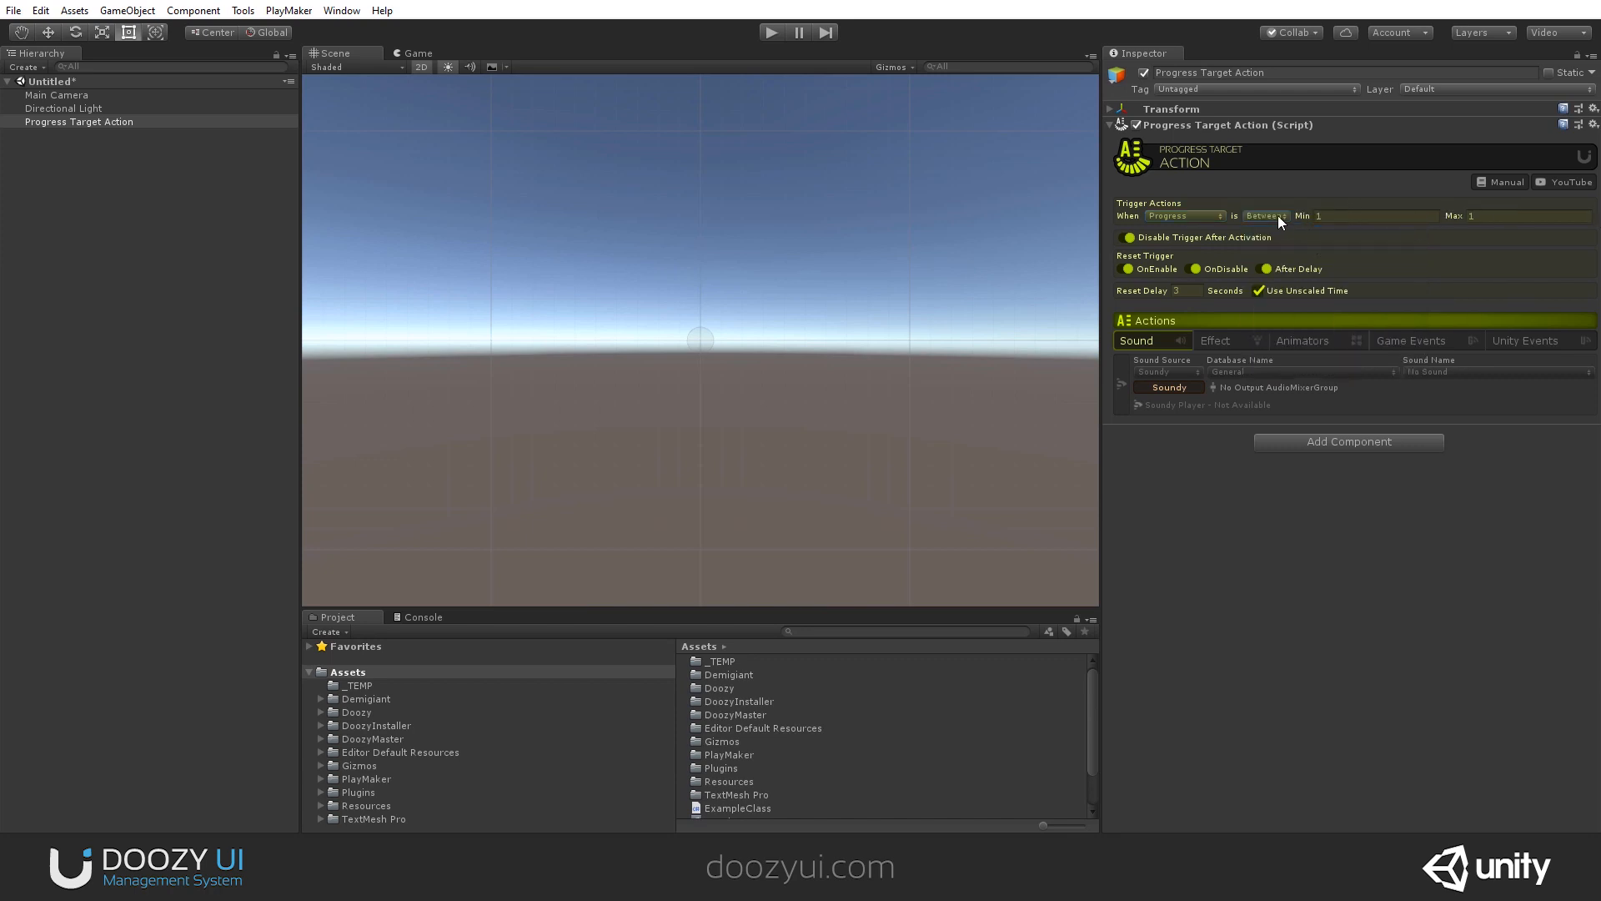
{"action": "left_click", "coordinate": [1268, 215]}
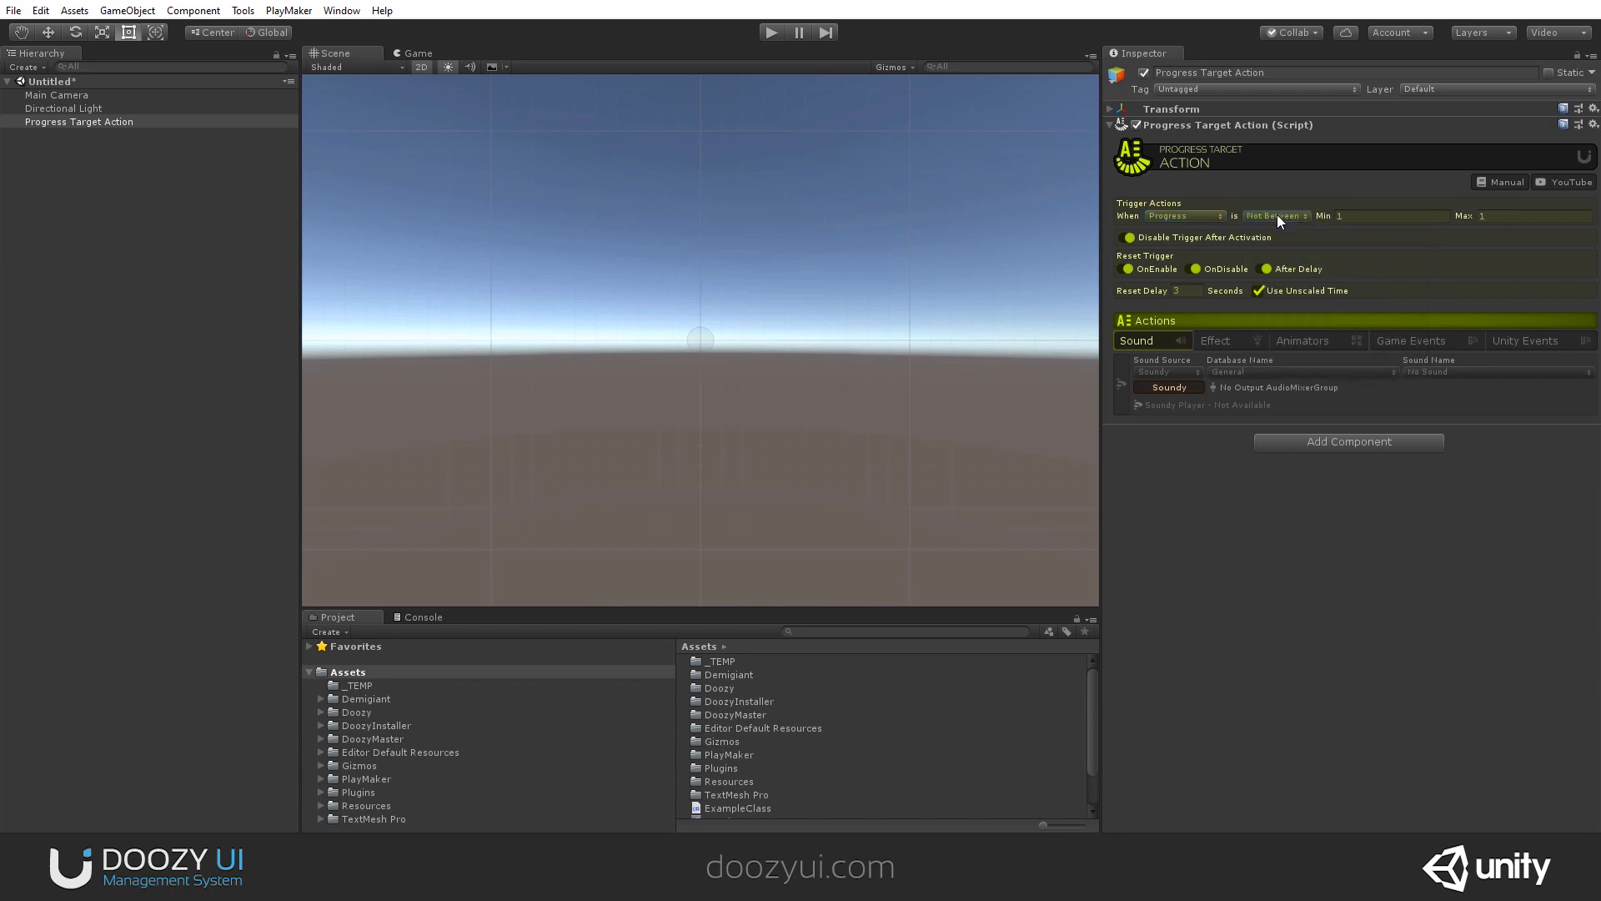
{"action": "left_click", "coordinate": [1274, 215]}
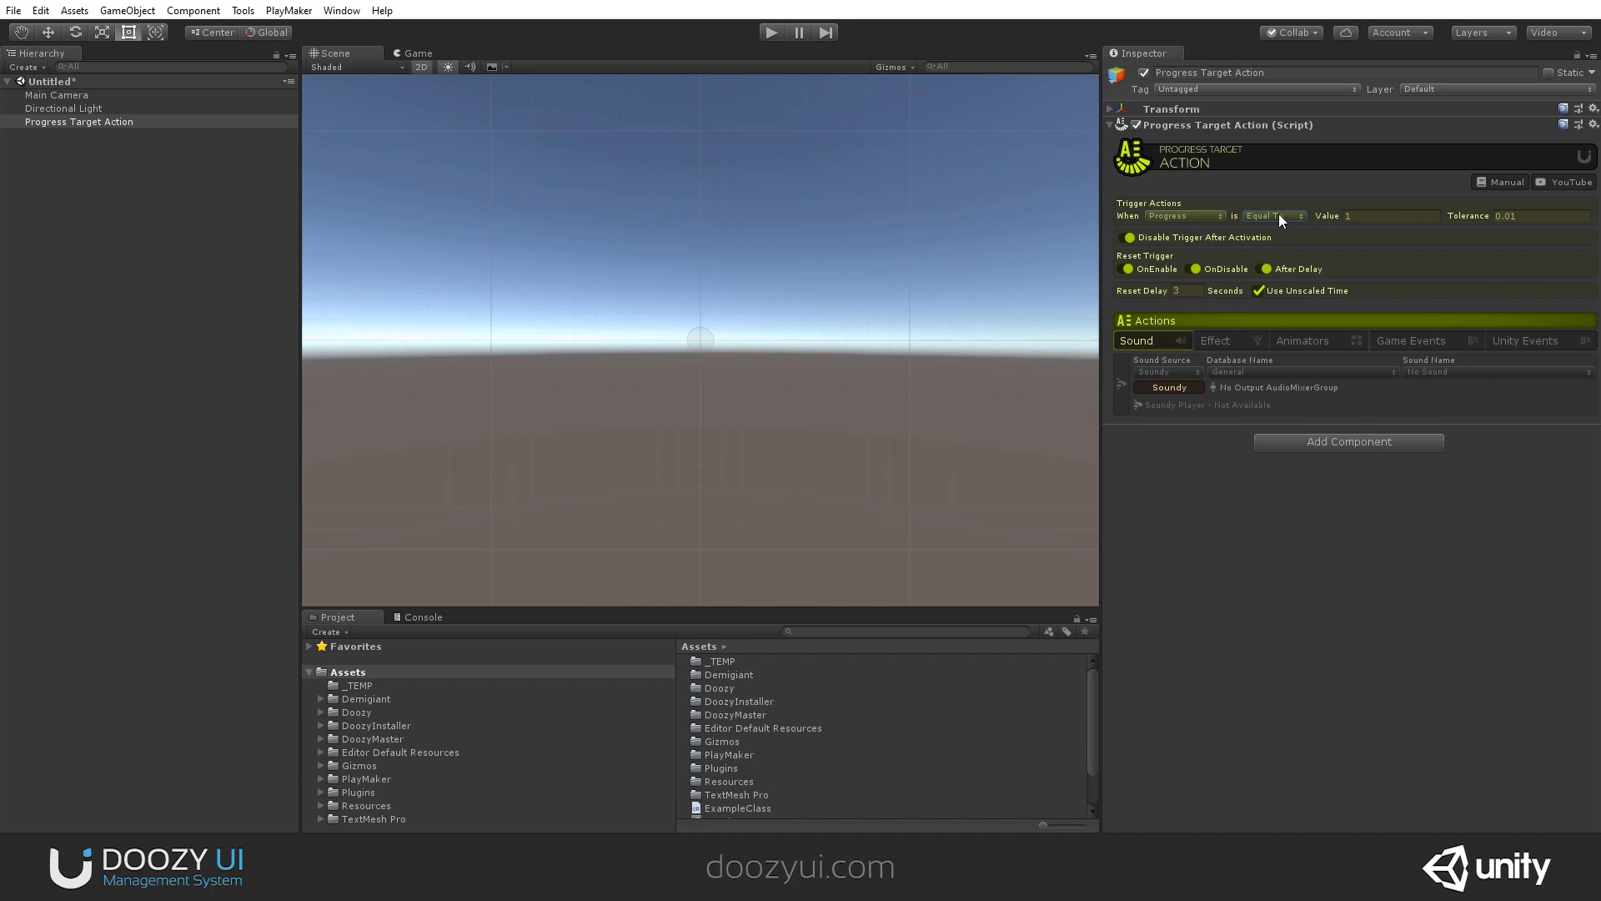
{"action": "left_click", "coordinate": [1275, 215]}
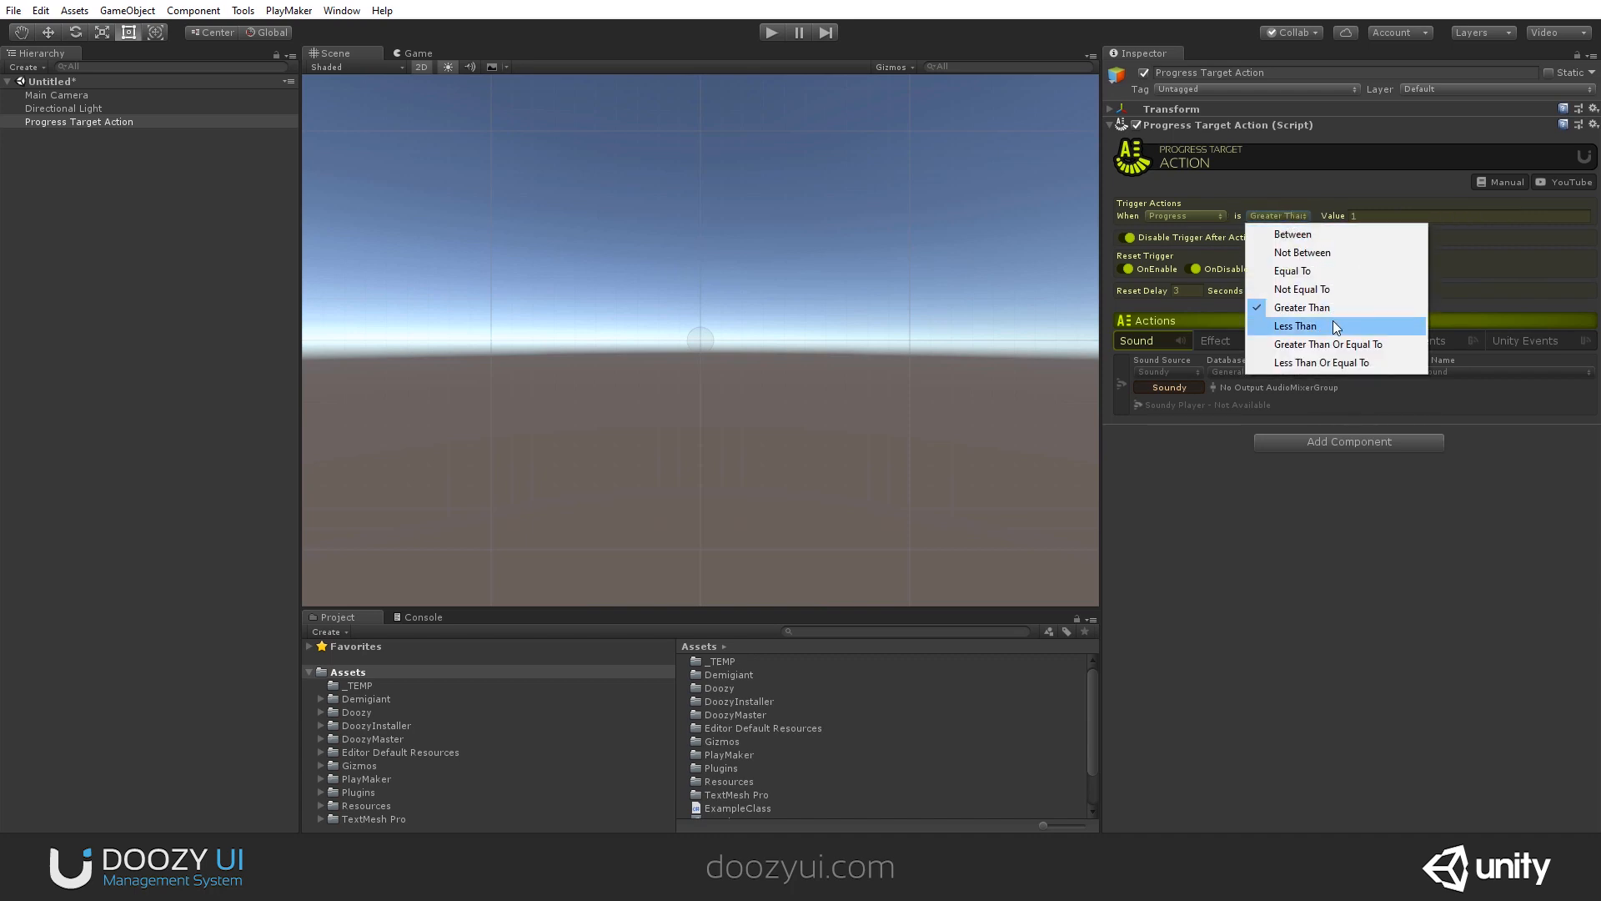
{"action": "left_click", "coordinate": [1328, 344]}
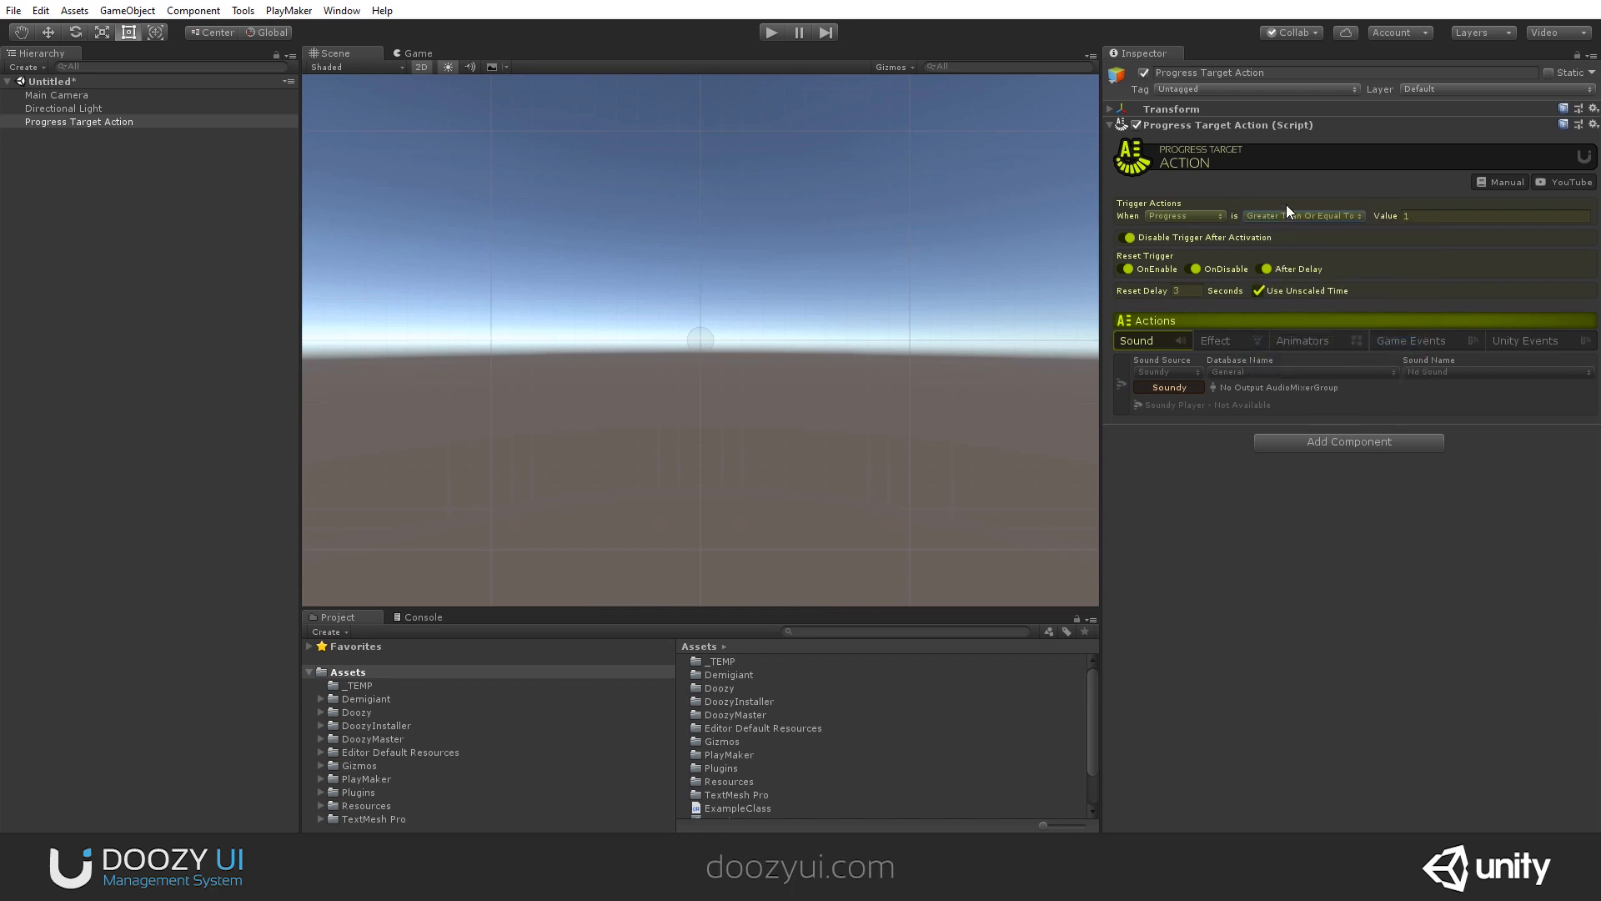
{"action": "left_click", "coordinate": [1301, 215]}
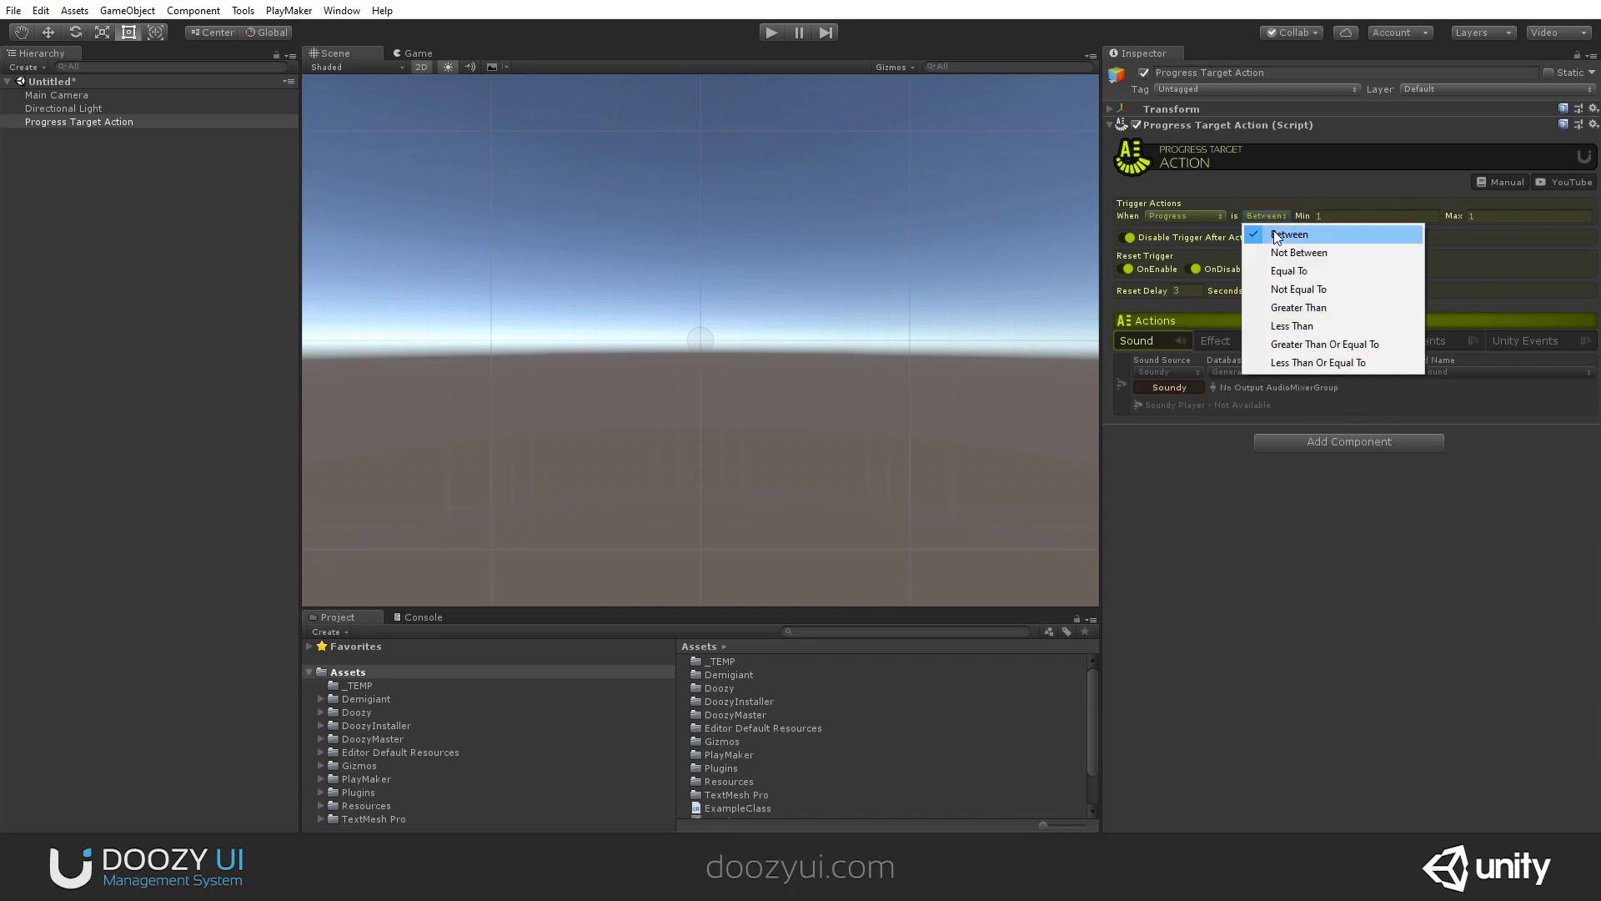
{"action": "left_click", "coordinate": [1288, 270]}
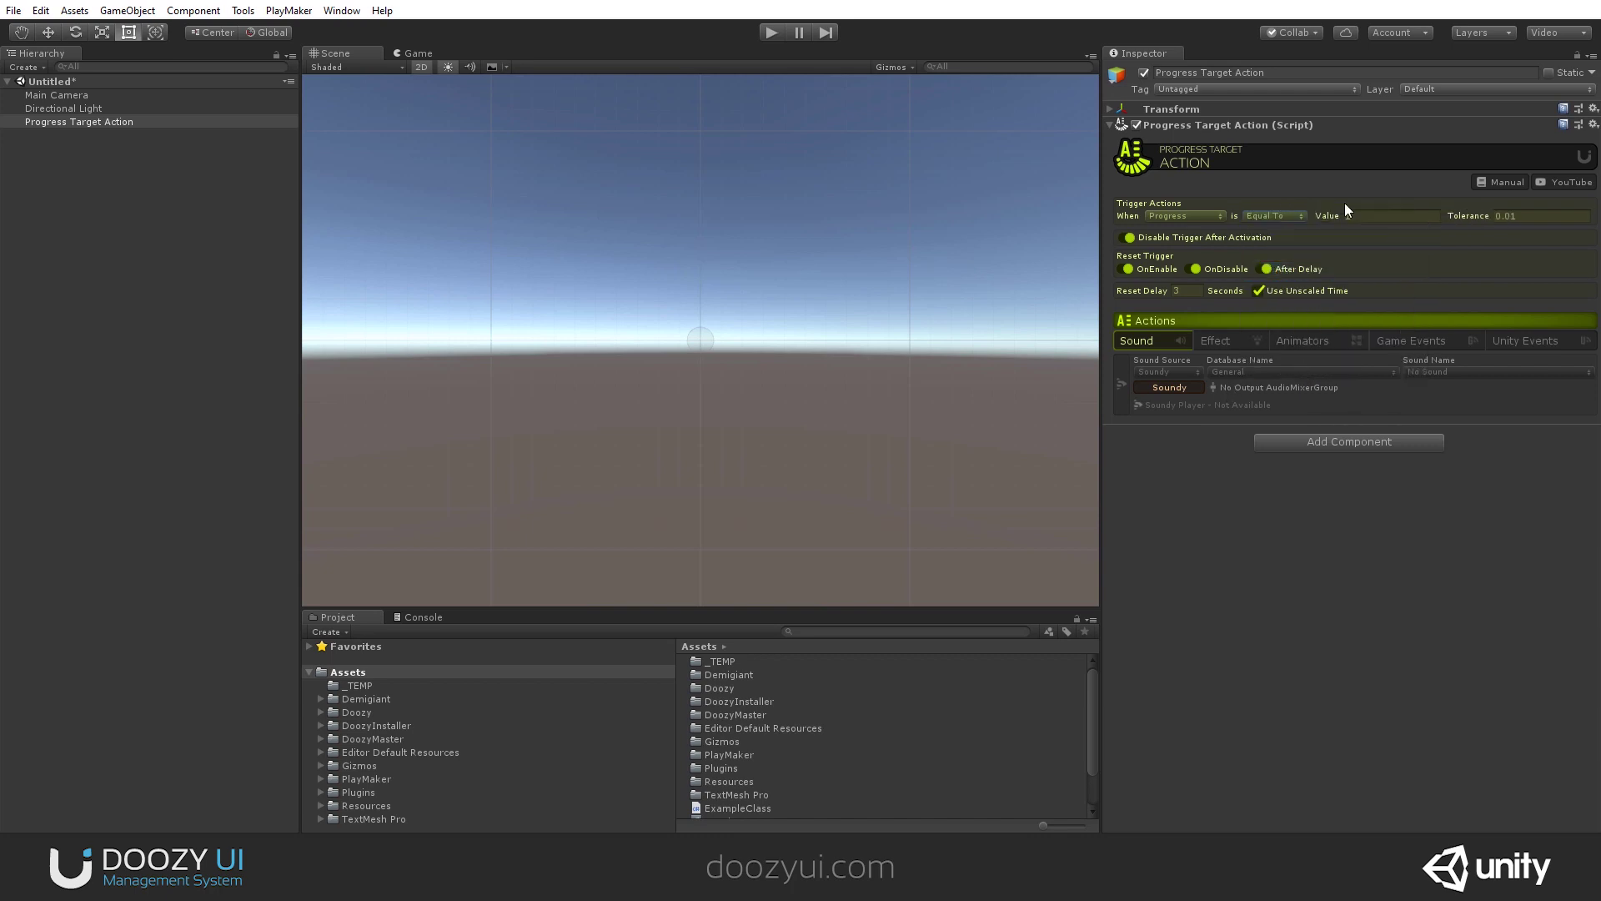
{"action": "type", "text": "1"}
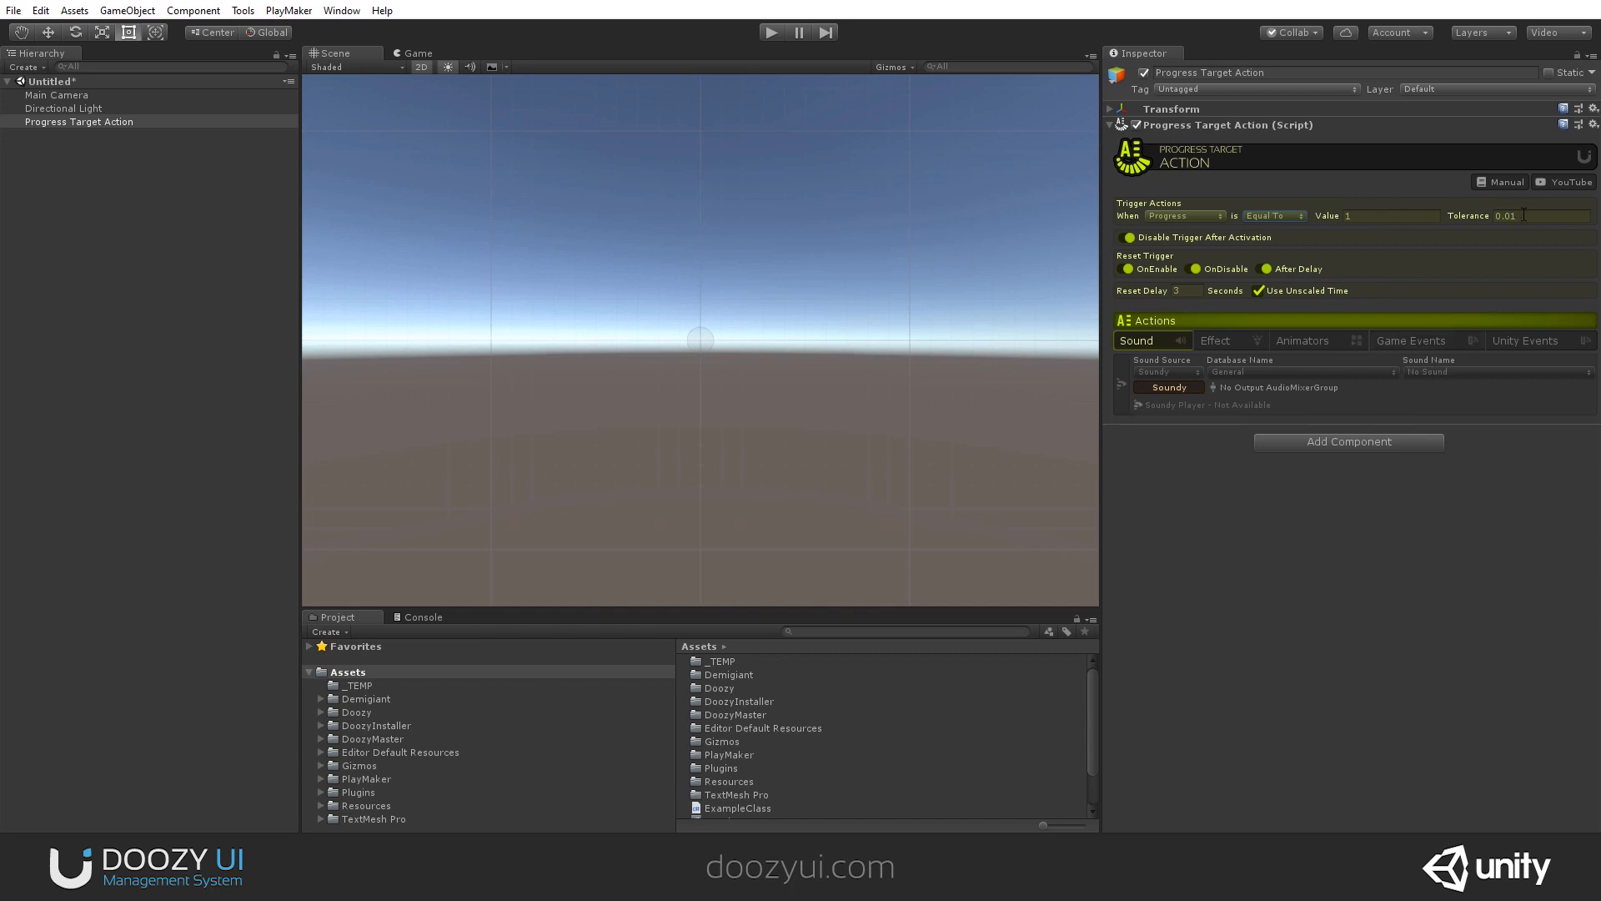
{"action": "mouse_move", "coordinate": [1268, 604]}
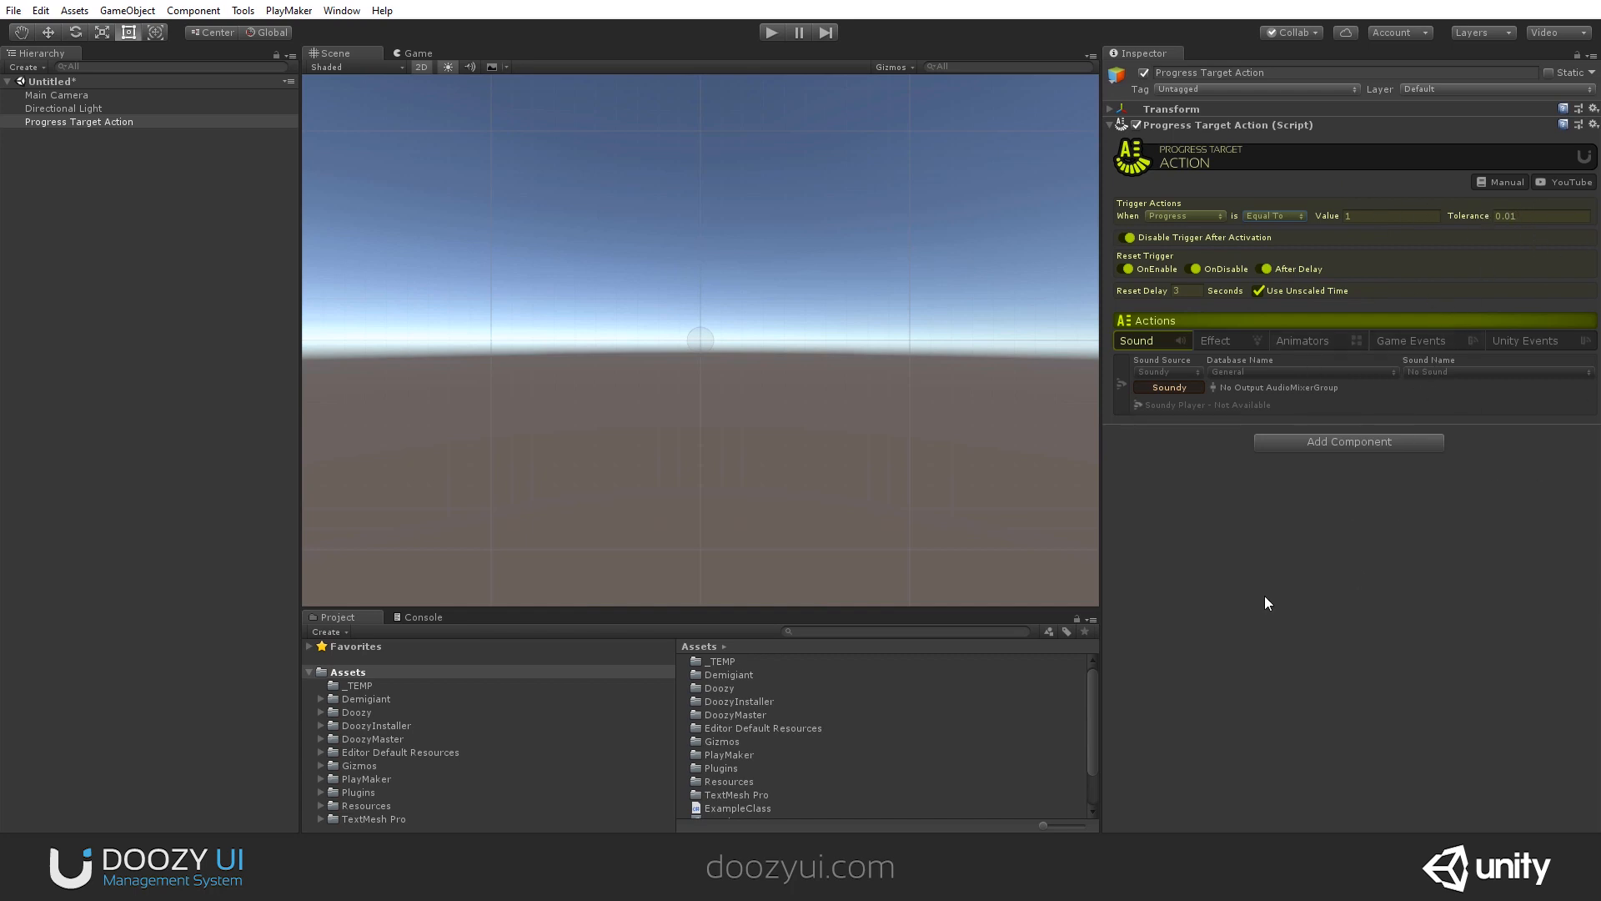
{"action": "mouse_move", "coordinate": [1337, 151]}
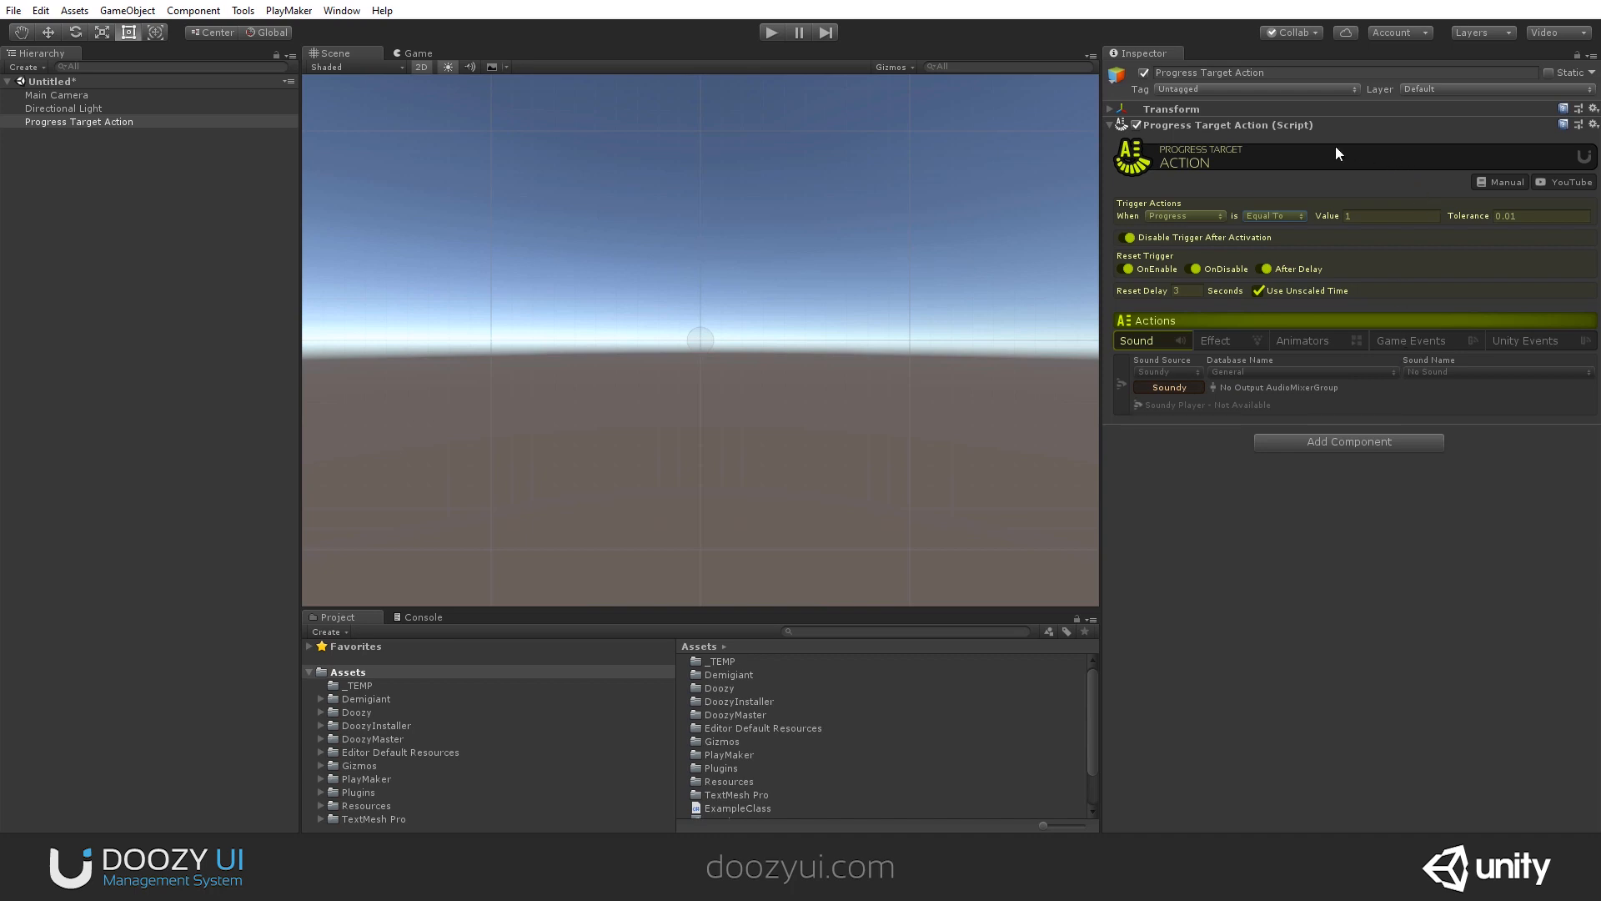
{"action": "mouse_move", "coordinate": [1456, 248]}
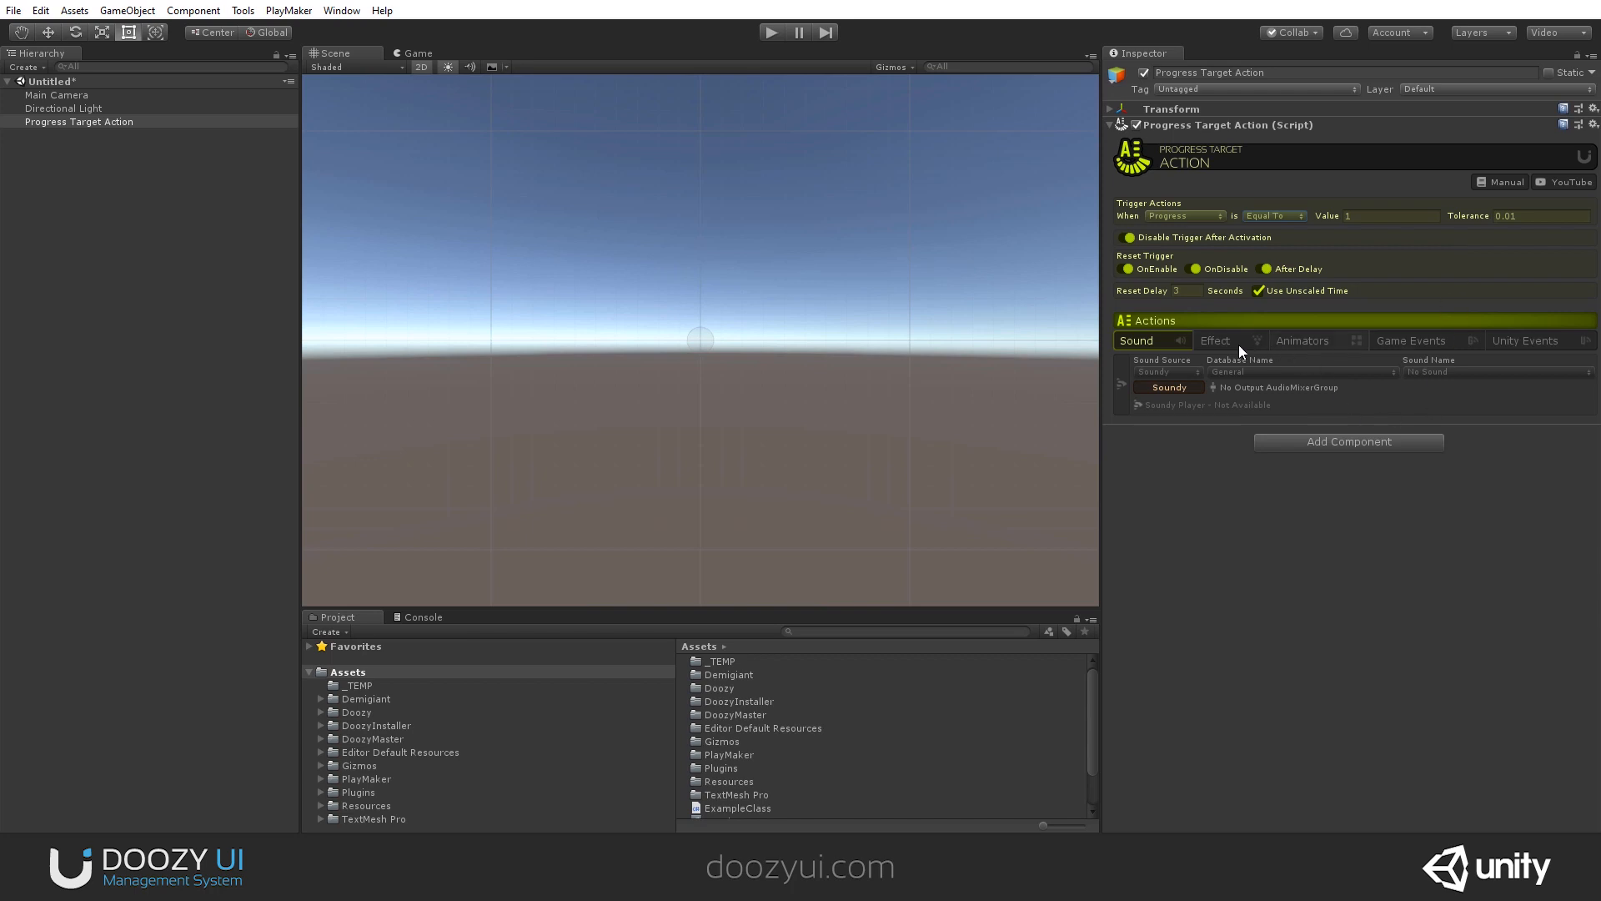
- Review the empty Effect, Animators, Game Events and Unity Events action lists
{"action": "left_click", "coordinate": [1214, 341]}
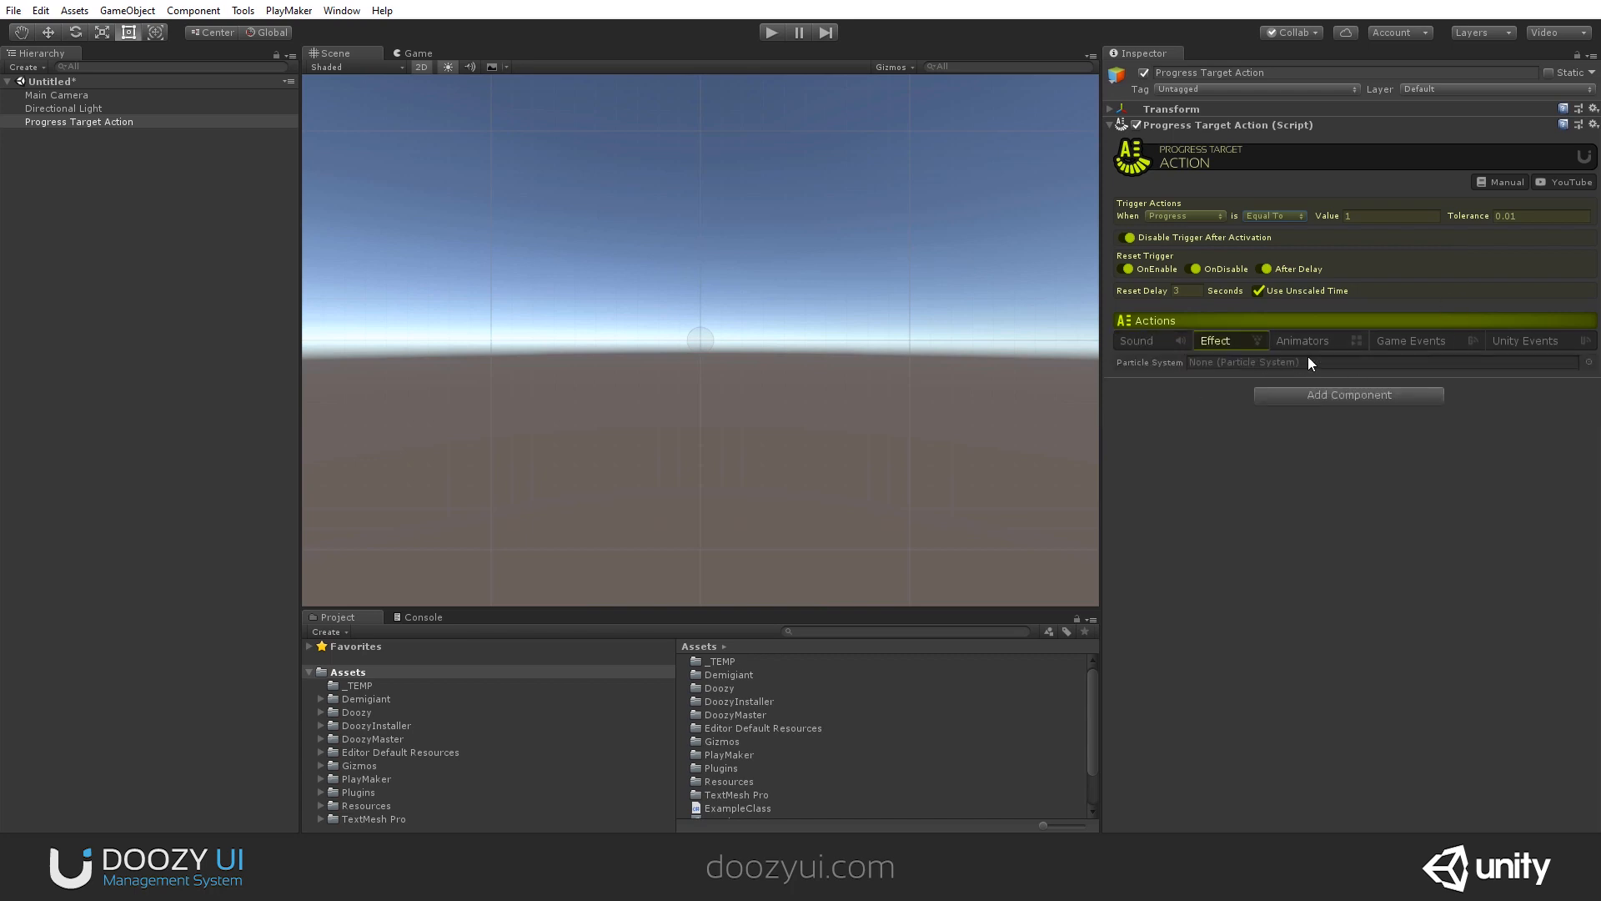
{"action": "left_click", "coordinate": [1302, 340]}
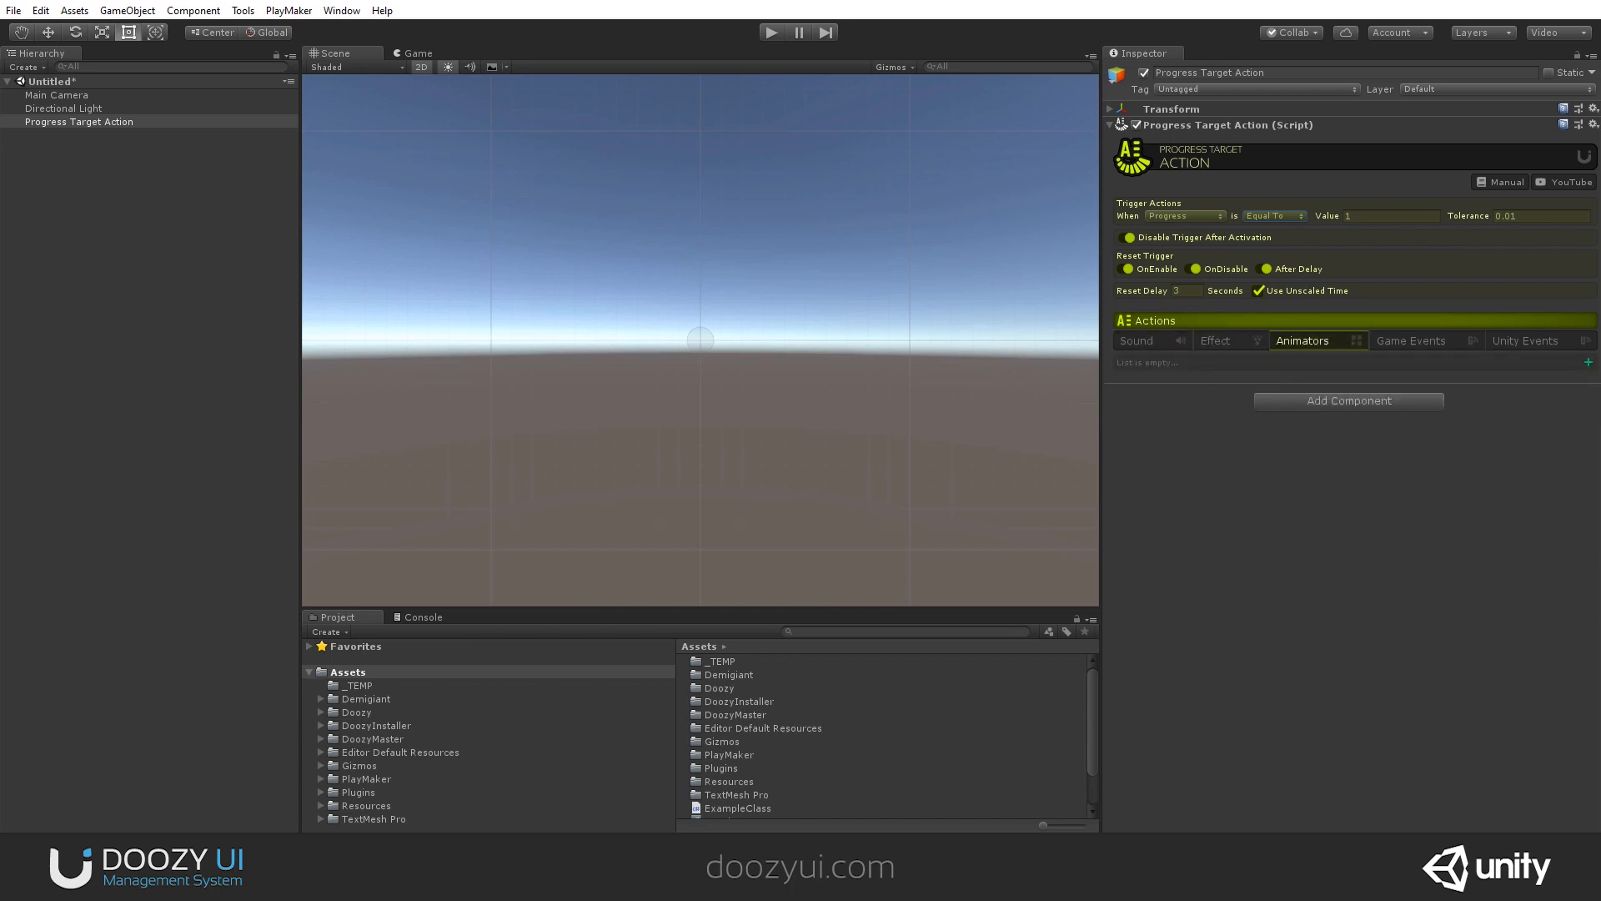
{"action": "left_click", "coordinate": [1411, 340]}
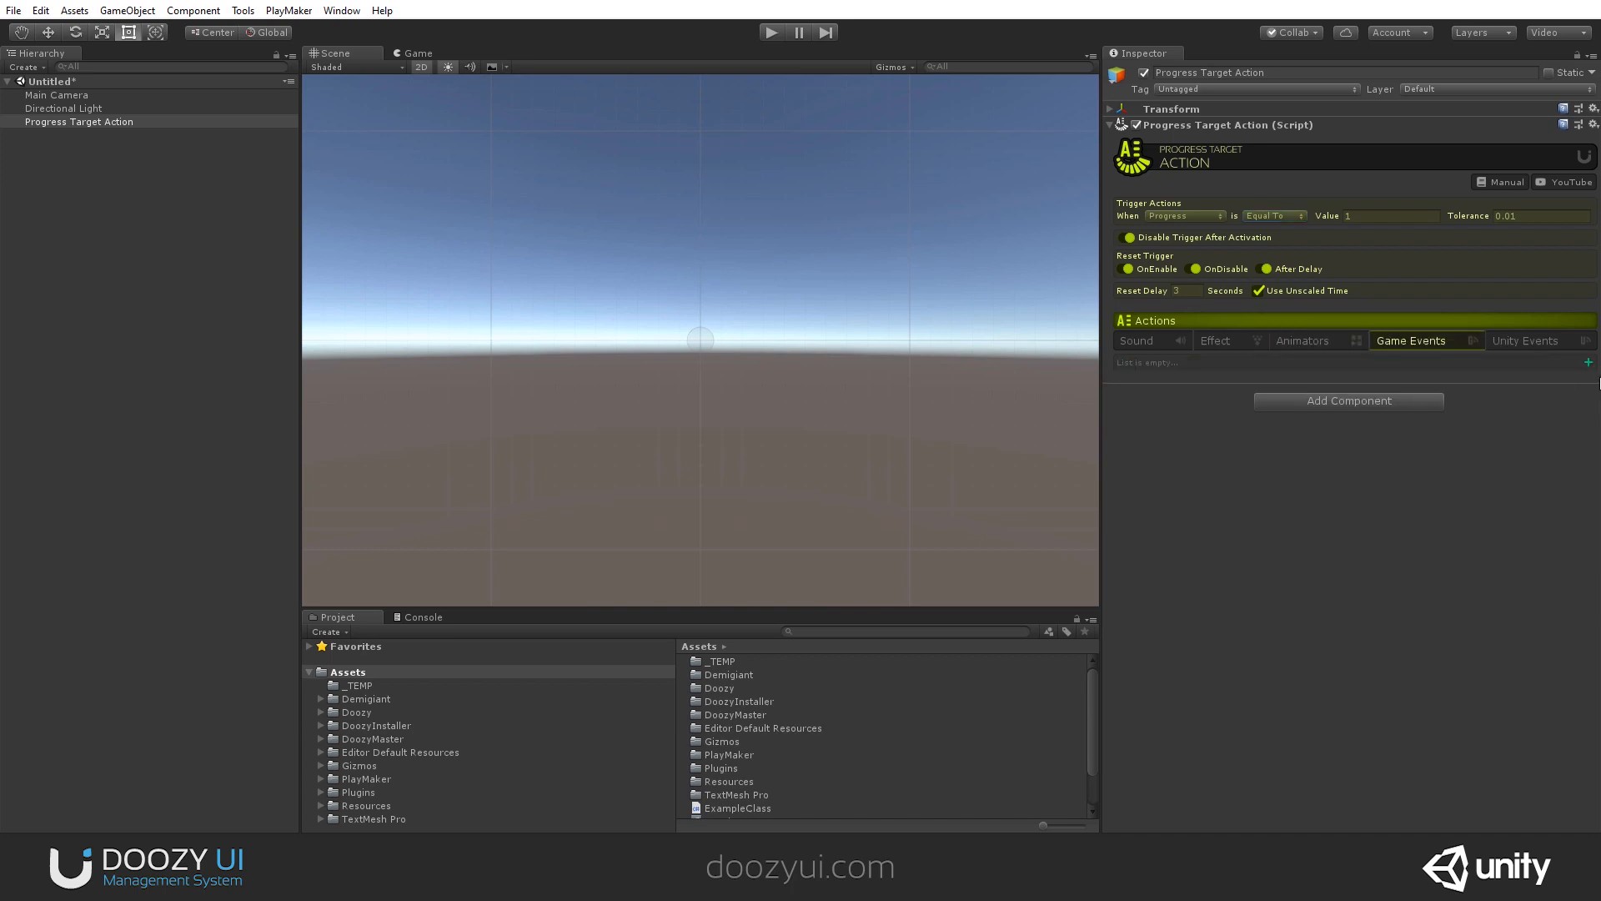
{"action": "left_click", "coordinate": [1524, 340]}
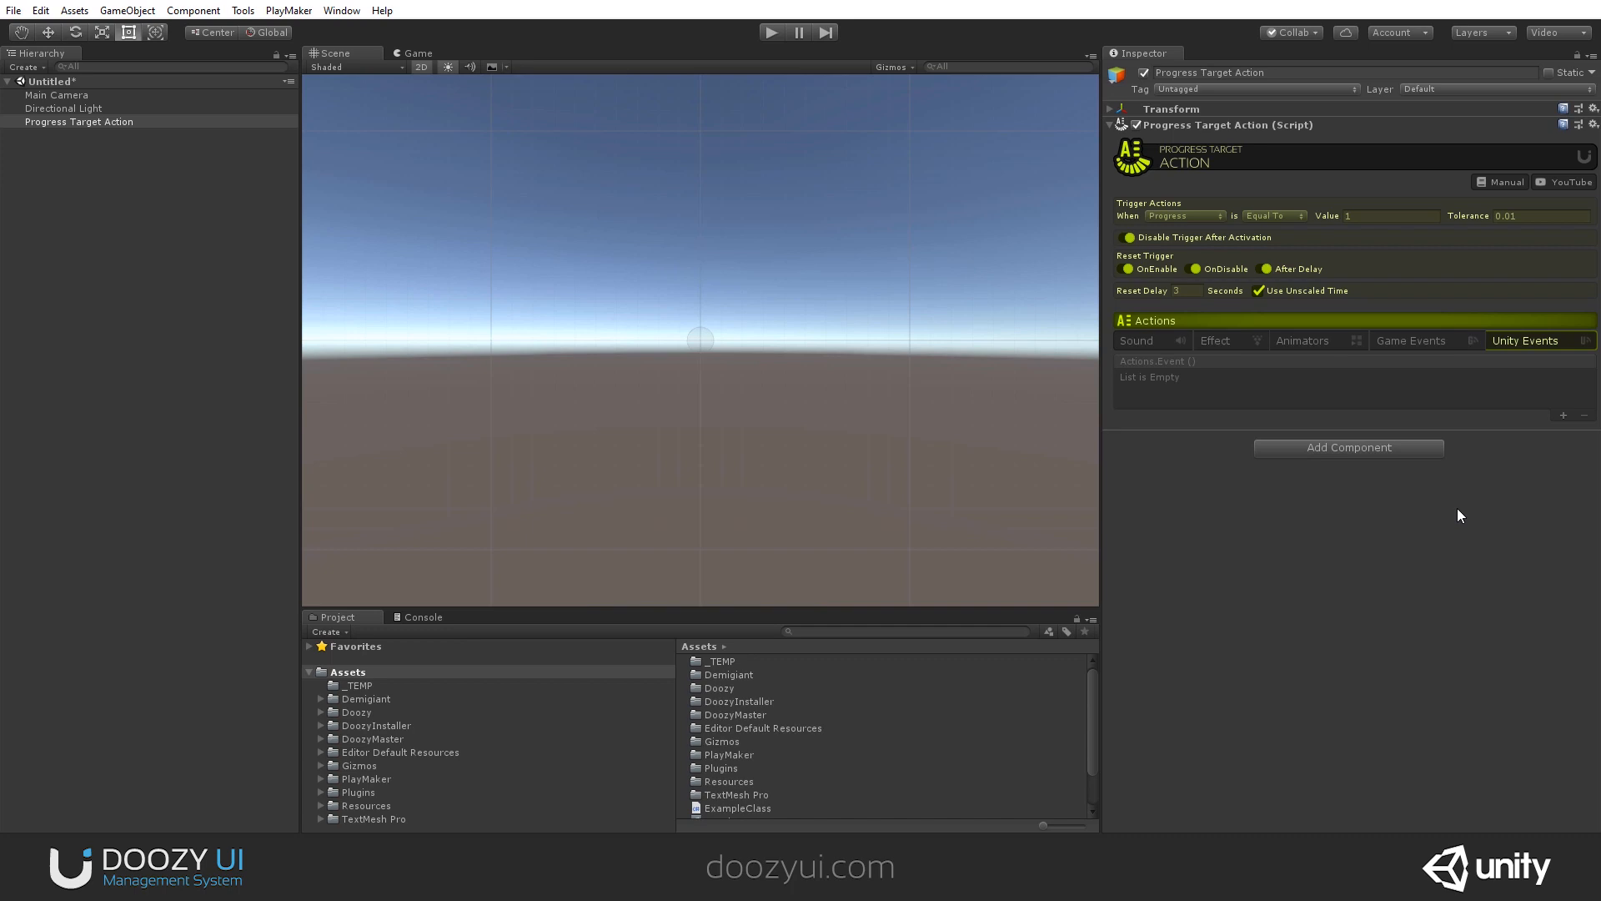
{"action": "left_click", "coordinate": [1136, 340]}
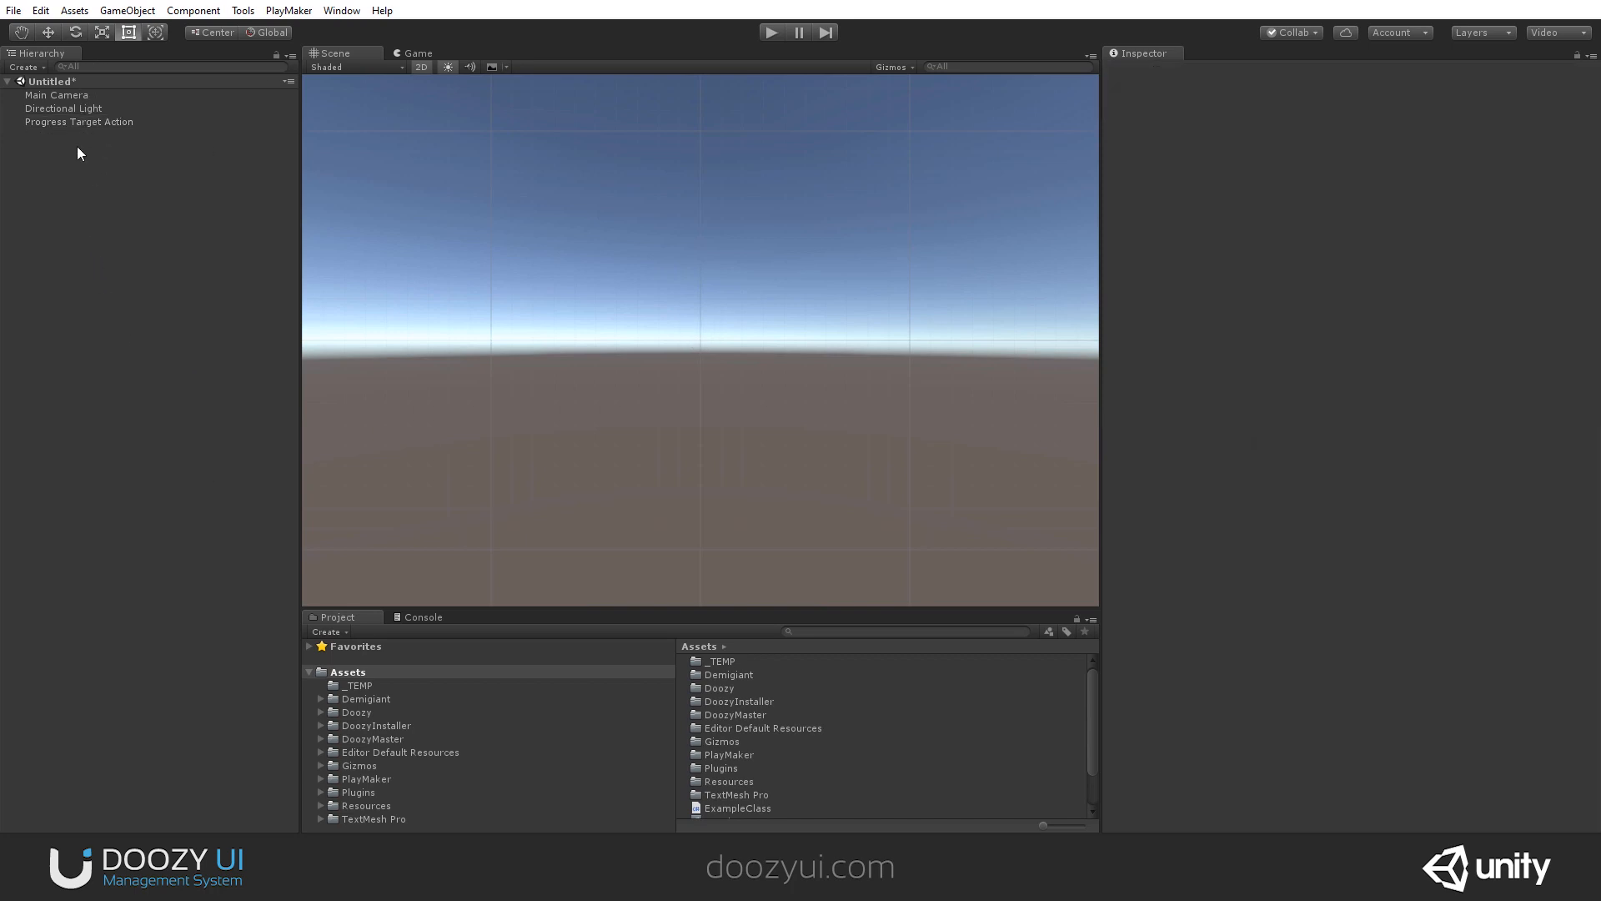
- Add a UI Slider to the scene and preview it in the Game view
{"action": "left_click", "coordinate": [110, 430]}
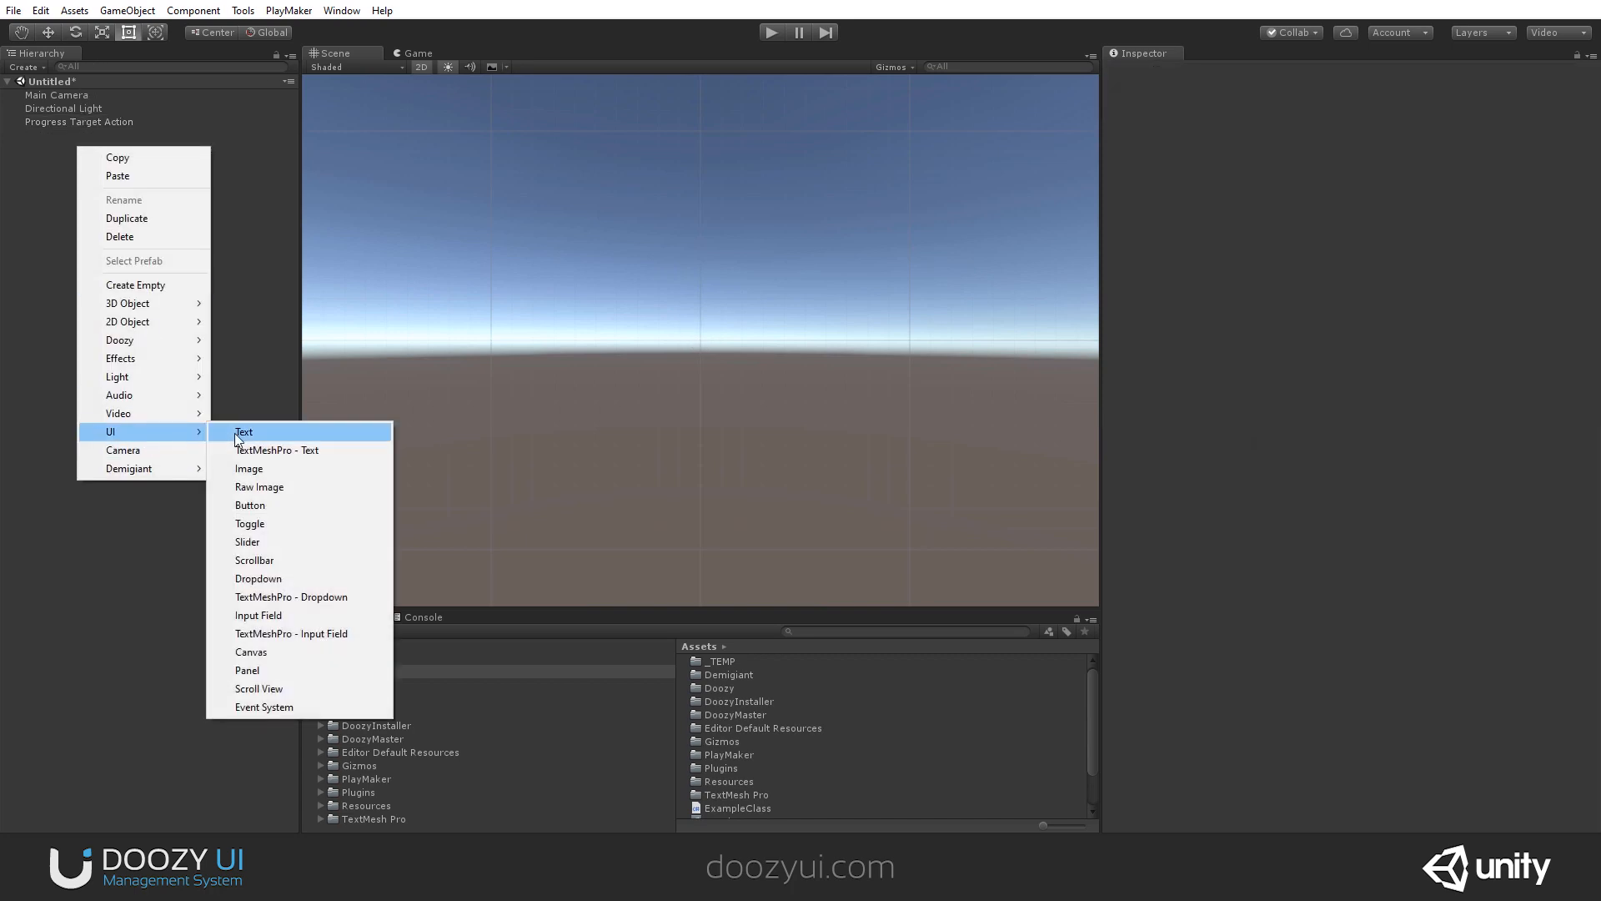
{"action": "left_click", "coordinate": [247, 541]}
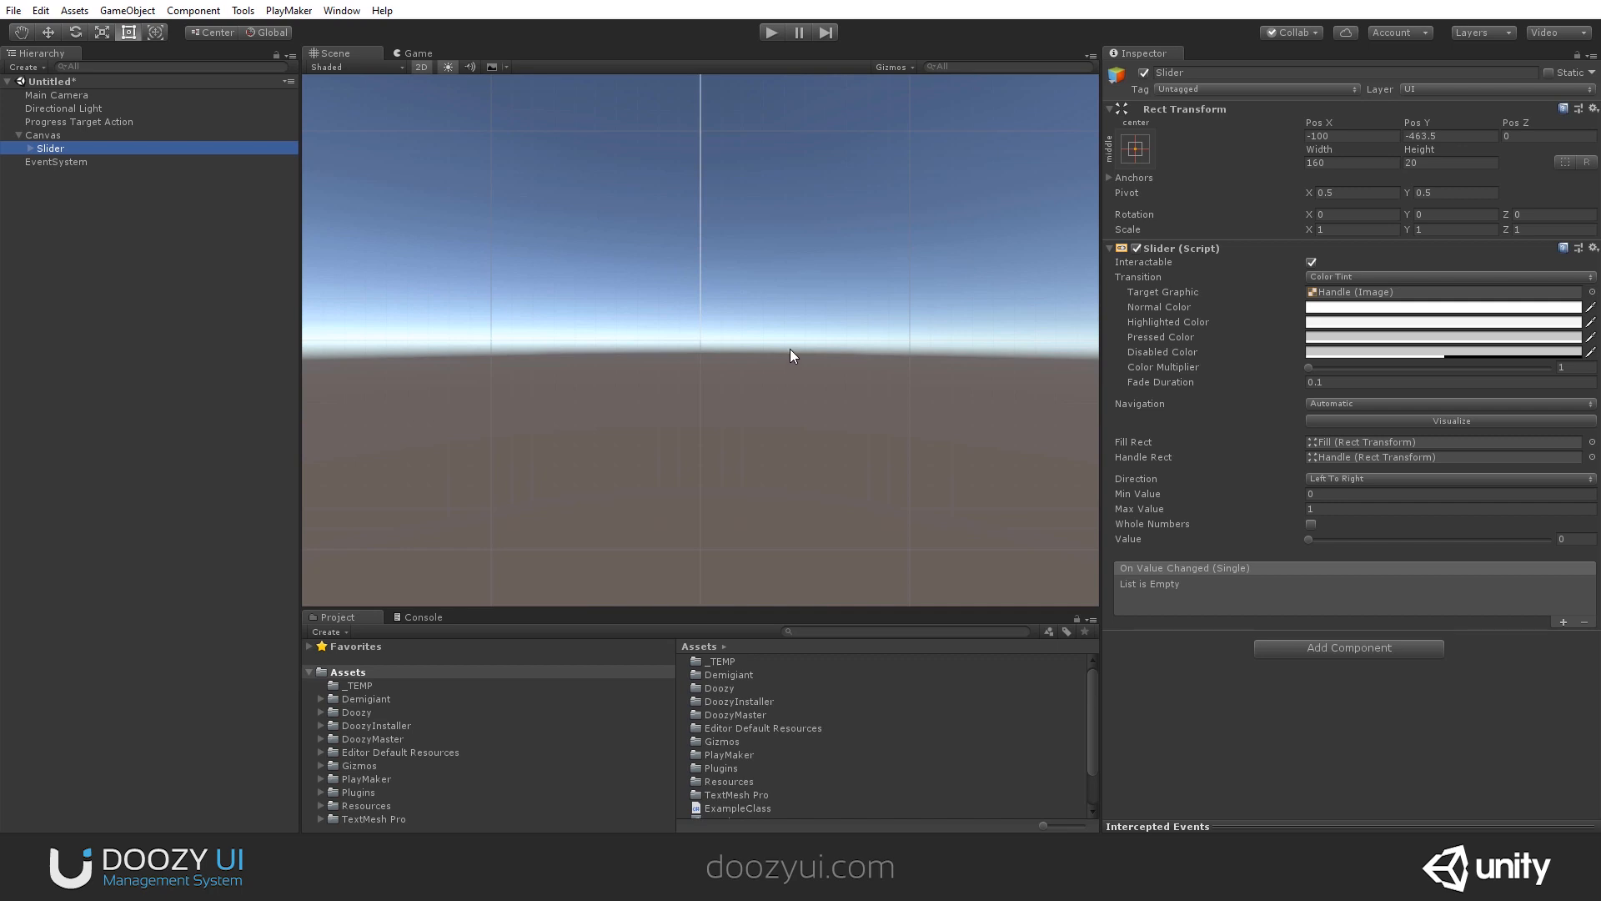
{"action": "left_click", "coordinate": [417, 52]}
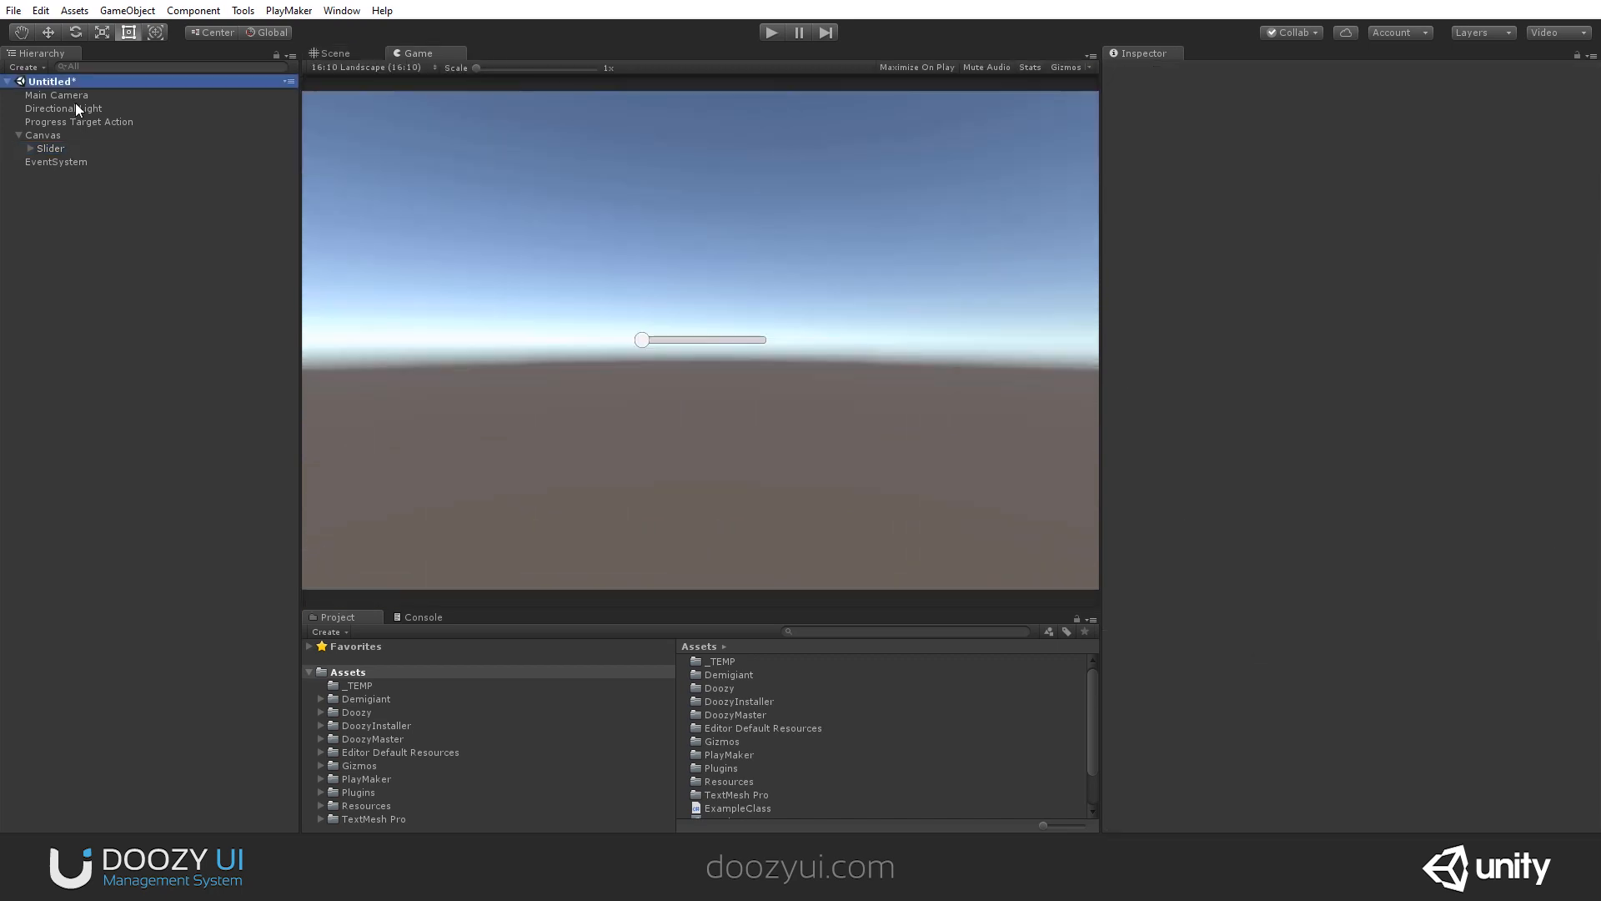
- Set the Main Camera's background colour to solid black, then select the slider
{"action": "left_click", "coordinate": [55, 93]}
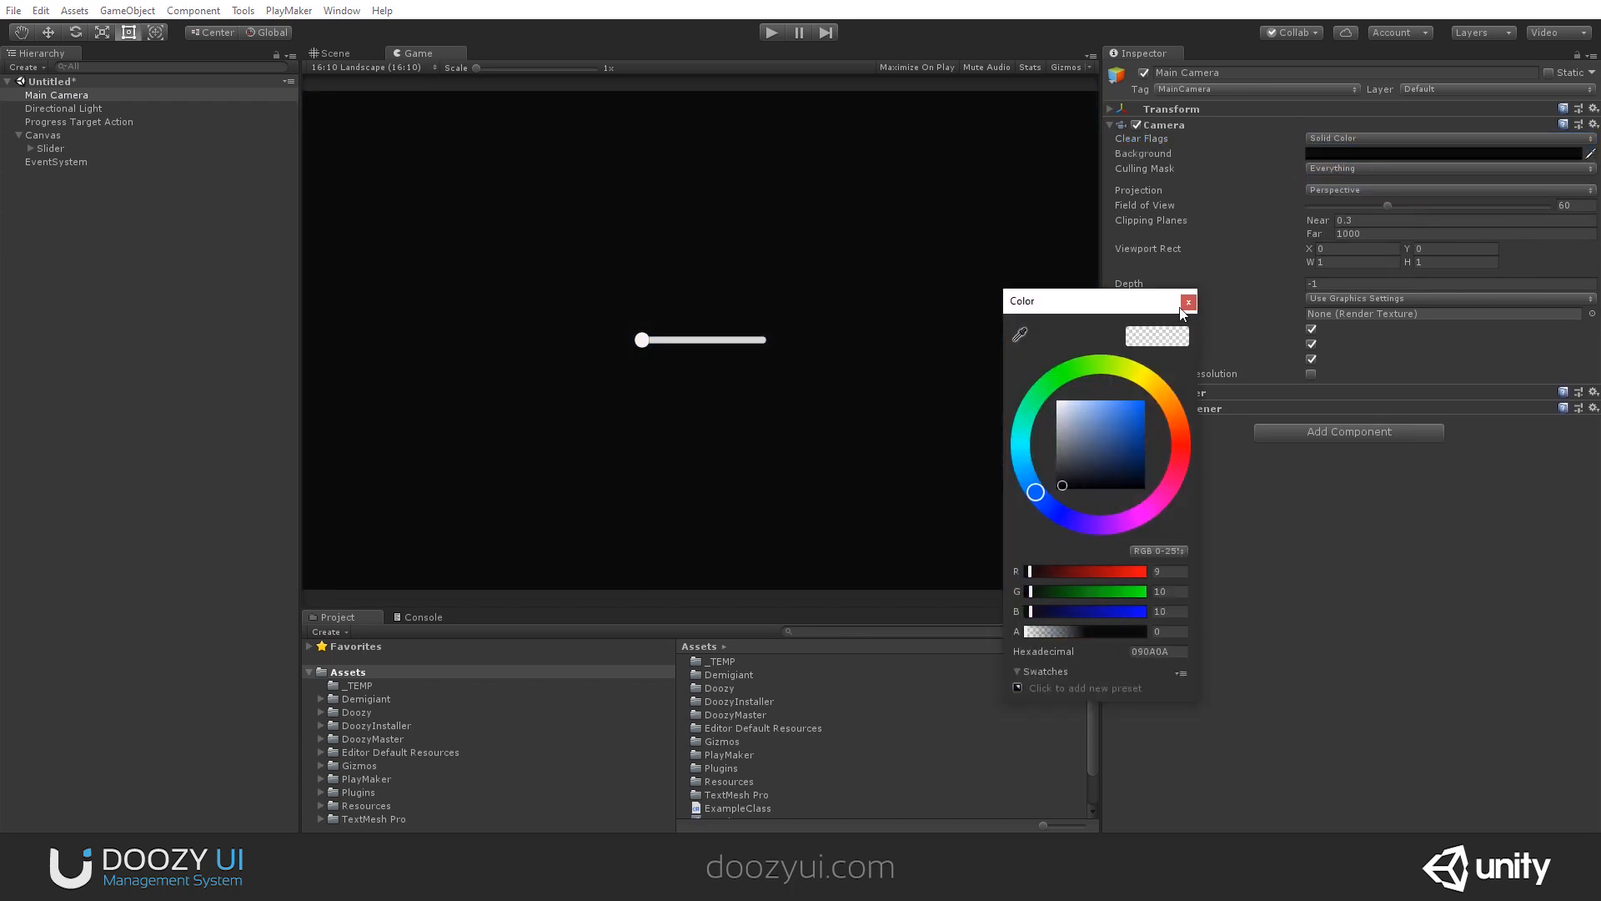
{"action": "left_click", "coordinate": [1187, 302]}
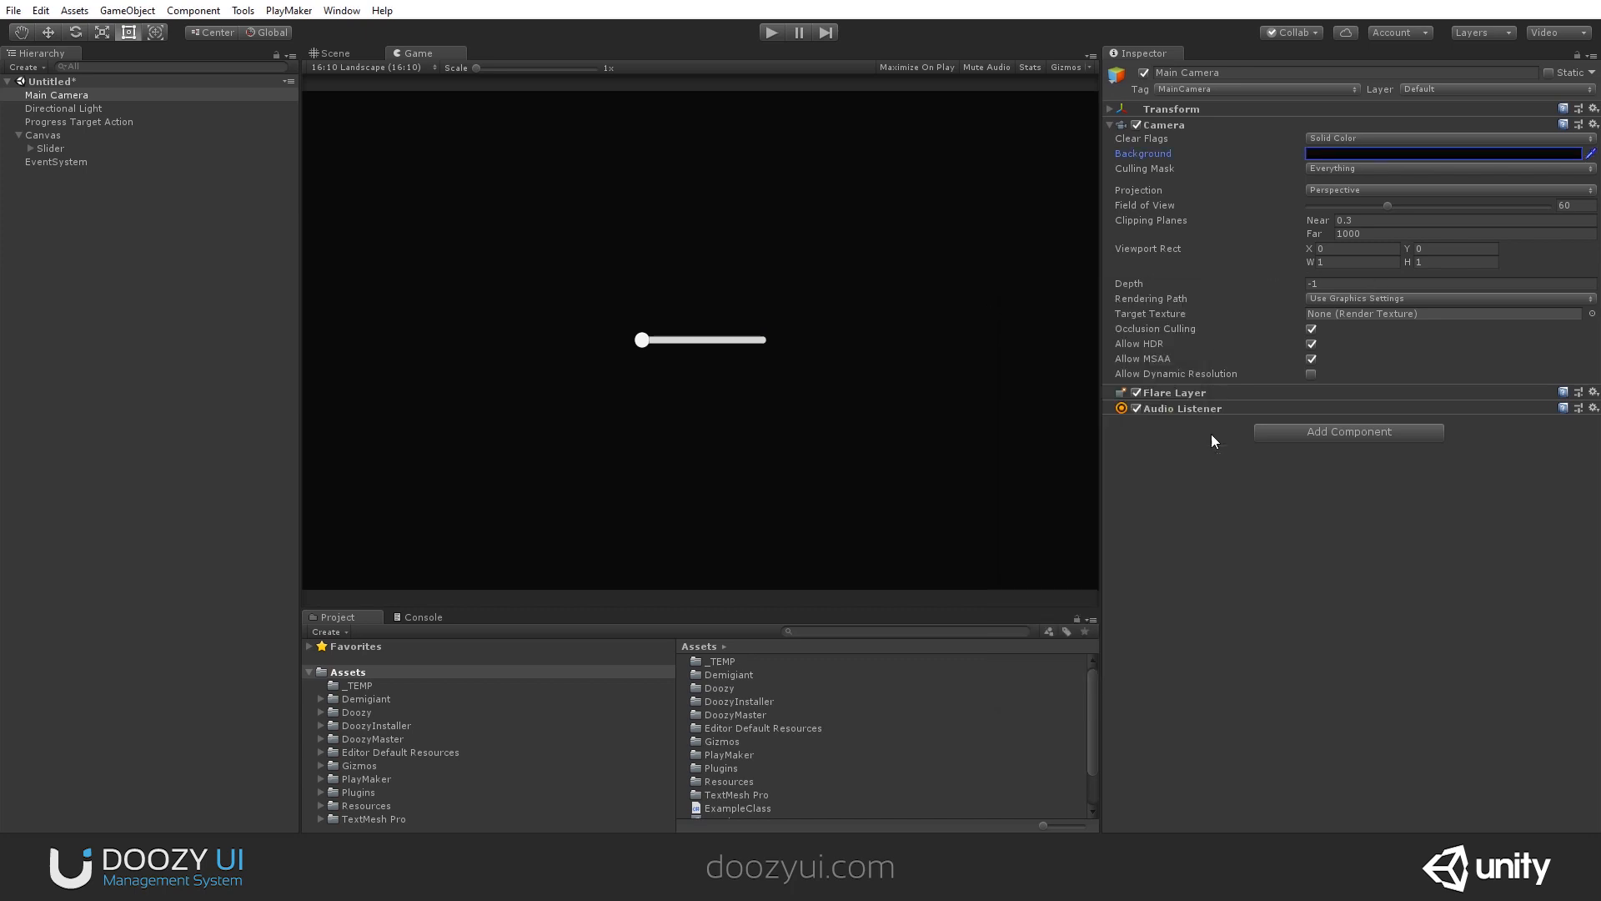
{"action": "left_click", "coordinate": [50, 148]}
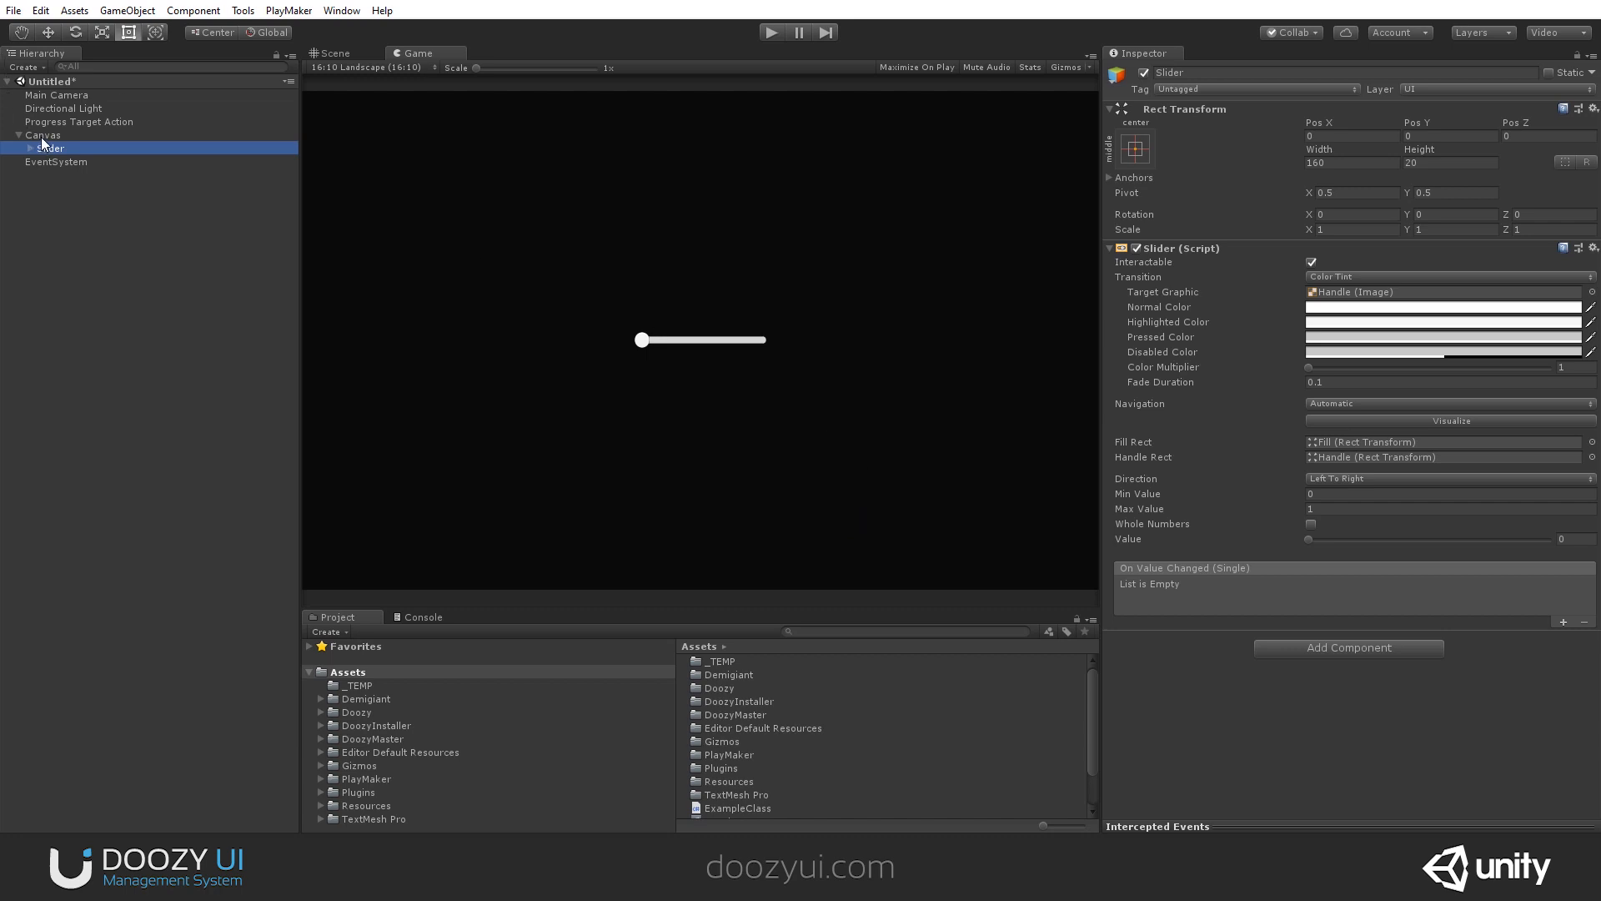
- Create a Doozy Progressor under the Canvas with Max Value 100
{"action": "right_click", "coordinate": [43, 135]}
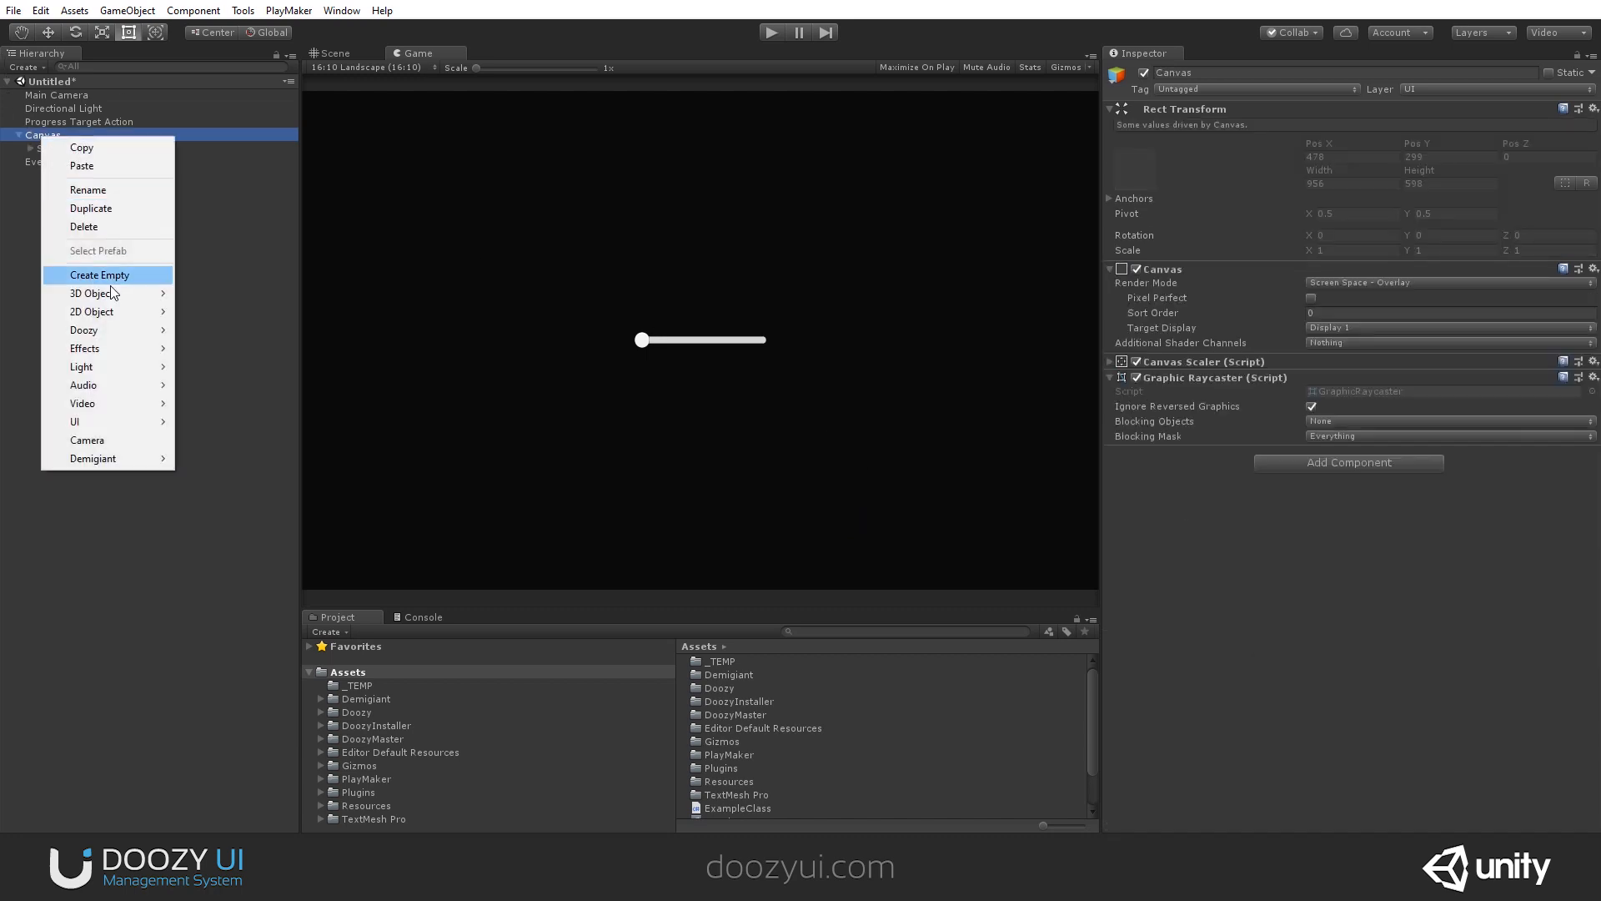
{"action": "mouse_move", "coordinate": [83, 330]}
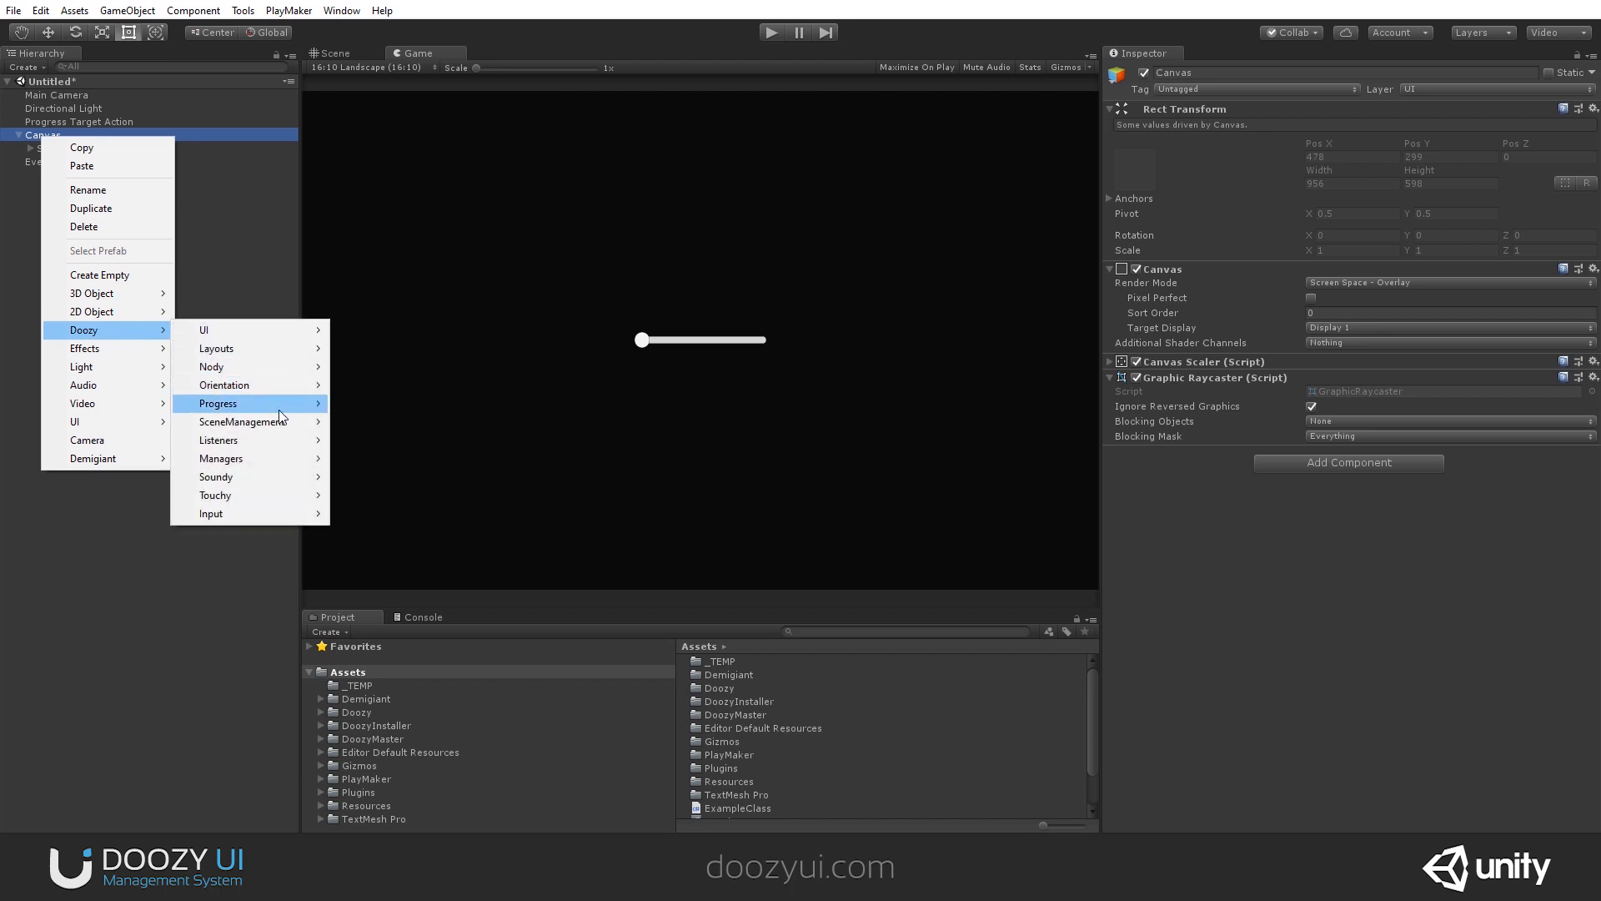
{"action": "left_click", "coordinate": [219, 402]}
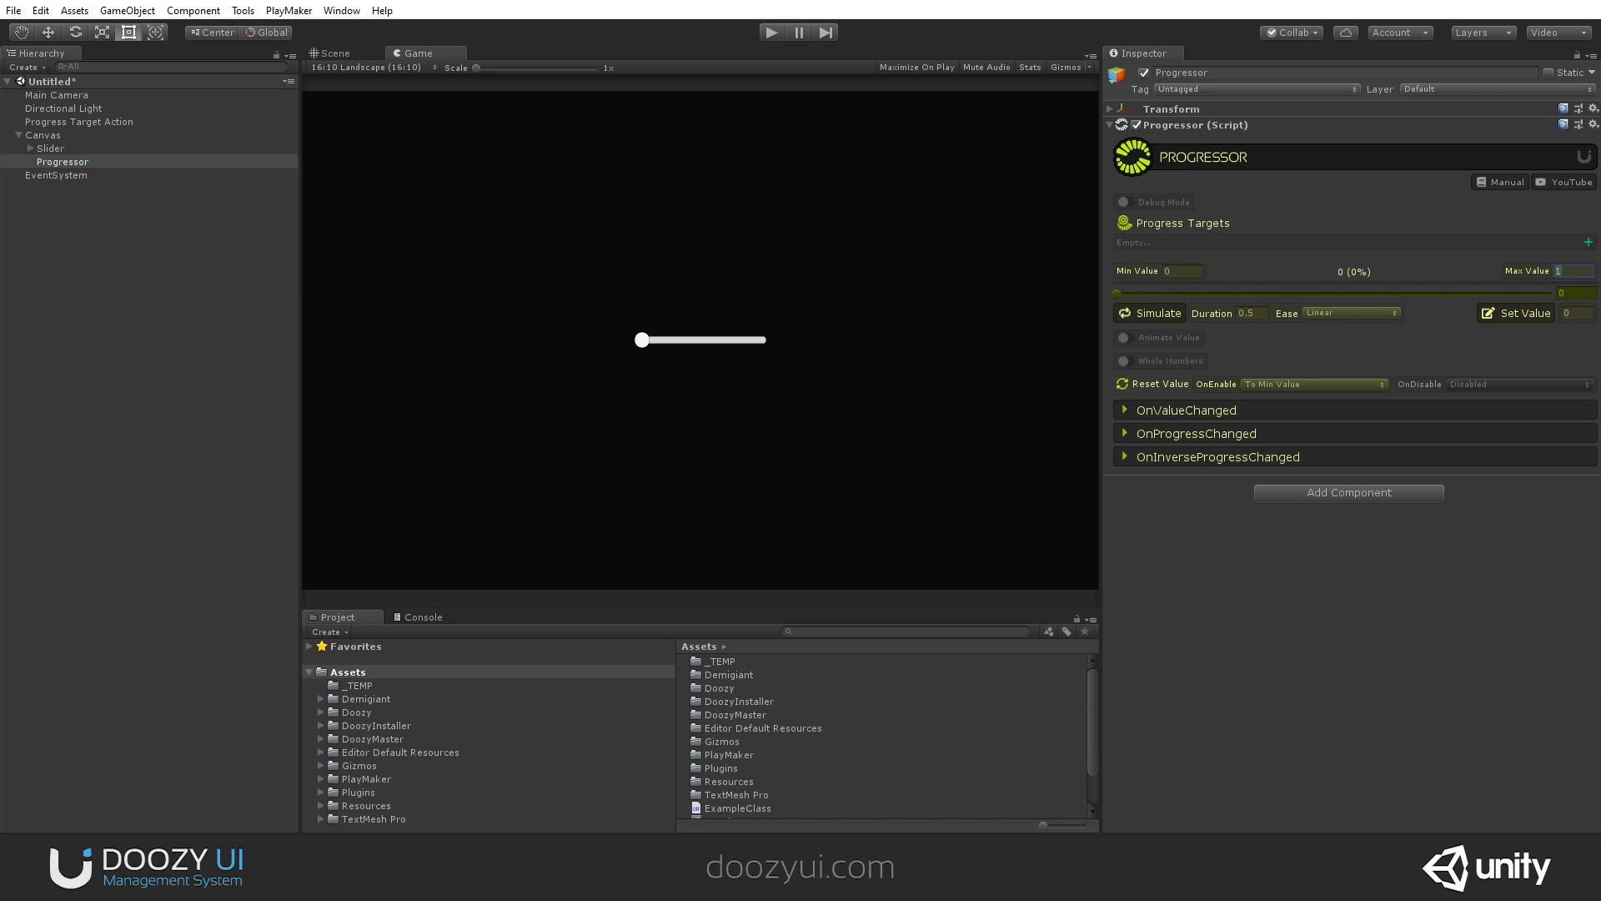
{"action": "type", "text": "100"}
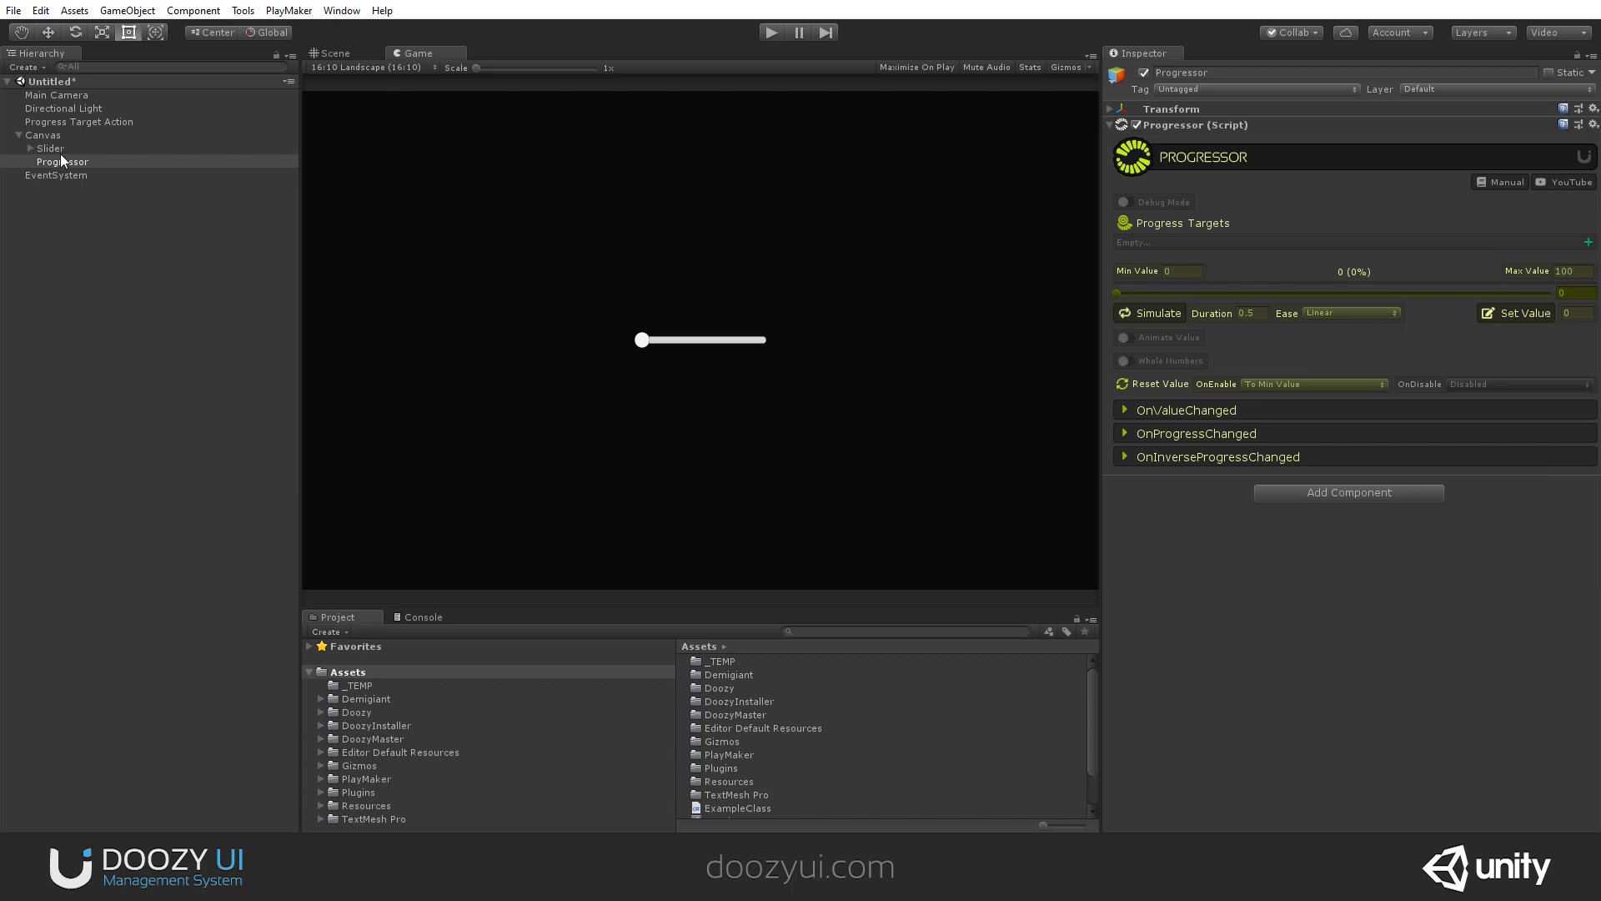
- Set the slider's Max Value to 100 and add an On Value Changed event setting the Progressor's value
{"action": "left_click", "coordinate": [50, 147]}
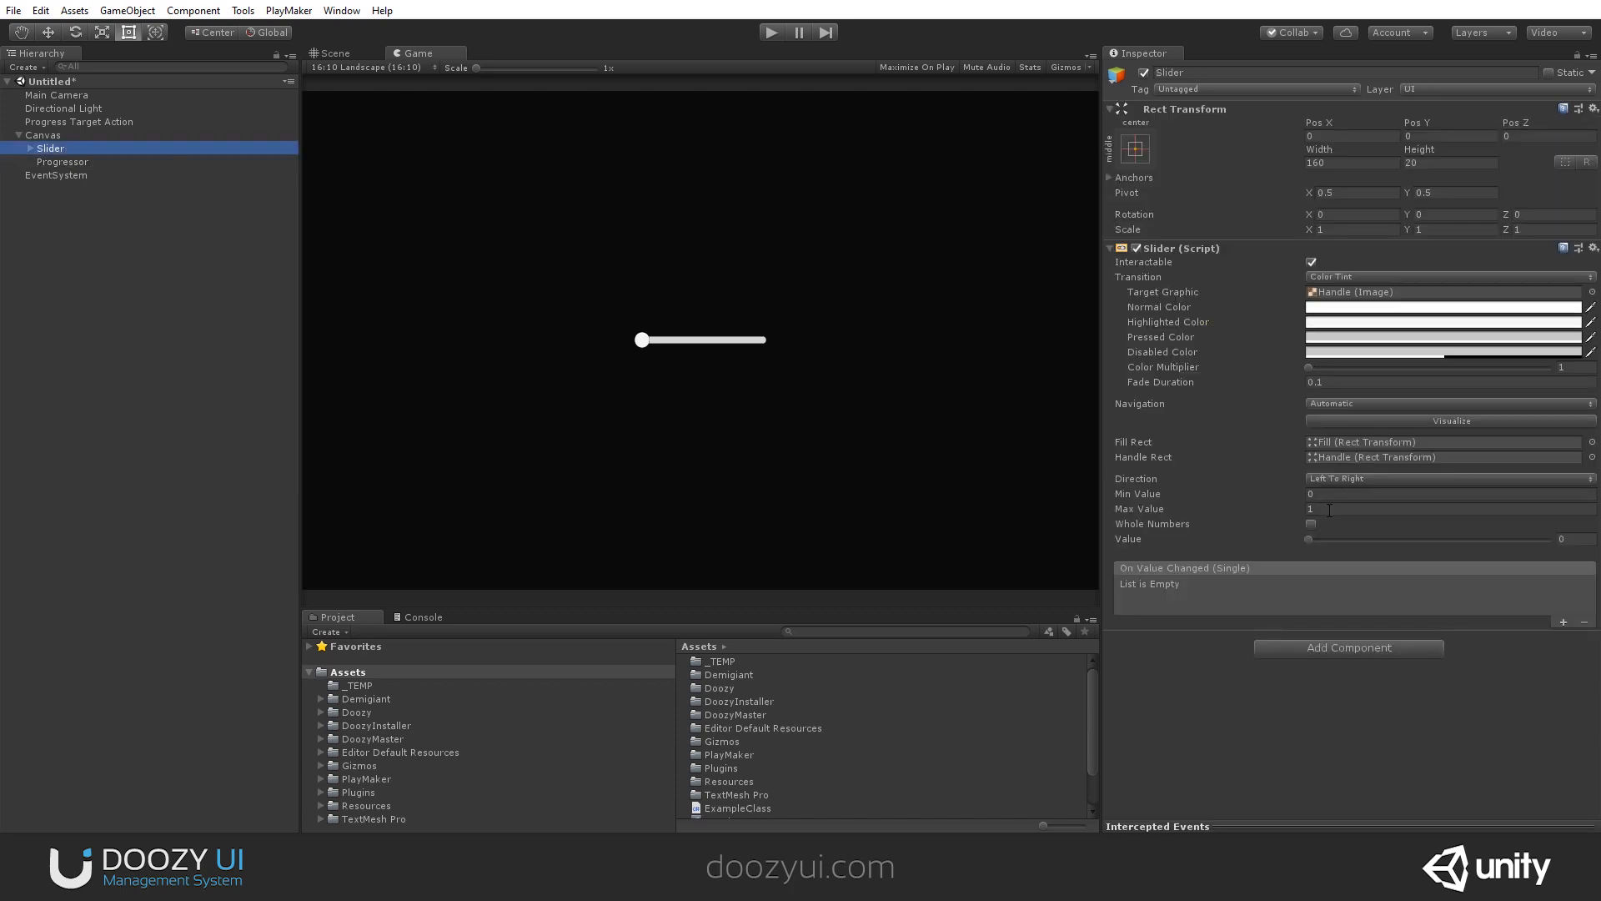
{"action": "type", "text": "100"}
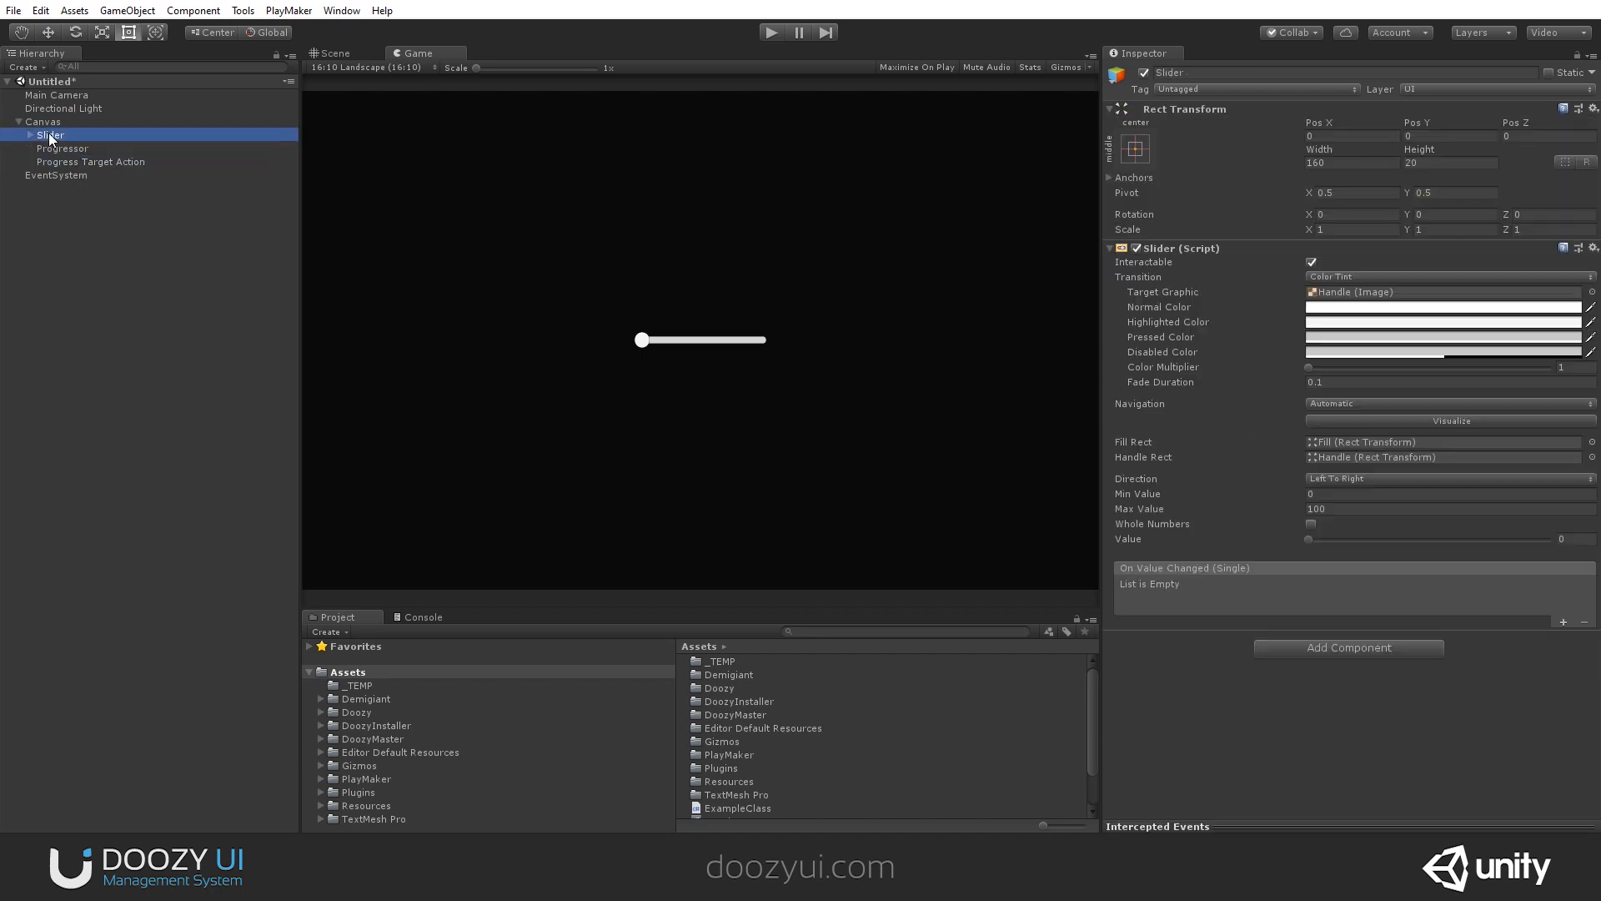
{"action": "mouse_move", "coordinate": [731, 357]}
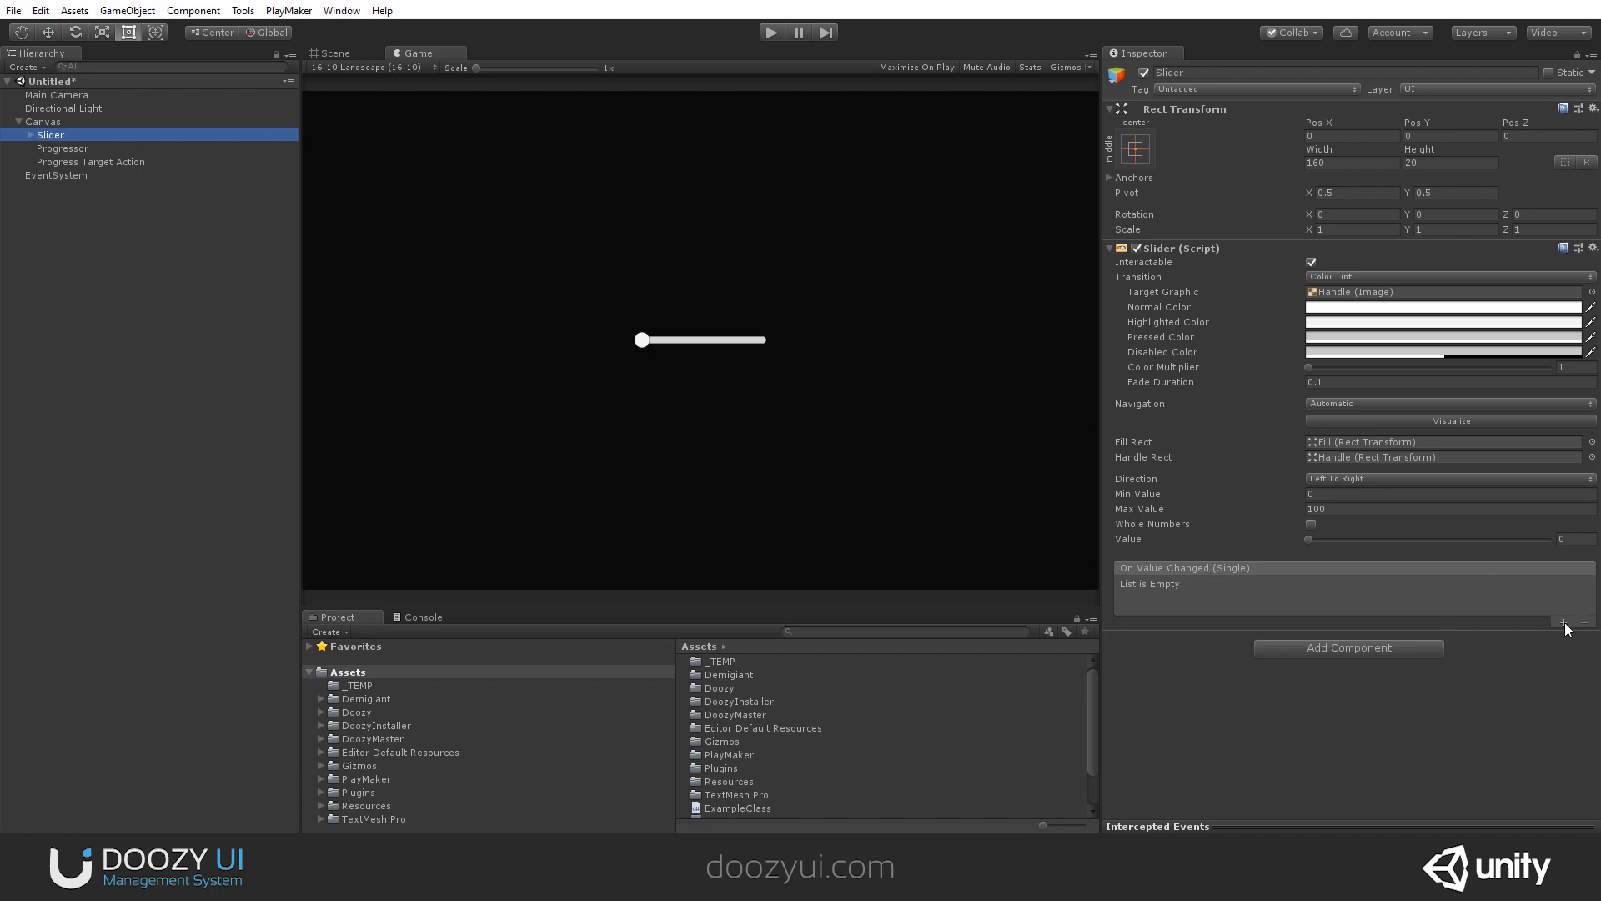
{"action": "left_click", "coordinate": [1563, 622]}
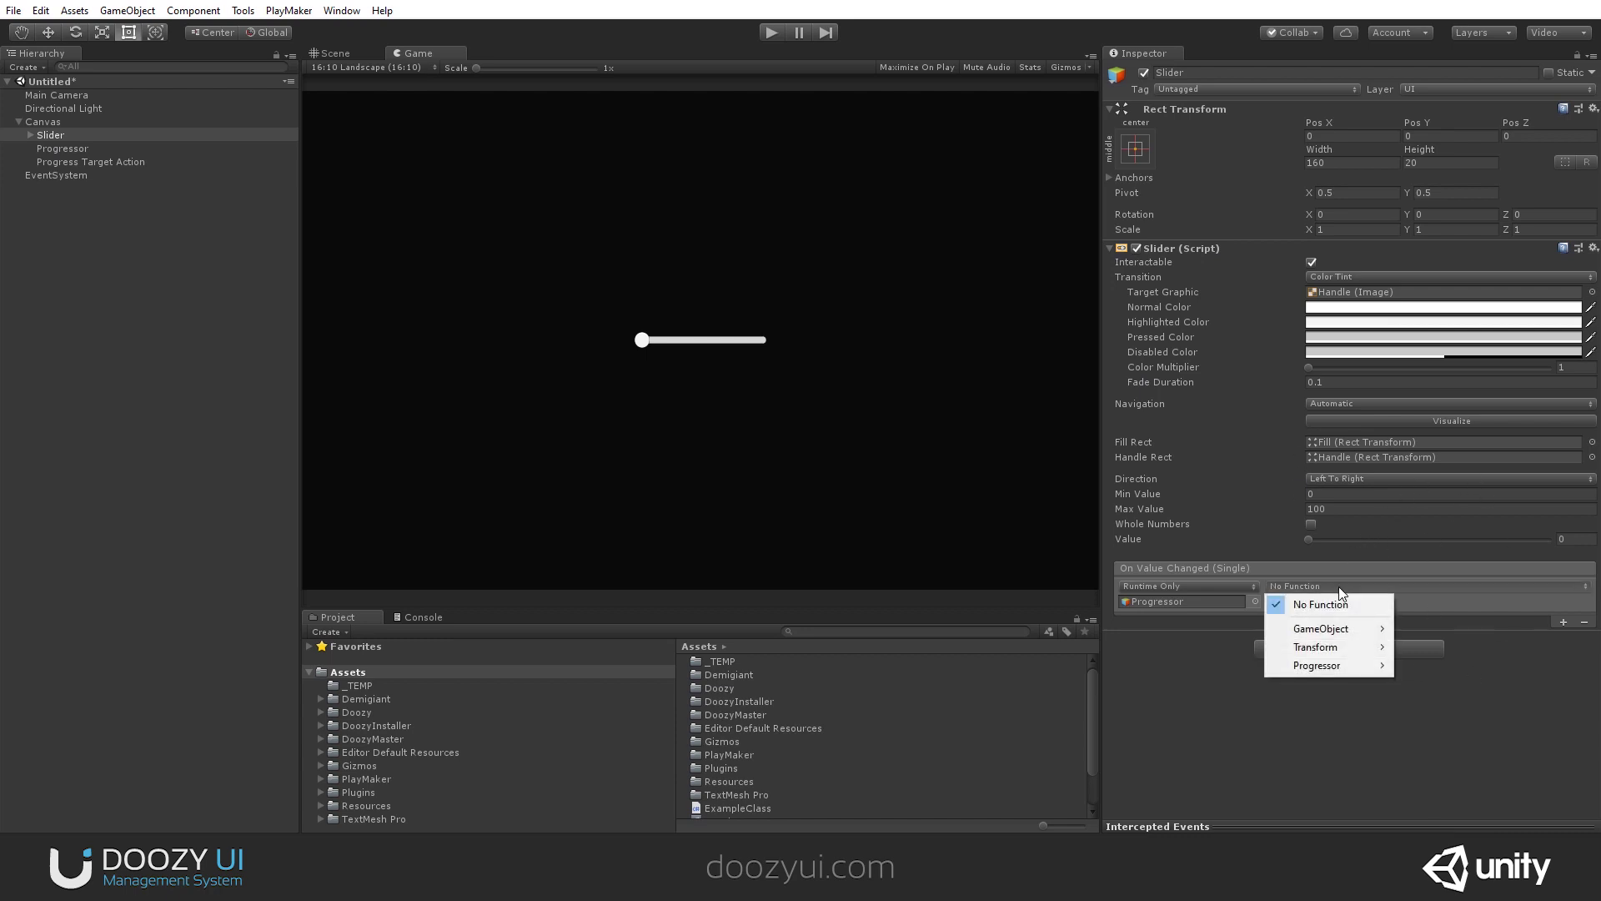
{"action": "left_click", "coordinate": [1318, 666]}
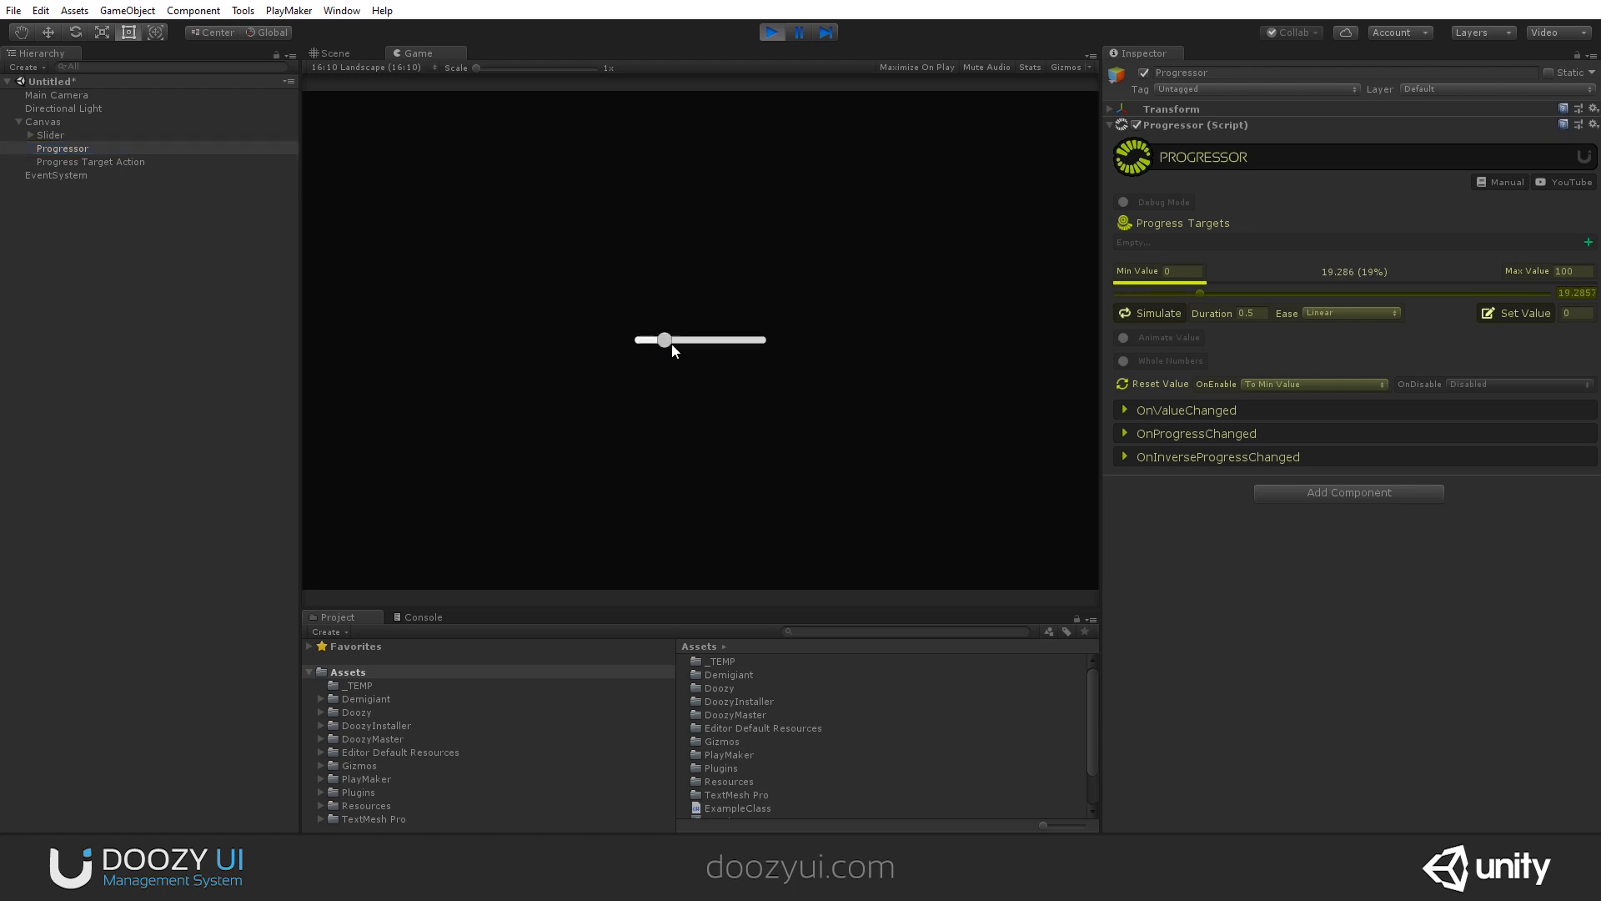
- Play-test by dragging the slider to about 19 and 61 to confirm the Progressor follows
{"action": "left_click_drag", "start_coordinate": [664, 341], "coordinate": [716, 340]}
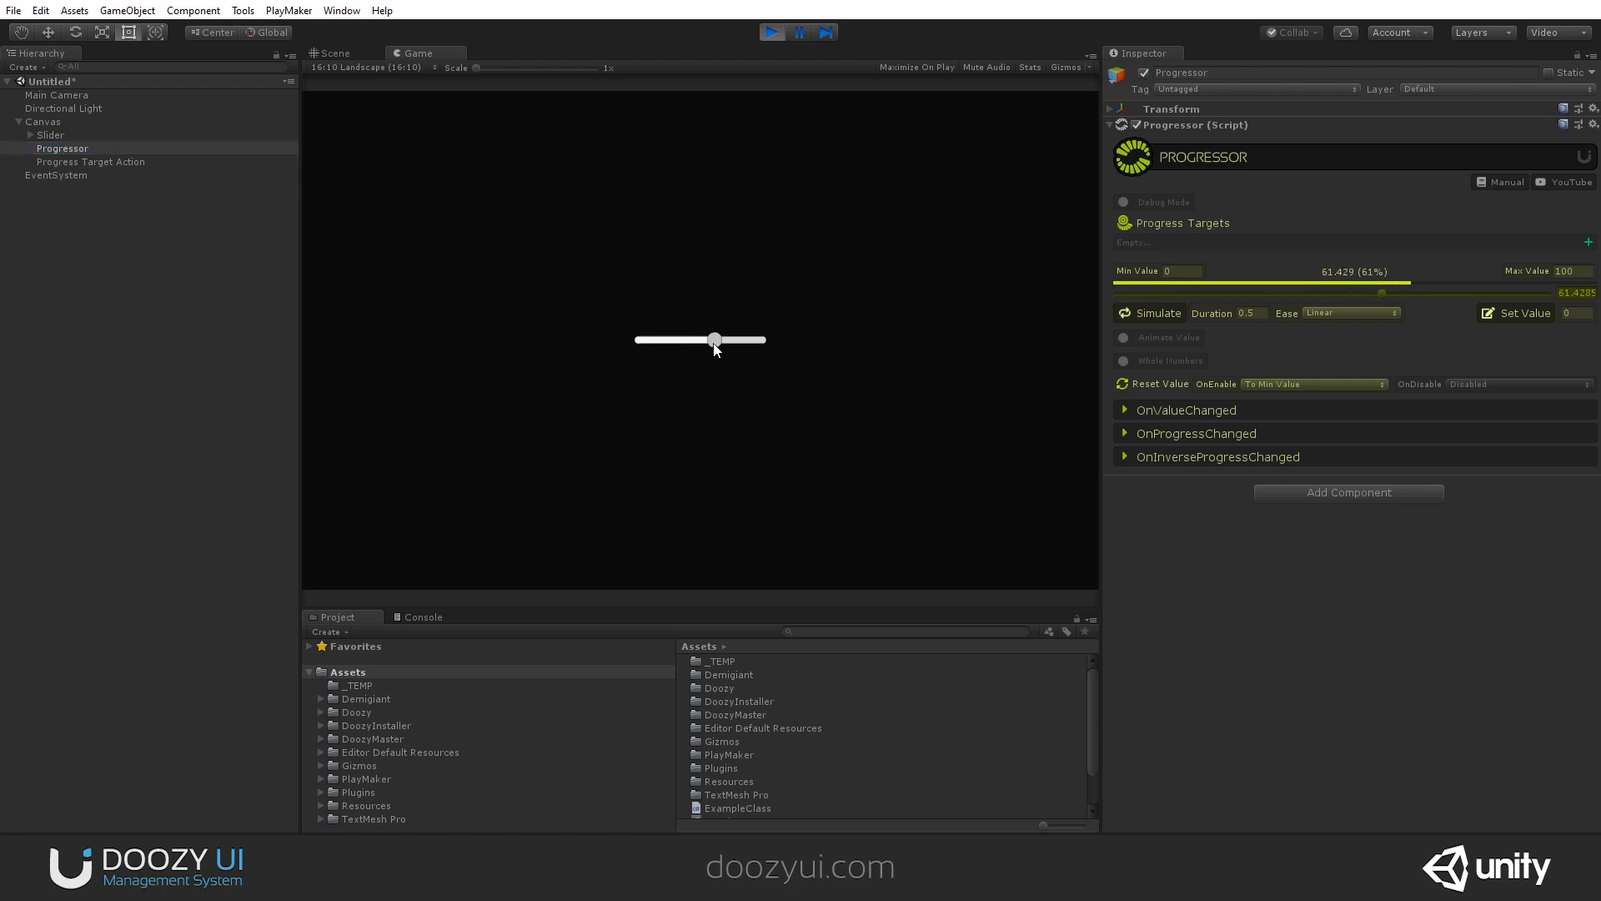
{"action": "left_click_drag", "start_coordinate": [714, 338], "coordinate": [694, 339]}
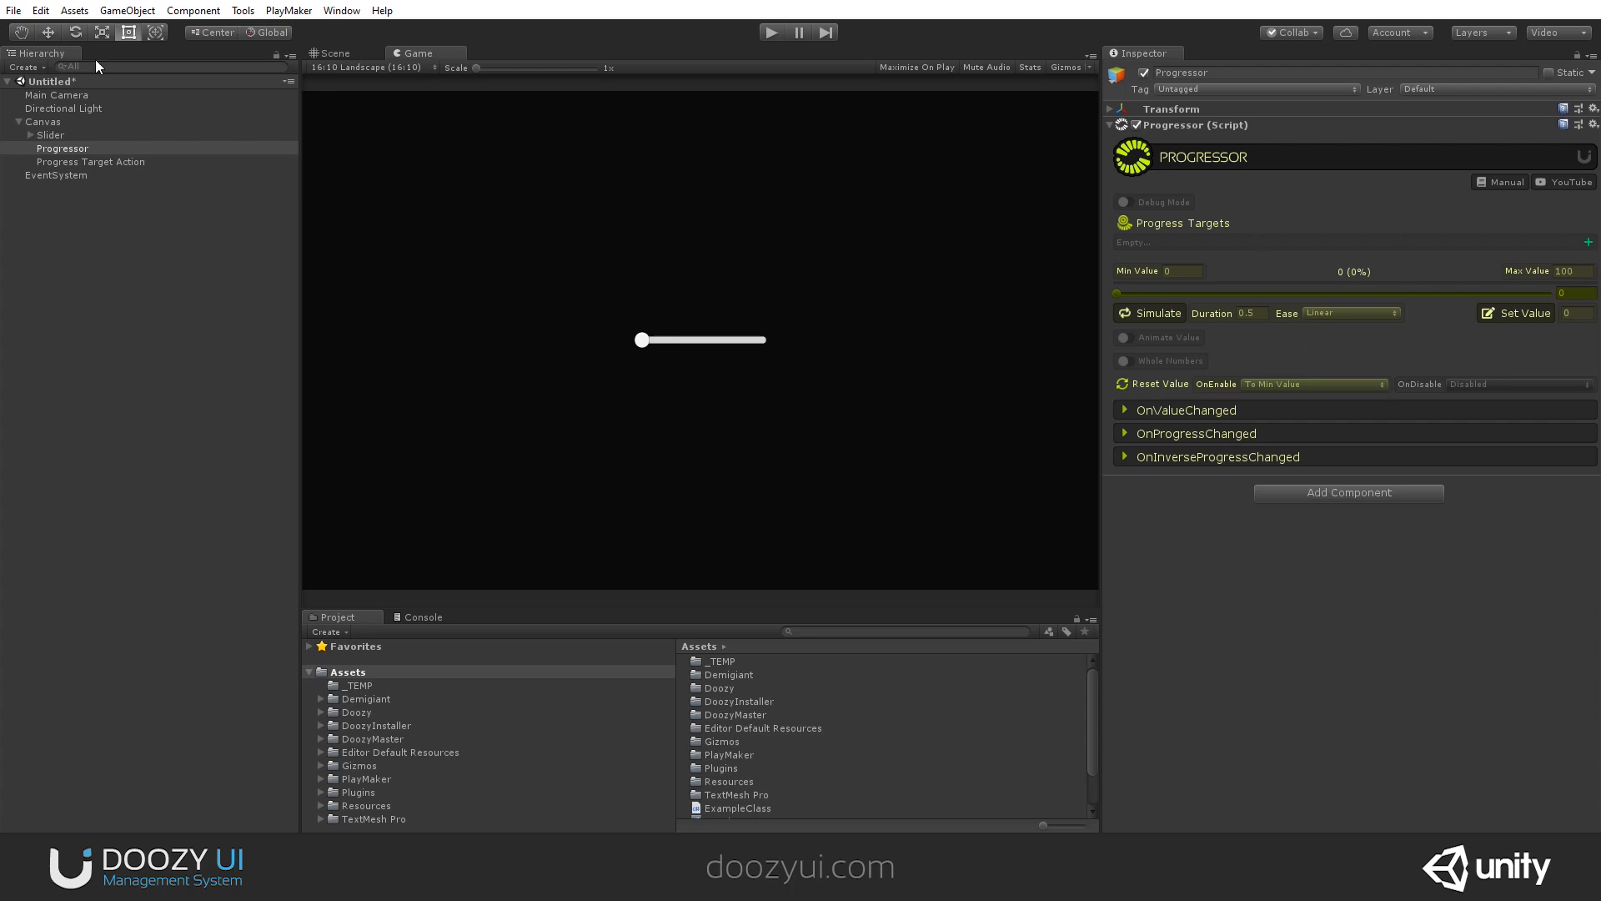
{"action": "mouse_move", "coordinate": [104, 261]}
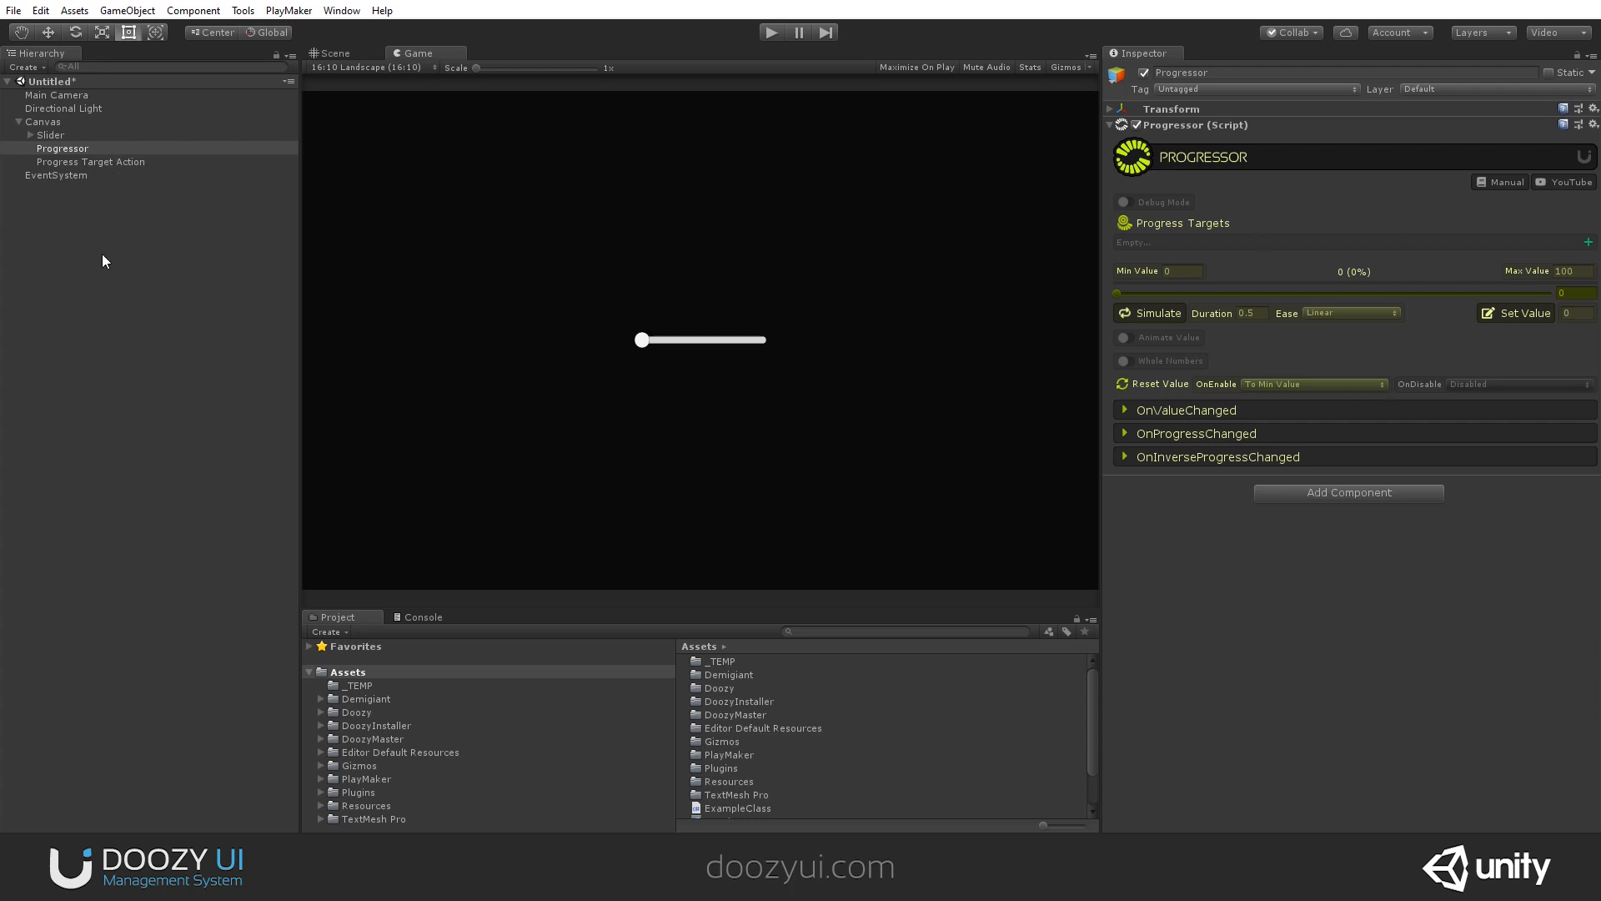
- Add the Progress Target Action to the Progressor's Progress Targets list
{"action": "left_click", "coordinate": [1588, 240]}
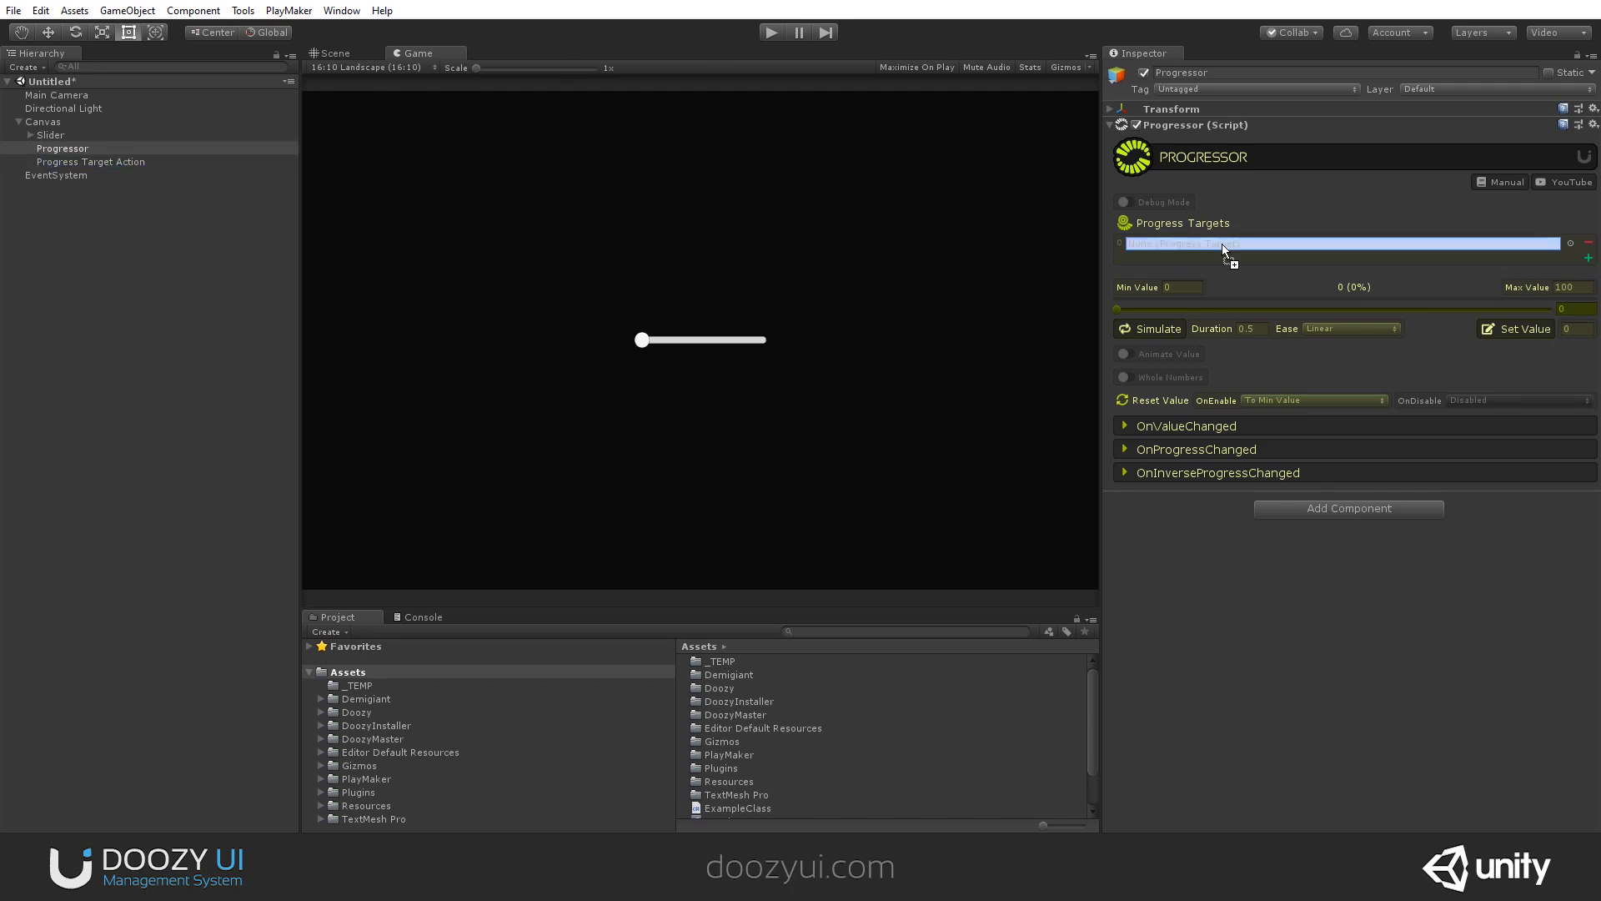
{"action": "left_click_drag", "start_coordinate": [90, 162], "coordinate": [1340, 244]}
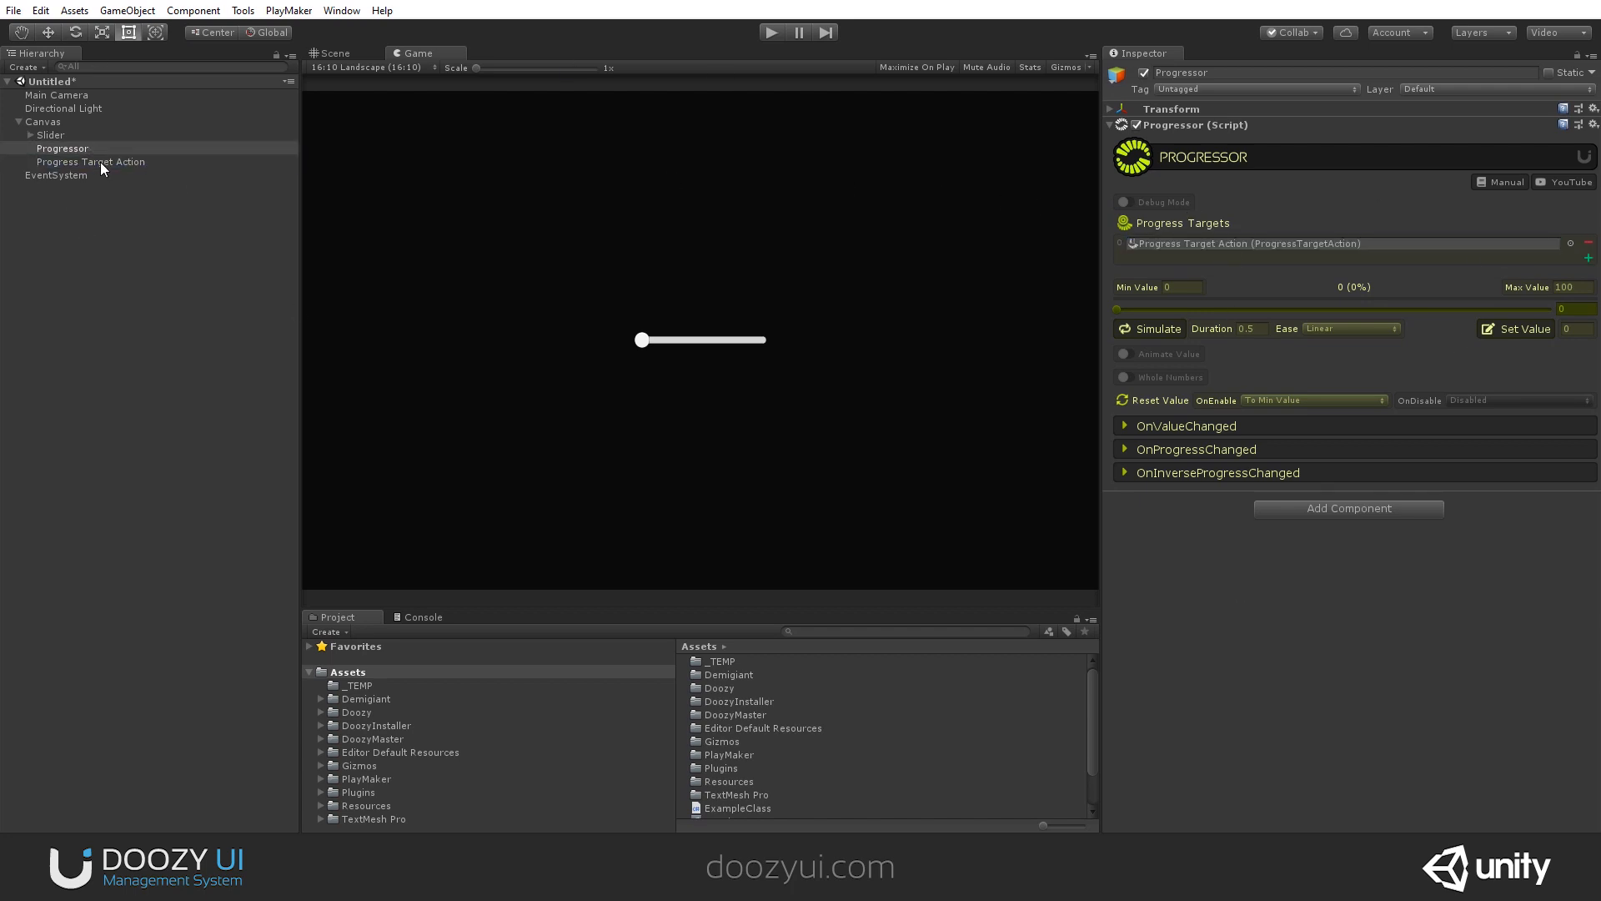
{"action": "left_click", "coordinate": [90, 161]}
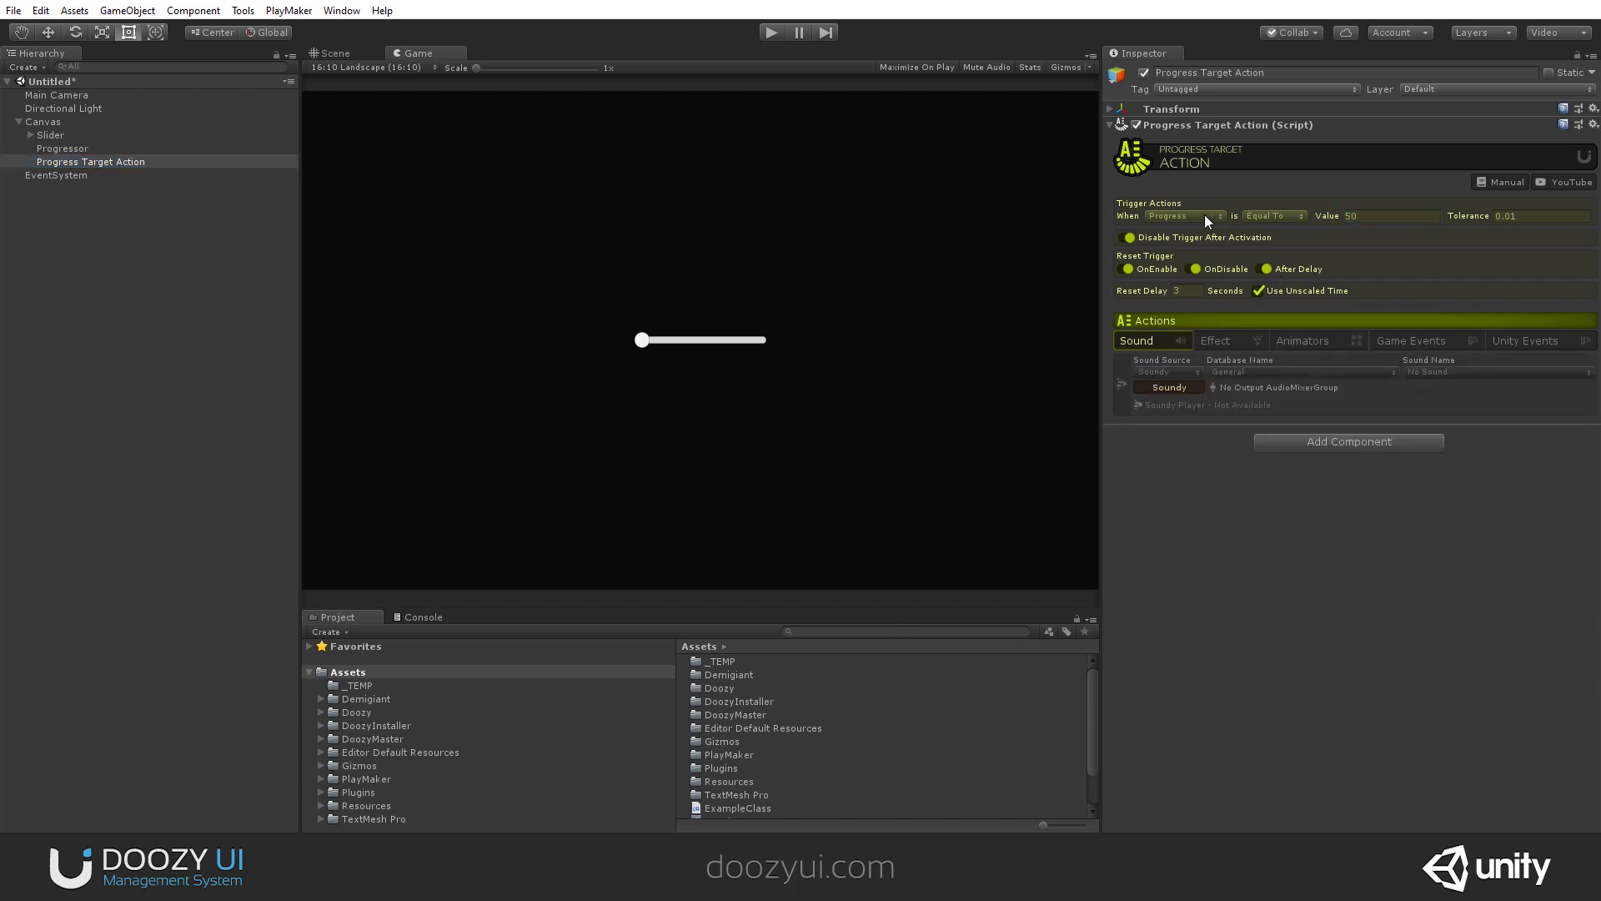
- Set the action to trigger on Value and use the Example Alerts sound database
{"action": "left_click", "coordinate": [1184, 215]}
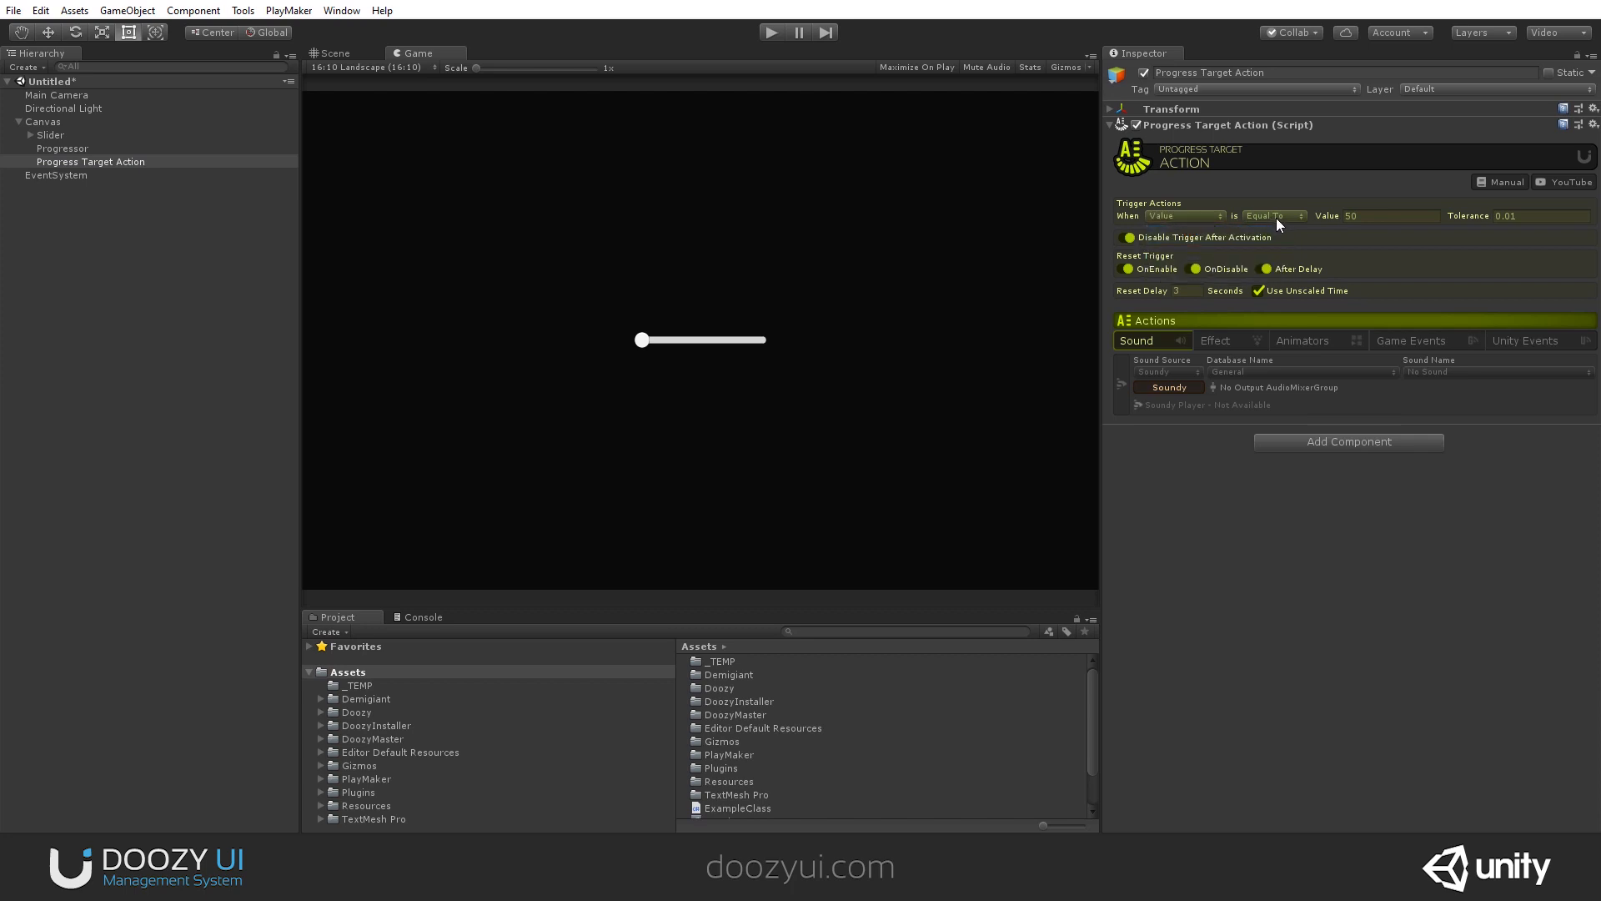
{"action": "mouse_move", "coordinate": [1181, 560]}
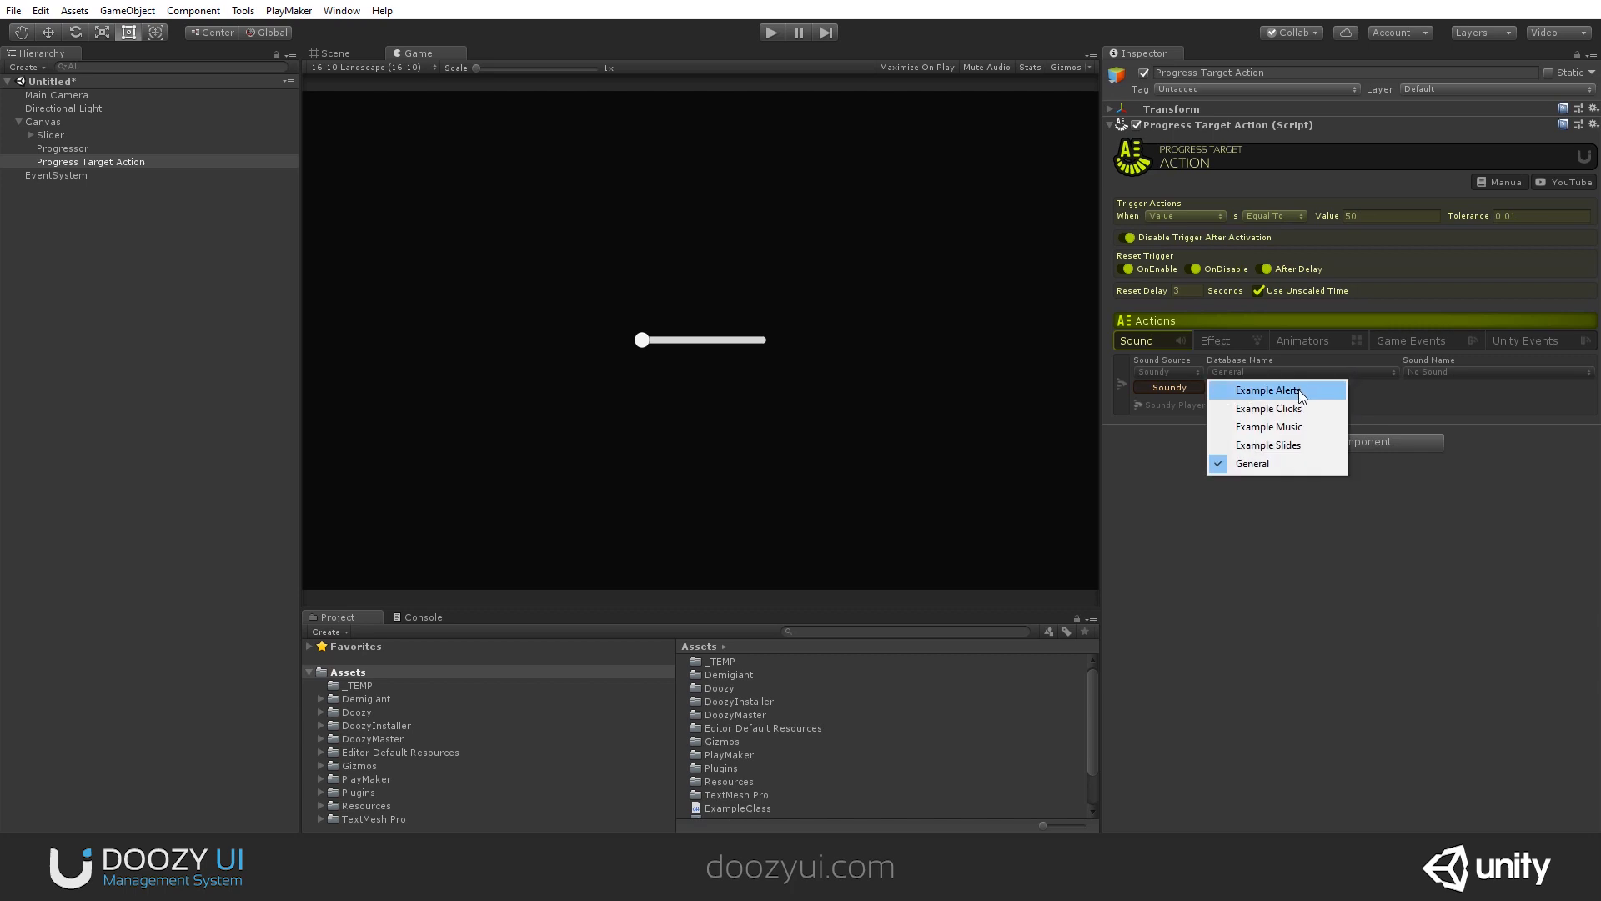
{"action": "left_click", "coordinate": [1267, 390]}
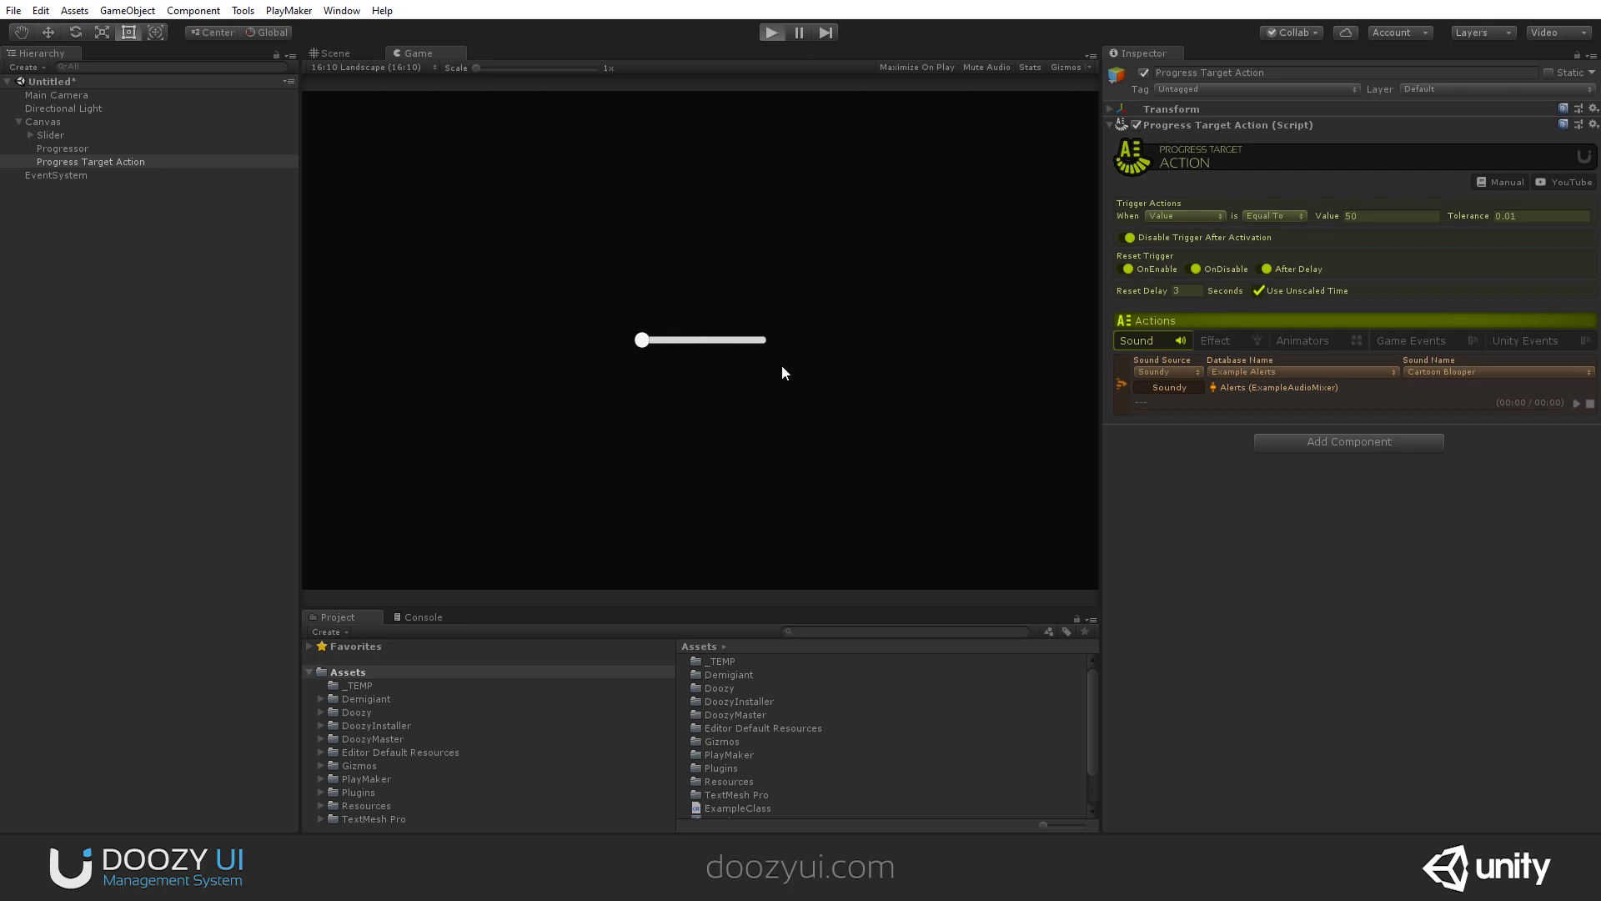
- Play-test the scene, dragging the slider past 50 to hear the Cartoon Blooper alert, then stop
{"action": "left_click", "coordinate": [772, 32]}
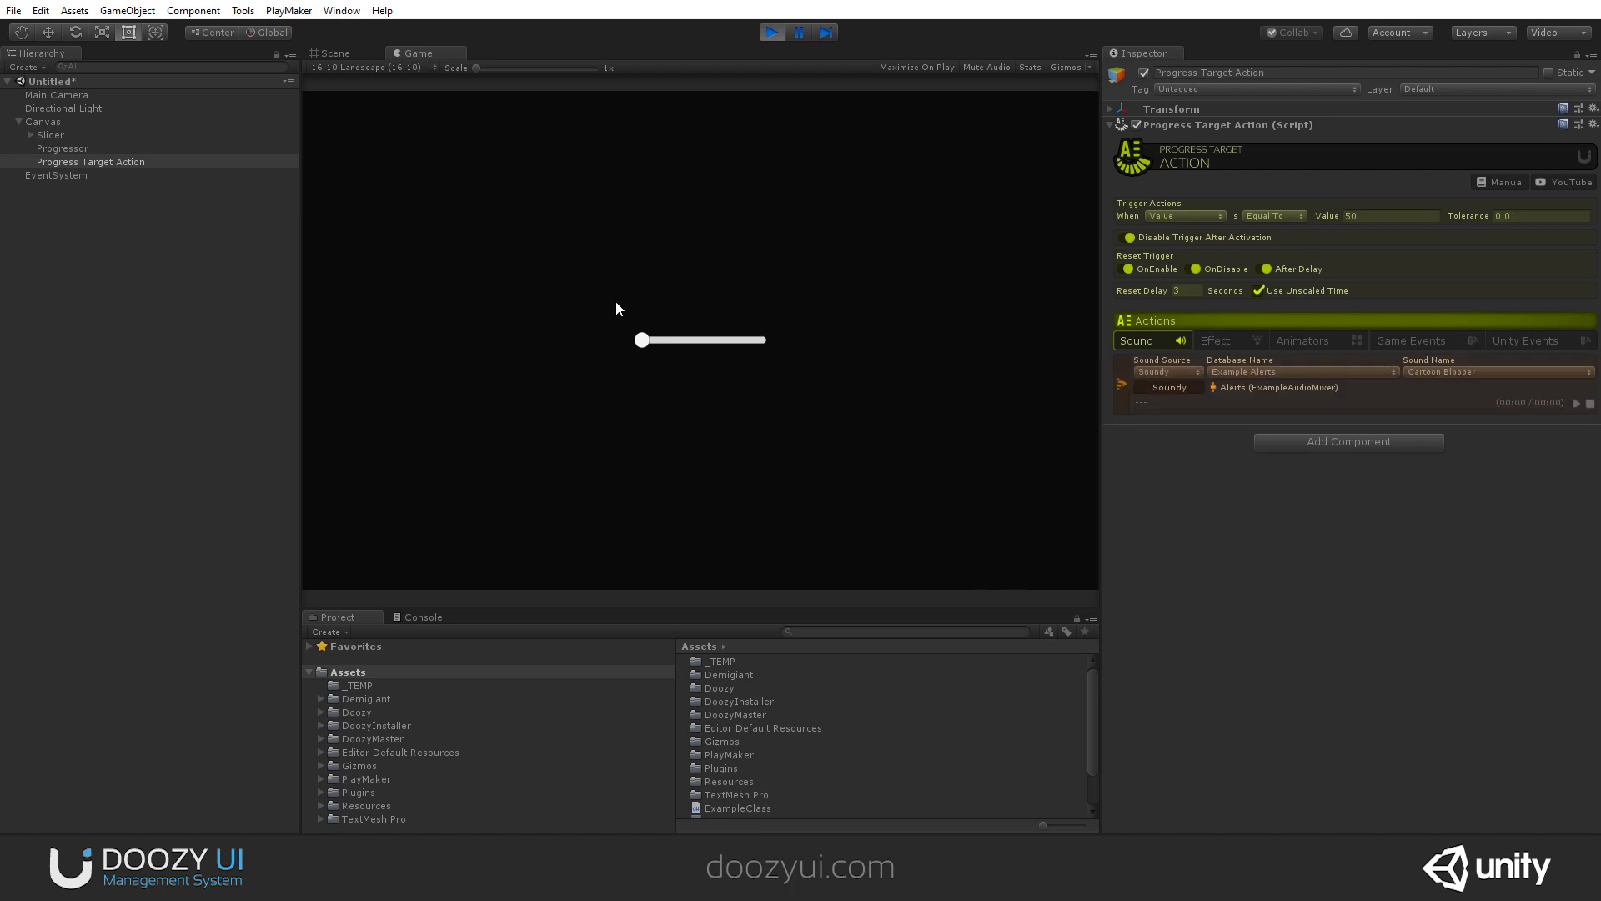
{"action": "left_click_drag", "start_coordinate": [639, 339], "coordinate": [652, 340]}
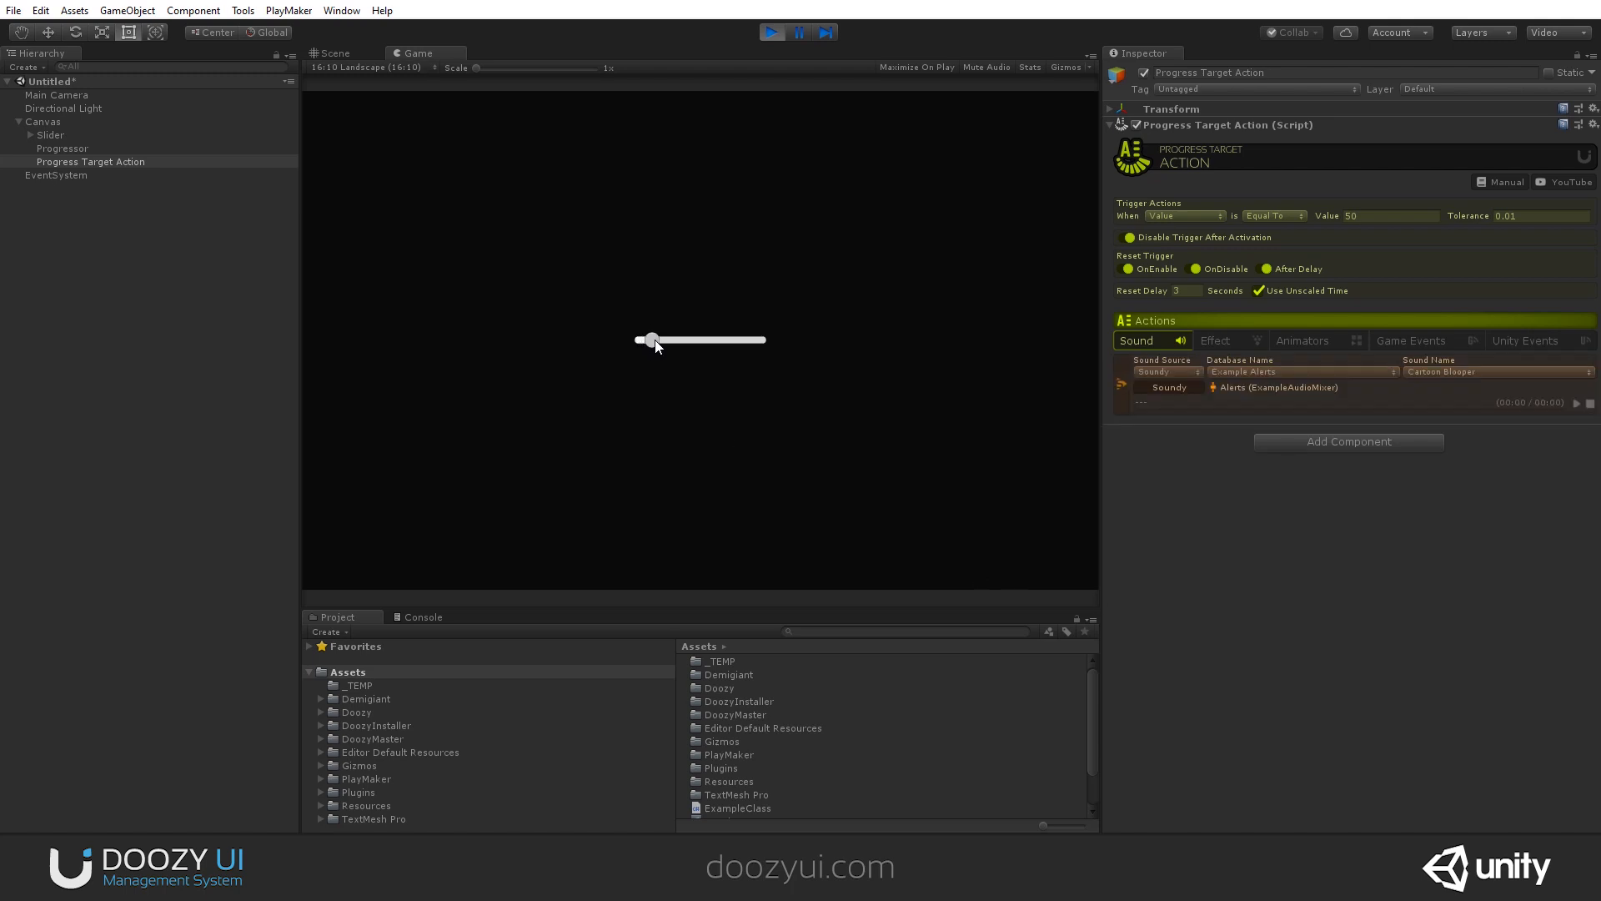
{"action": "left_click_drag", "start_coordinate": [652, 341], "coordinate": [697, 340]}
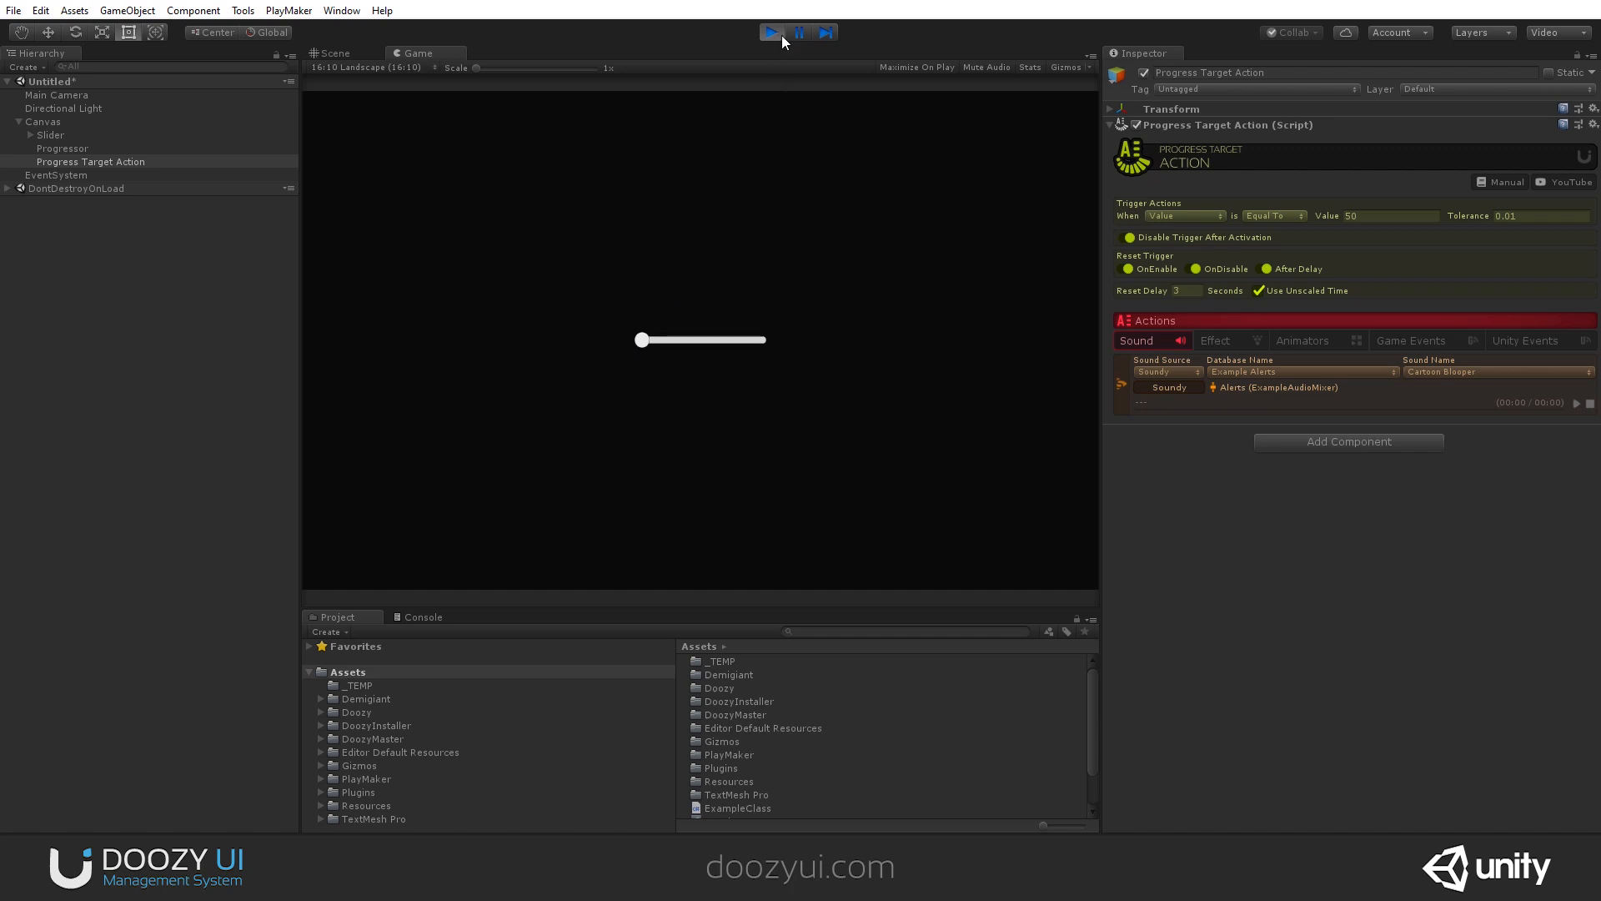
{"action": "left_click", "coordinate": [770, 32]}
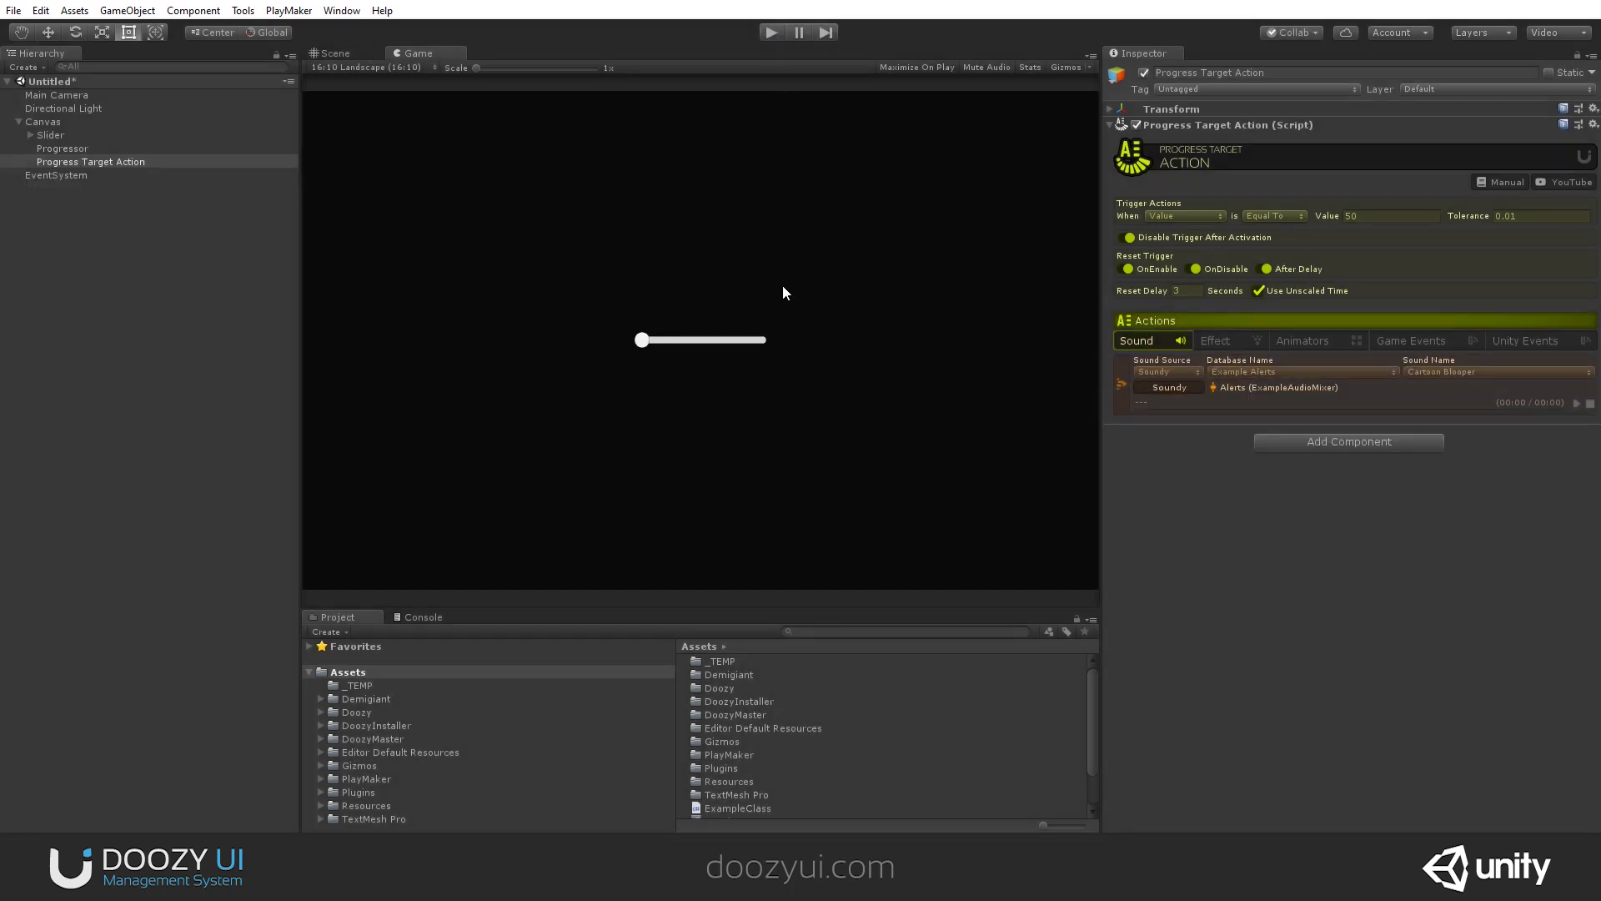
- Create a TextMeshPro - Text object under the Canvas and view it in the Scene
{"action": "right_click", "coordinate": [44, 120]}
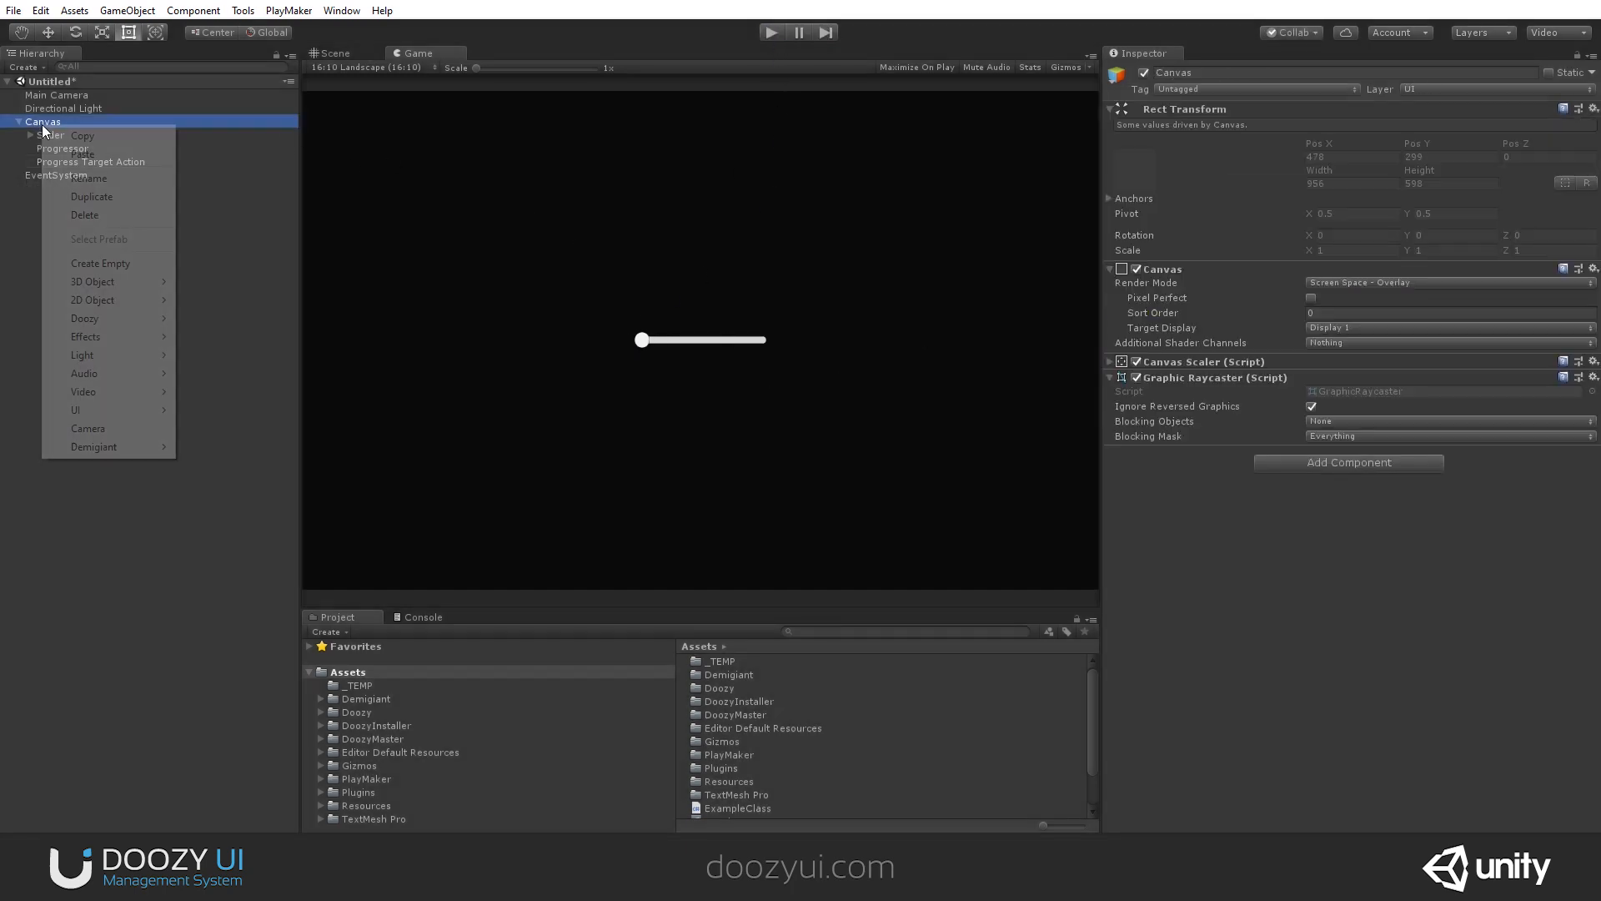
{"action": "mouse_move", "coordinate": [75, 410]}
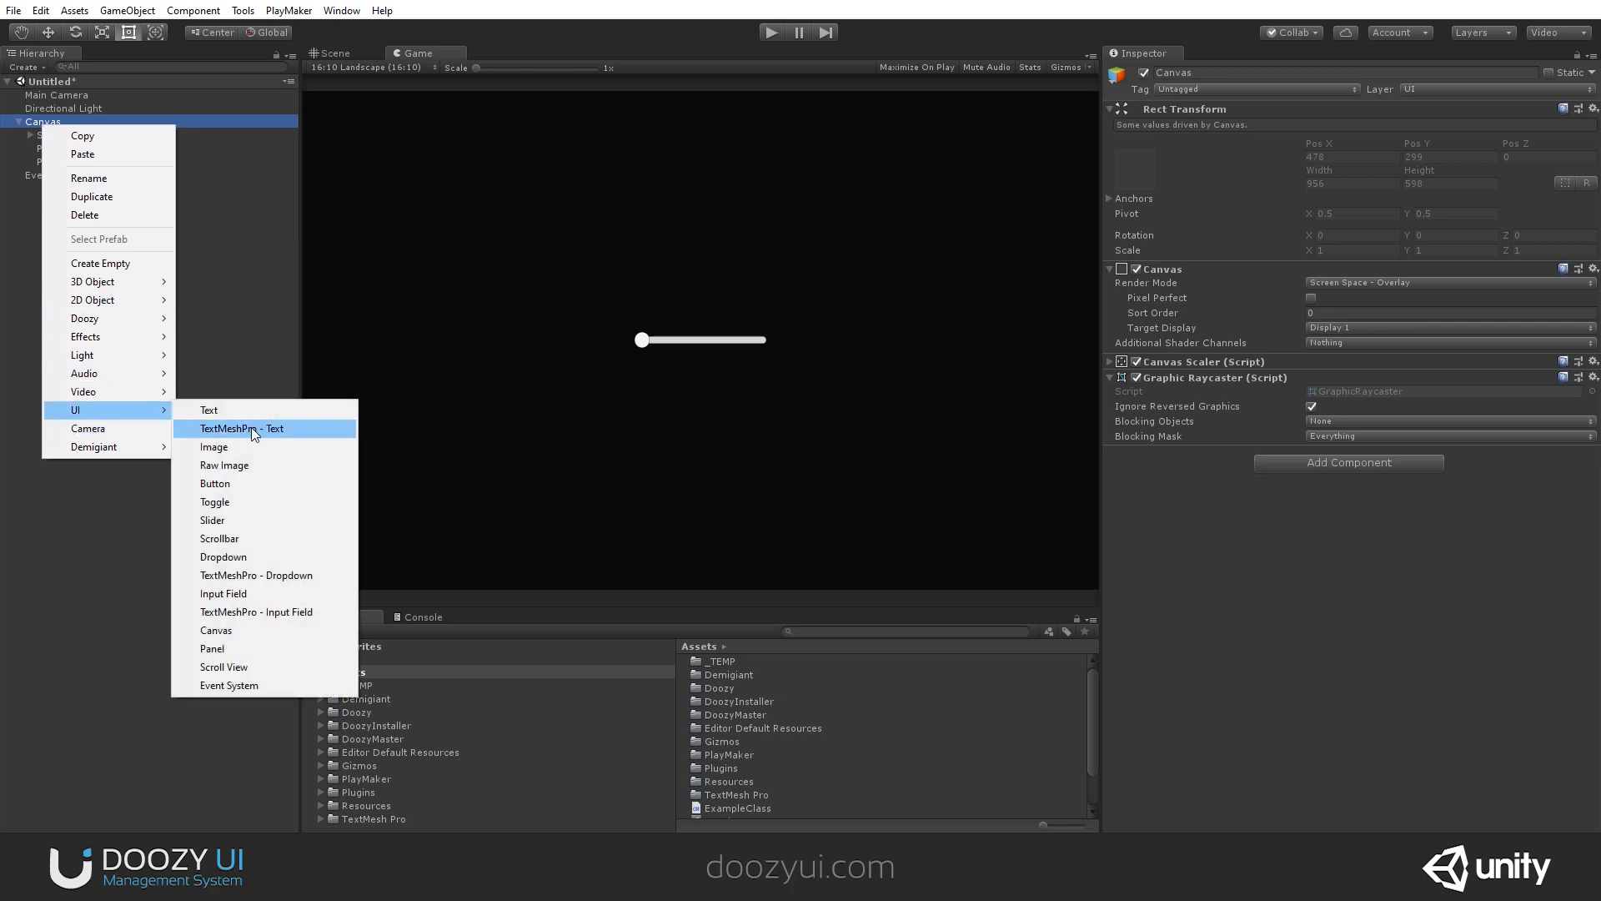
{"action": "left_click", "coordinate": [242, 427]}
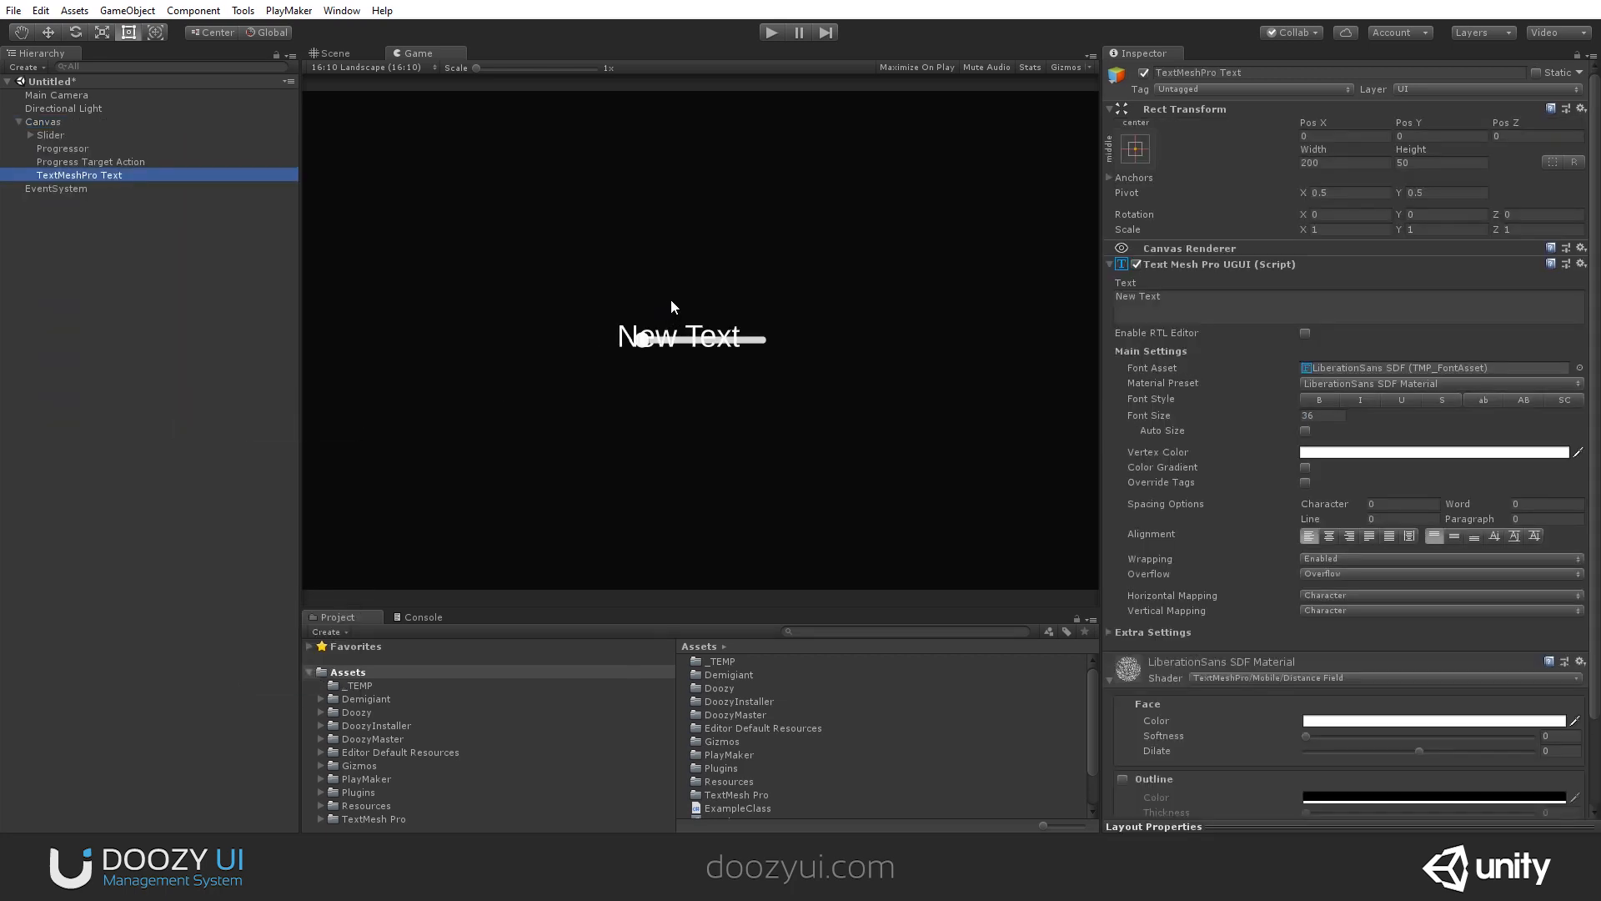
{"action": "left_click", "coordinate": [336, 52]}
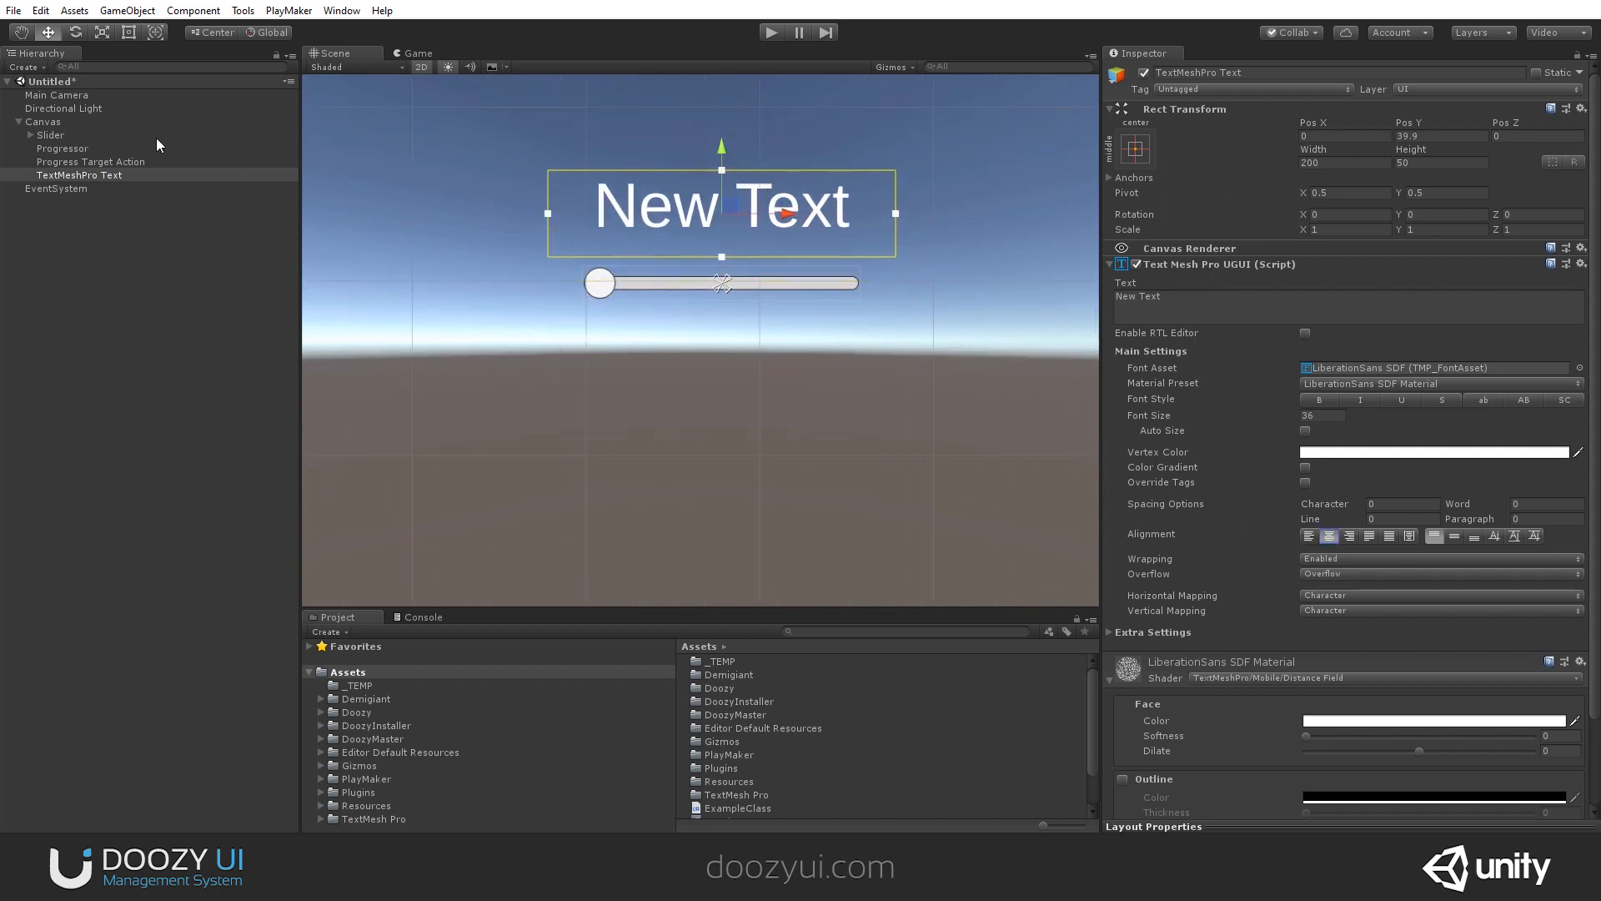
- Add a Progress Target TextMeshPro component to the text via the 'progres' search
{"action": "left_click", "coordinate": [1138, 297]}
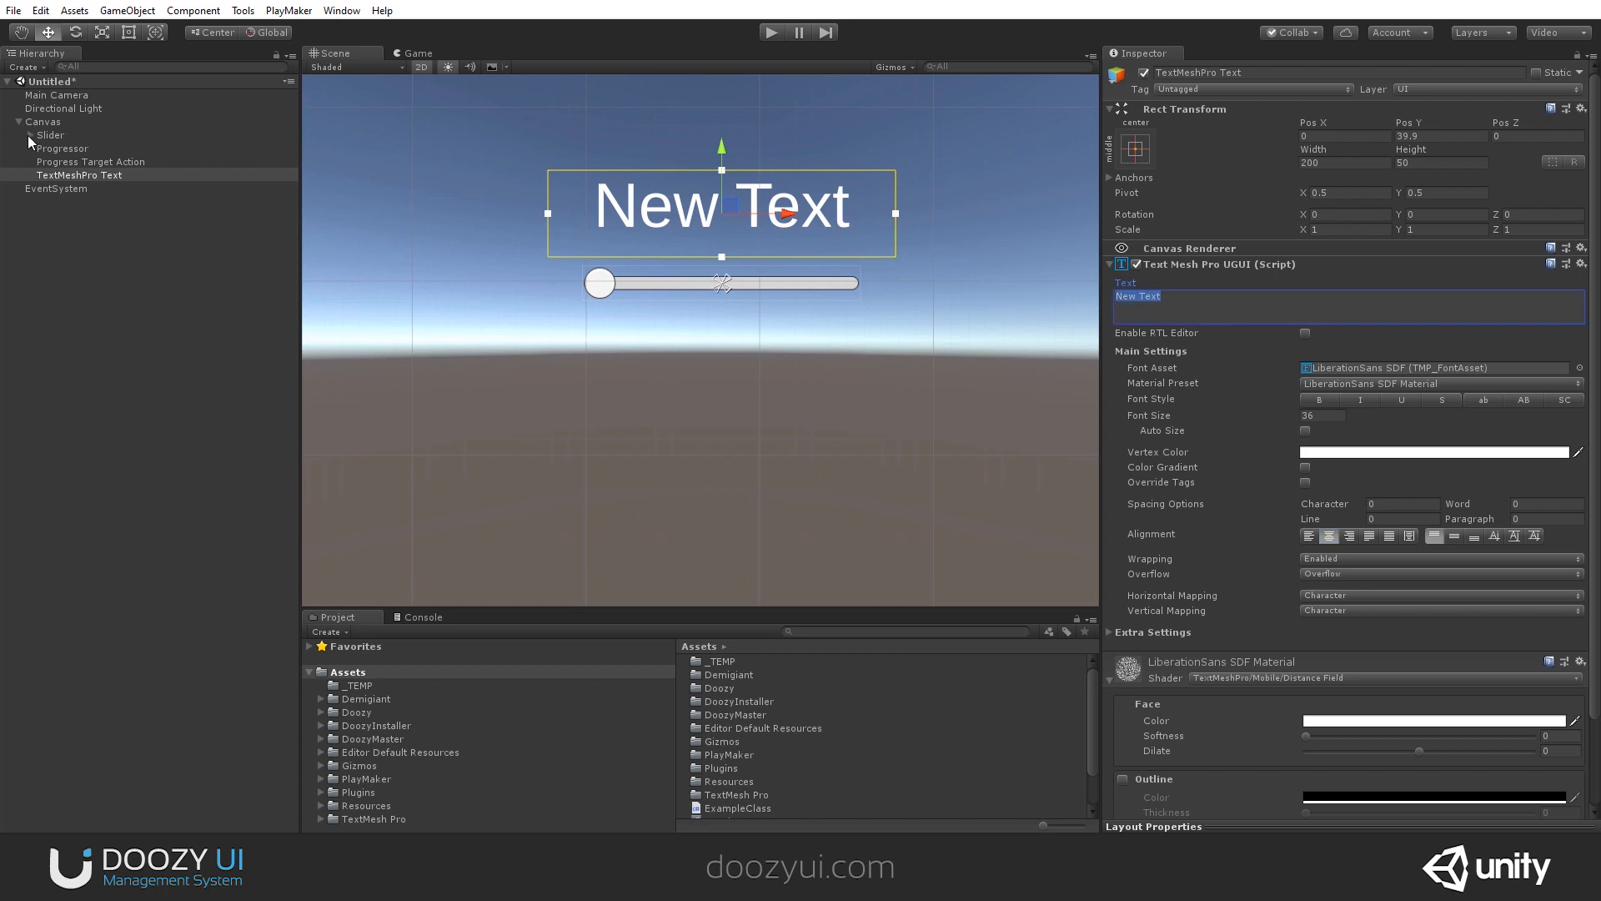
{"action": "scroll", "scroll_direction": "down", "scroll_amount": 3}
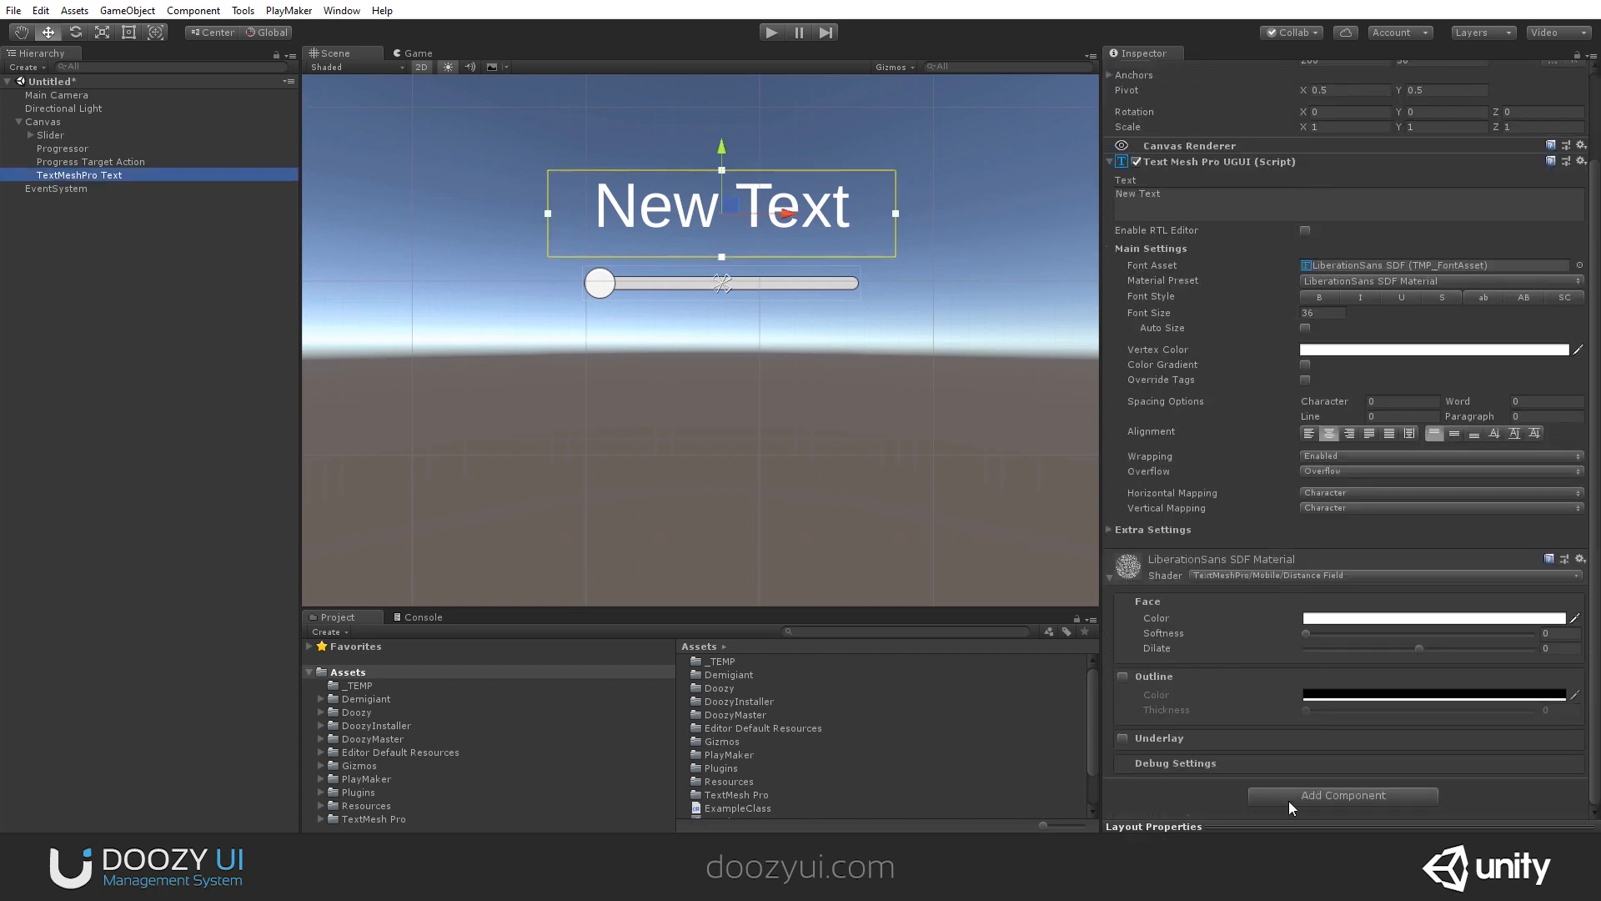
{"action": "type", "text": "progres"}
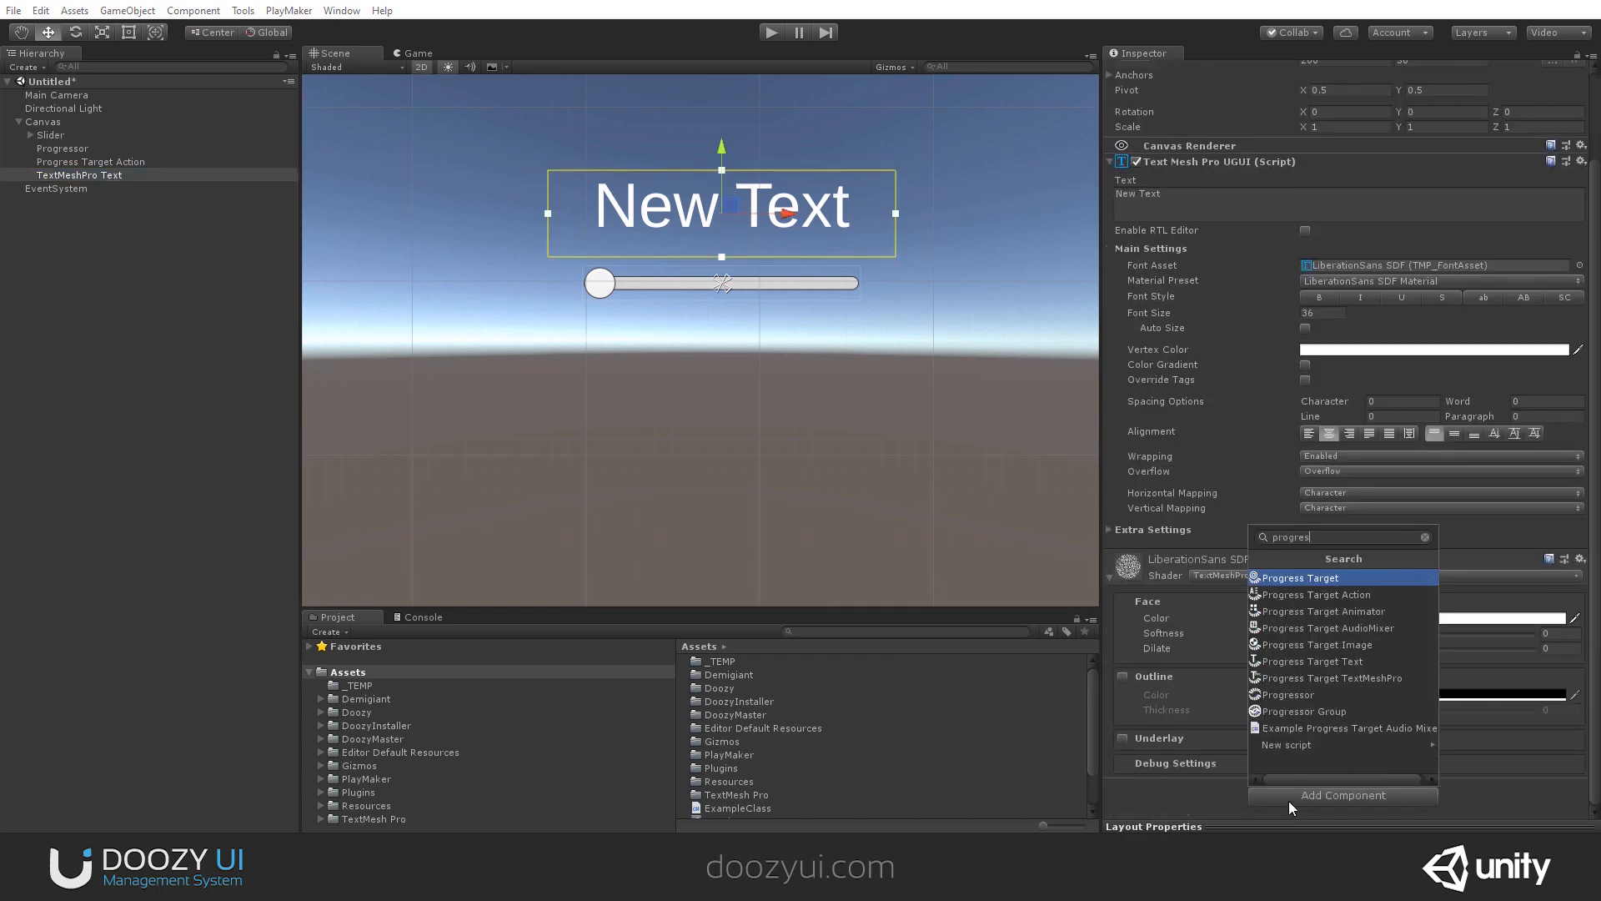
{"action": "left_click", "coordinate": [1331, 677]}
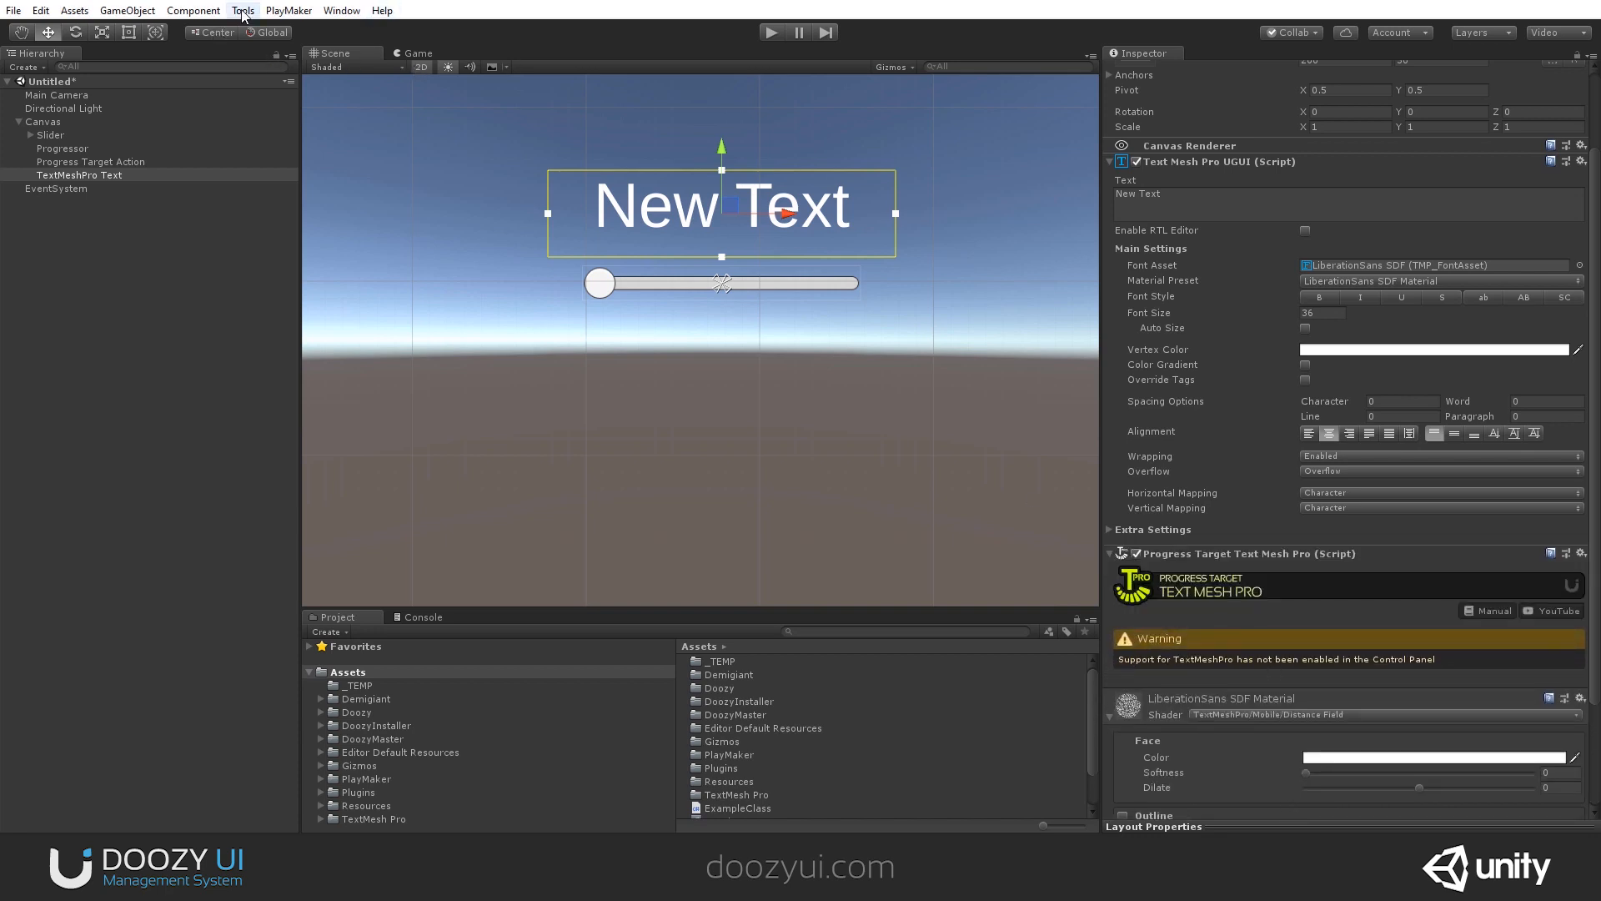
- Enable the TextMeshPro integration in the DoozyUI control panel
{"action": "left_click", "coordinate": [243, 10]}
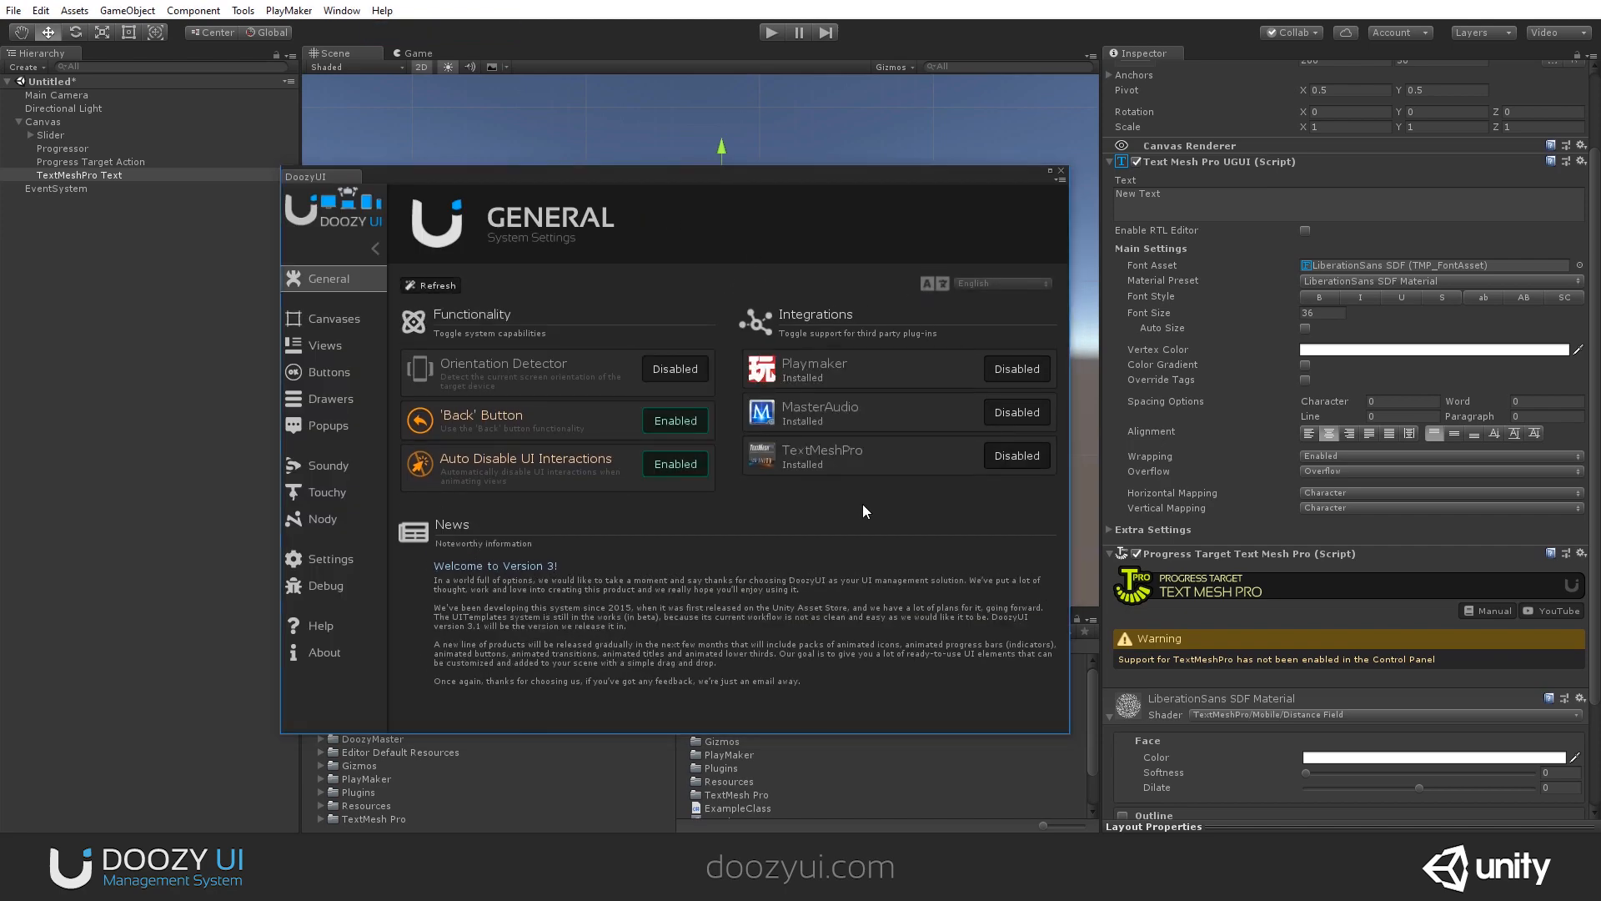
{"action": "left_click", "coordinate": [1018, 455]}
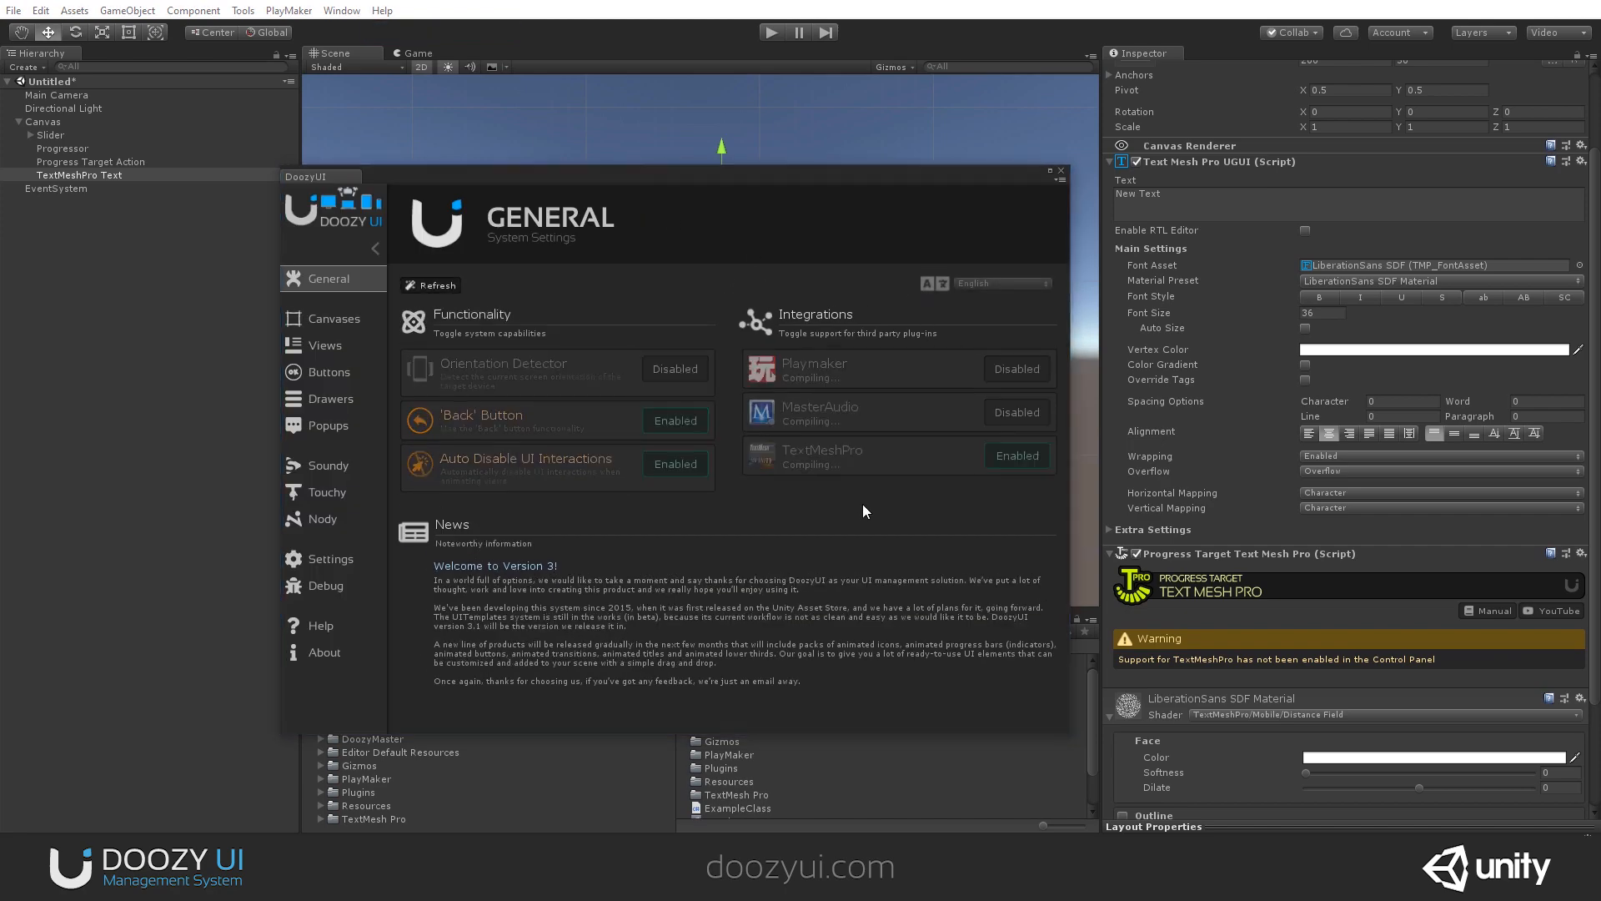
{"action": "left_click", "coordinate": [1061, 170]}
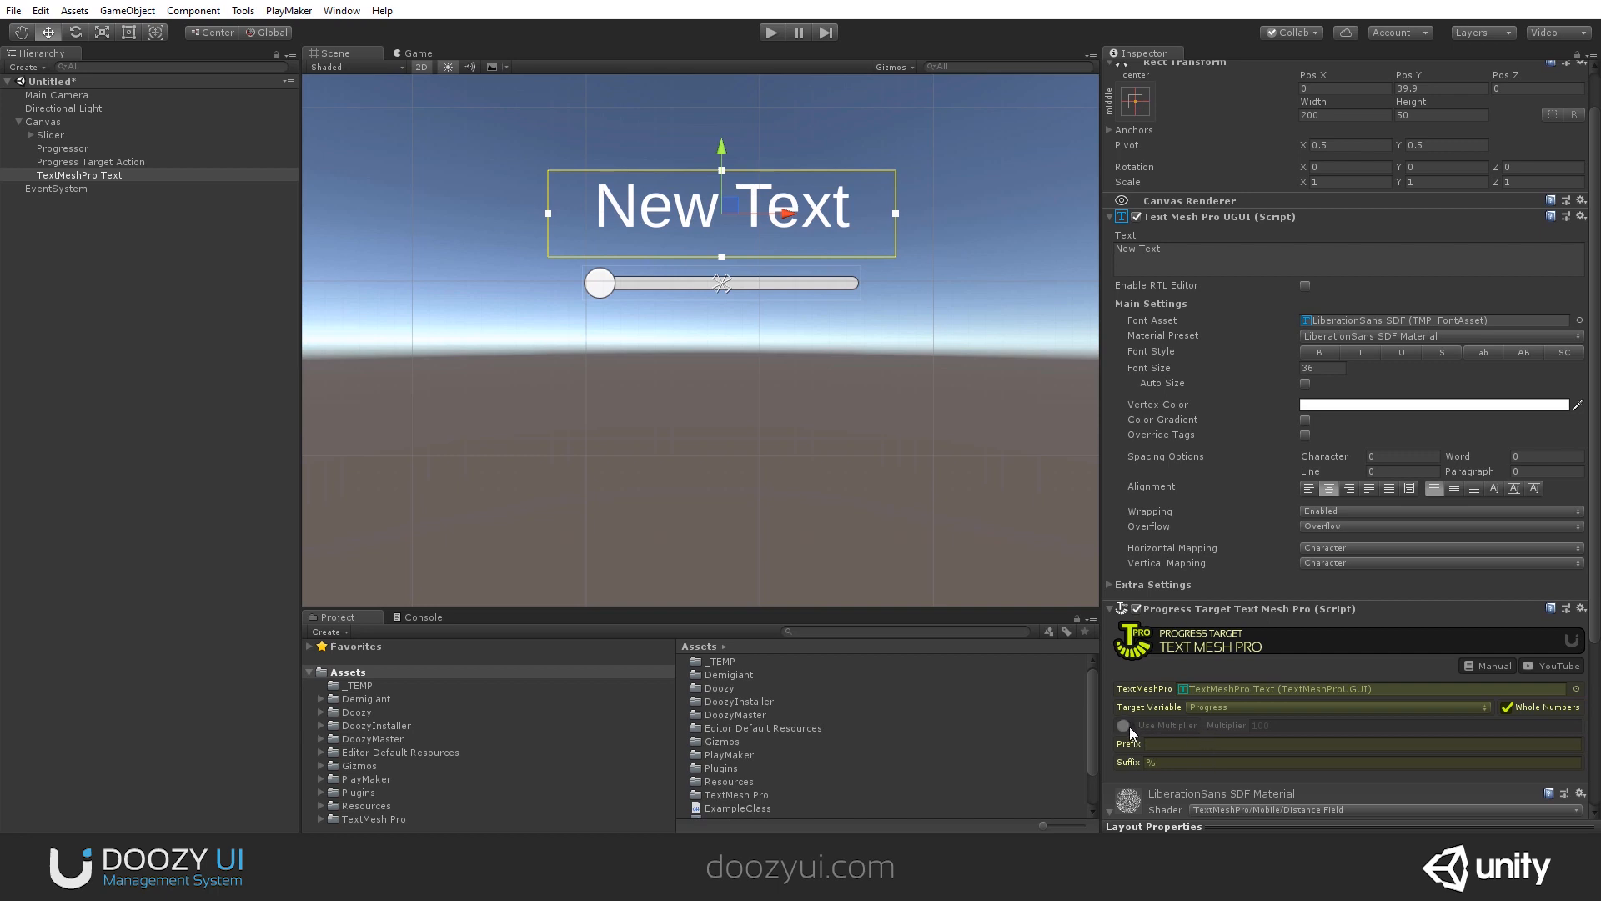
- Turn on Use Multiplier (100) for percentages and select the Progressor to add the text as a target
{"action": "left_click", "coordinate": [1124, 725]}
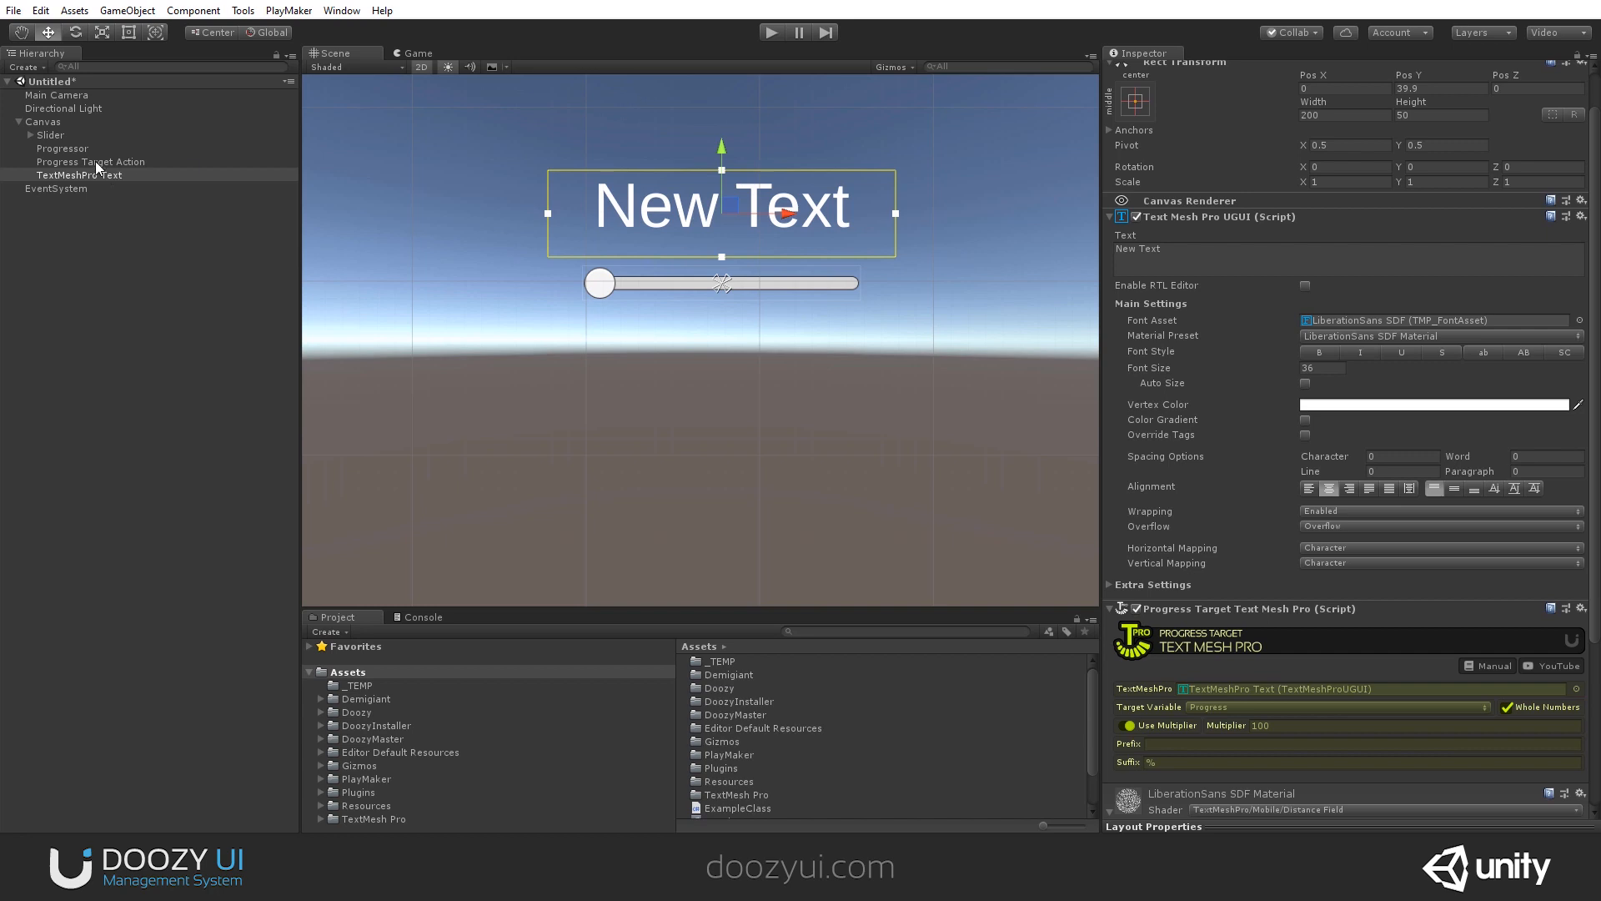
{"action": "left_click", "coordinate": [62, 147]}
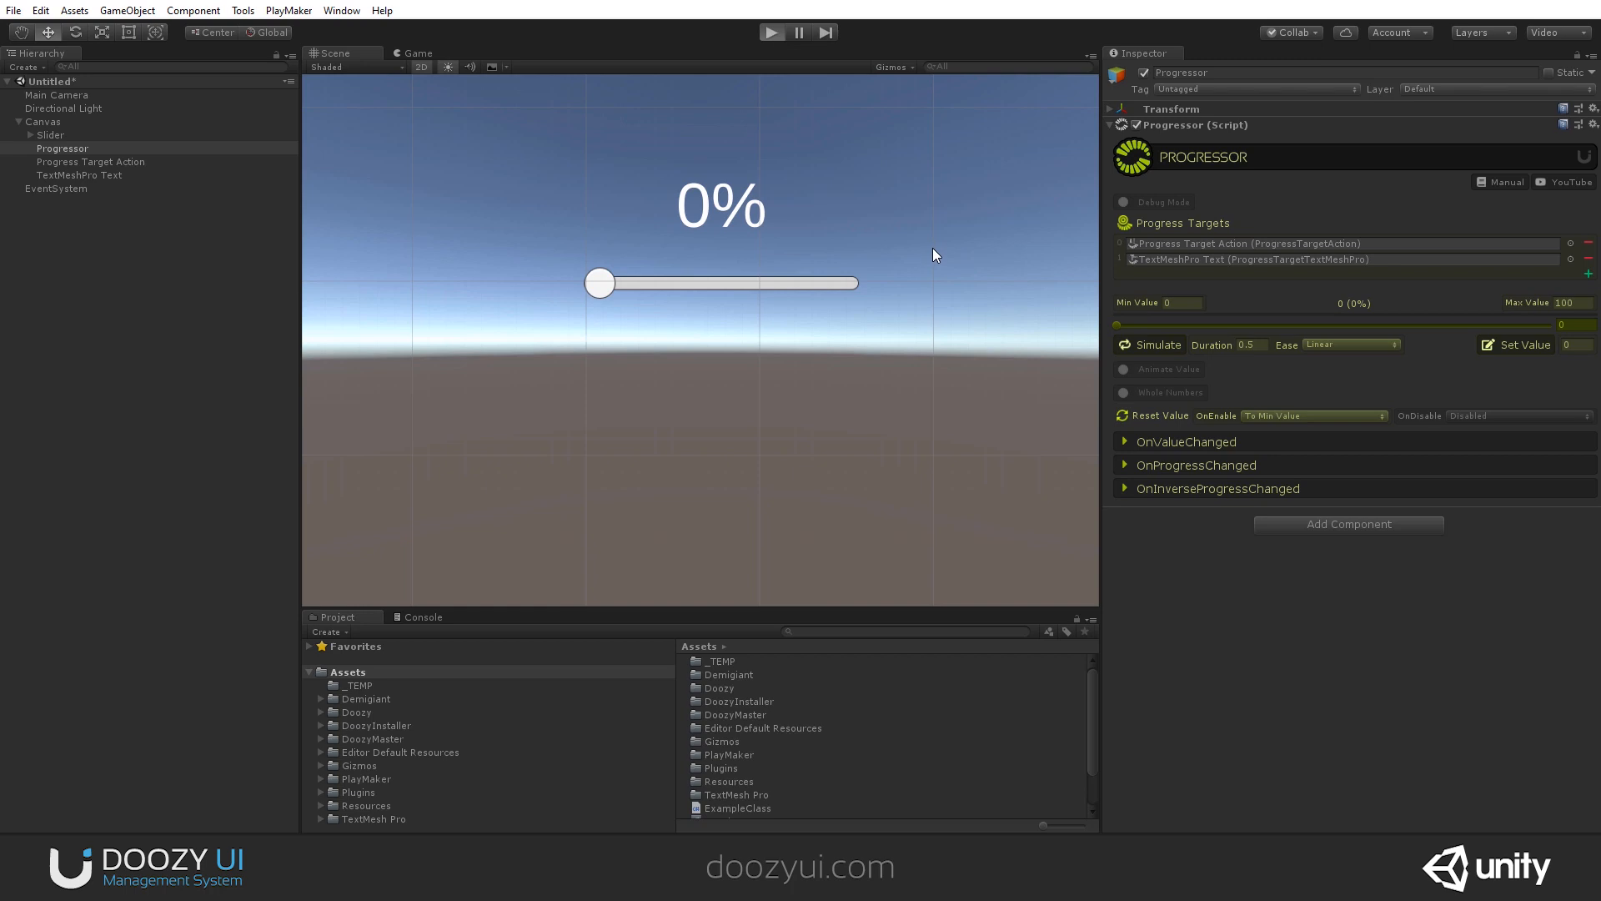
- Play the scene, drag the slider up to 50% and select the Progress Target Action
{"action": "left_click", "coordinate": [770, 32]}
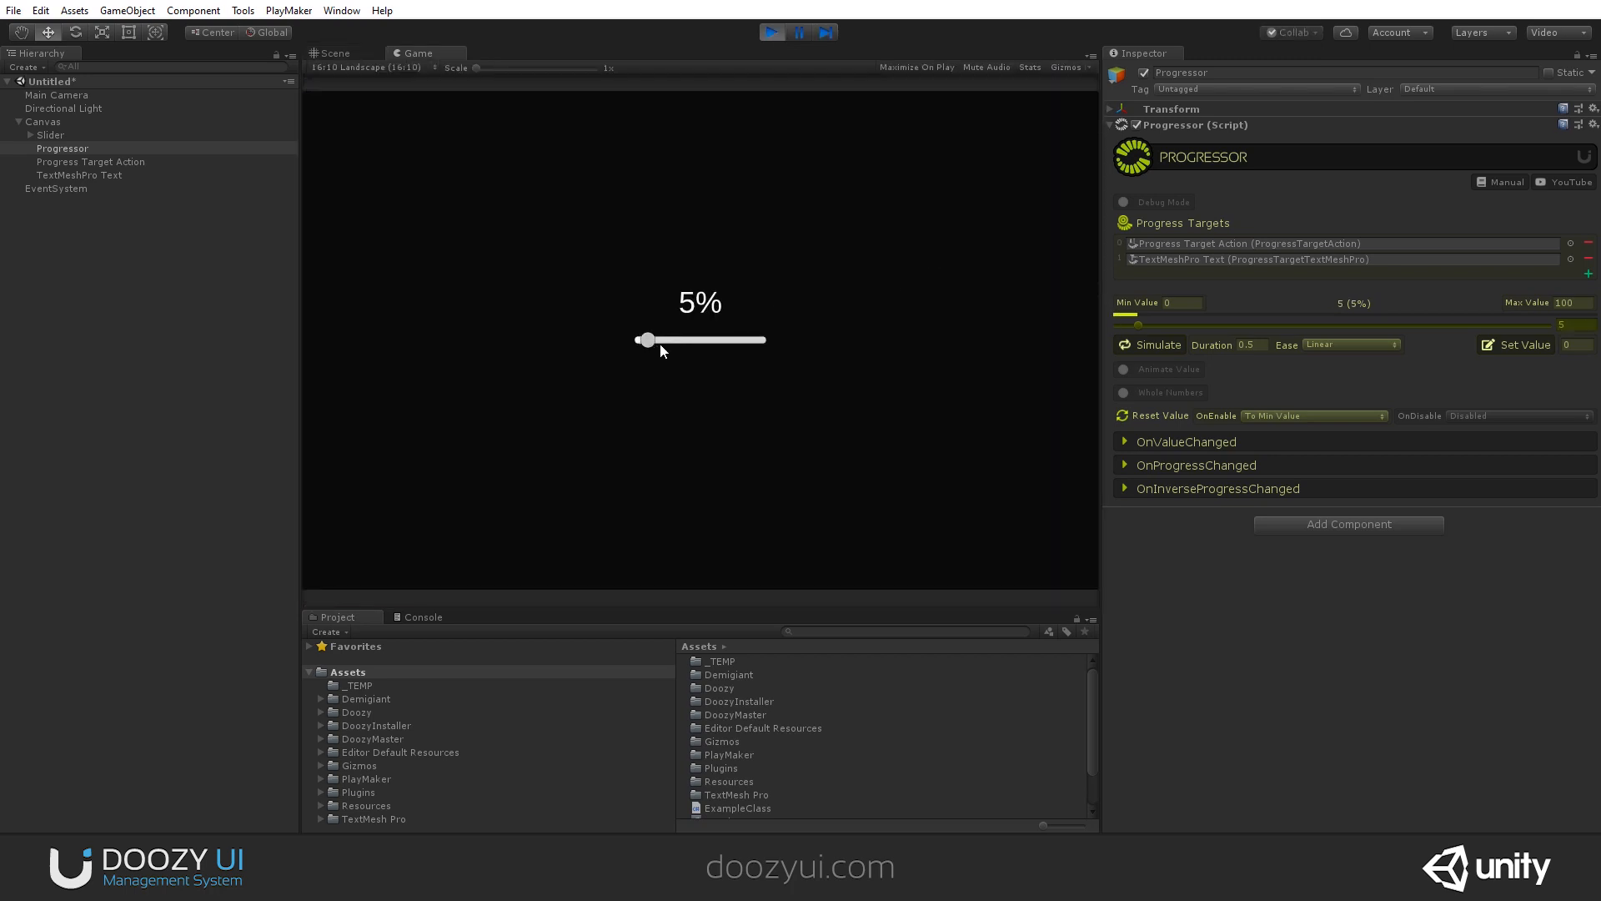
{"action": "left_click_drag", "start_coordinate": [644, 339], "coordinate": [694, 338]}
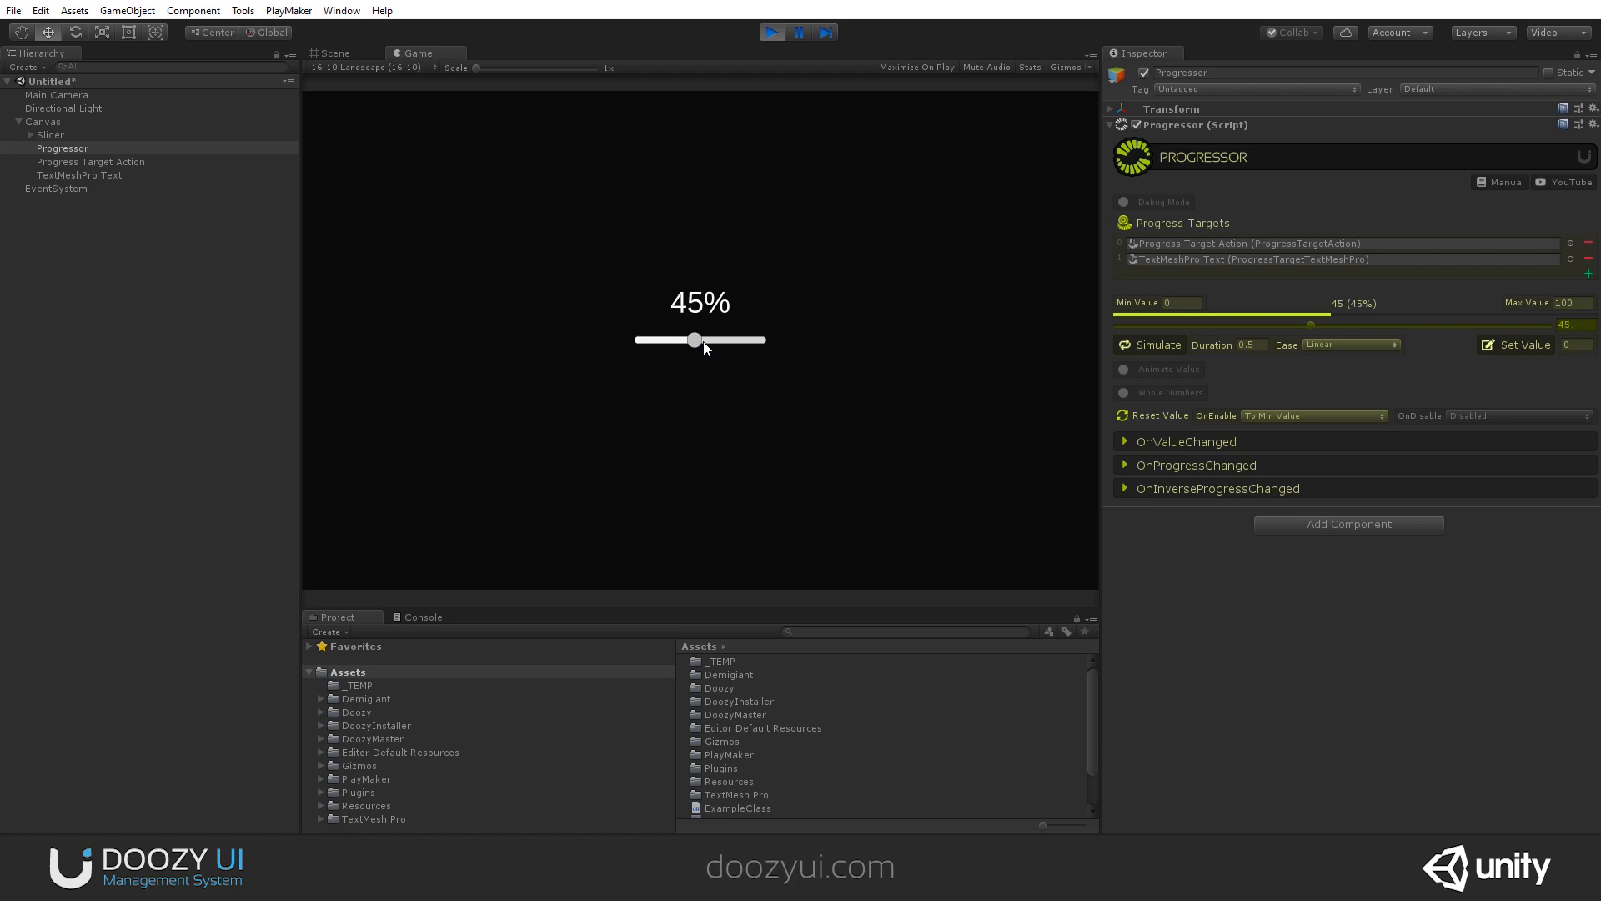
{"action": "left_click_drag", "start_coordinate": [694, 338], "coordinate": [698, 339]}
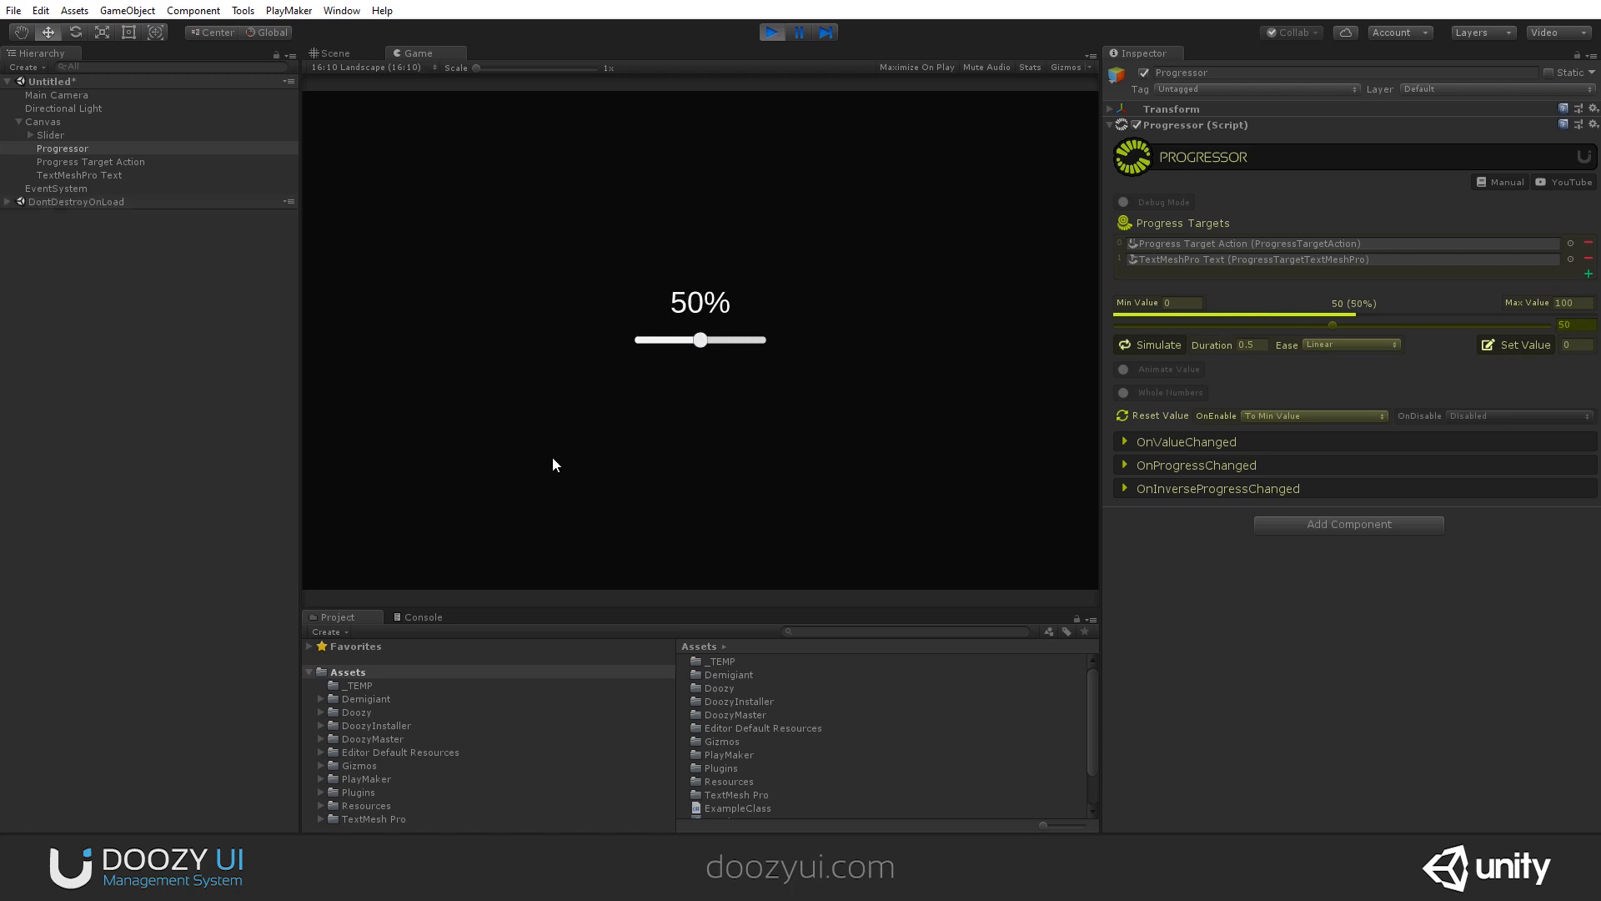
{"action": "mouse_move", "coordinate": [67, 151]}
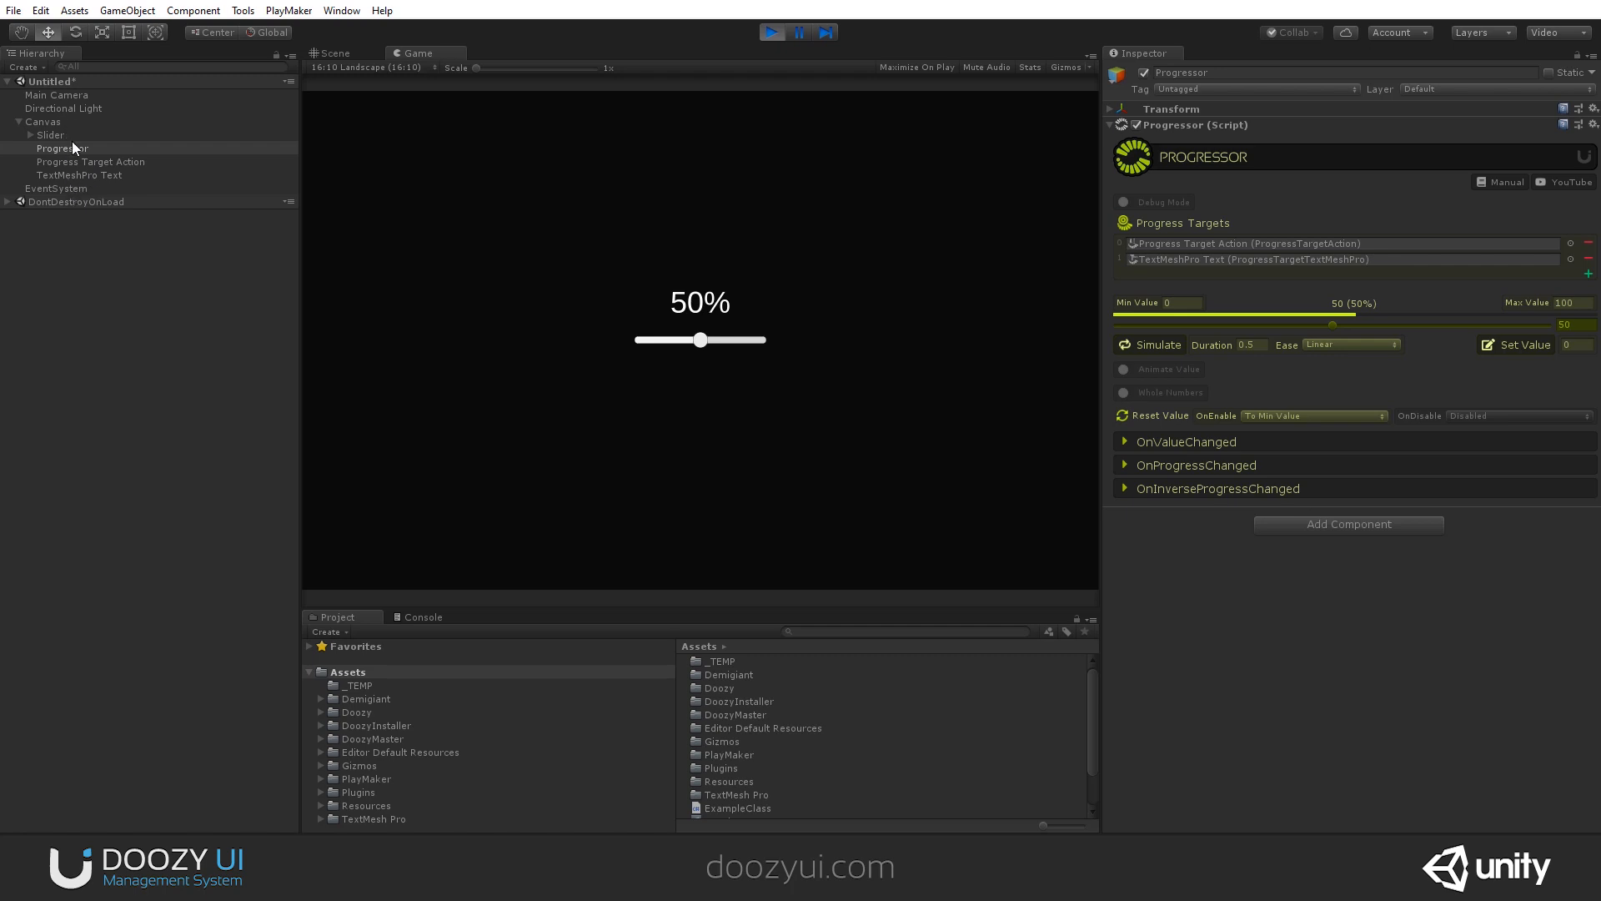
{"action": "left_click", "coordinate": [90, 162]}
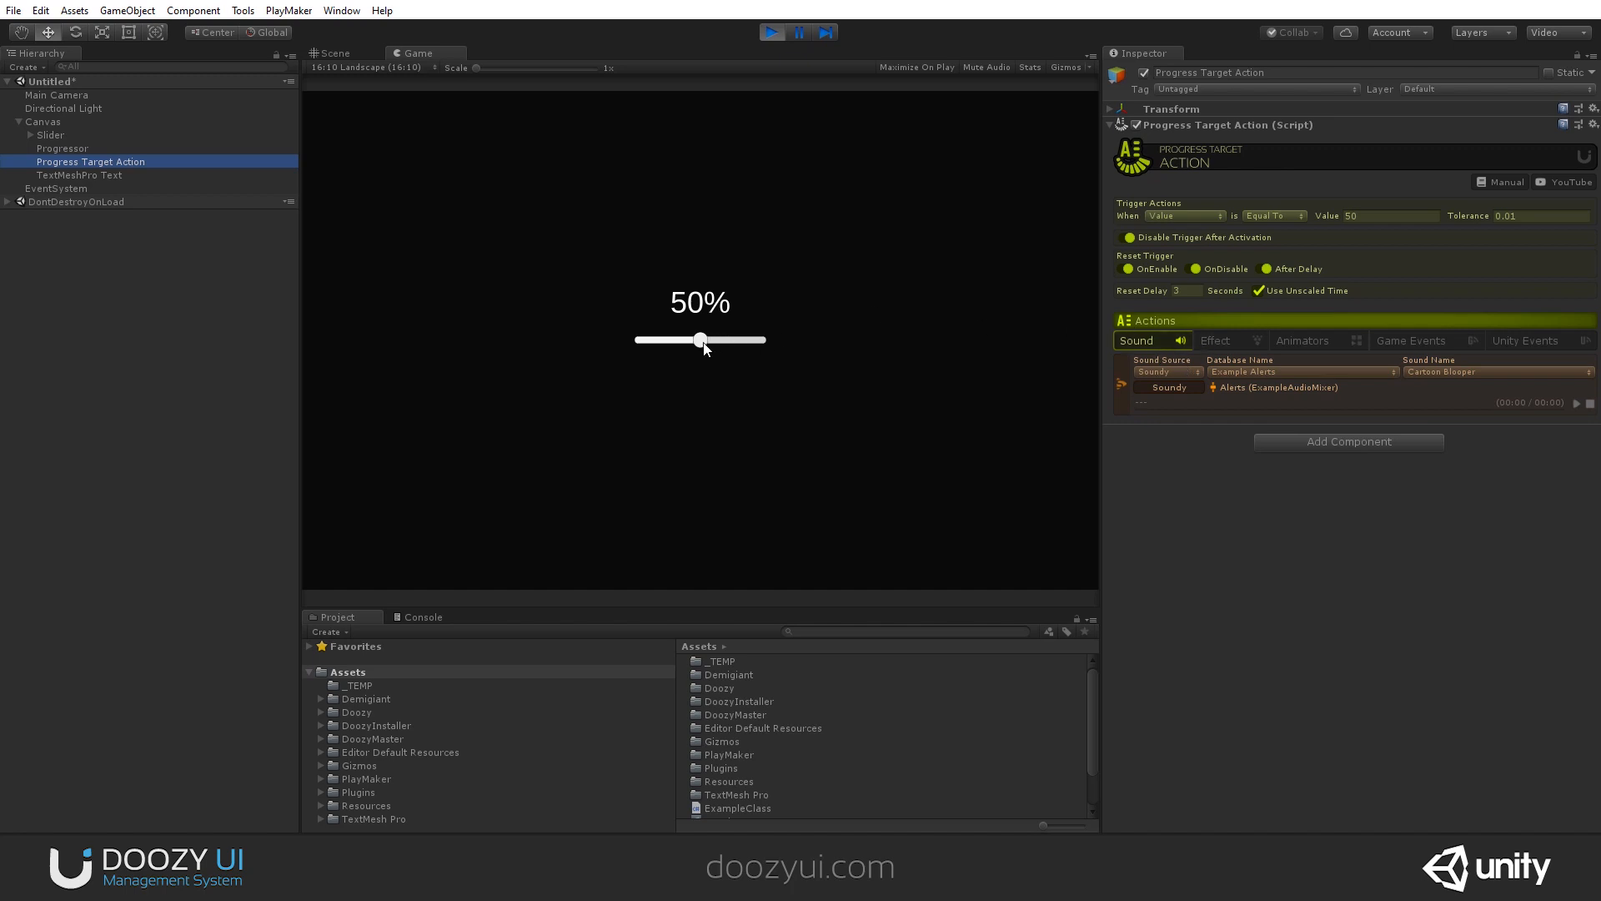
- Drag the slider across 50 repeatedly (79%, 56%, 49%, 55%) to hear the alert fire
{"action": "left_click_drag", "start_coordinate": [700, 340], "coordinate": [734, 340]}
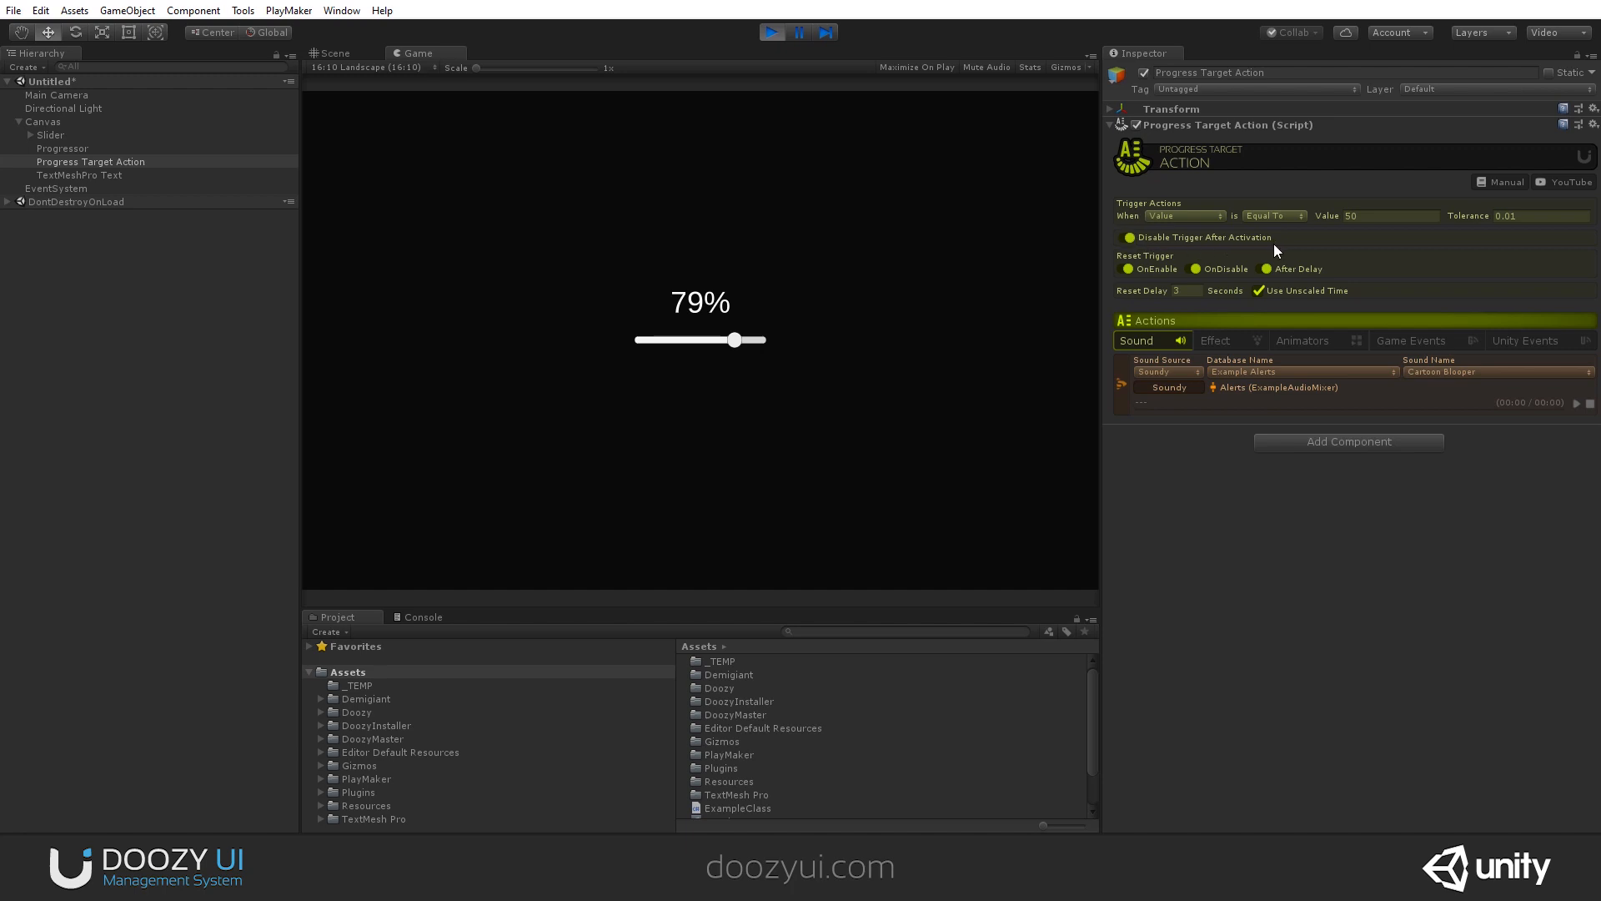
{"action": "mouse_move", "coordinate": [792, 347]}
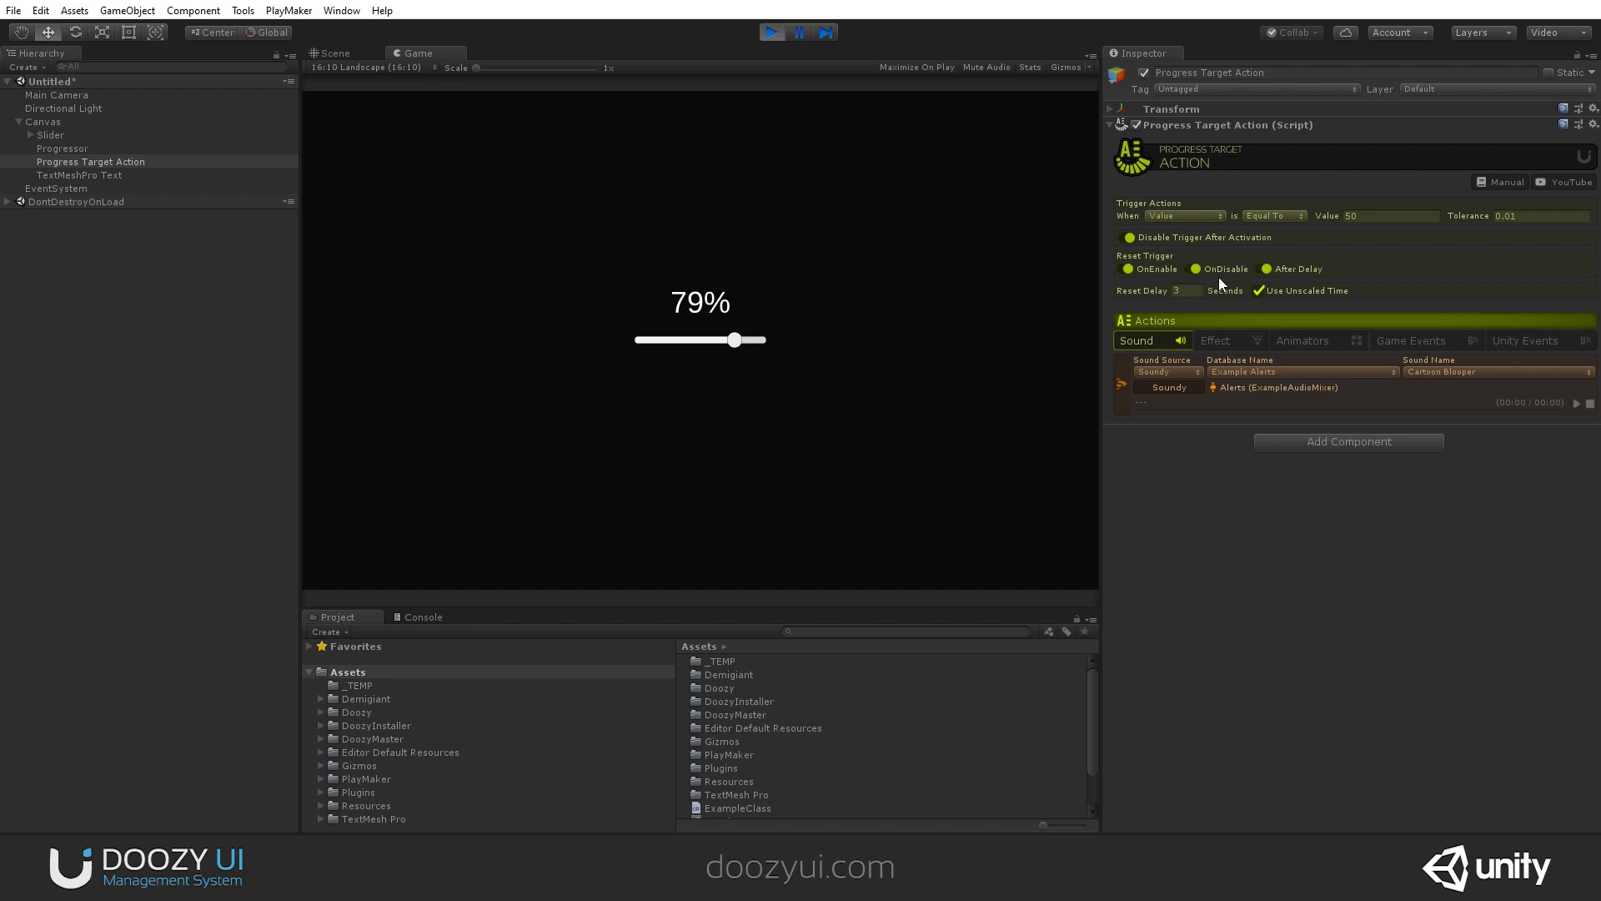
{"action": "mouse_move", "coordinate": [1151, 300]}
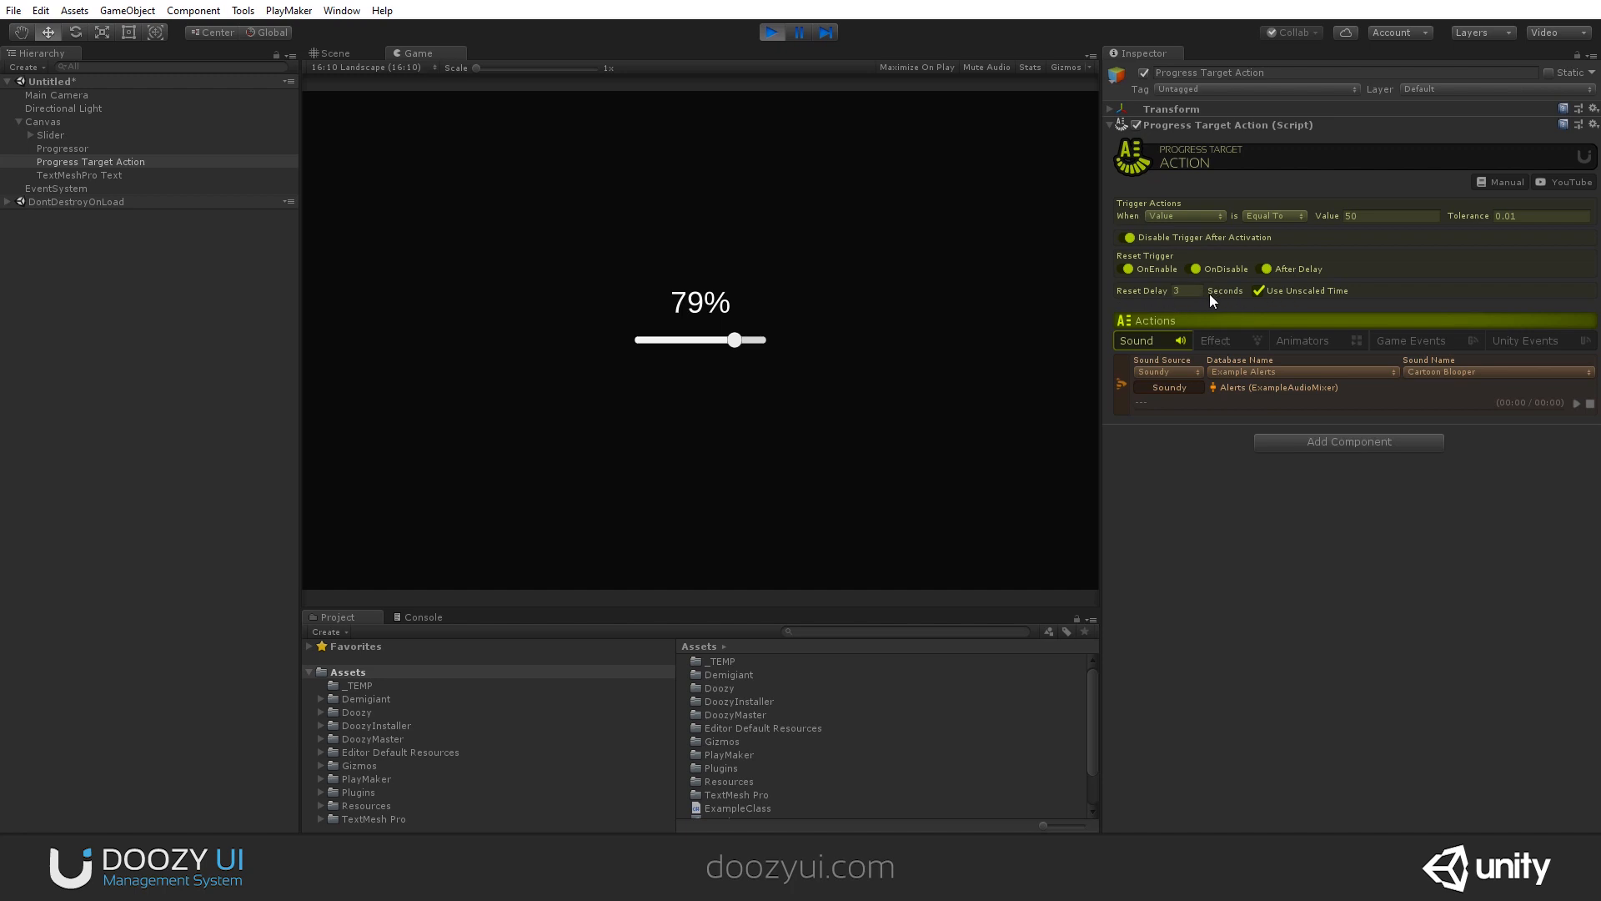
{"action": "left_click_drag", "start_coordinate": [734, 339], "coordinate": [710, 341]}
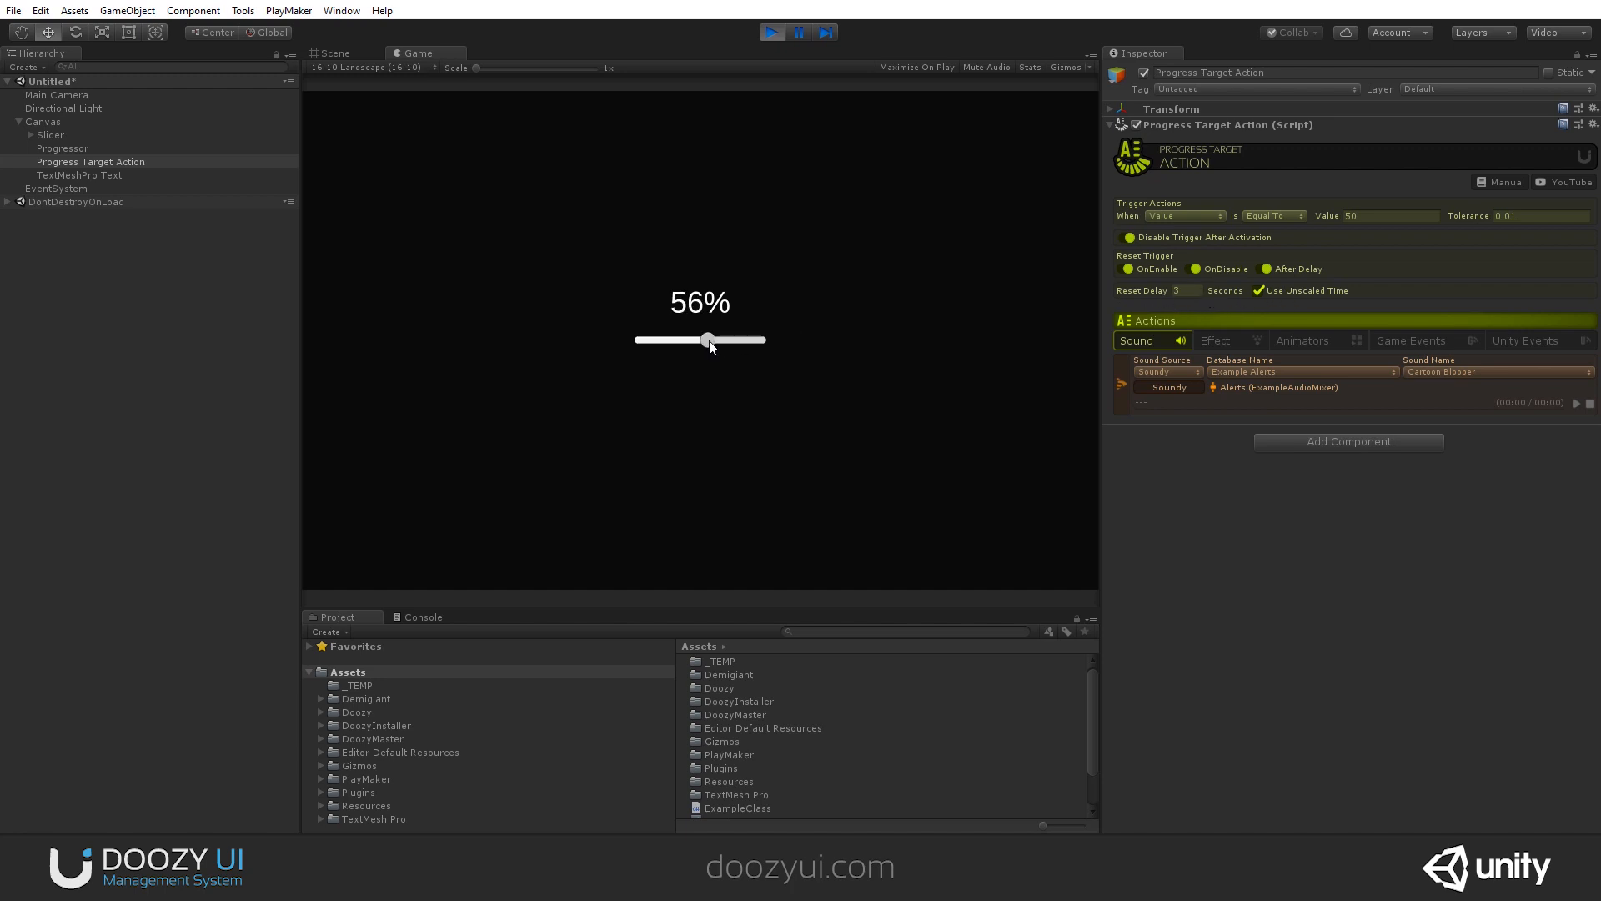
{"action": "left_click_drag", "start_coordinate": [711, 341], "coordinate": [699, 341]}
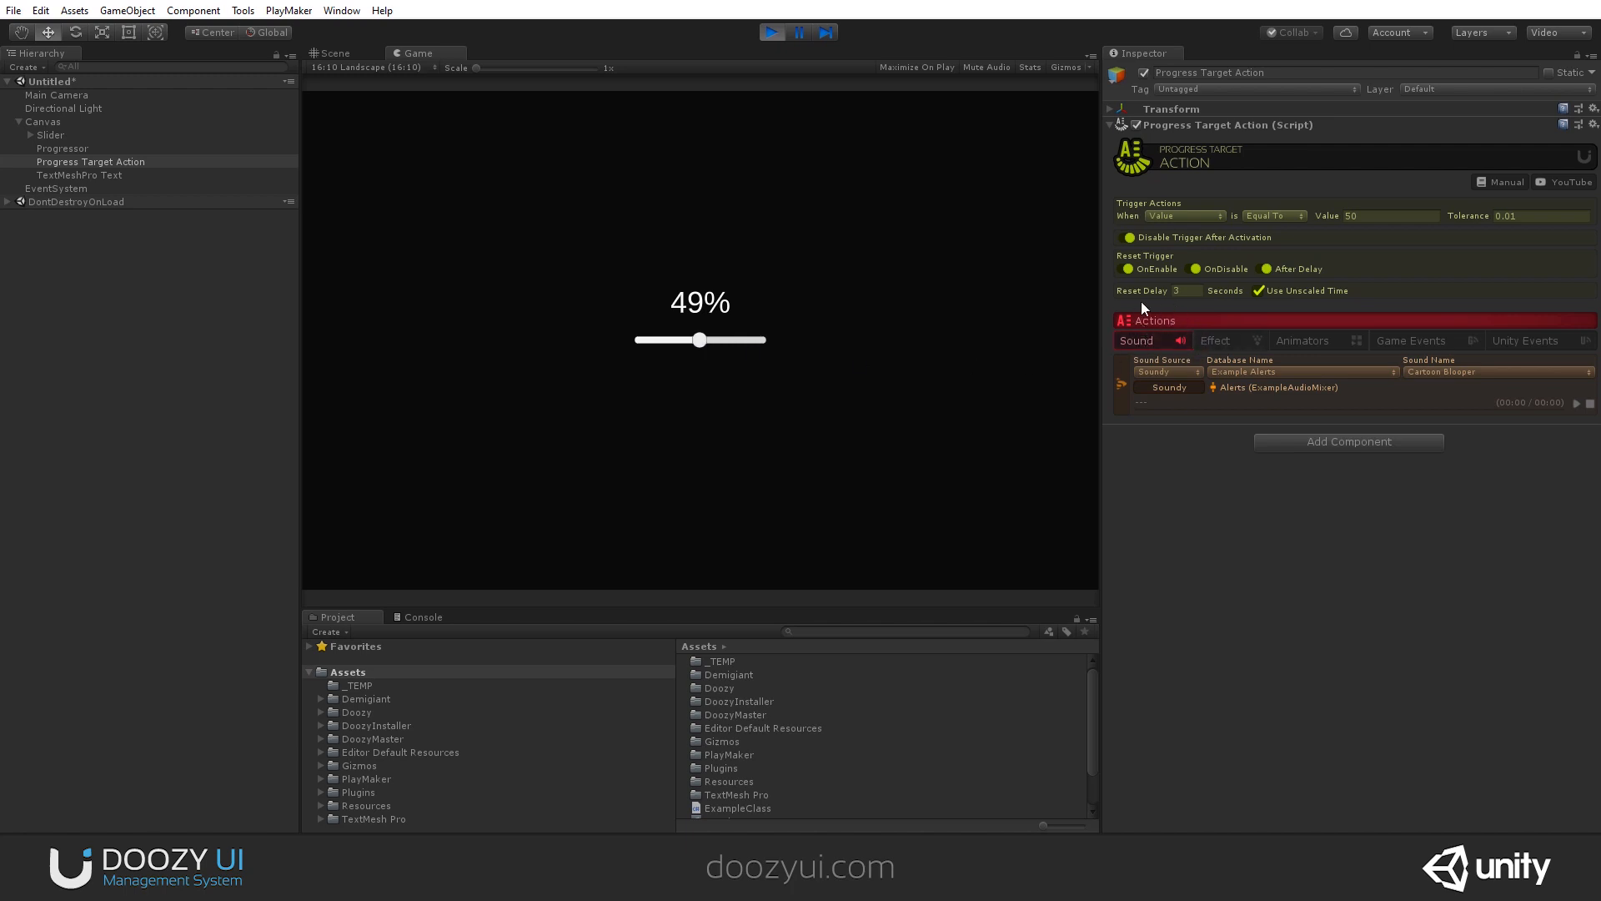
{"action": "left_click_drag", "start_coordinate": [699, 340], "coordinate": [712, 340]}
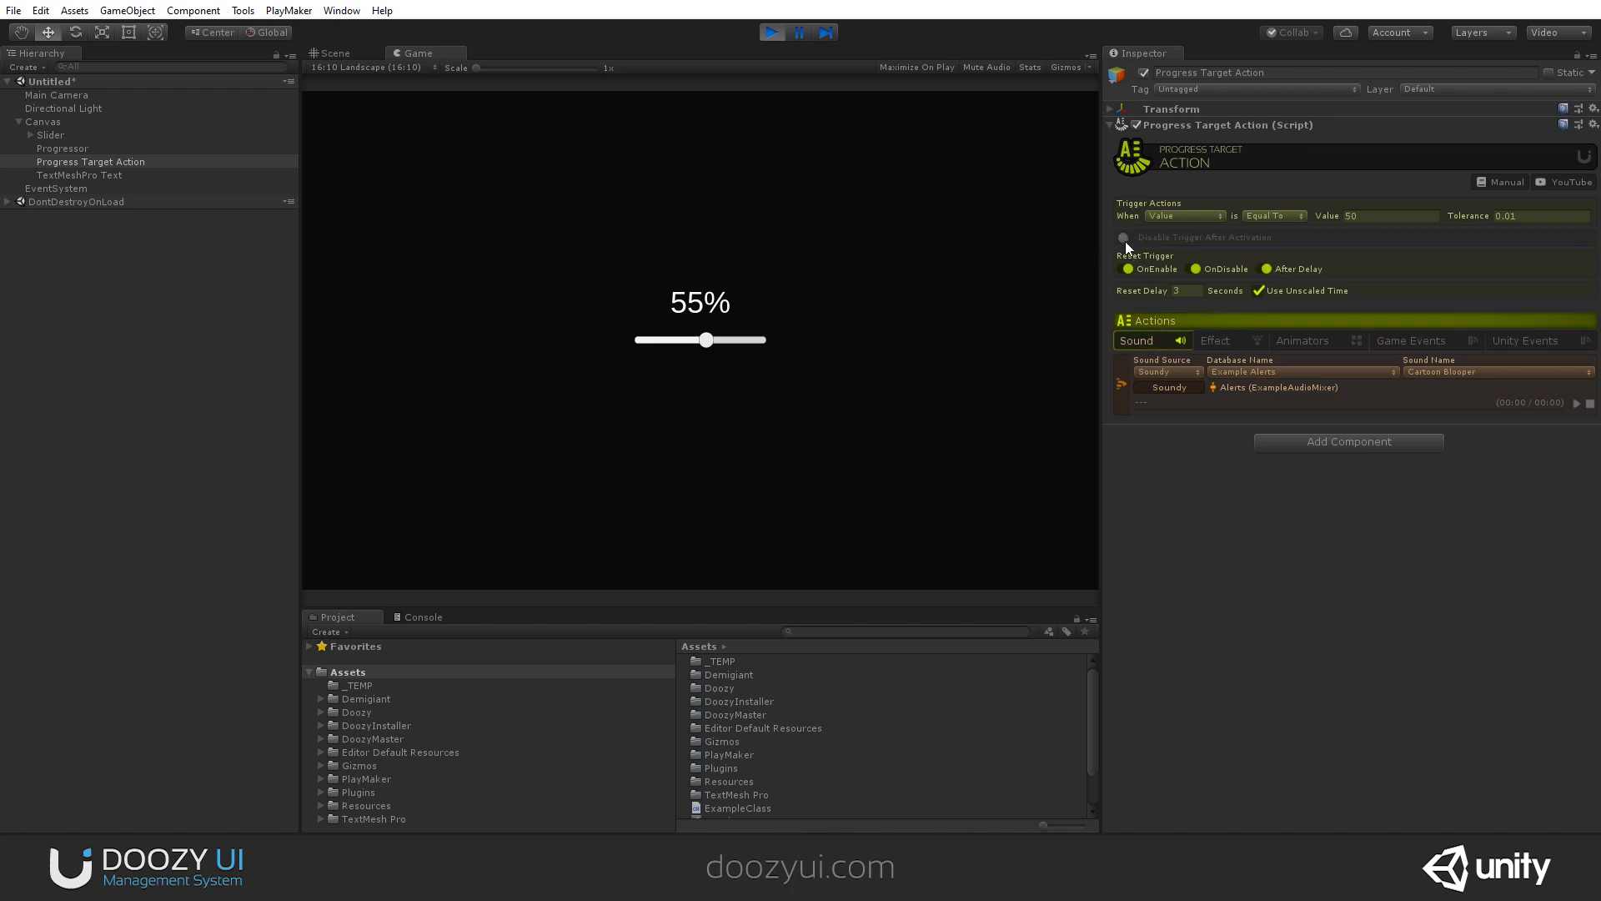
- Set Reset Trigger to After Delay with a 3-second Reset Delay and recross 50 to retest
{"action": "left_click", "coordinate": [1124, 237]}
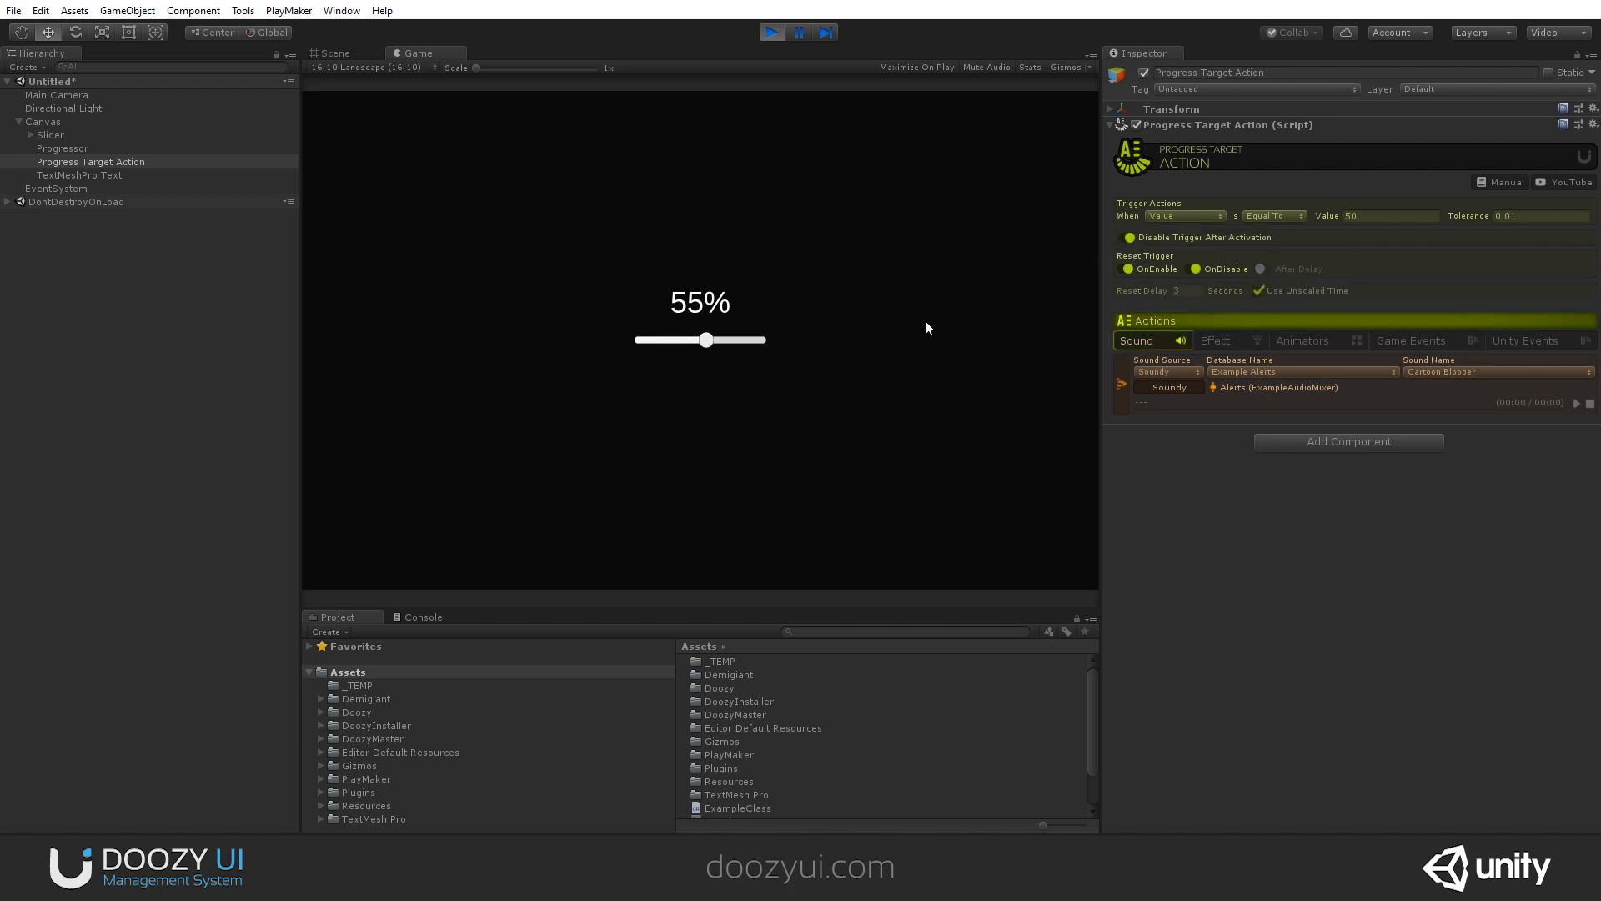
{"action": "left_click_drag", "start_coordinate": [707, 339], "coordinate": [698, 341]}
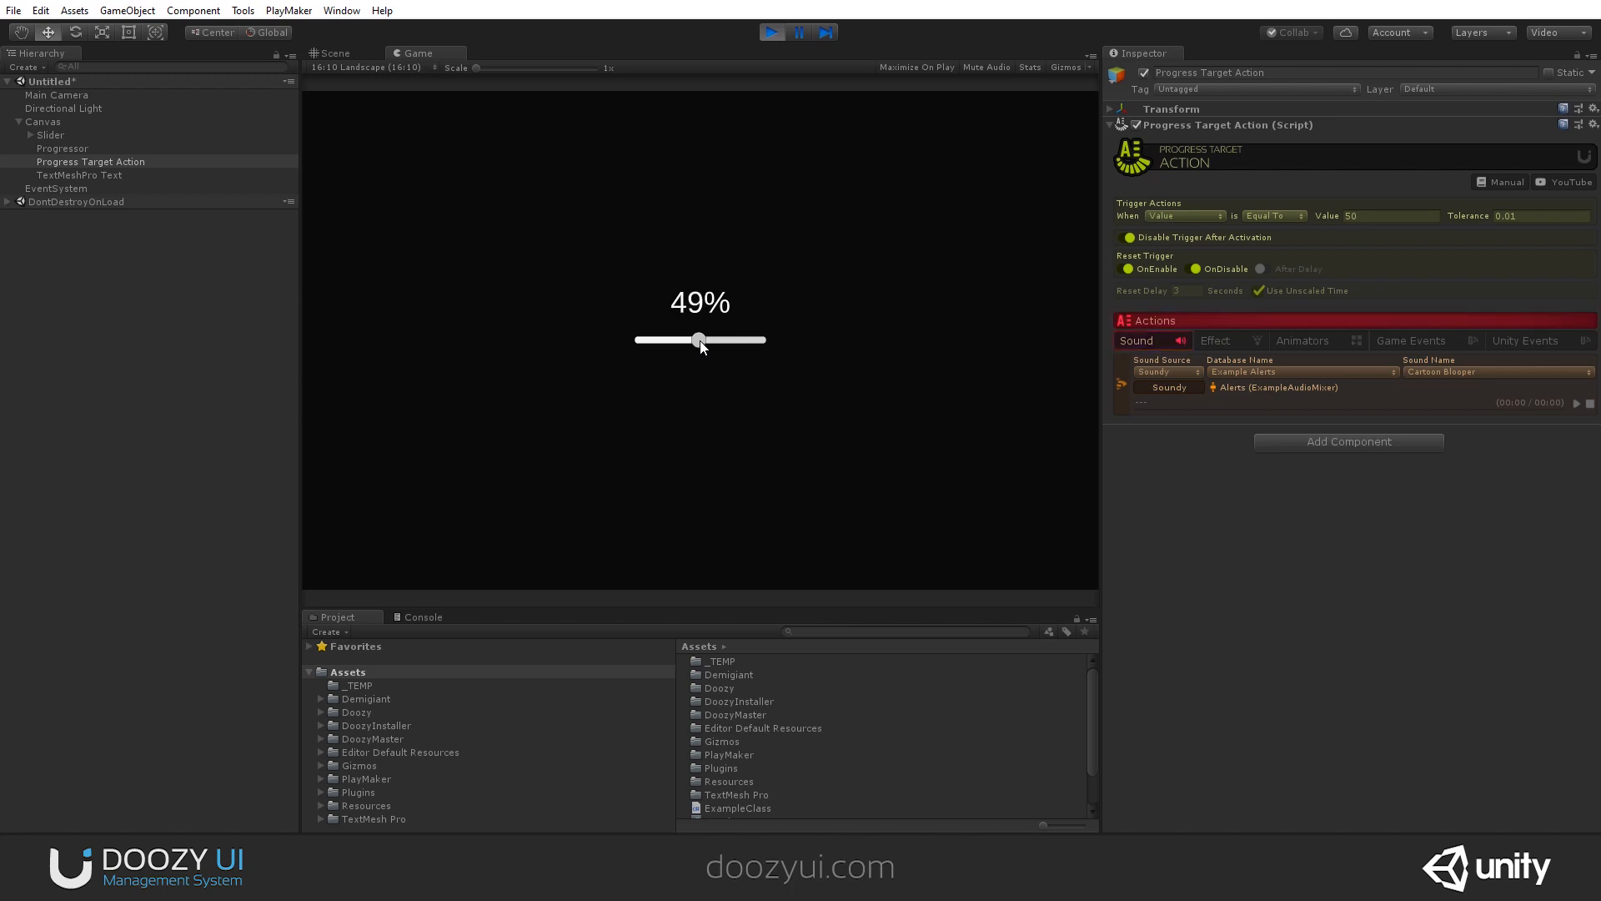
{"action": "left_click_drag", "start_coordinate": [699, 340], "coordinate": [672, 340]}
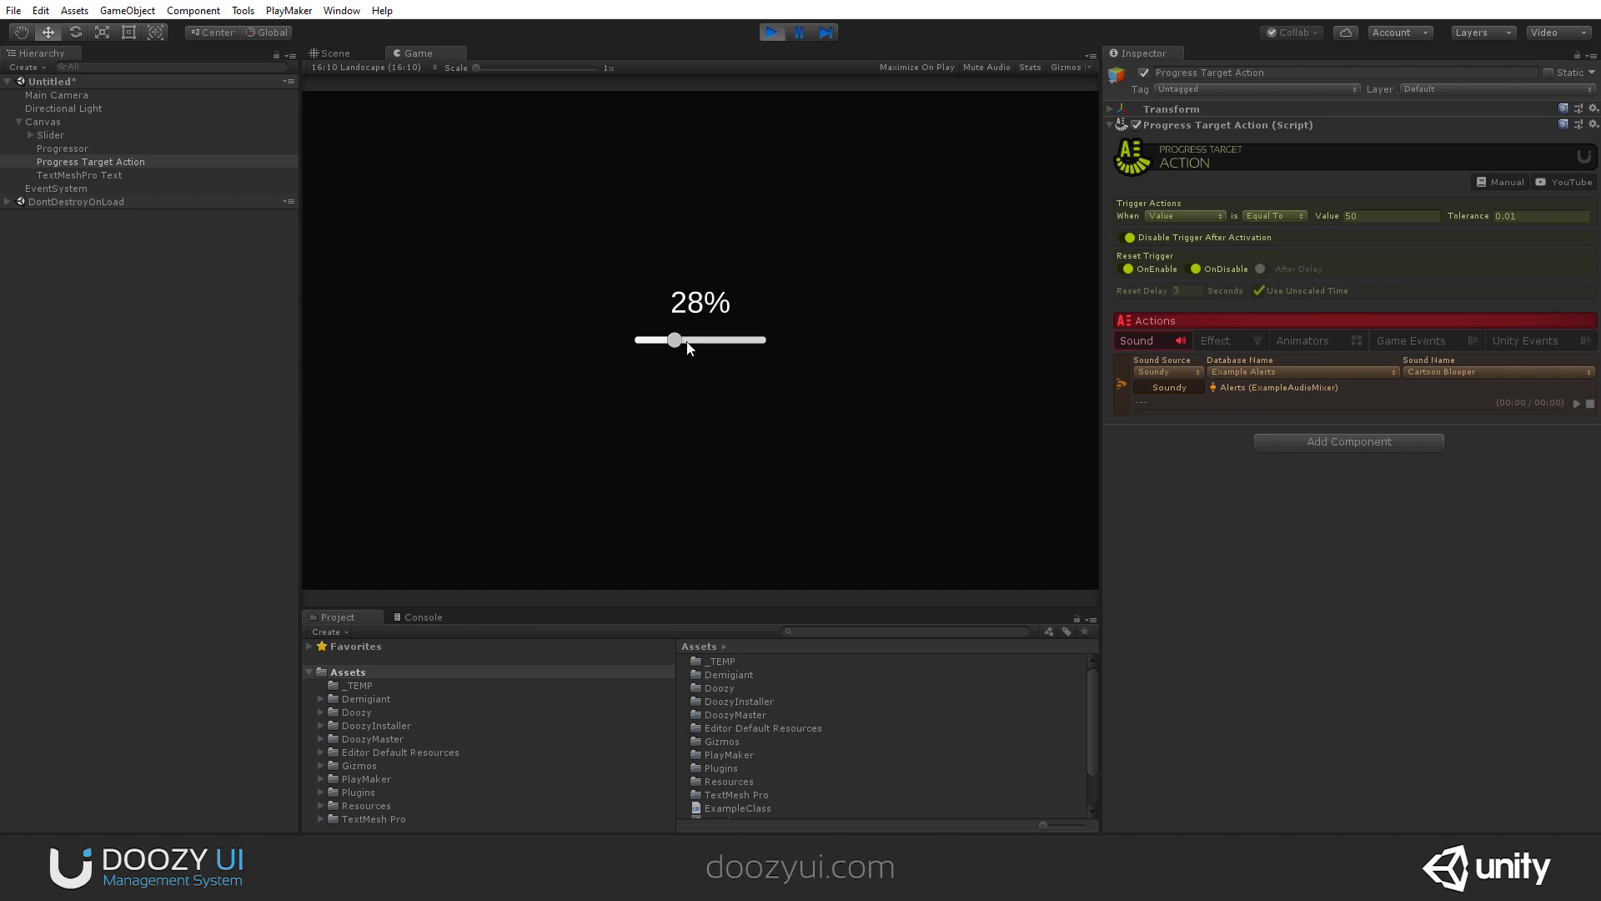
{"action": "left_click_drag", "start_coordinate": [672, 340], "coordinate": [697, 340]}
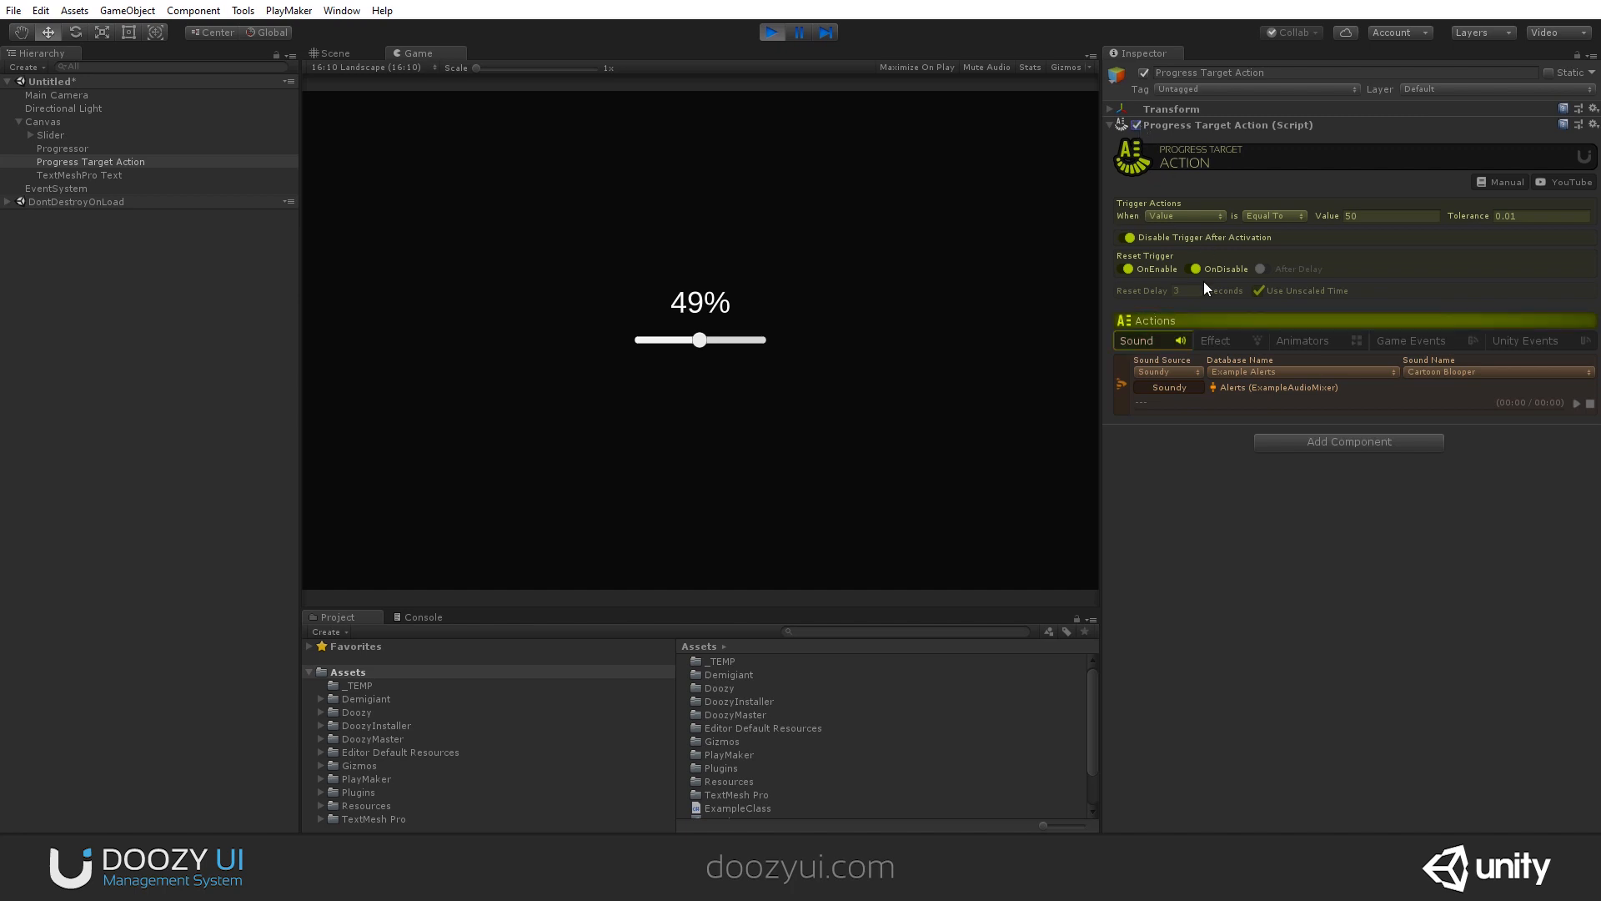
{"action": "left_click_drag", "start_coordinate": [698, 340], "coordinate": [710, 340]}
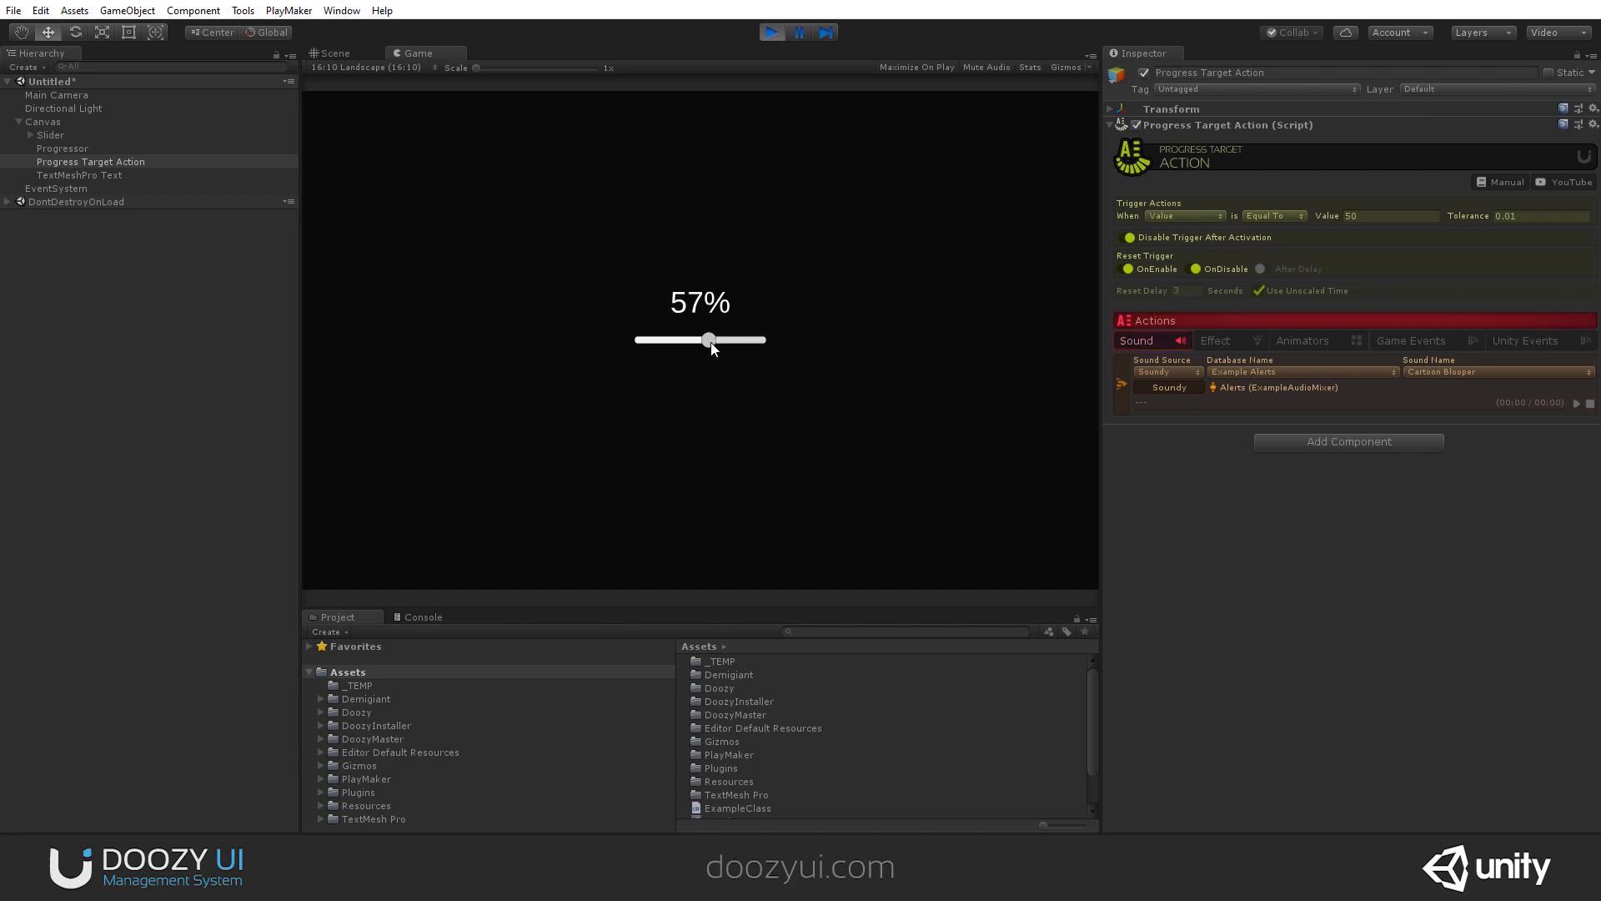
{"action": "left_click_drag", "start_coordinate": [711, 340], "coordinate": [697, 340]}
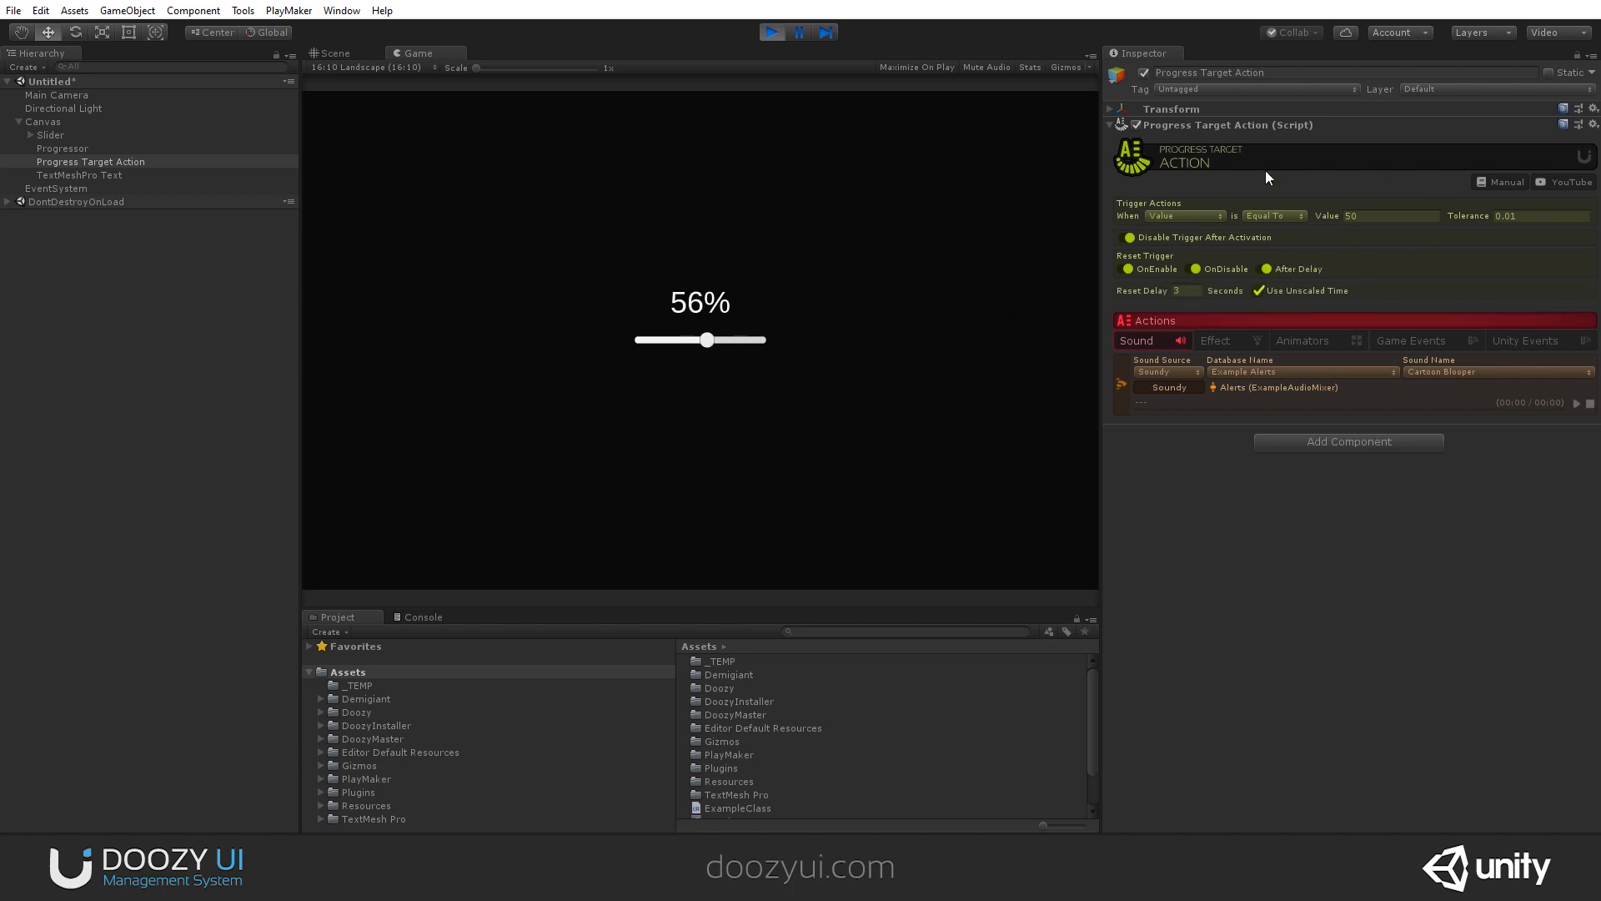
{"action": "mouse_move", "coordinate": [1298, 271]}
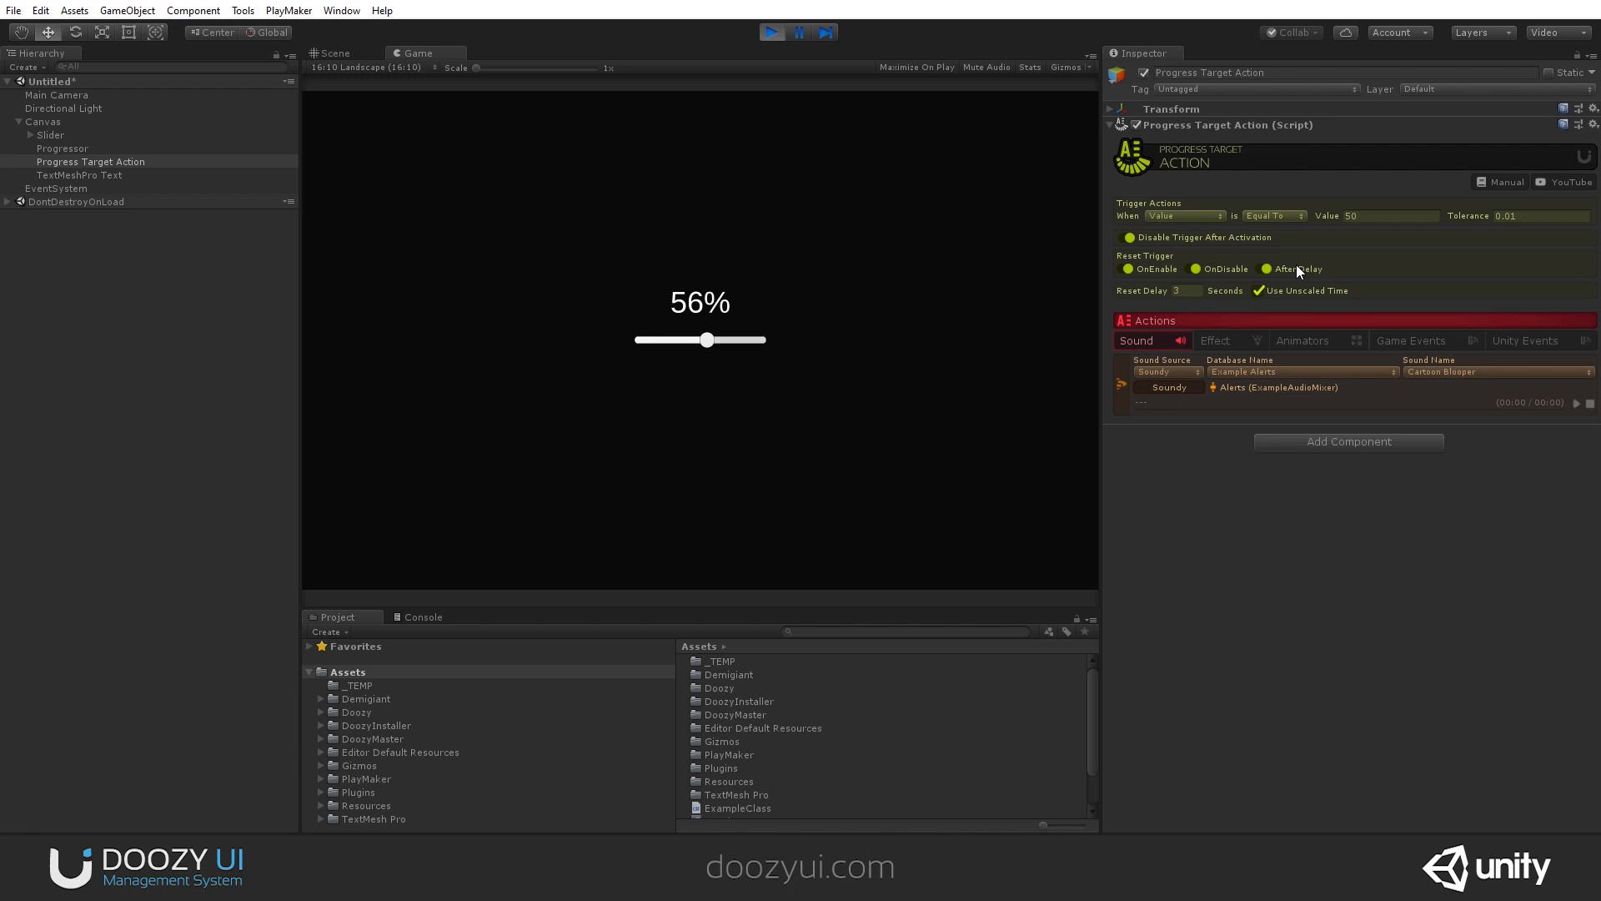
{"action": "mouse_move", "coordinate": [1221, 340]}
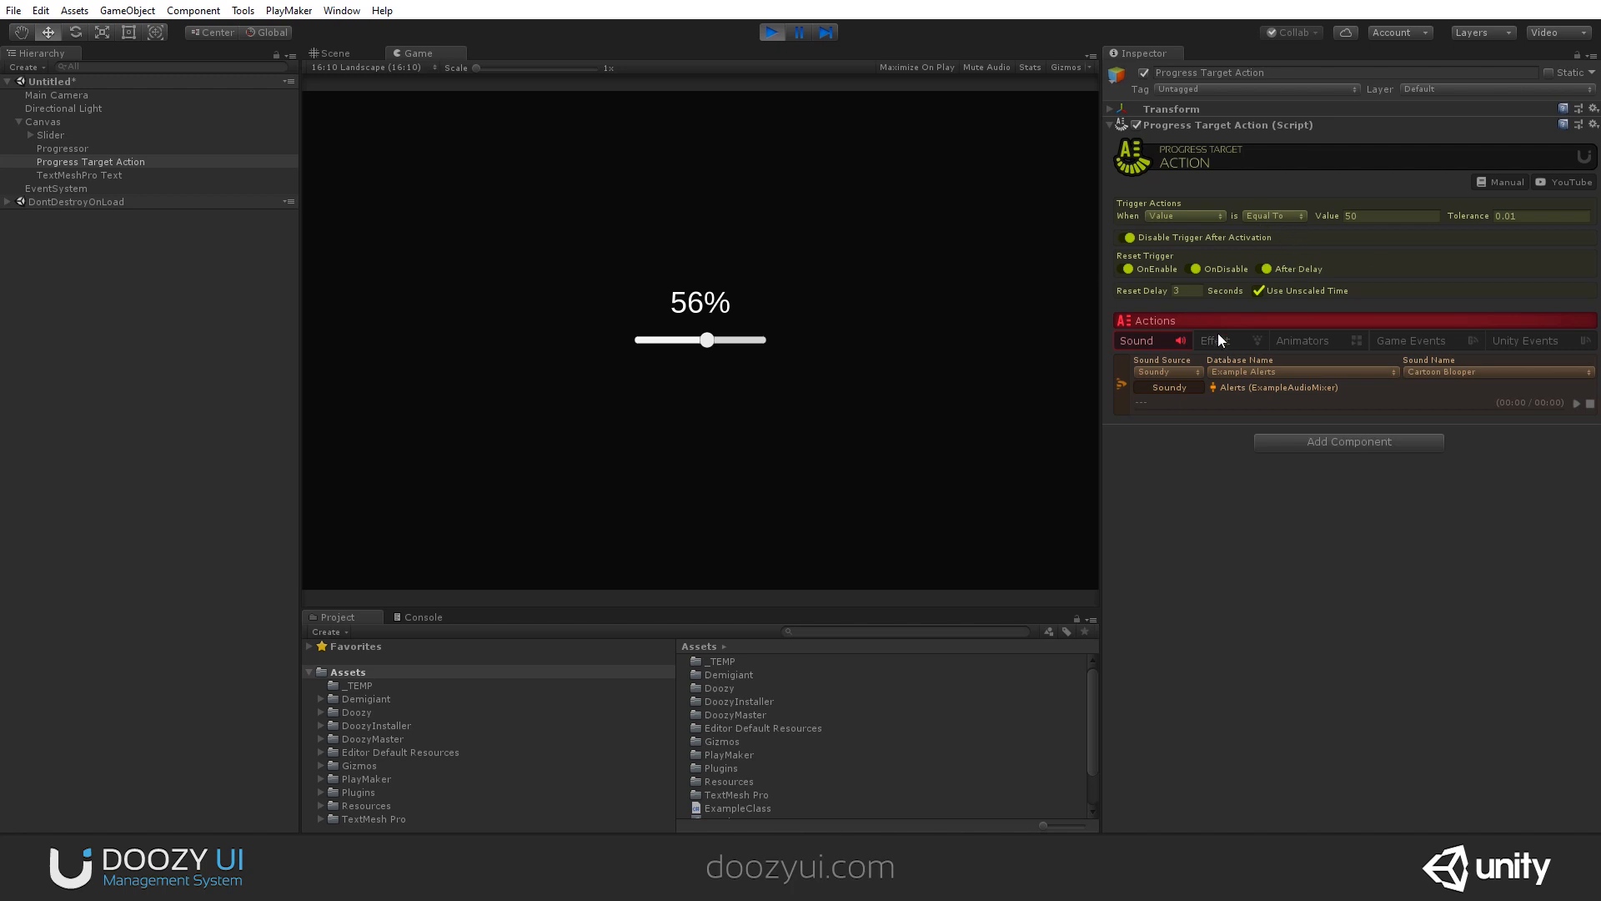
{"action": "mouse_move", "coordinate": [1378, 193]}
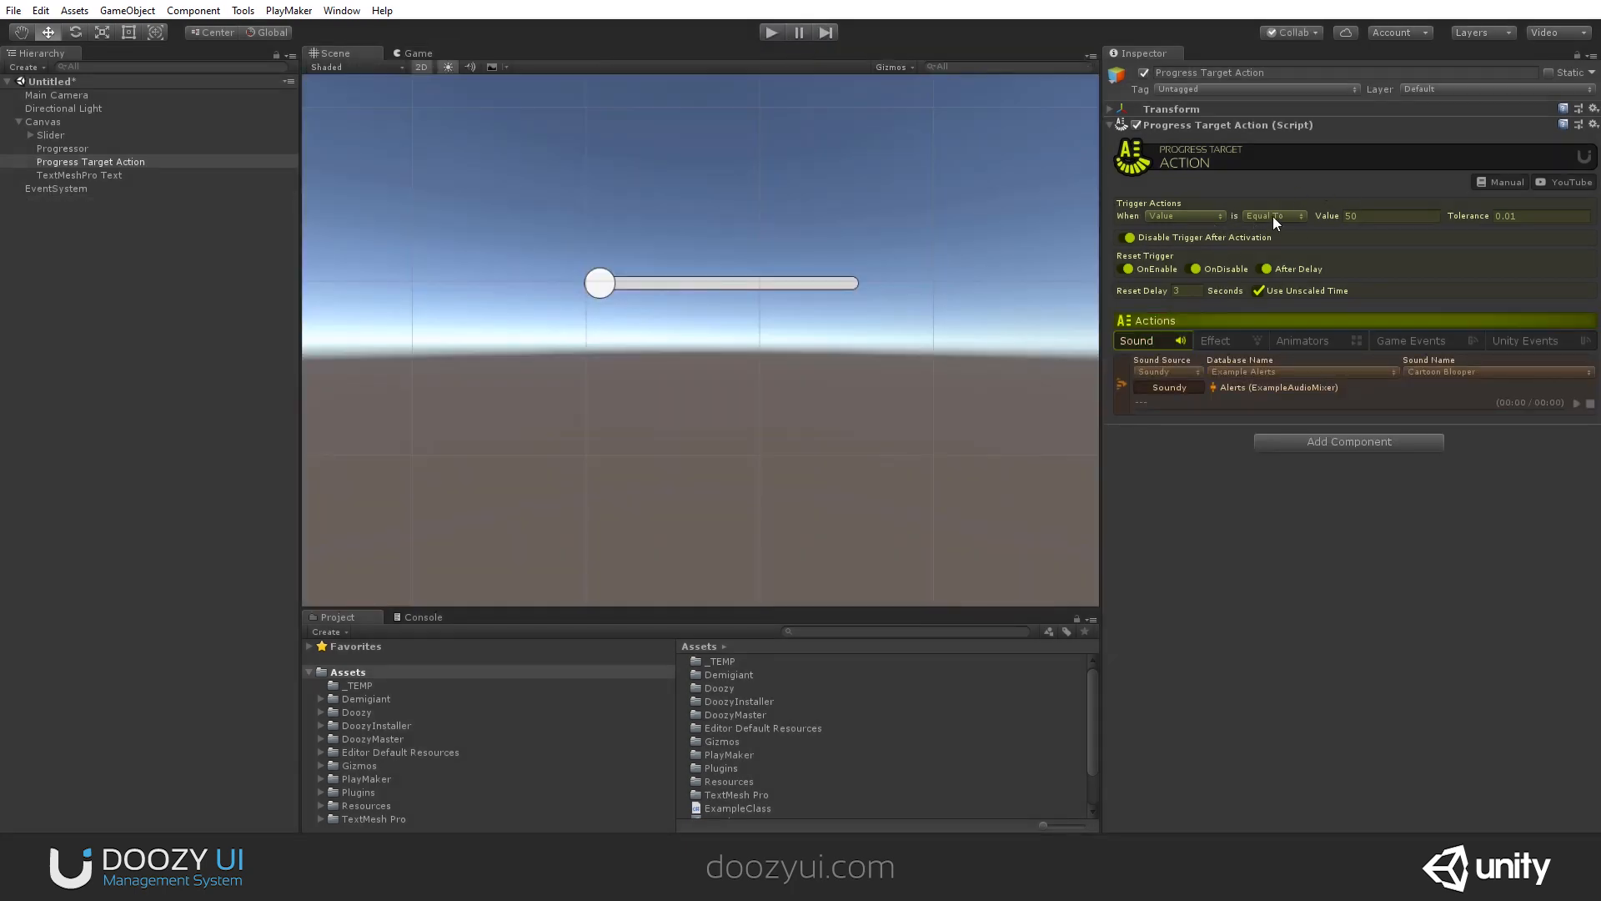
- Set the trigger to Between Min 20 and Max 30 with a 1-second reset, then play the scene
{"action": "left_click", "coordinate": [1274, 215]}
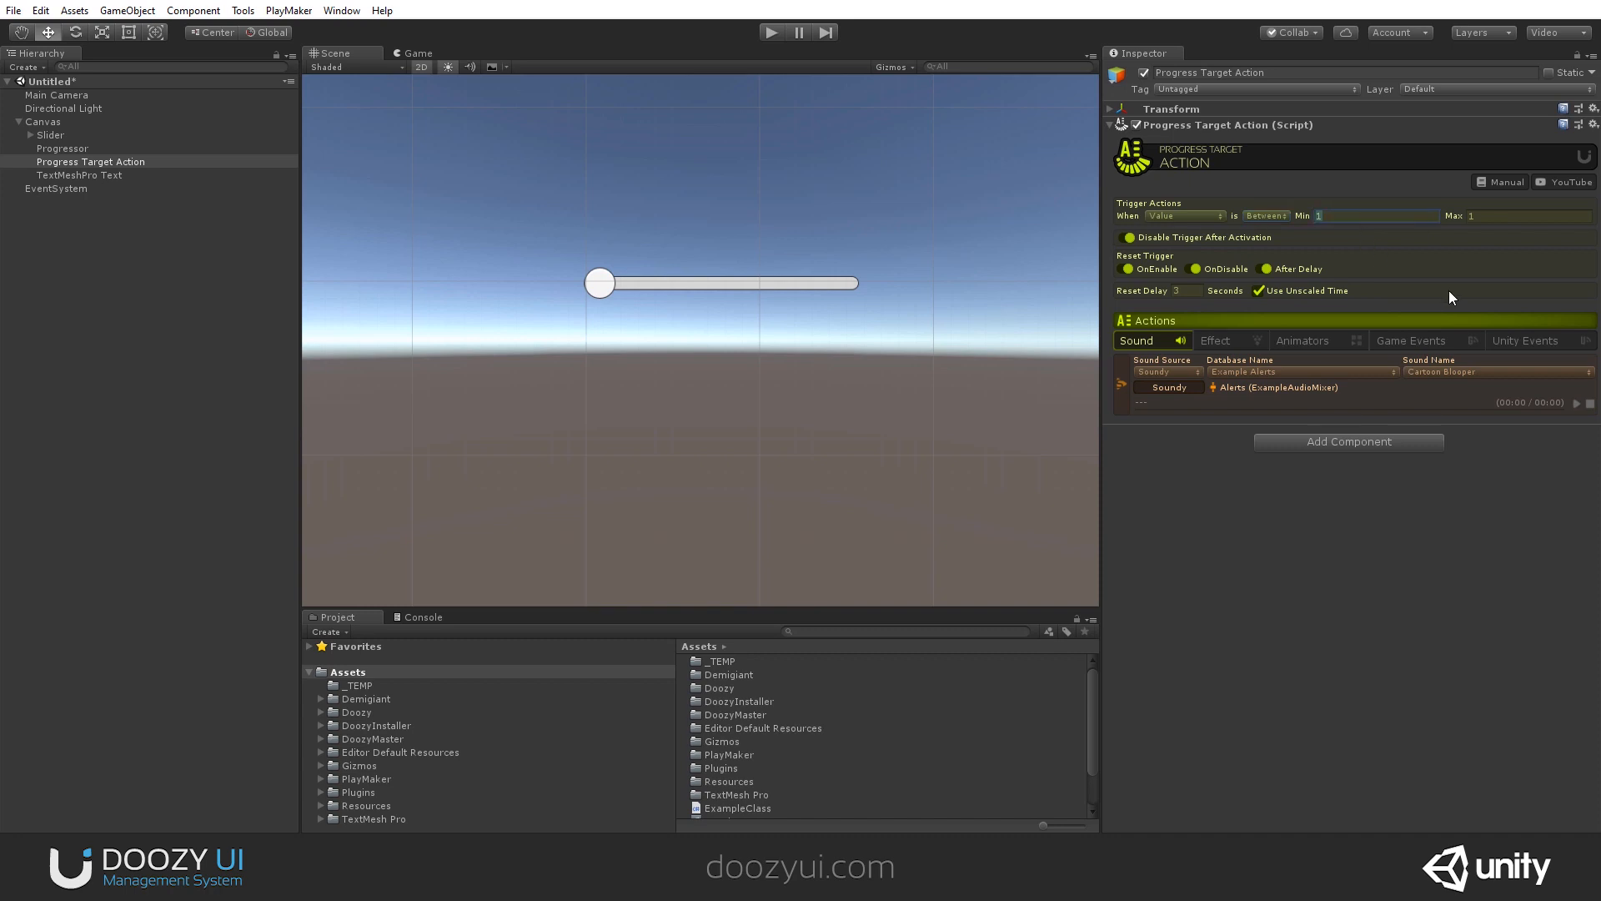
{"action": "type", "text": "20"}
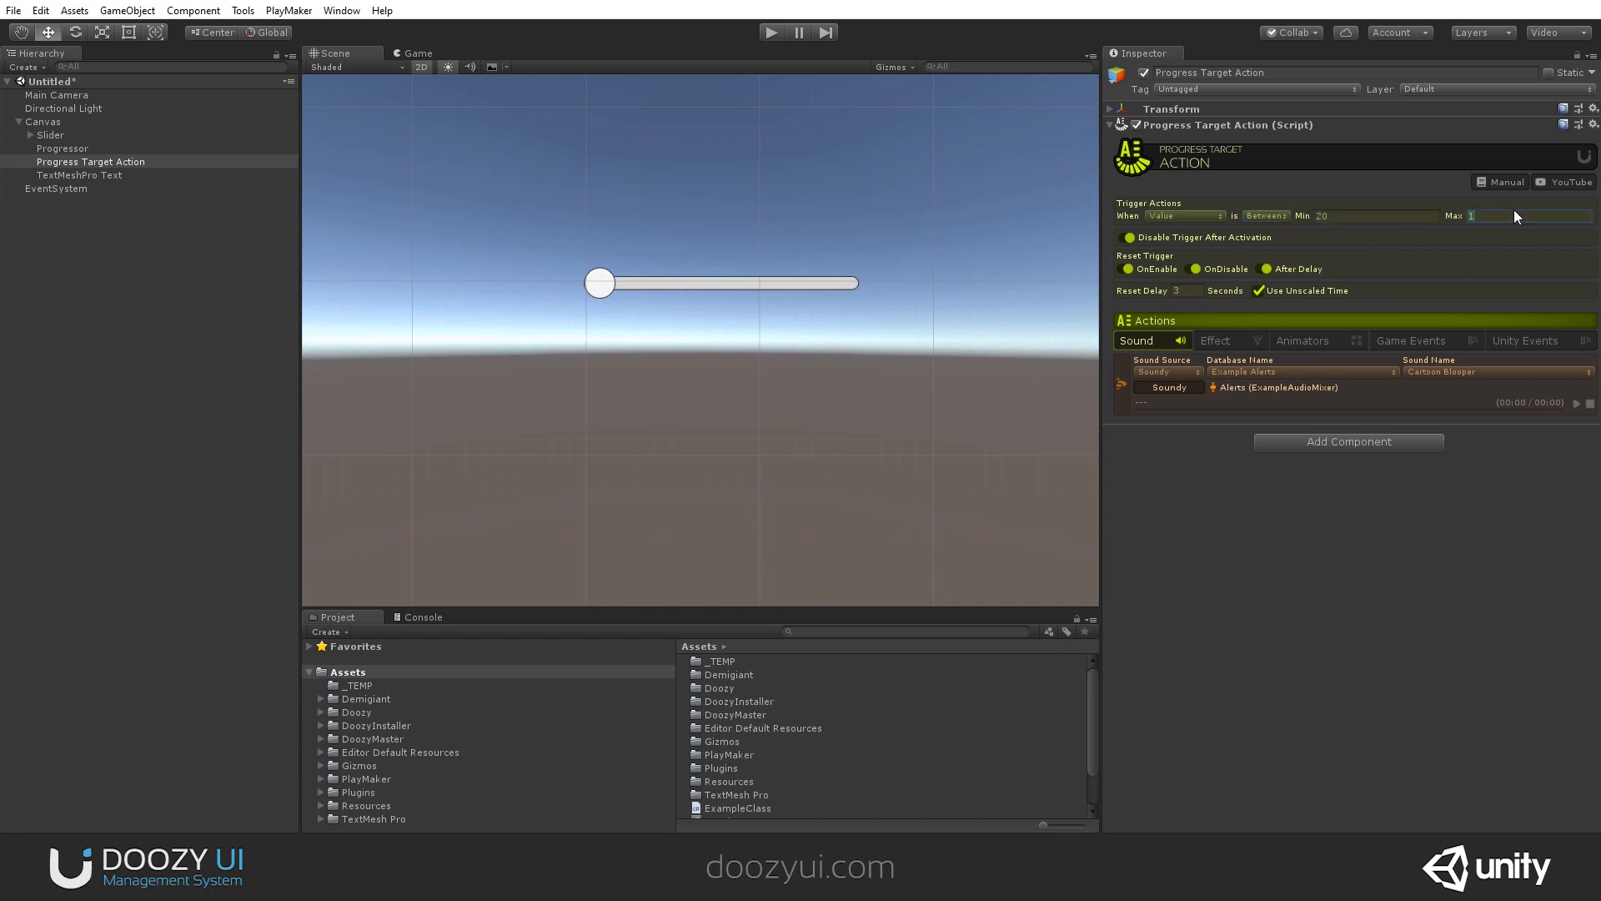
{"action": "type", "text": "30"}
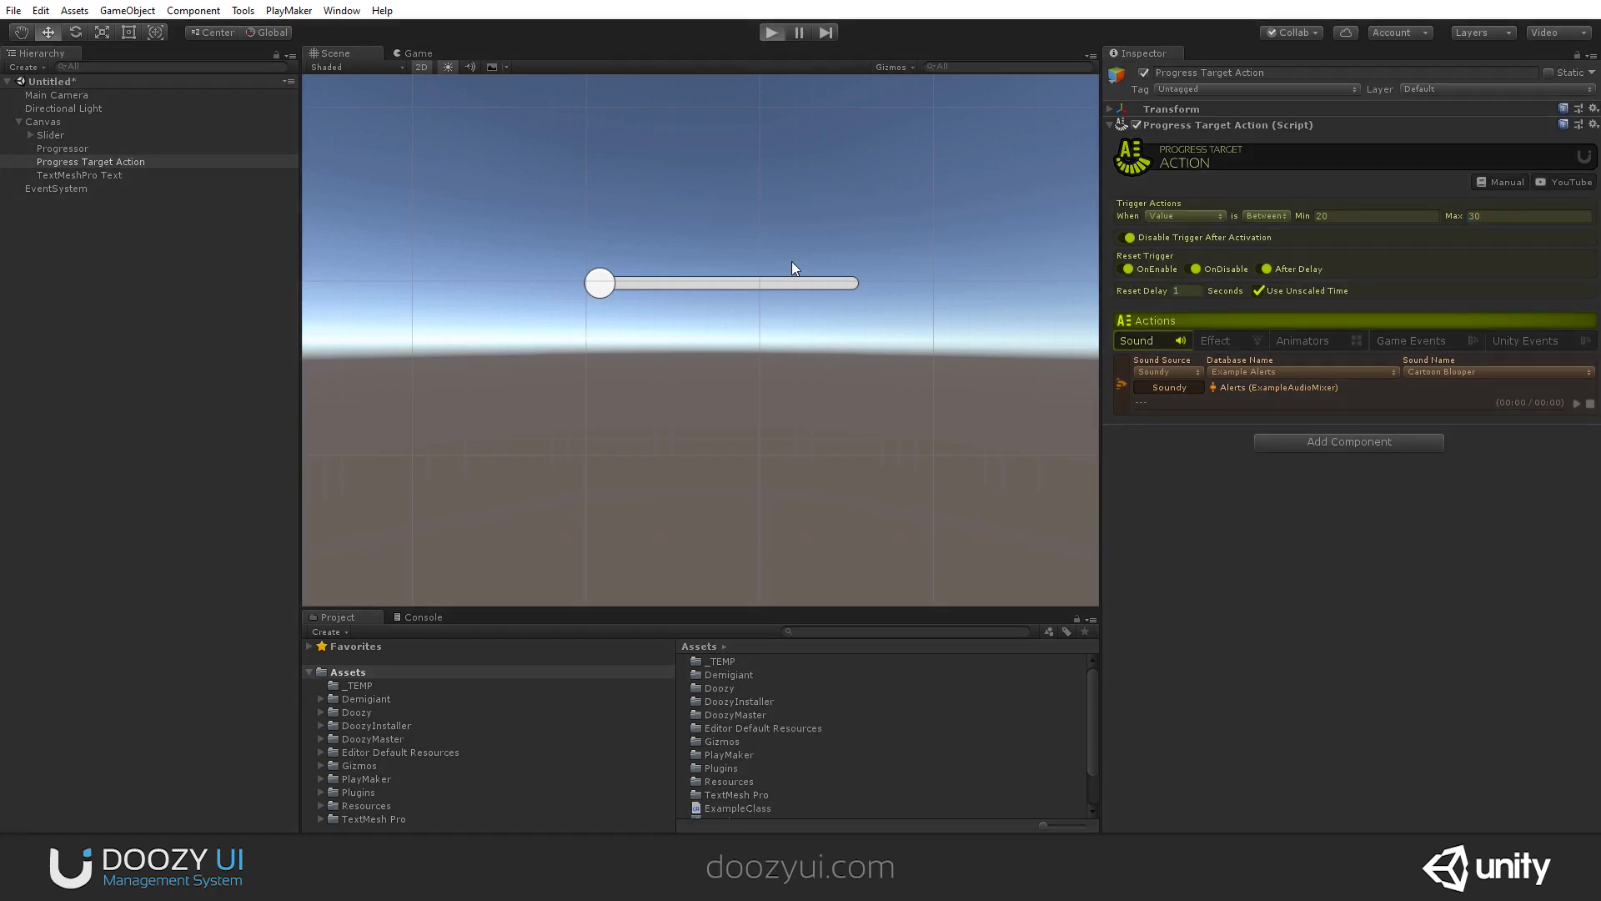
{"action": "mouse_move", "coordinate": [817, 363]}
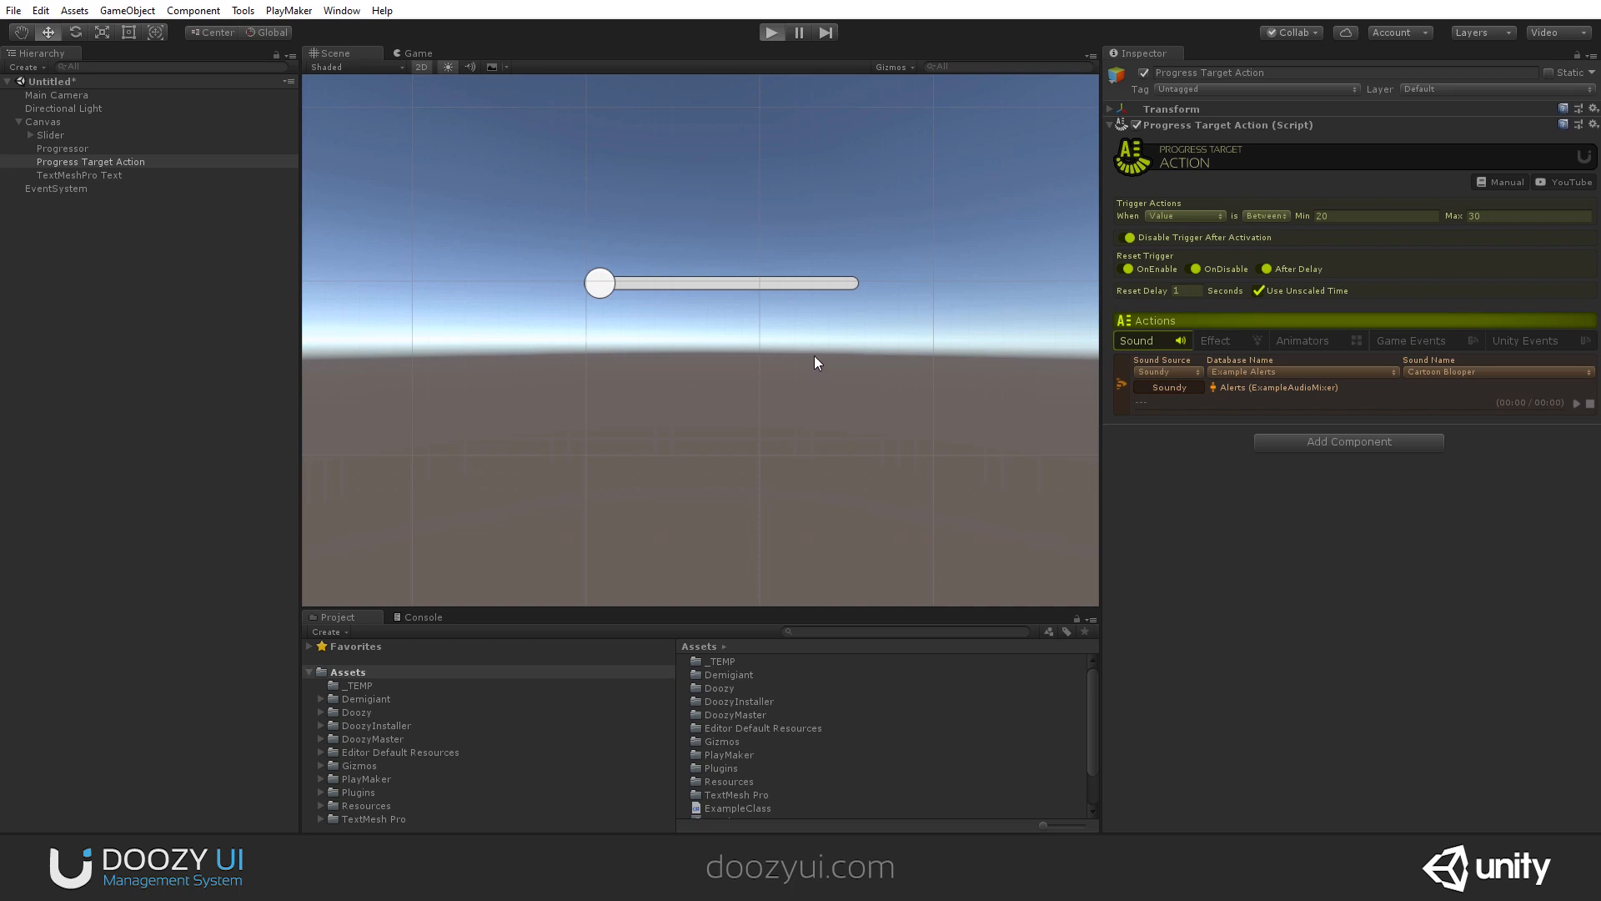
{"action": "mouse_move", "coordinate": [822, 340]}
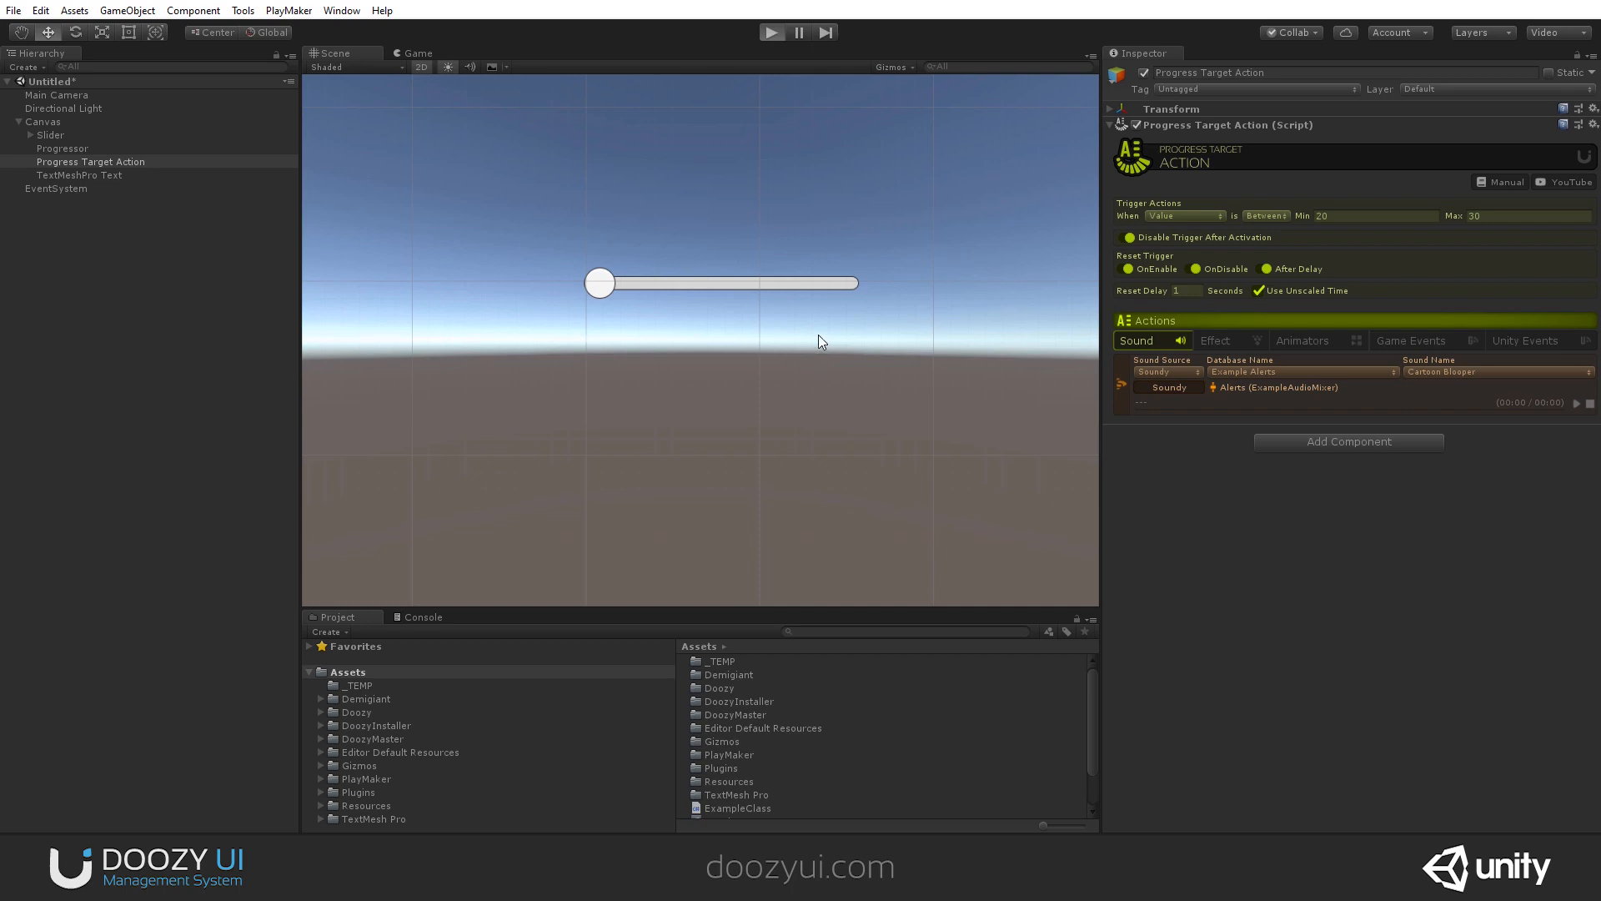
{"action": "left_click", "coordinate": [770, 32]}
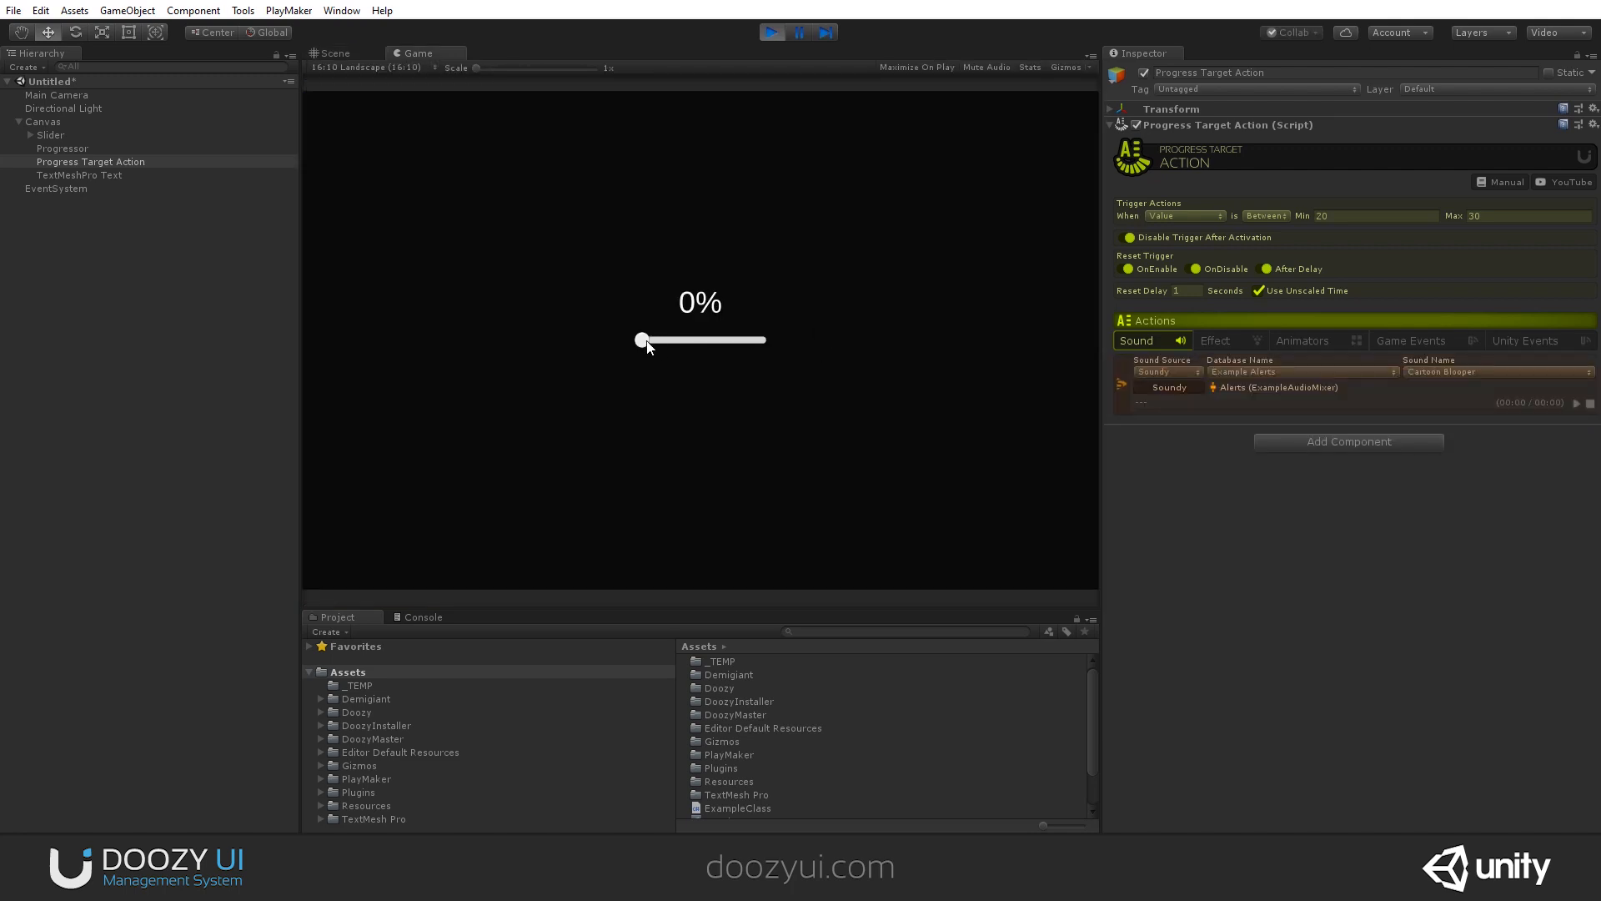
- Drag the slider through the 20–30 range and up to about 50% to test the Between trigger
{"action": "left_click_drag", "start_coordinate": [640, 338], "coordinate": [657, 339]}
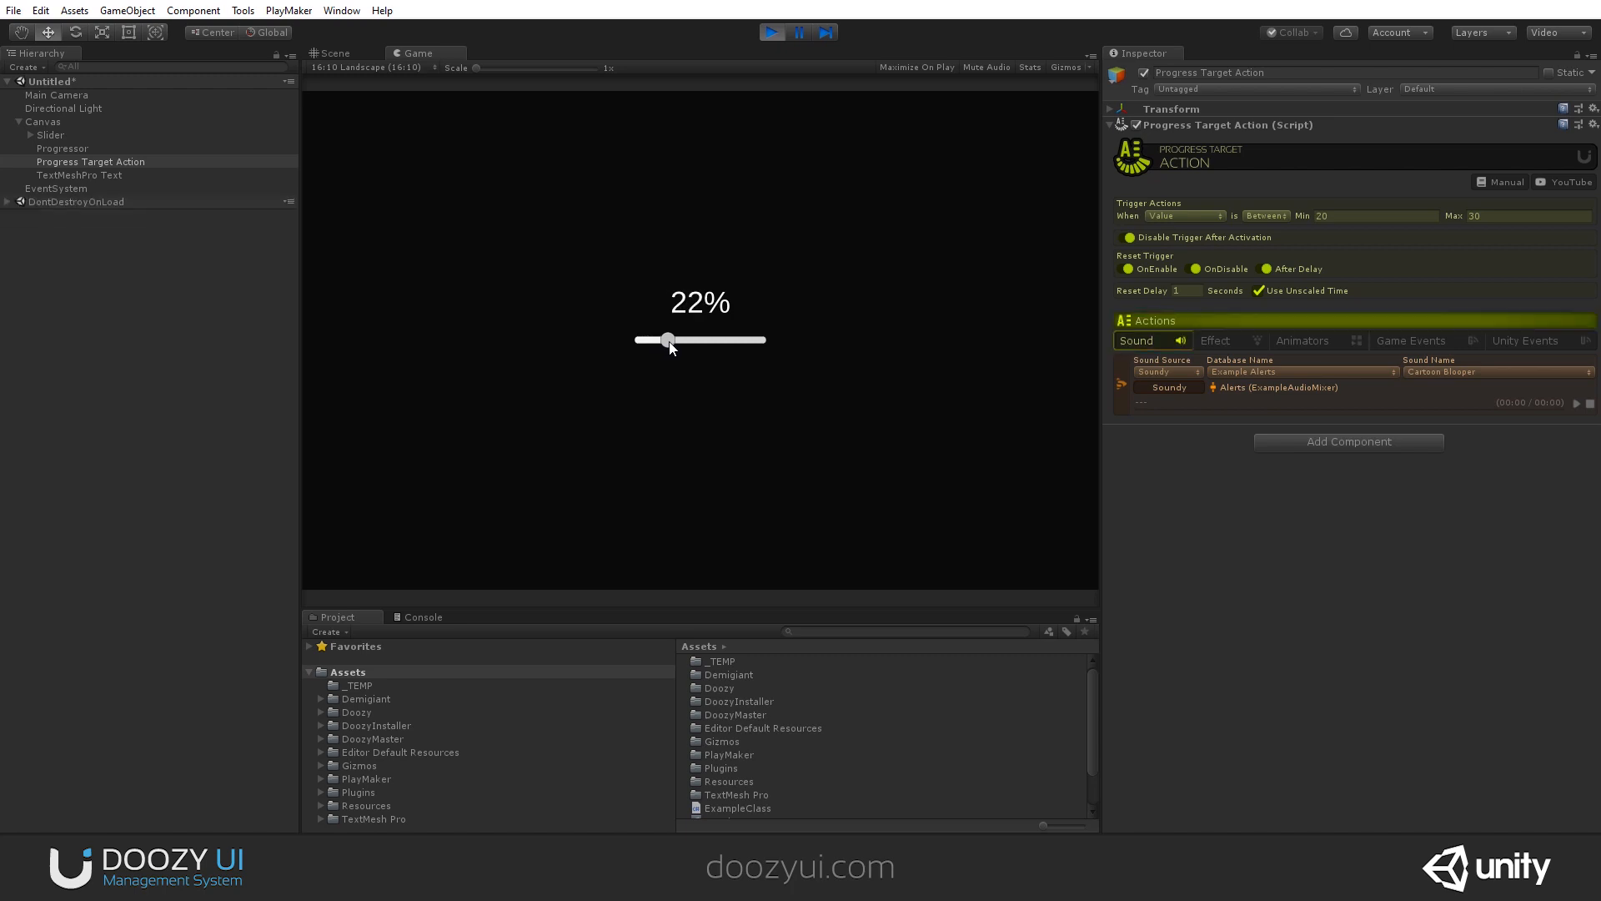
{"action": "left_click_drag", "start_coordinate": [667, 339], "coordinate": [675, 338]}
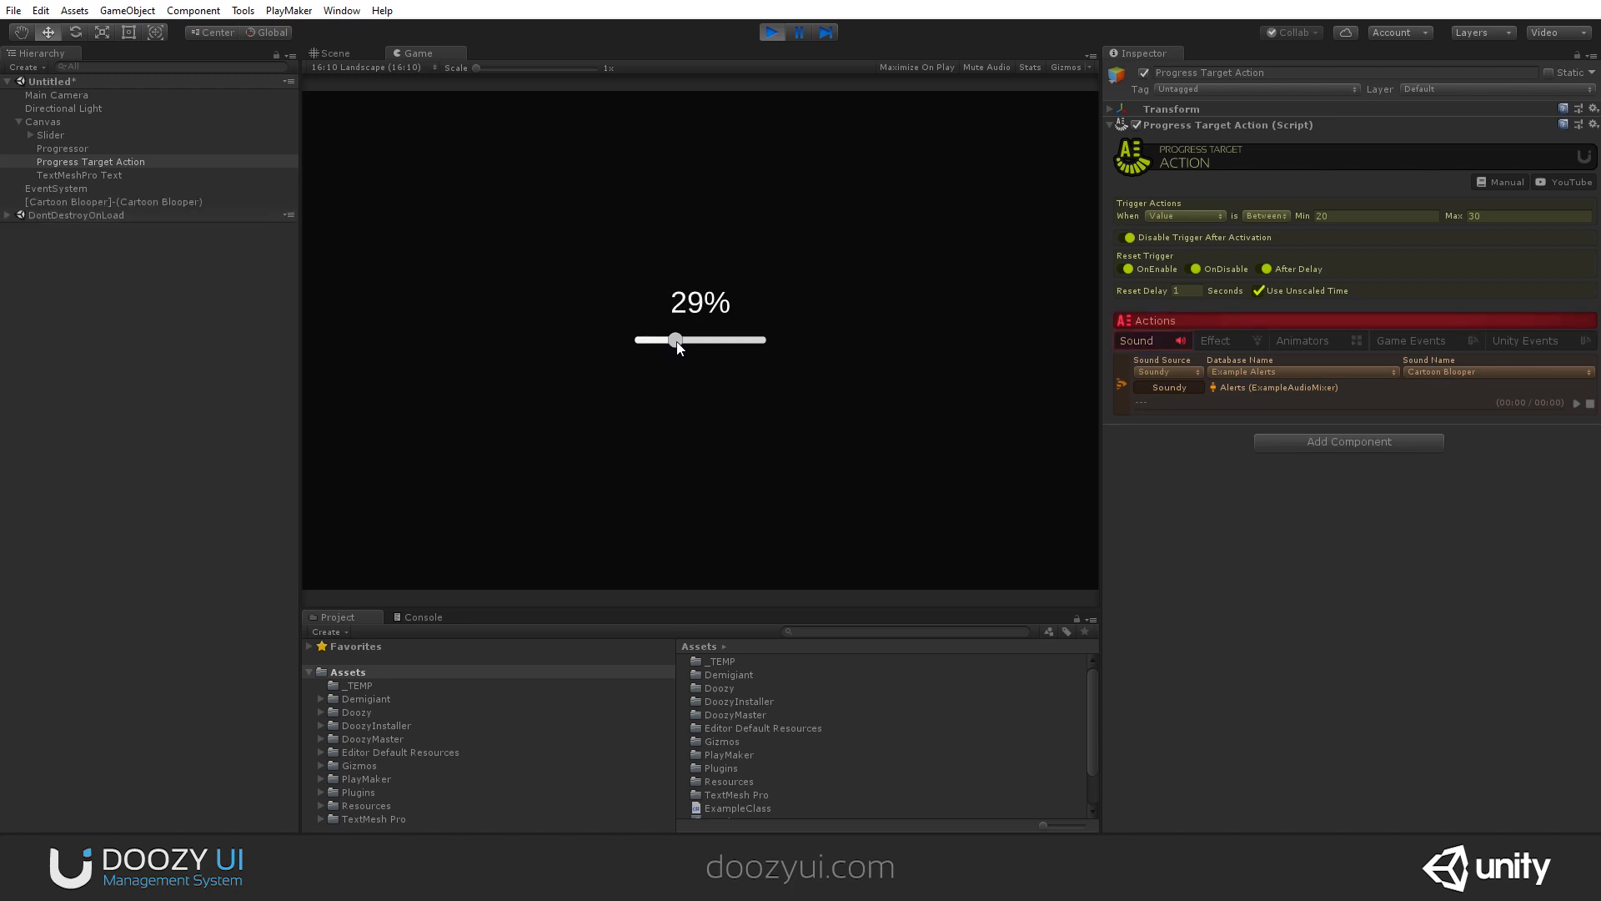
{"action": "left_click_drag", "start_coordinate": [673, 339], "coordinate": [682, 338]}
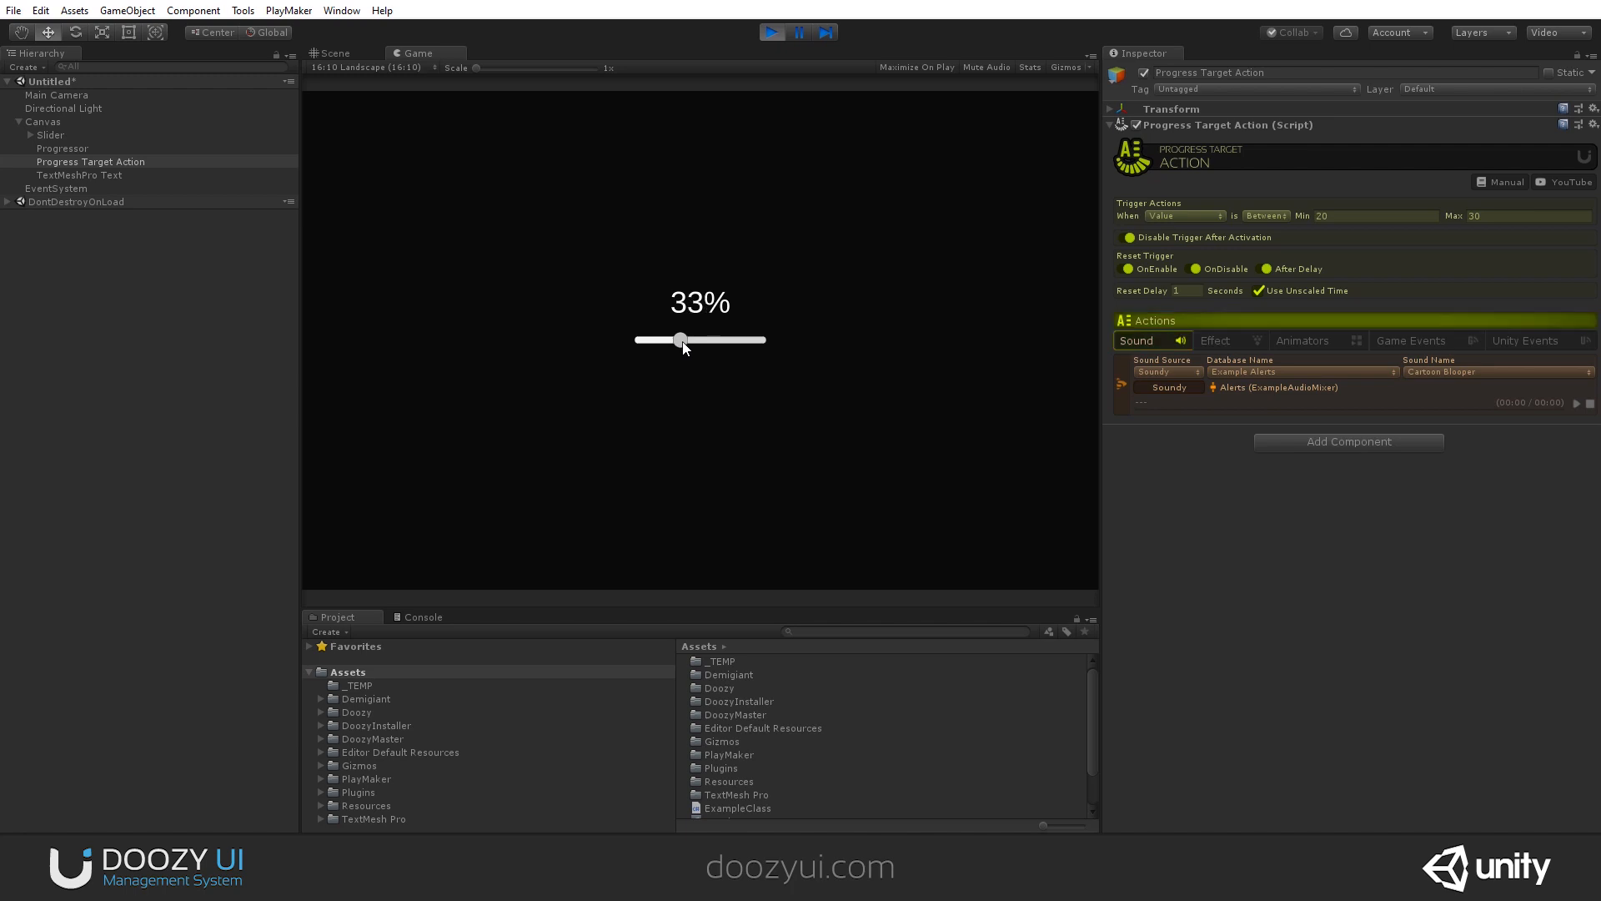
{"action": "left_click_drag", "start_coordinate": [681, 339], "coordinate": [697, 338]}
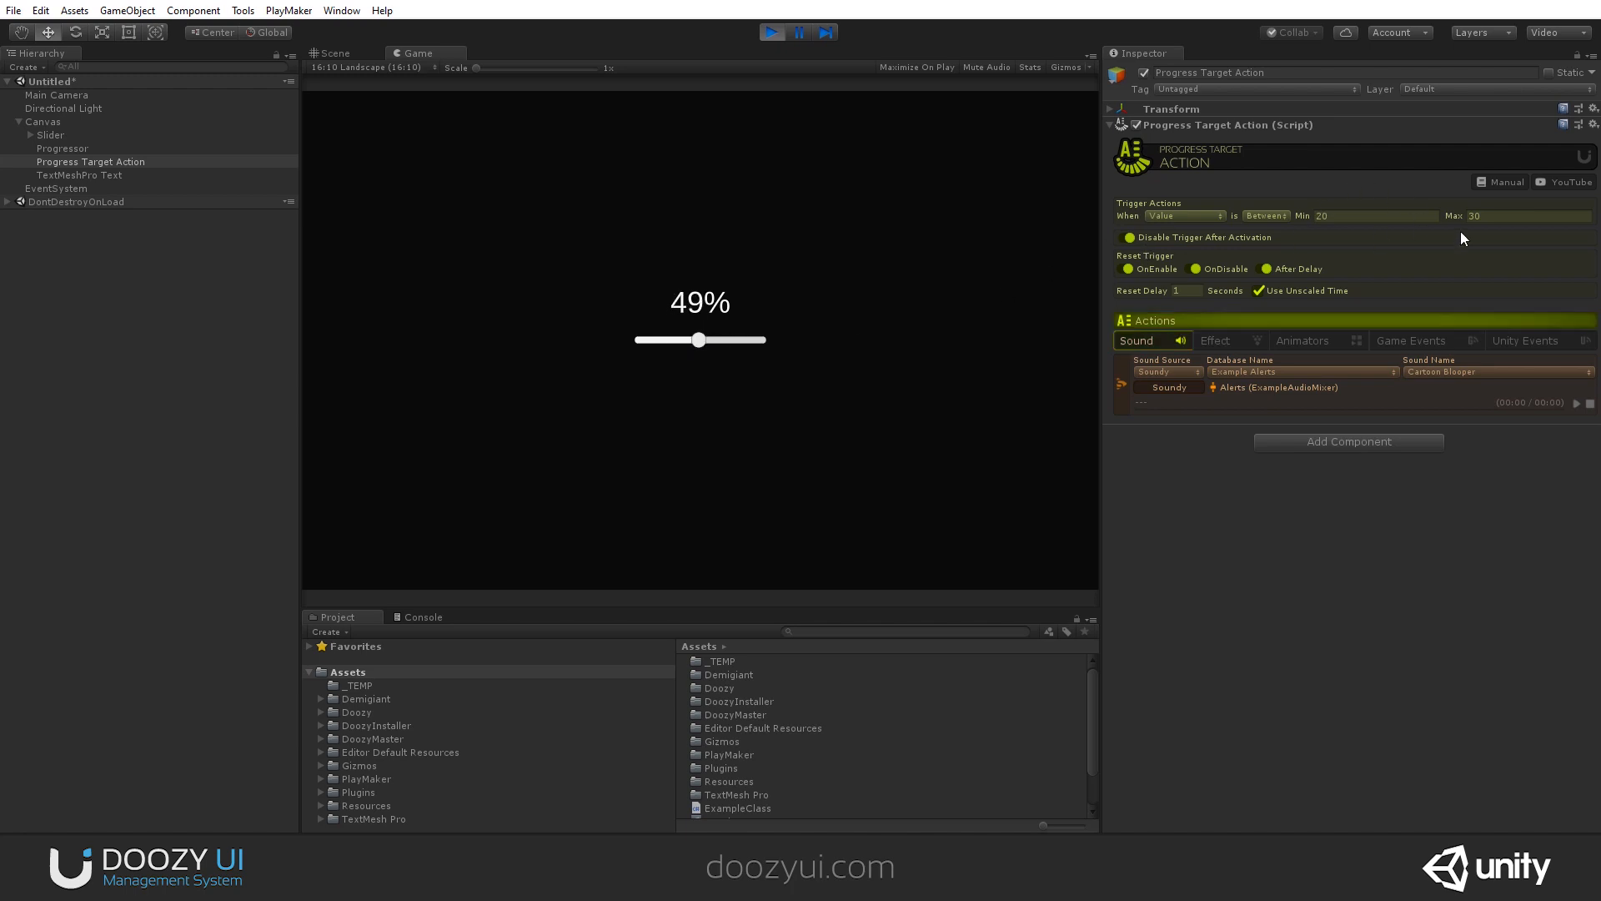
- Change the comparison to Not Between with Max 50, moving the slider above 60 and back to 40%
{"action": "left_click", "coordinate": [1265, 215]}
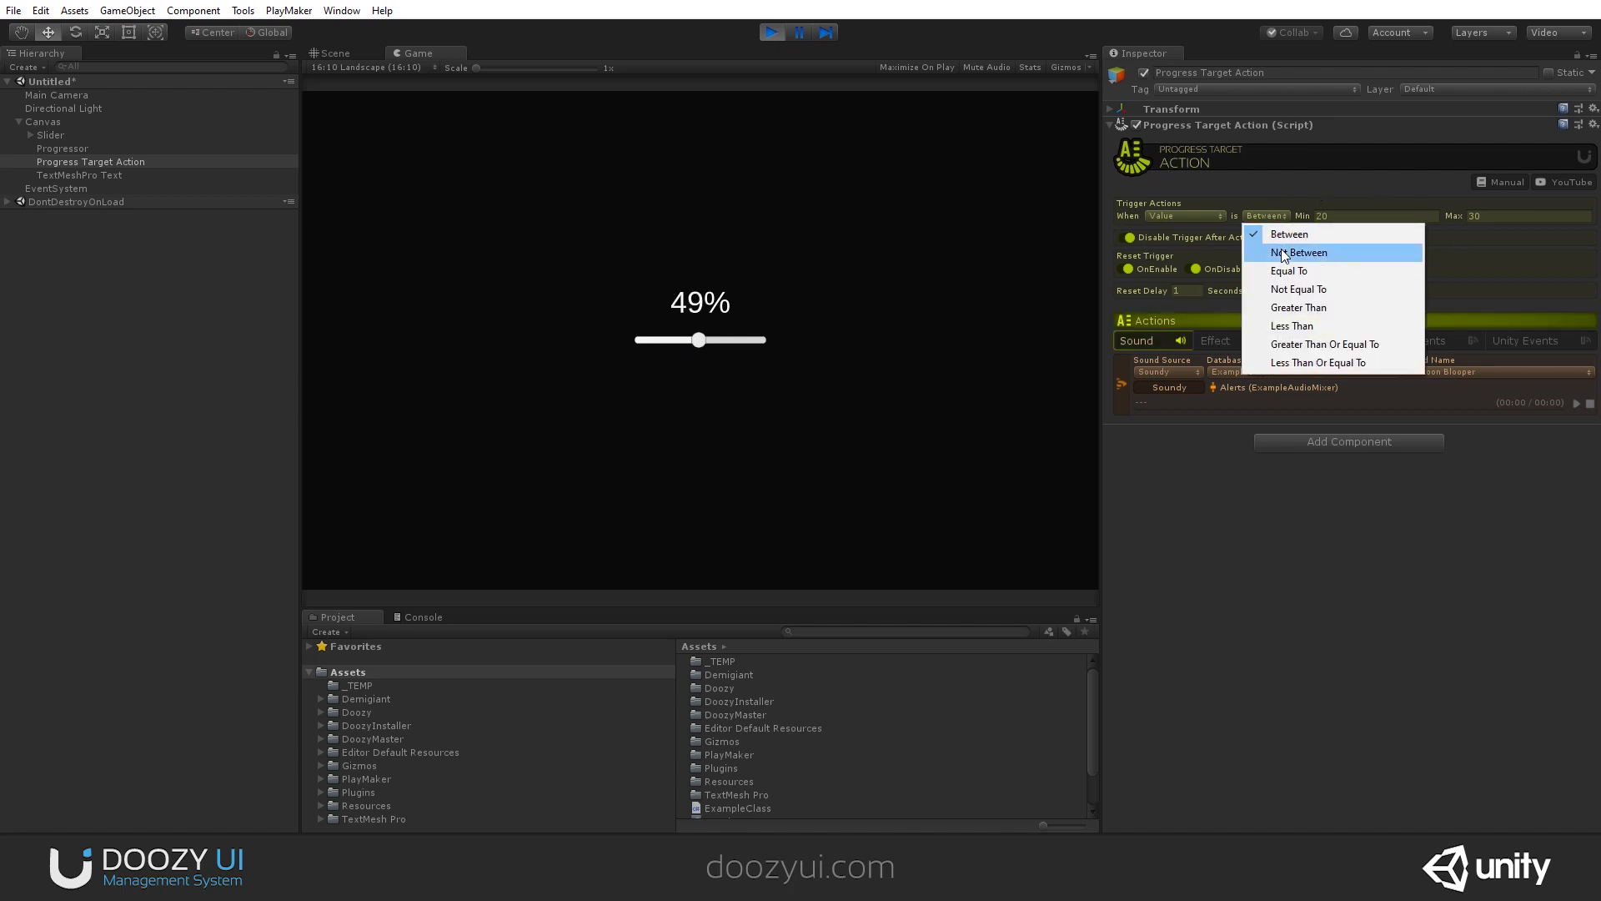
{"action": "left_click", "coordinate": [1298, 252]}
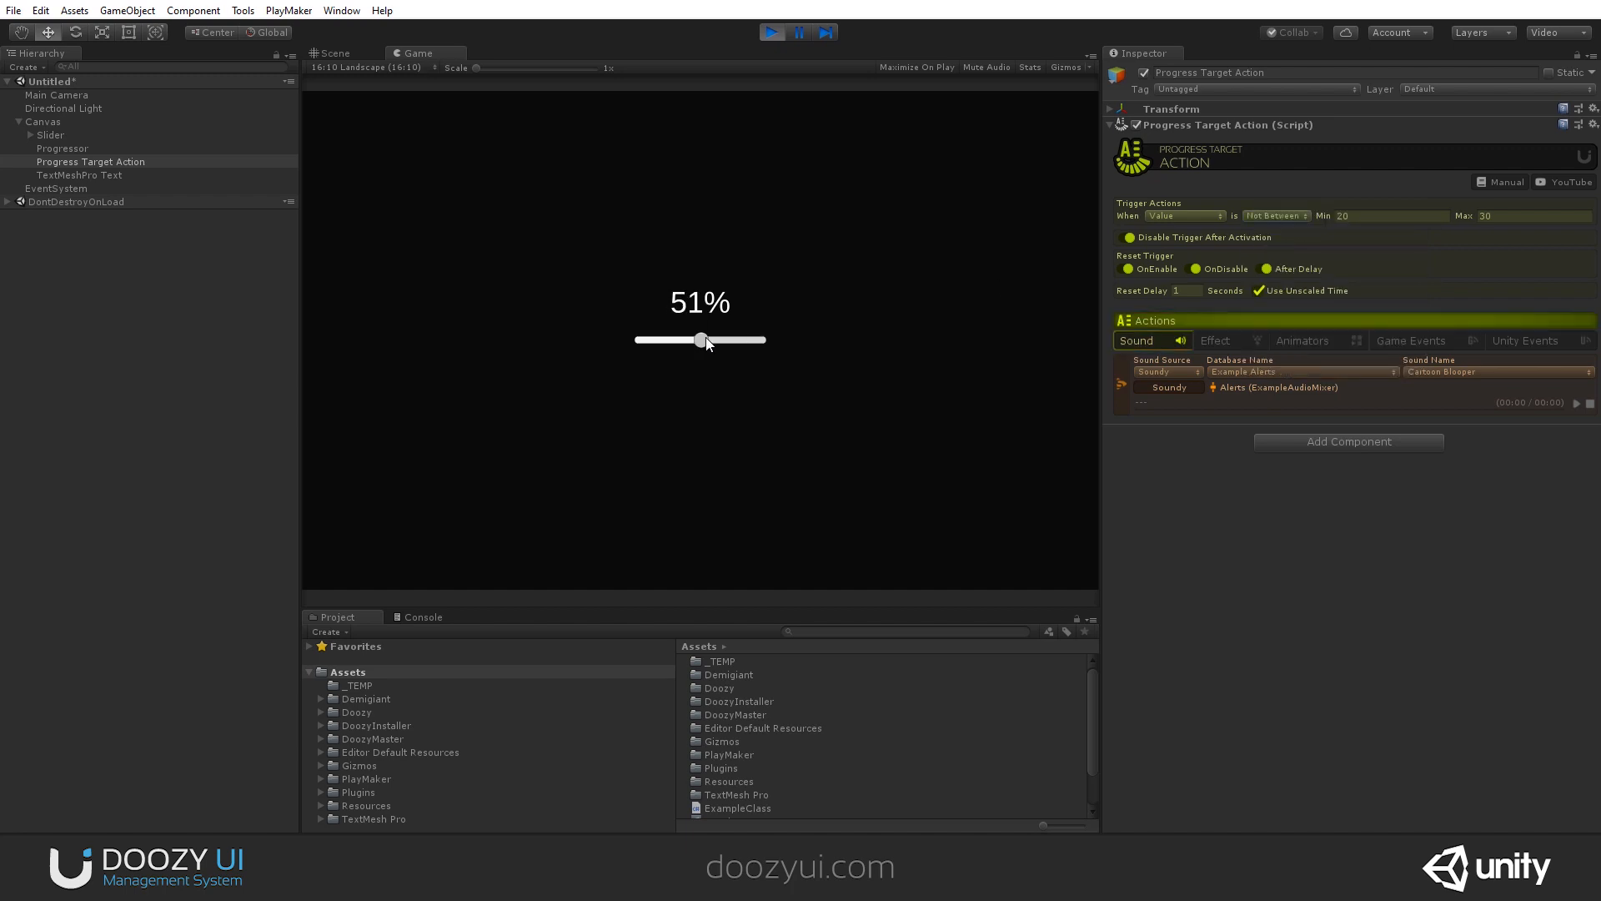
{"action": "left_click_drag", "start_coordinate": [698, 340], "coordinate": [712, 341]}
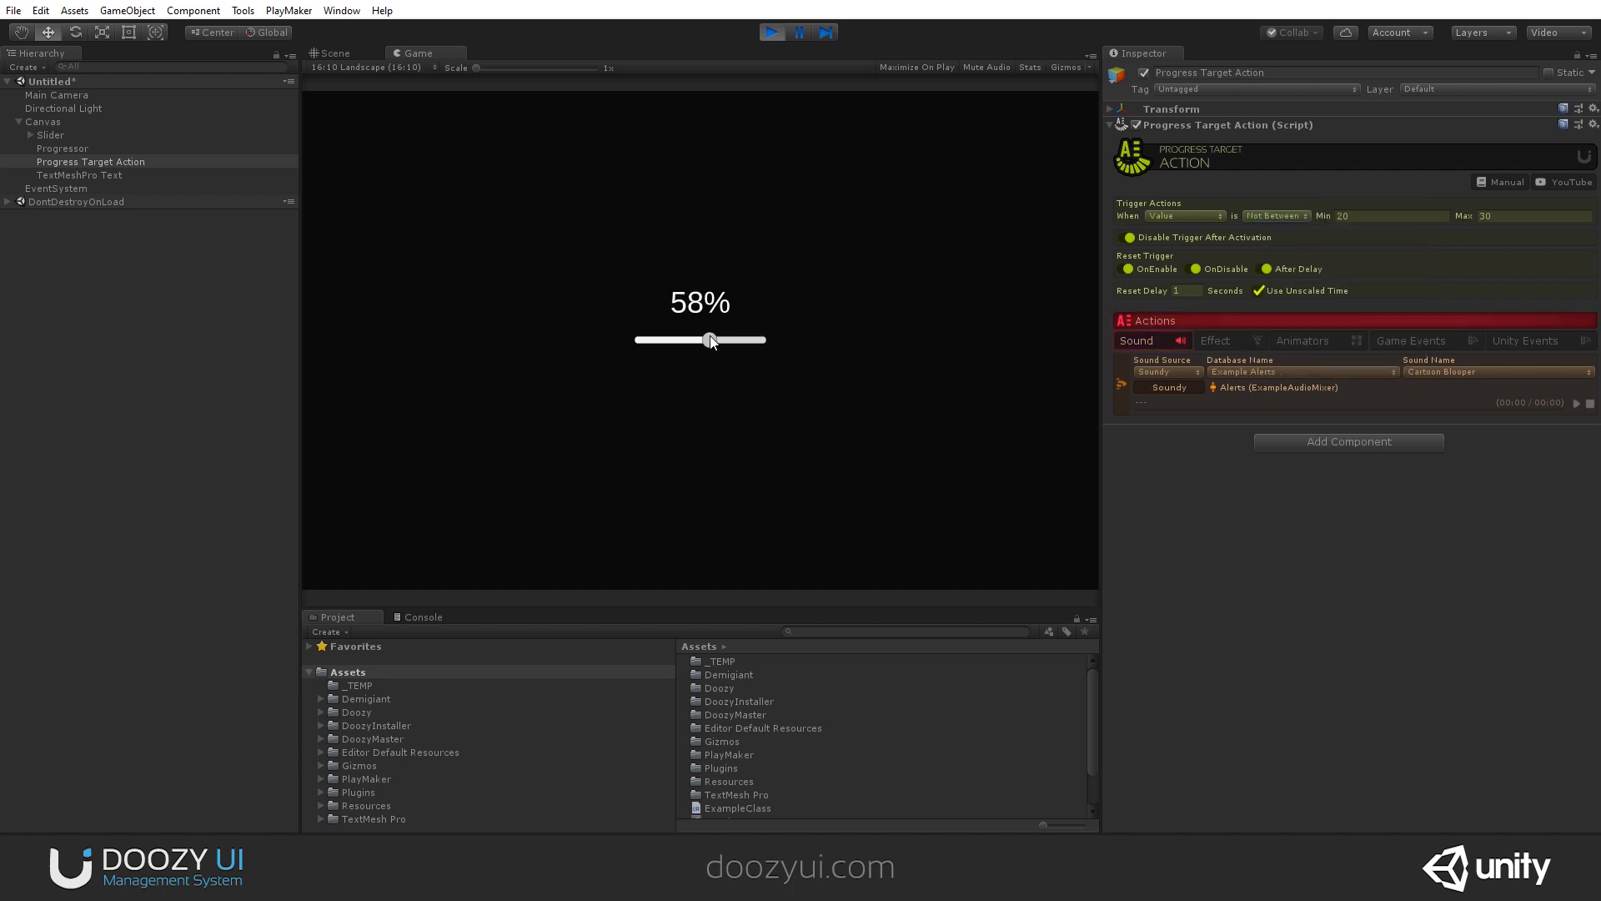
{"action": "left_click_drag", "start_coordinate": [711, 340], "coordinate": [715, 340]}
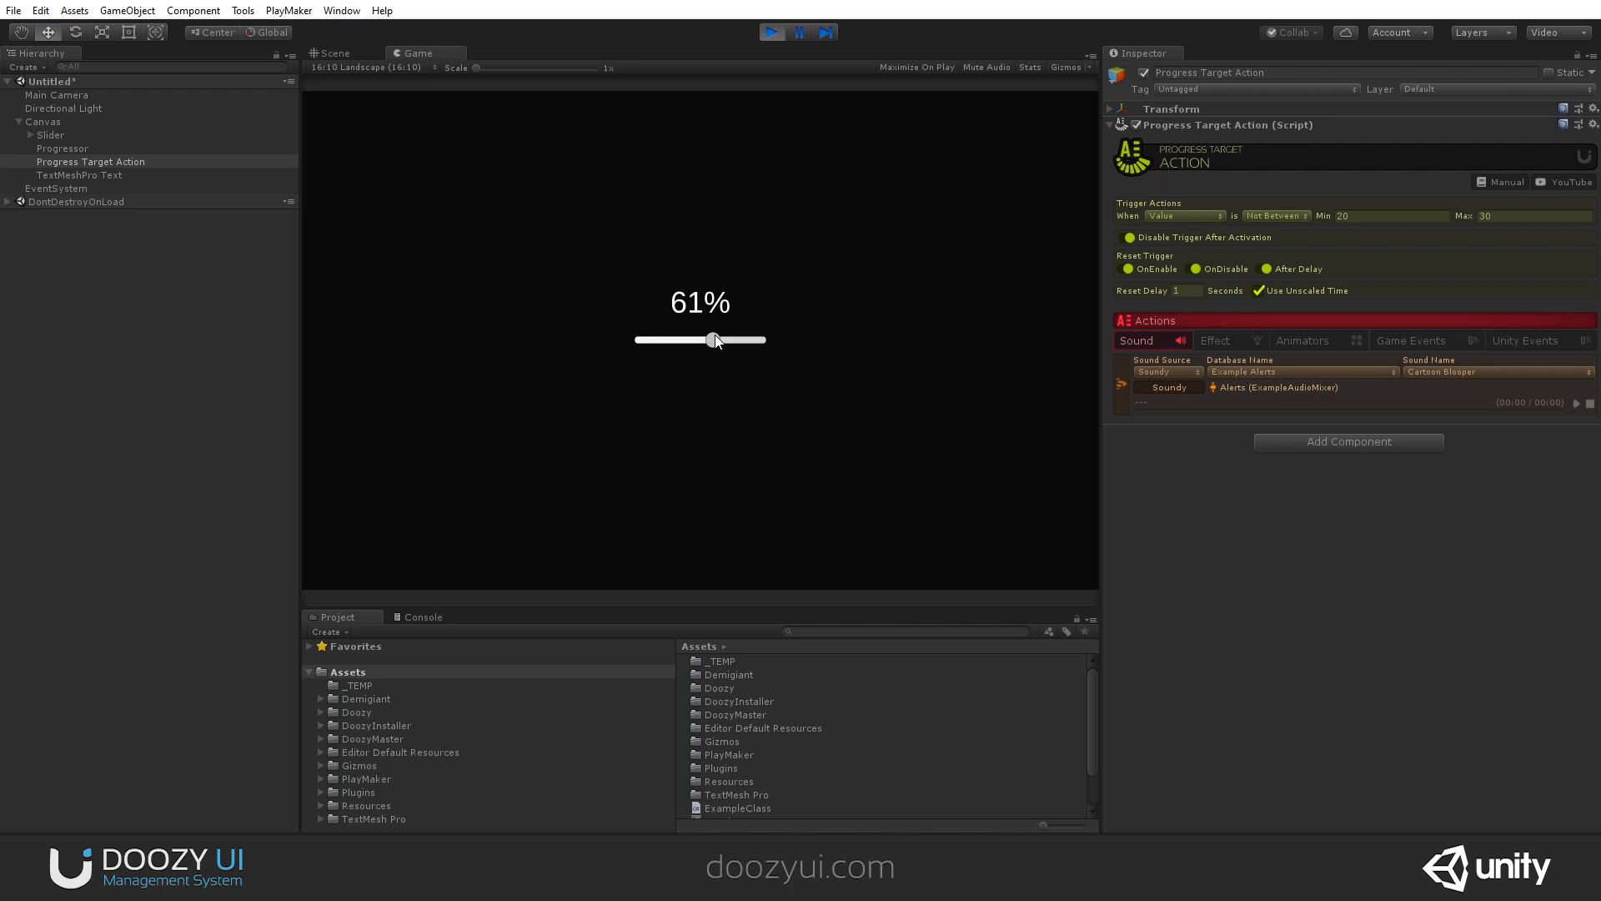
{"action": "left_click_drag", "start_coordinate": [712, 339], "coordinate": [687, 339]}
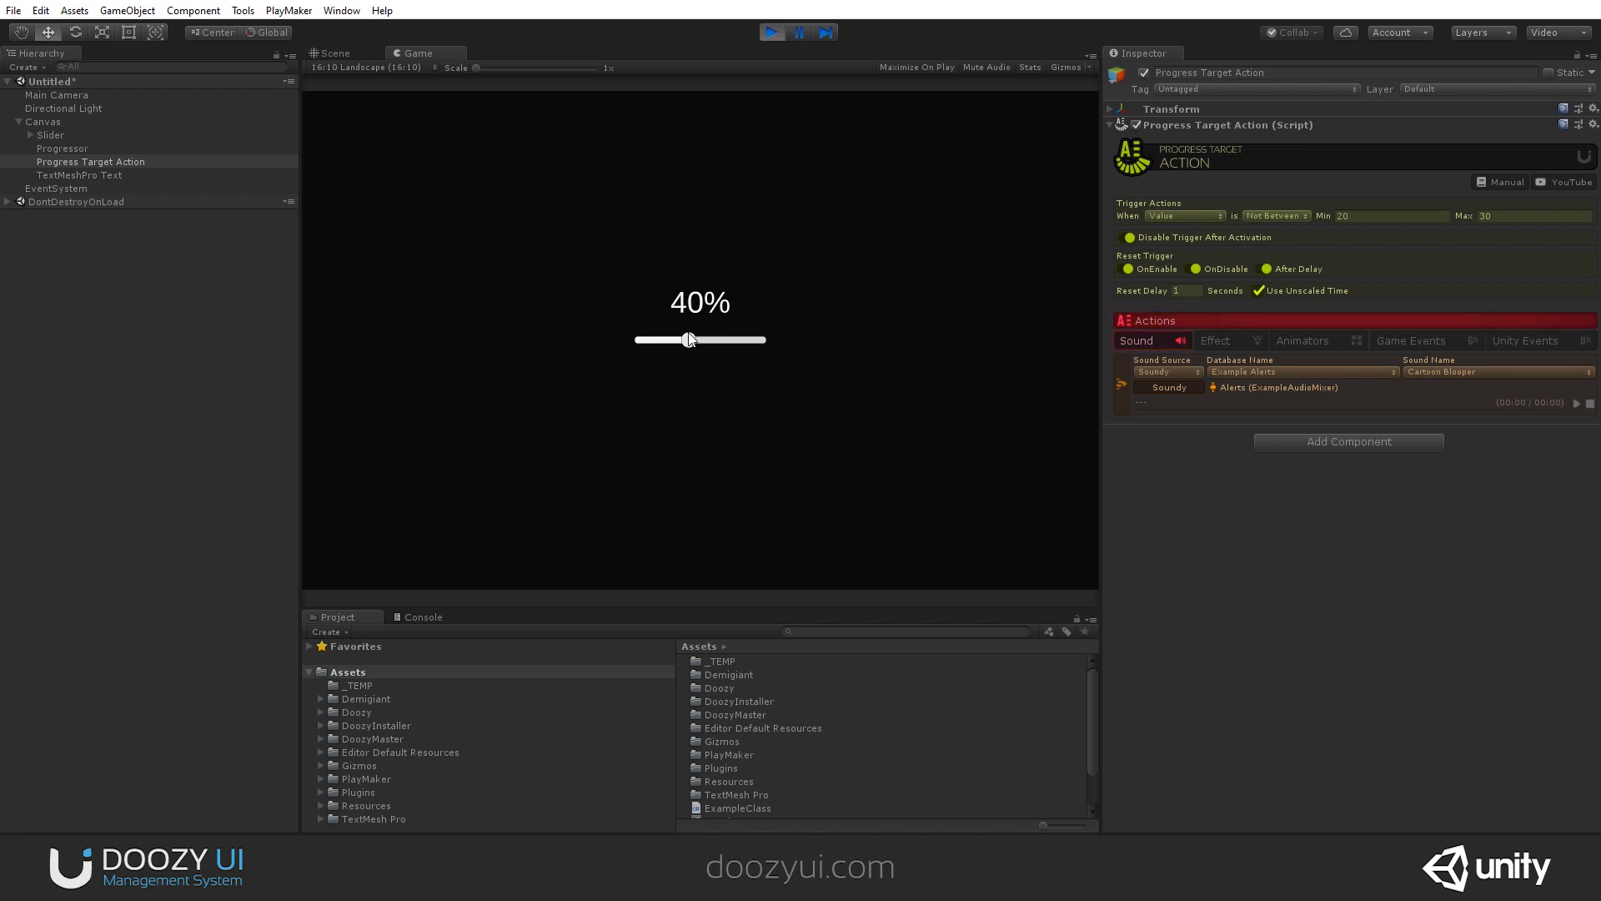
{"action": "left_click_drag", "start_coordinate": [687, 339], "coordinate": [677, 338]}
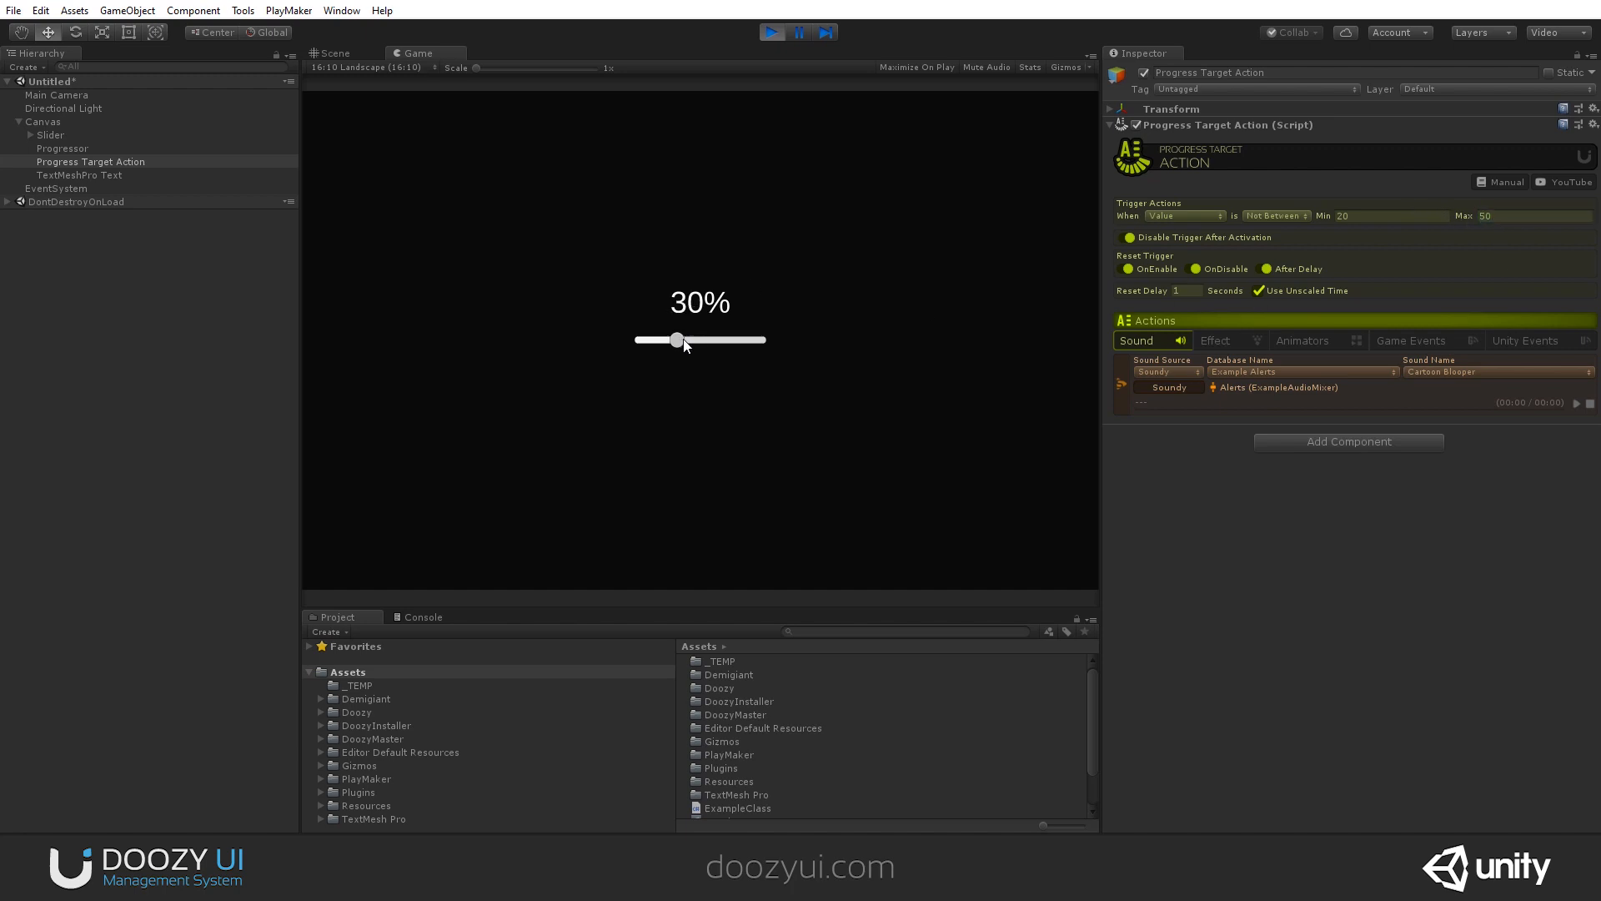
- Move the slider above 50, to 70%, back inside and below 20 to fire the alert, then stop playing
{"action": "left_click_drag", "start_coordinate": [672, 341], "coordinate": [686, 340]}
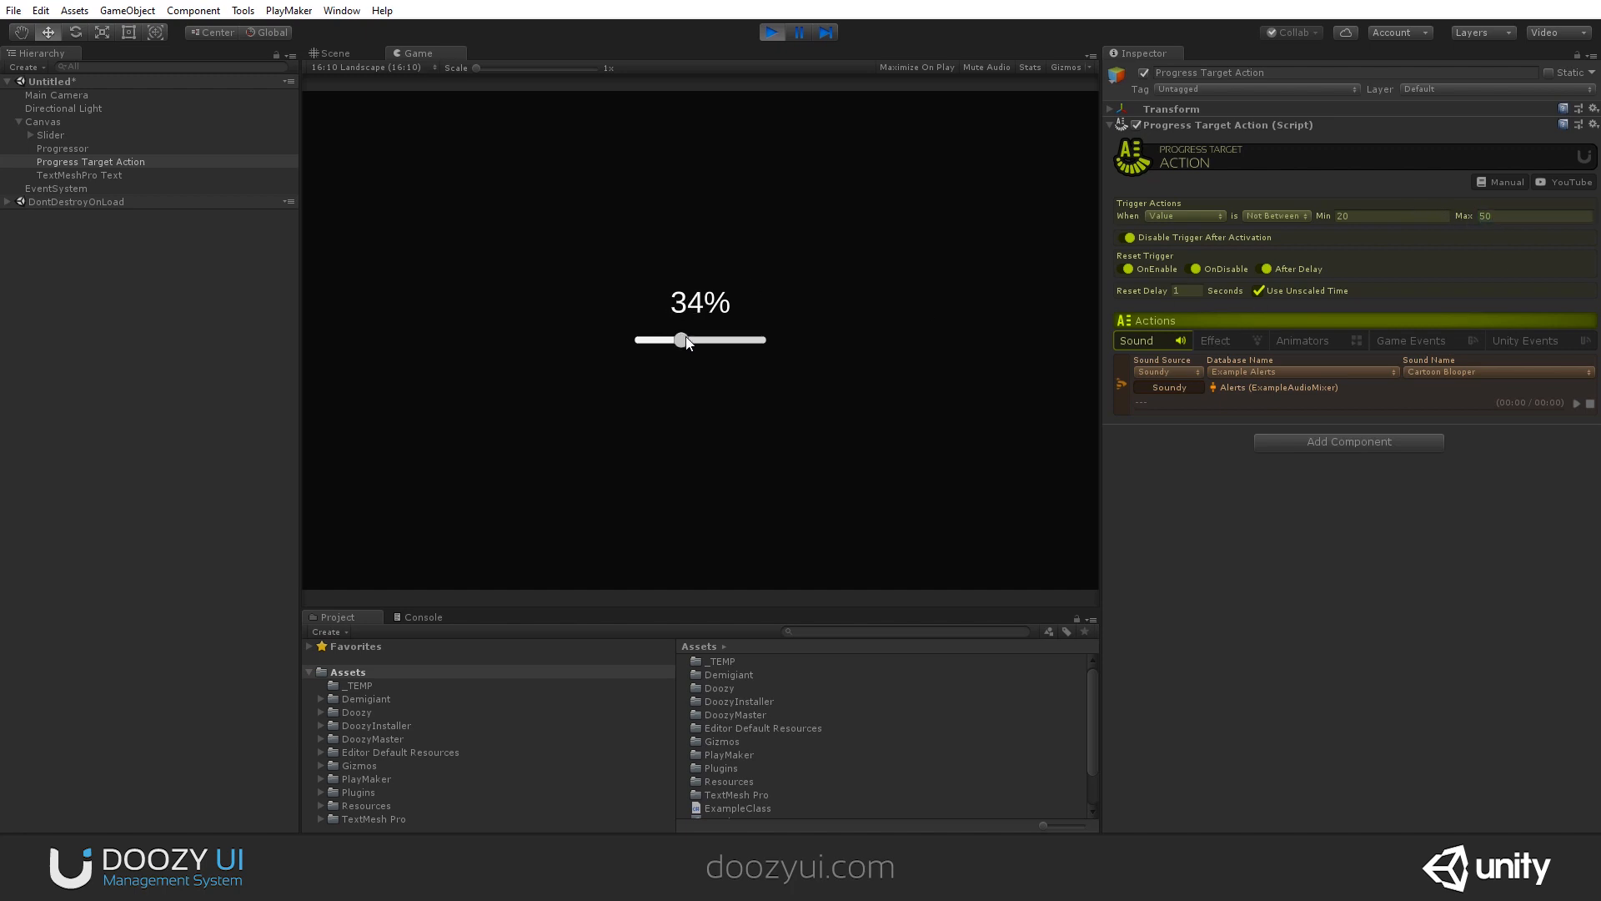
{"action": "left_click_drag", "start_coordinate": [682, 338], "coordinate": [702, 339]}
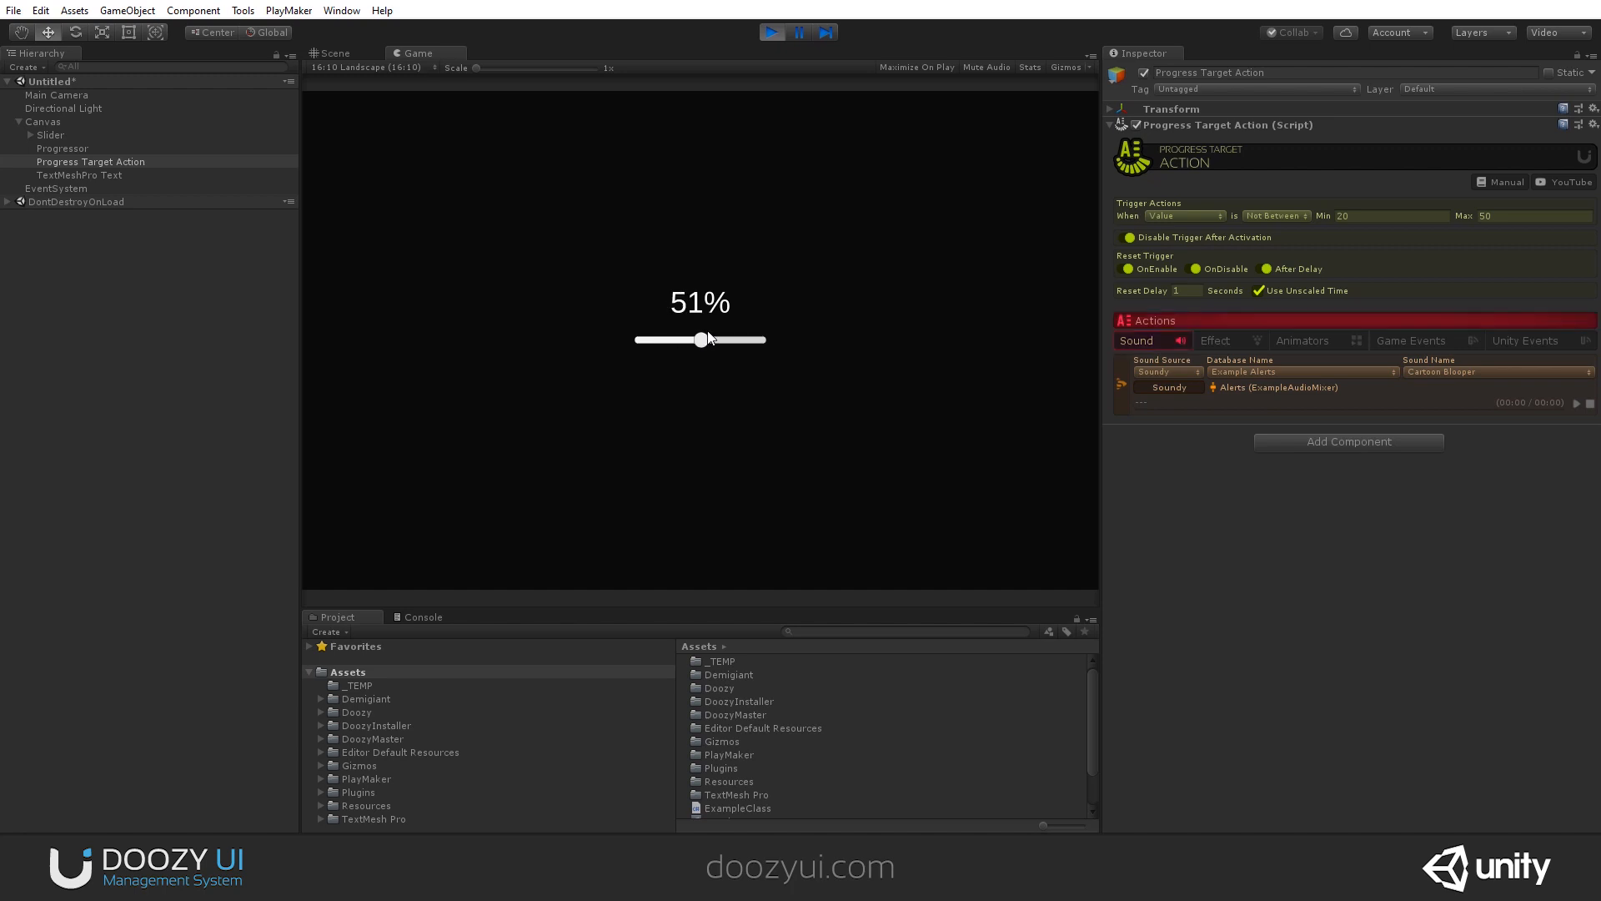
{"action": "left_click_drag", "start_coordinate": [699, 338], "coordinate": [726, 339]}
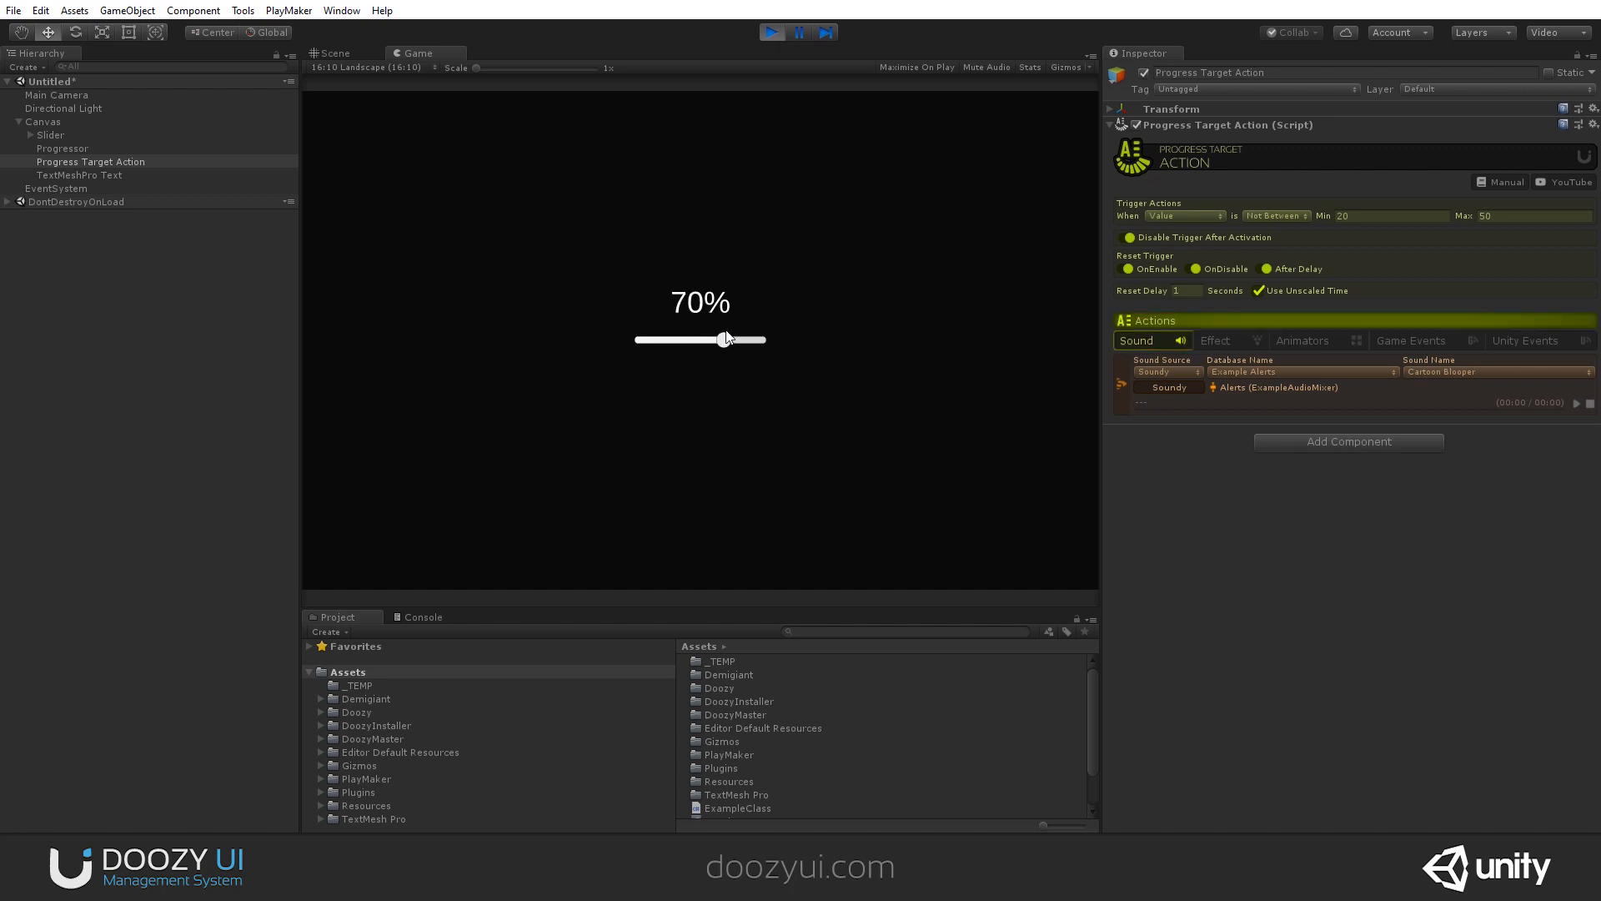
{"action": "left_click_drag", "start_coordinate": [723, 339], "coordinate": [684, 339]}
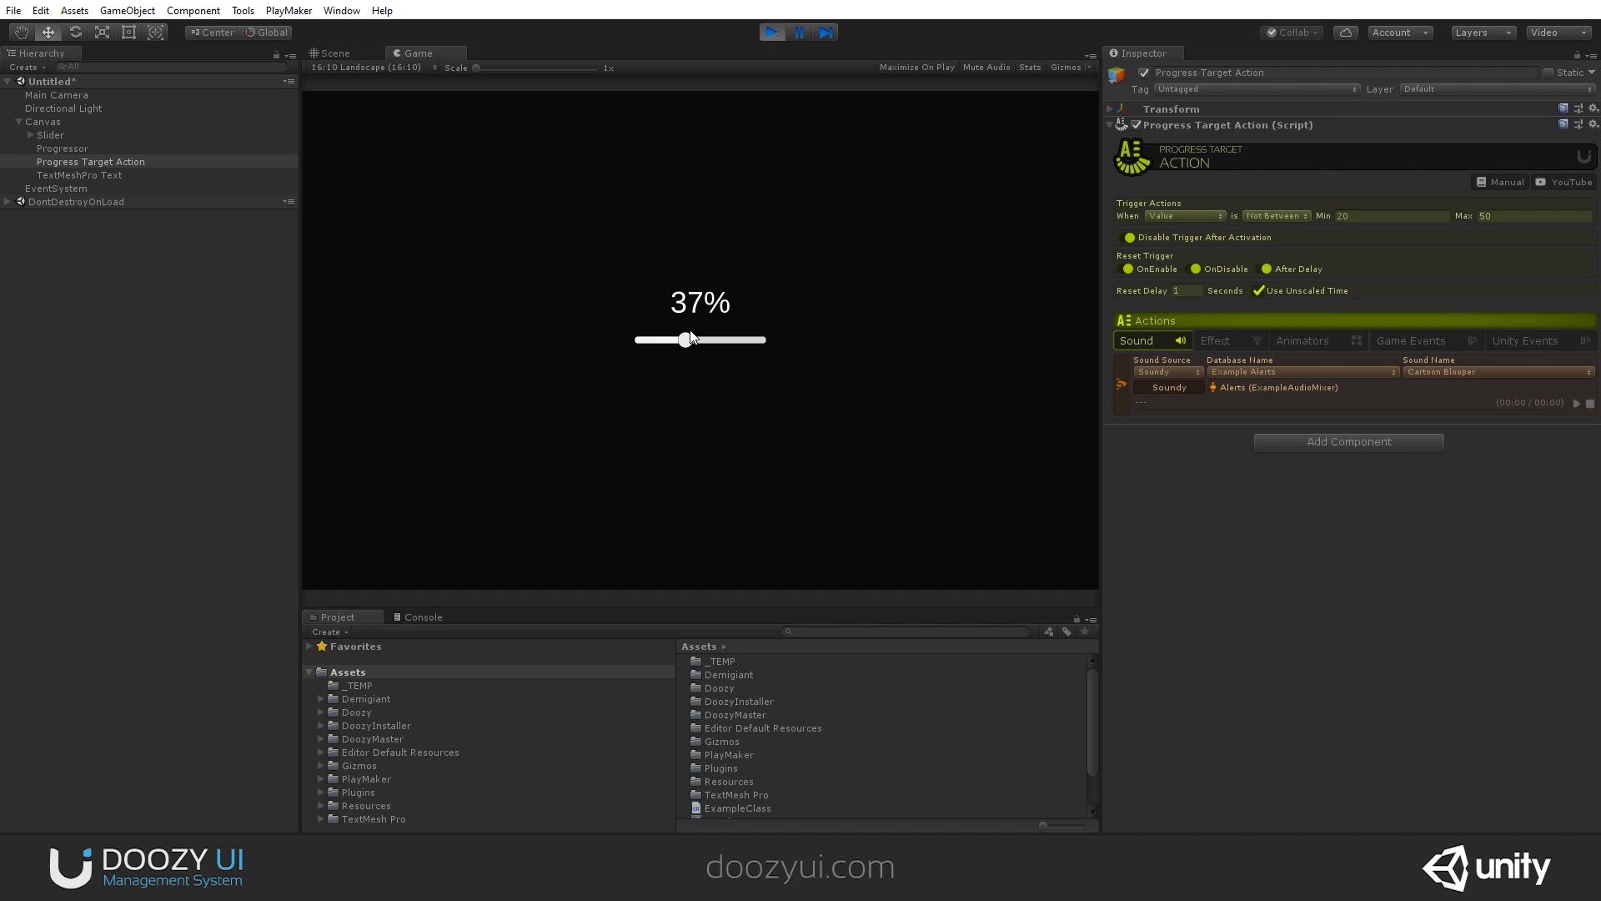
{"action": "left_click_drag", "start_coordinate": [684, 338], "coordinate": [657, 338]}
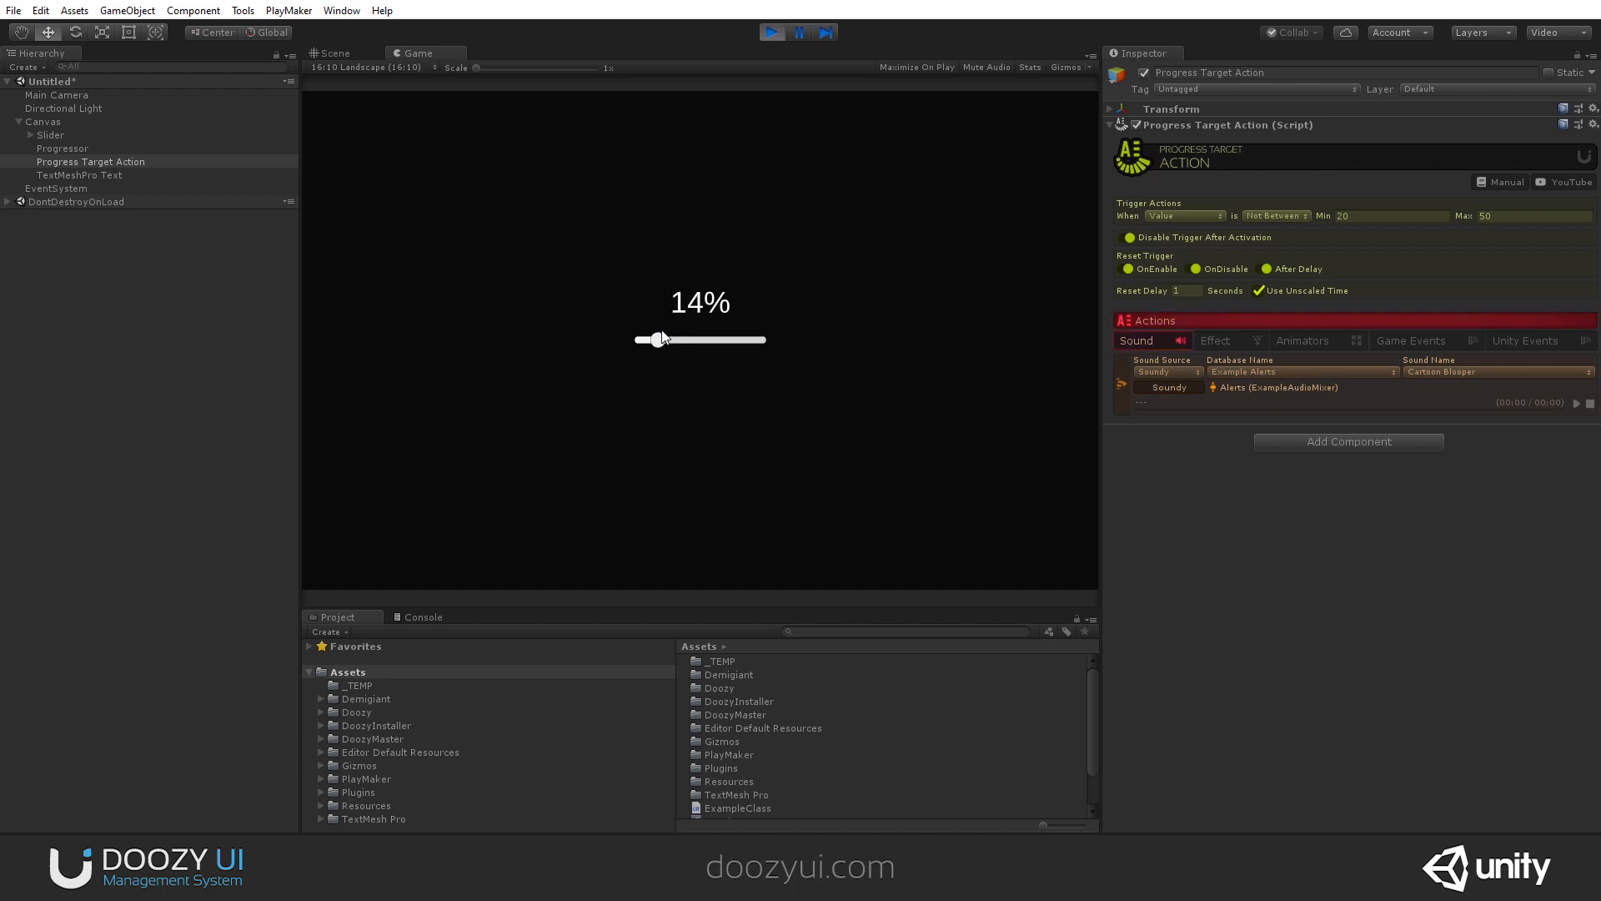
{"action": "left_click_drag", "start_coordinate": [657, 338], "coordinate": [687, 339]}
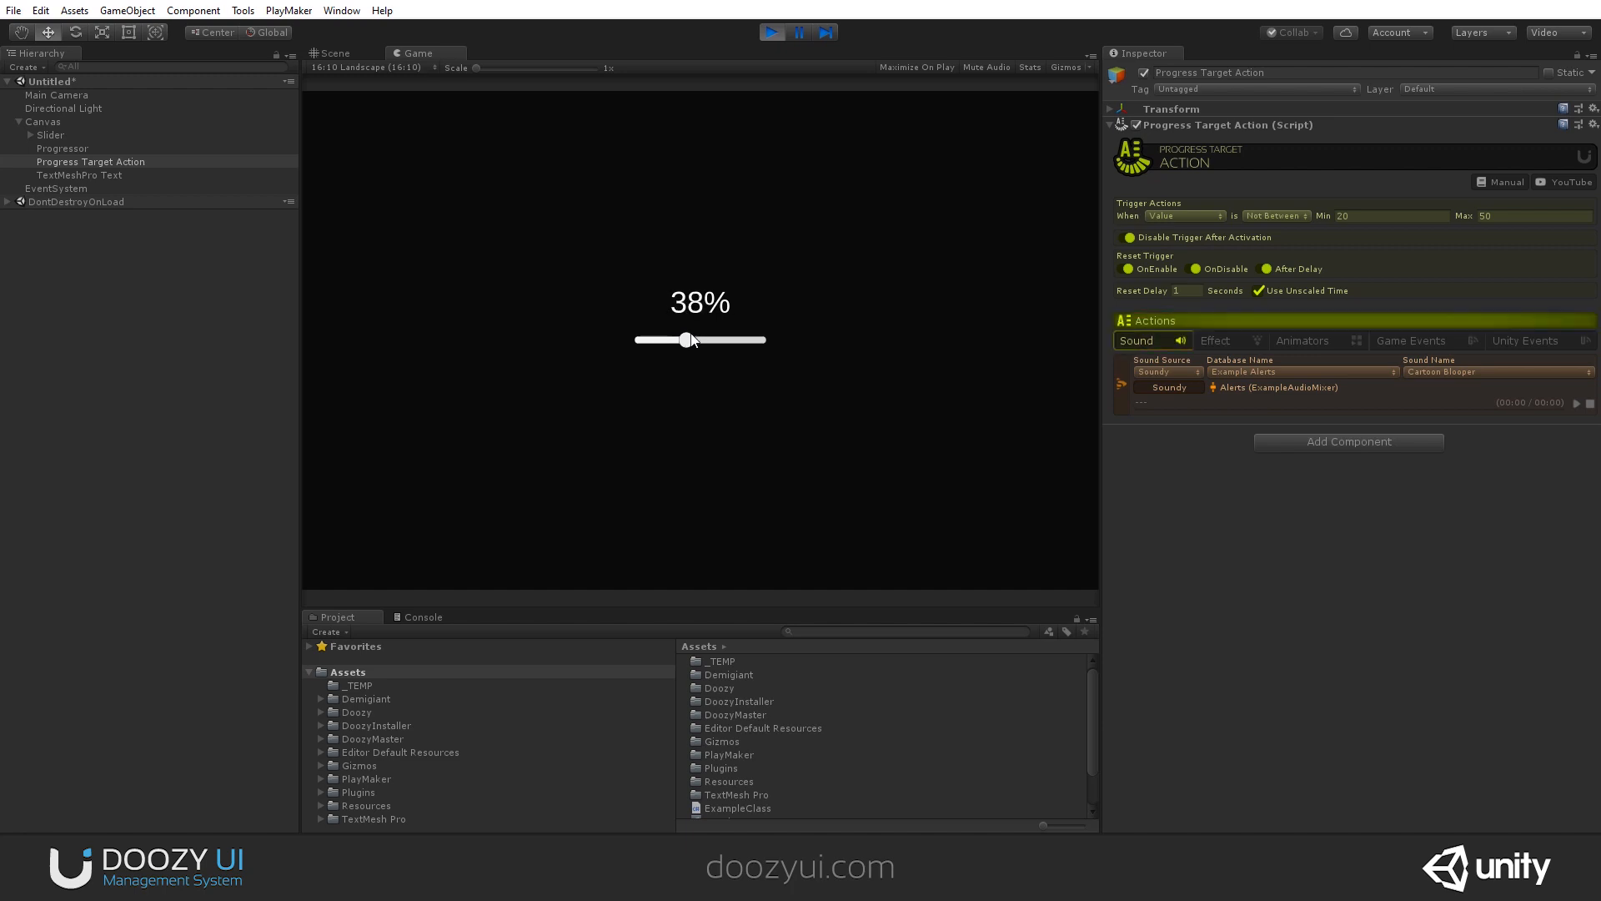
{"action": "left_click", "coordinate": [1276, 215]}
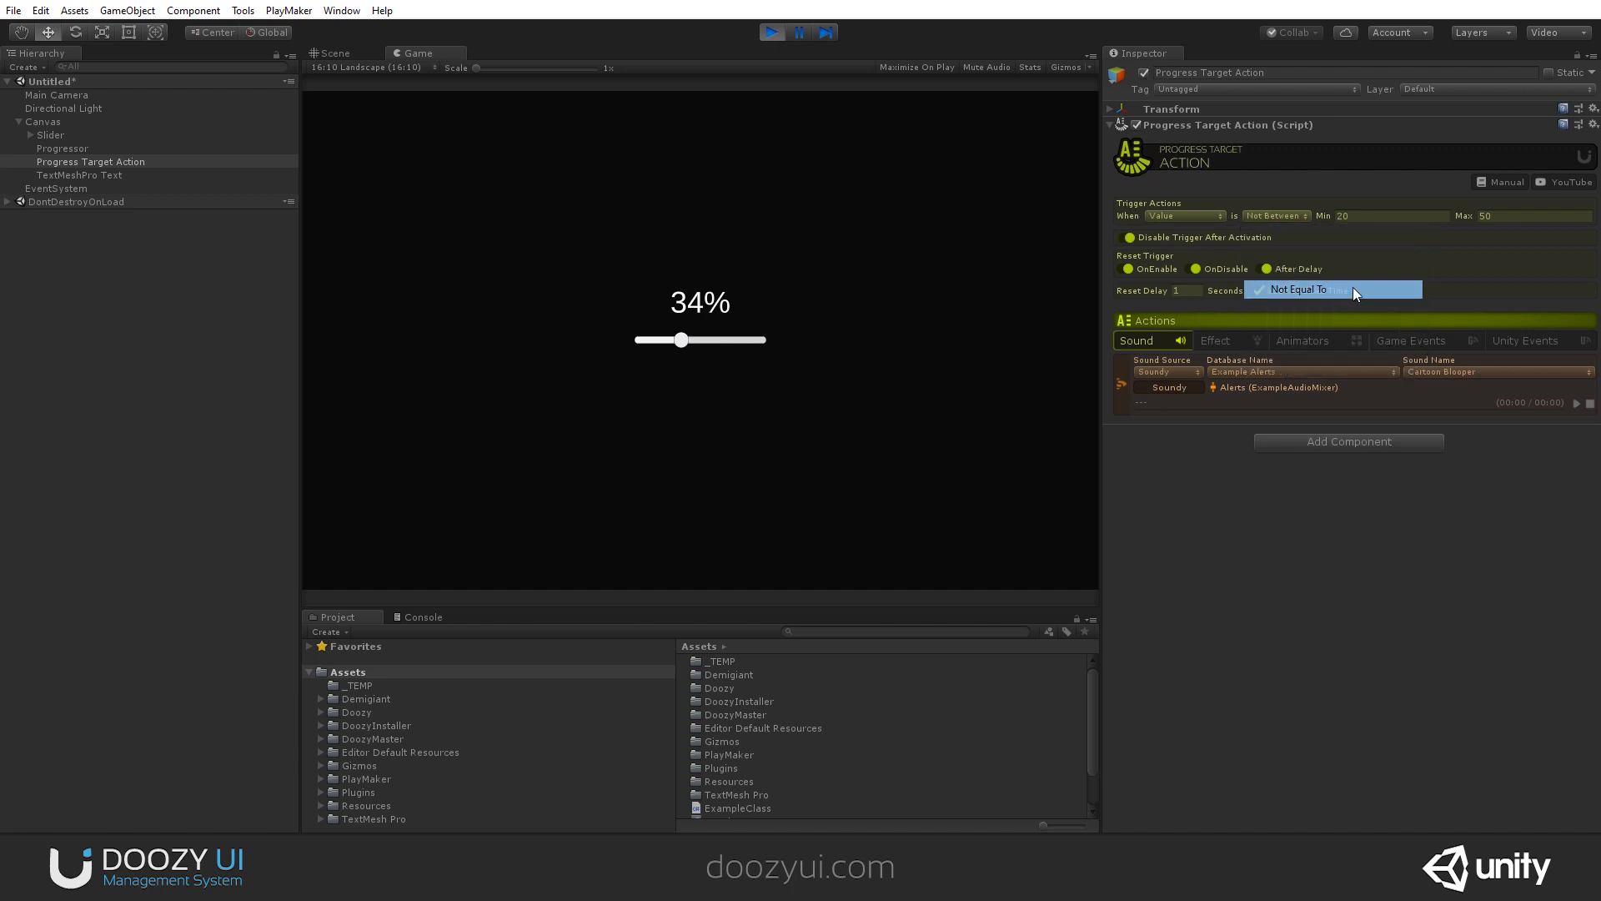
- Set the trigger to Not Equal To 50, put the slider at 50% and end the playtest
{"action": "left_click", "coordinate": [1298, 291]}
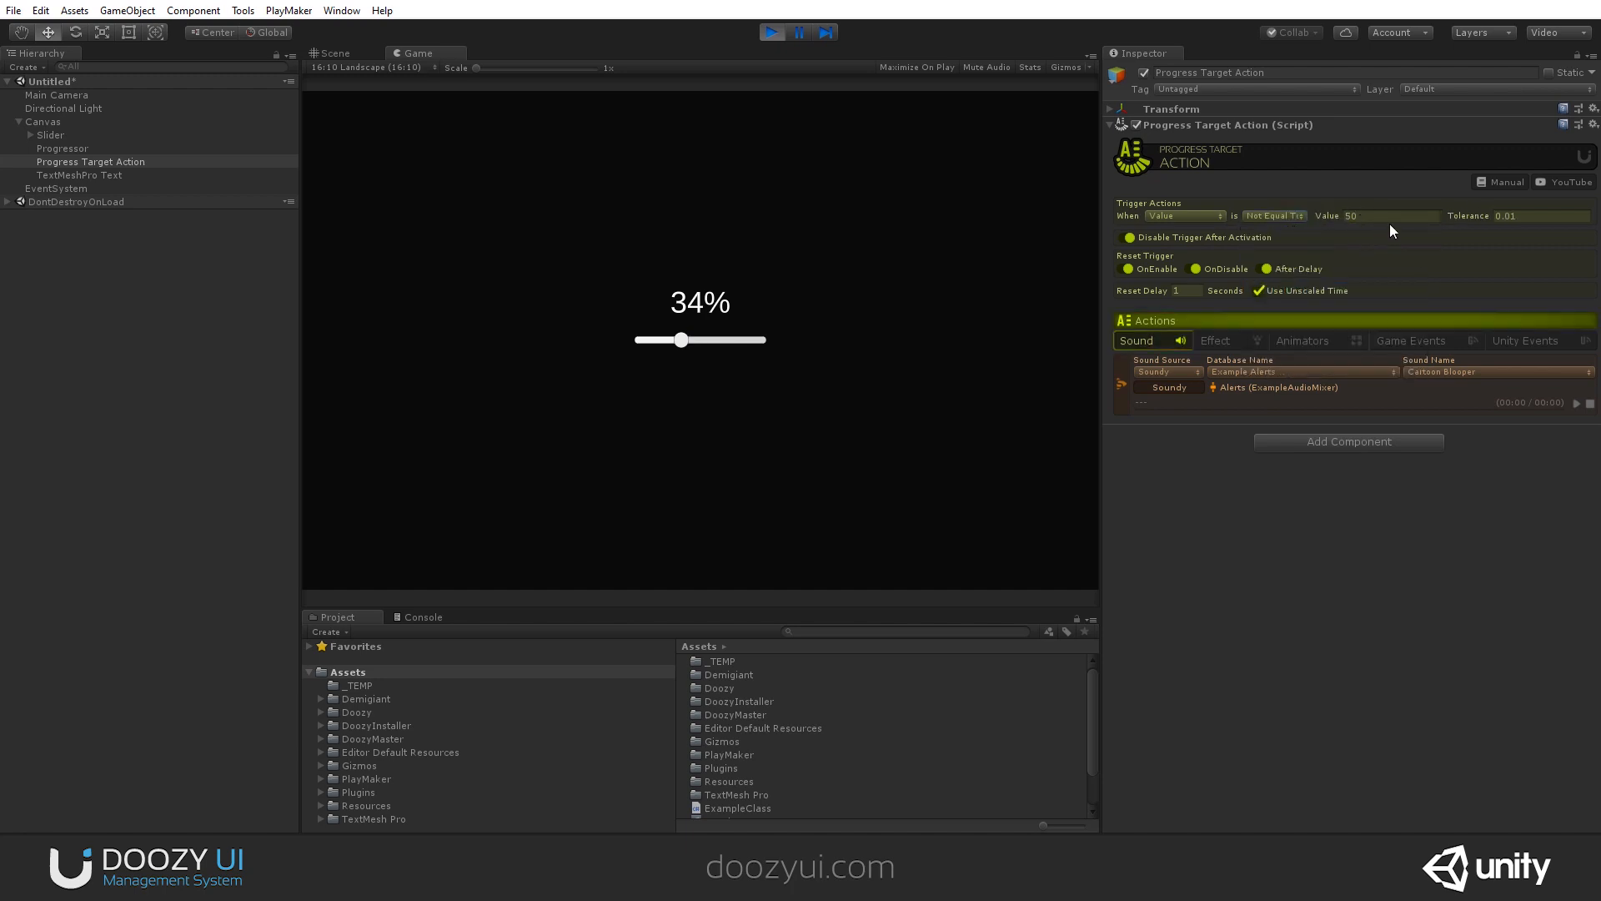
{"action": "left_click", "coordinate": [1391, 215]}
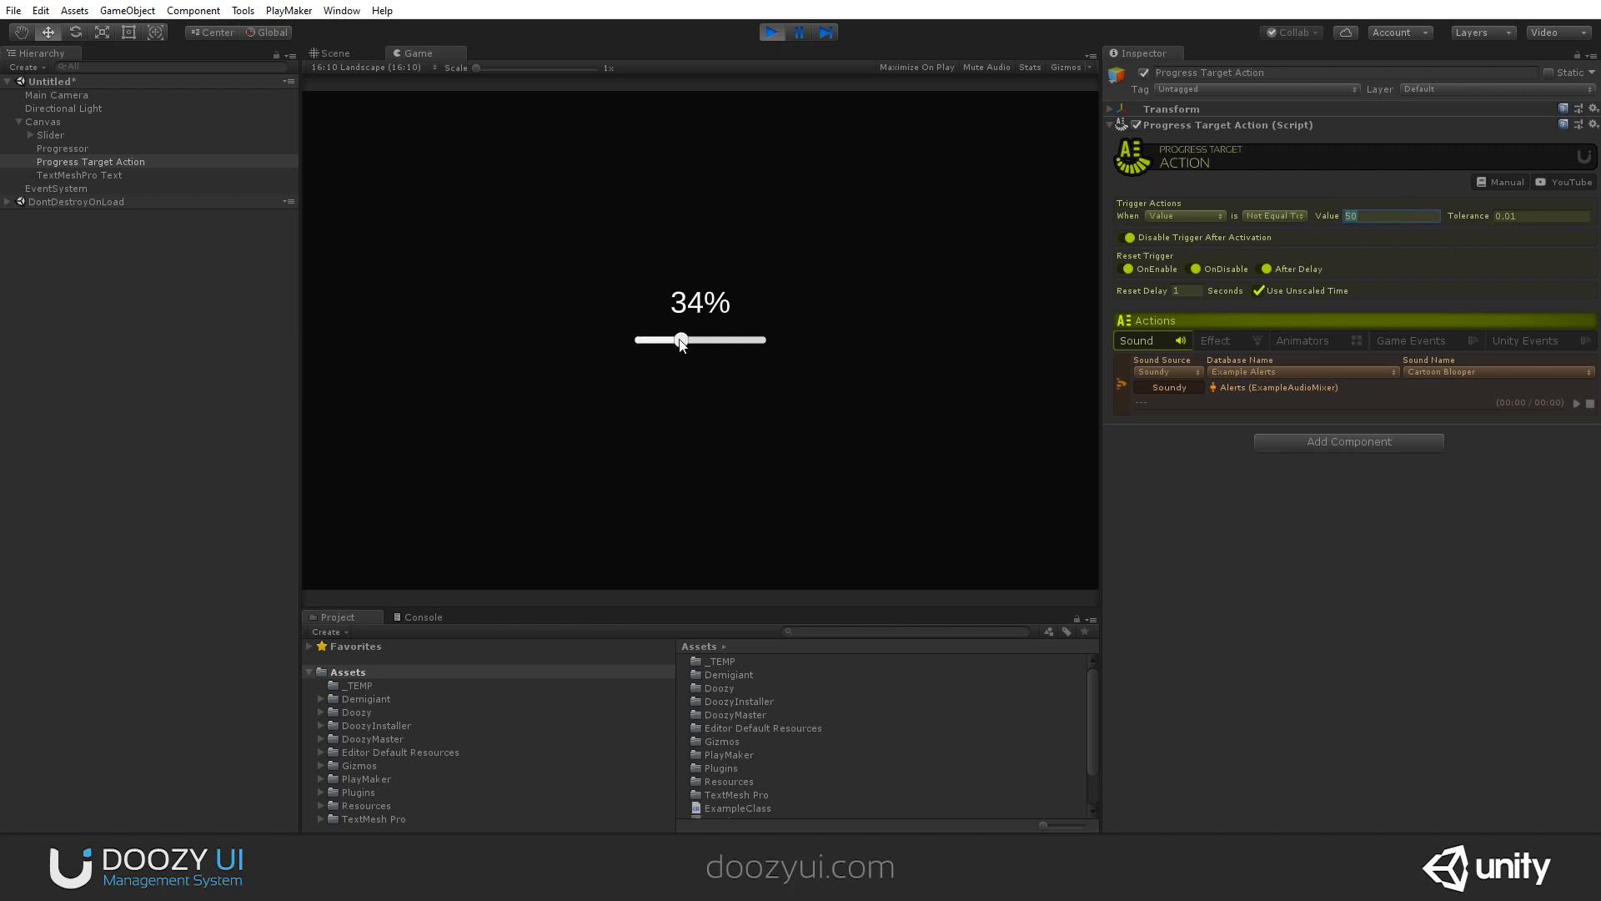
{"action": "left_click_drag", "start_coordinate": [681, 339], "coordinate": [697, 338]}
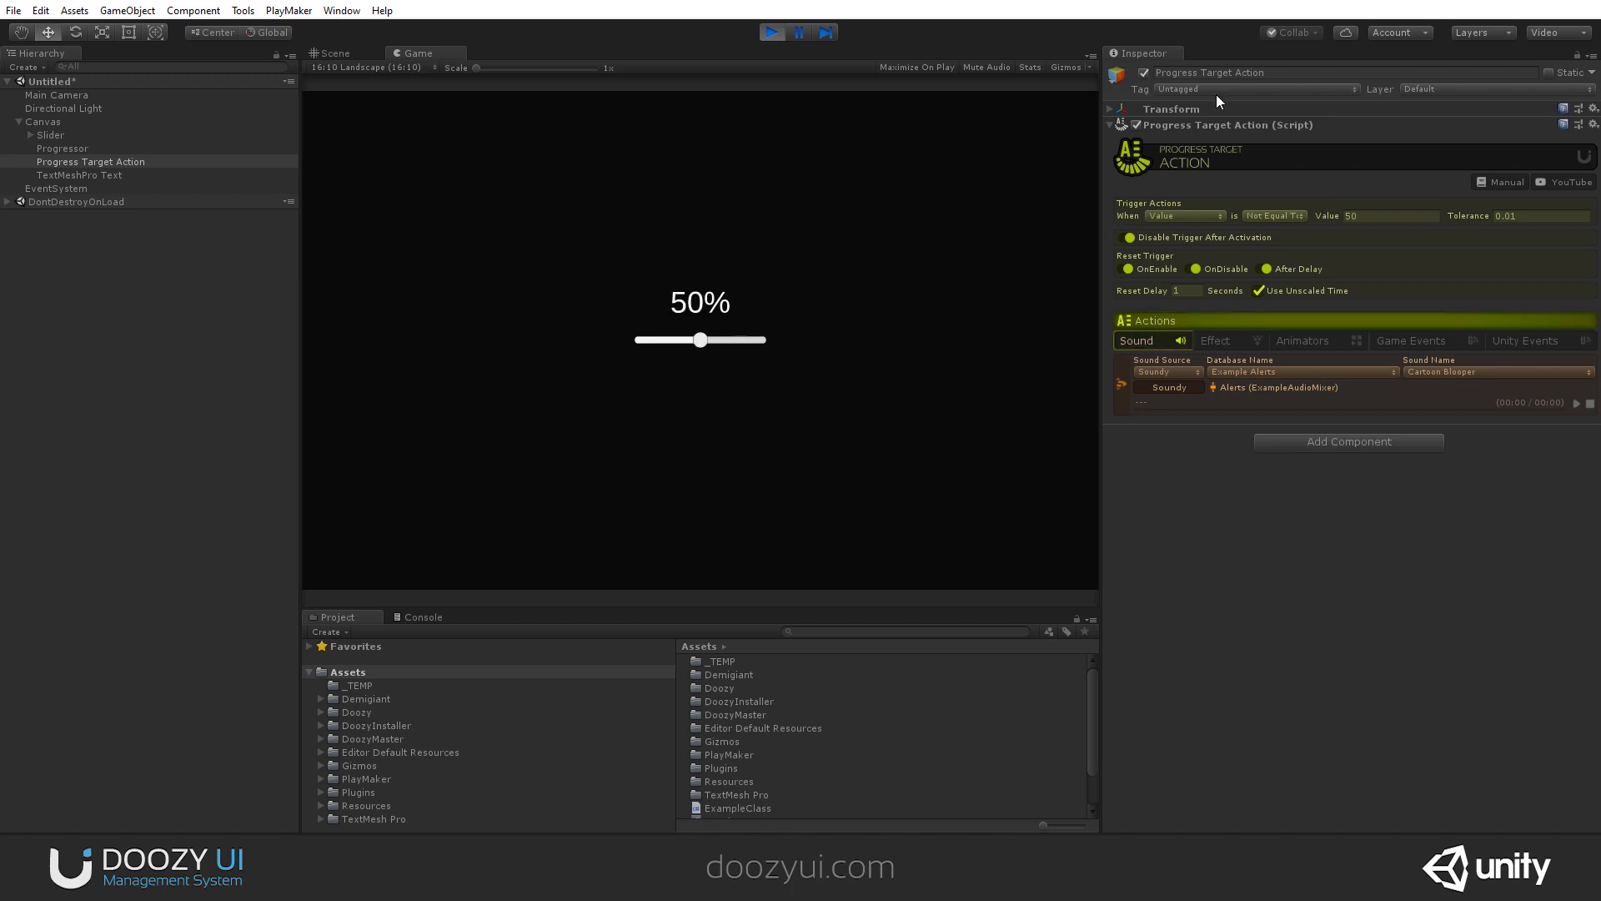
{"action": "mouse_move", "coordinate": [788, 32]}
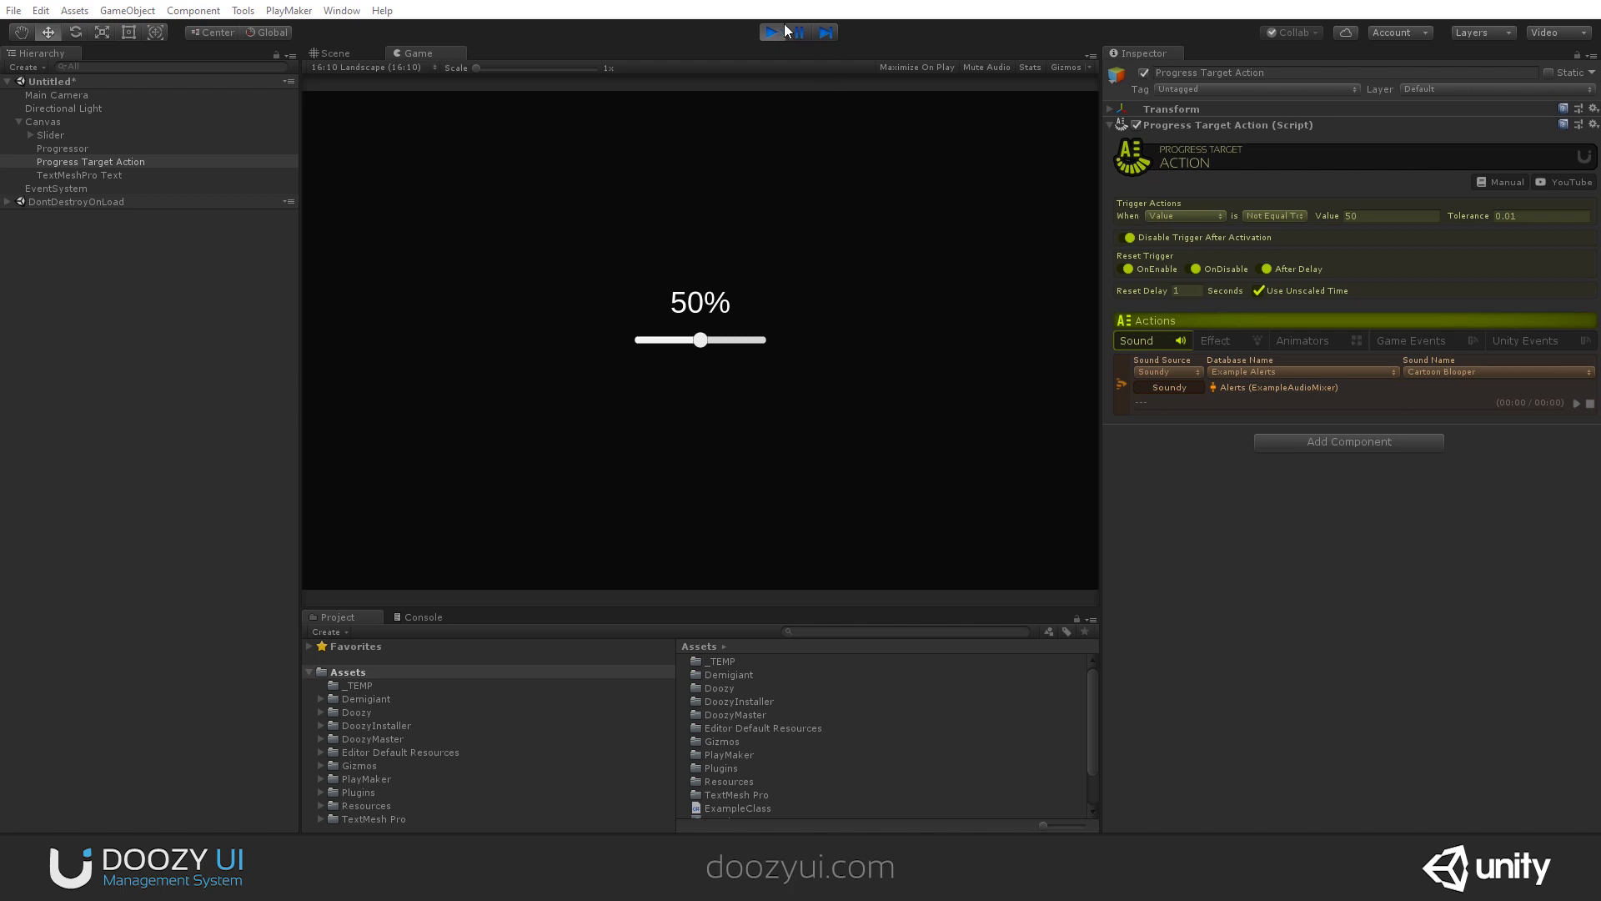
{"action": "left_click", "coordinate": [771, 32]}
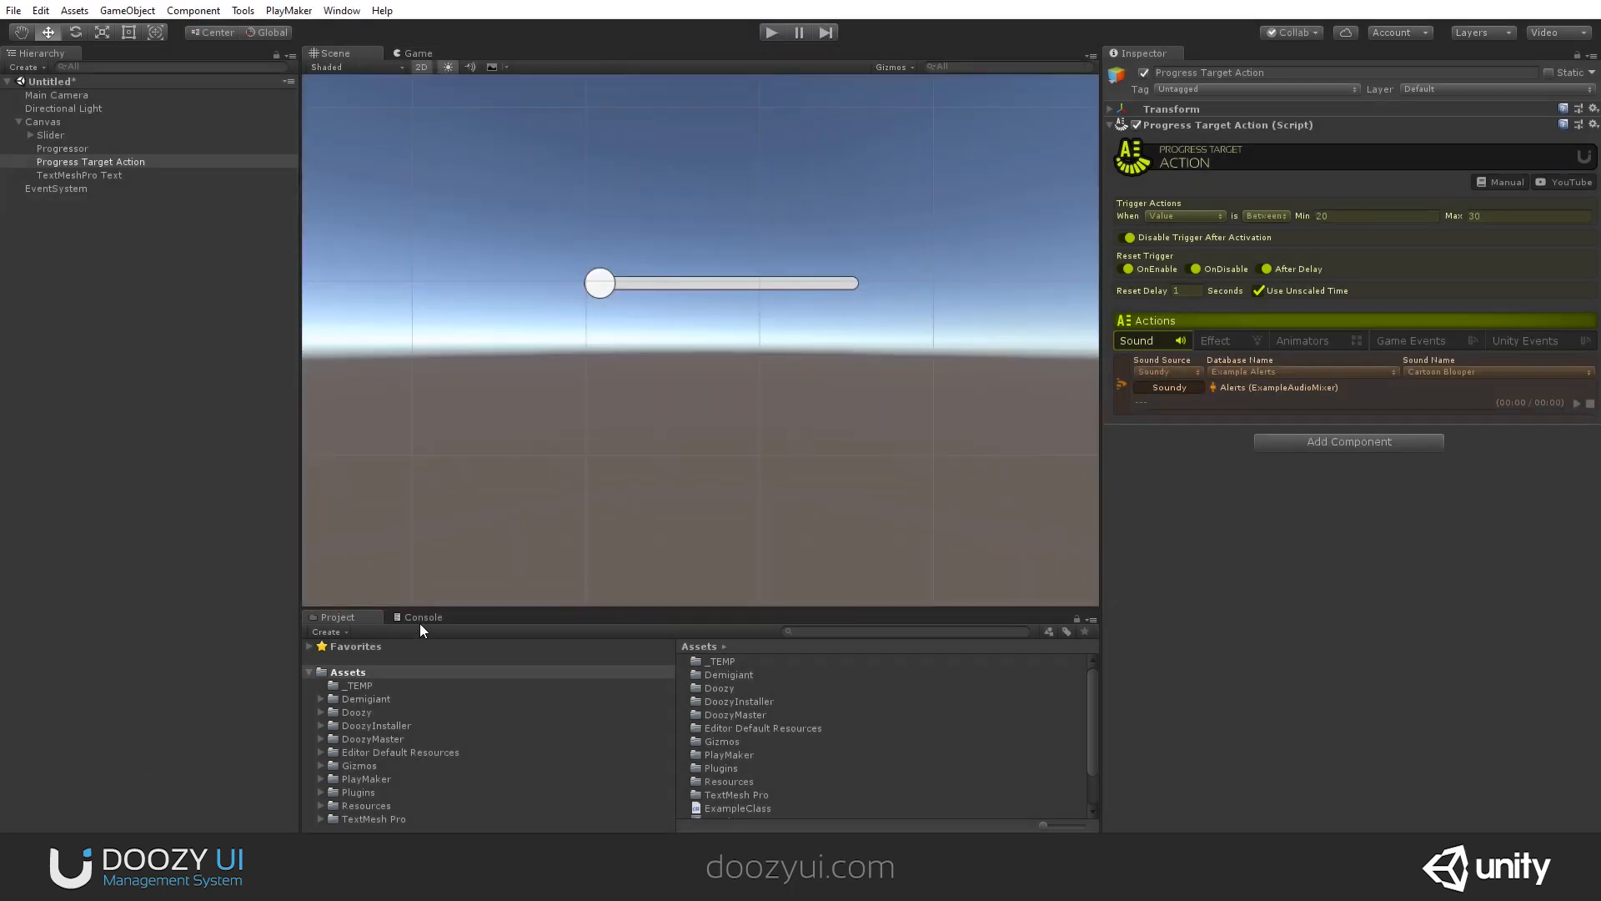
{"action": "mouse_move", "coordinate": [1278, 305]}
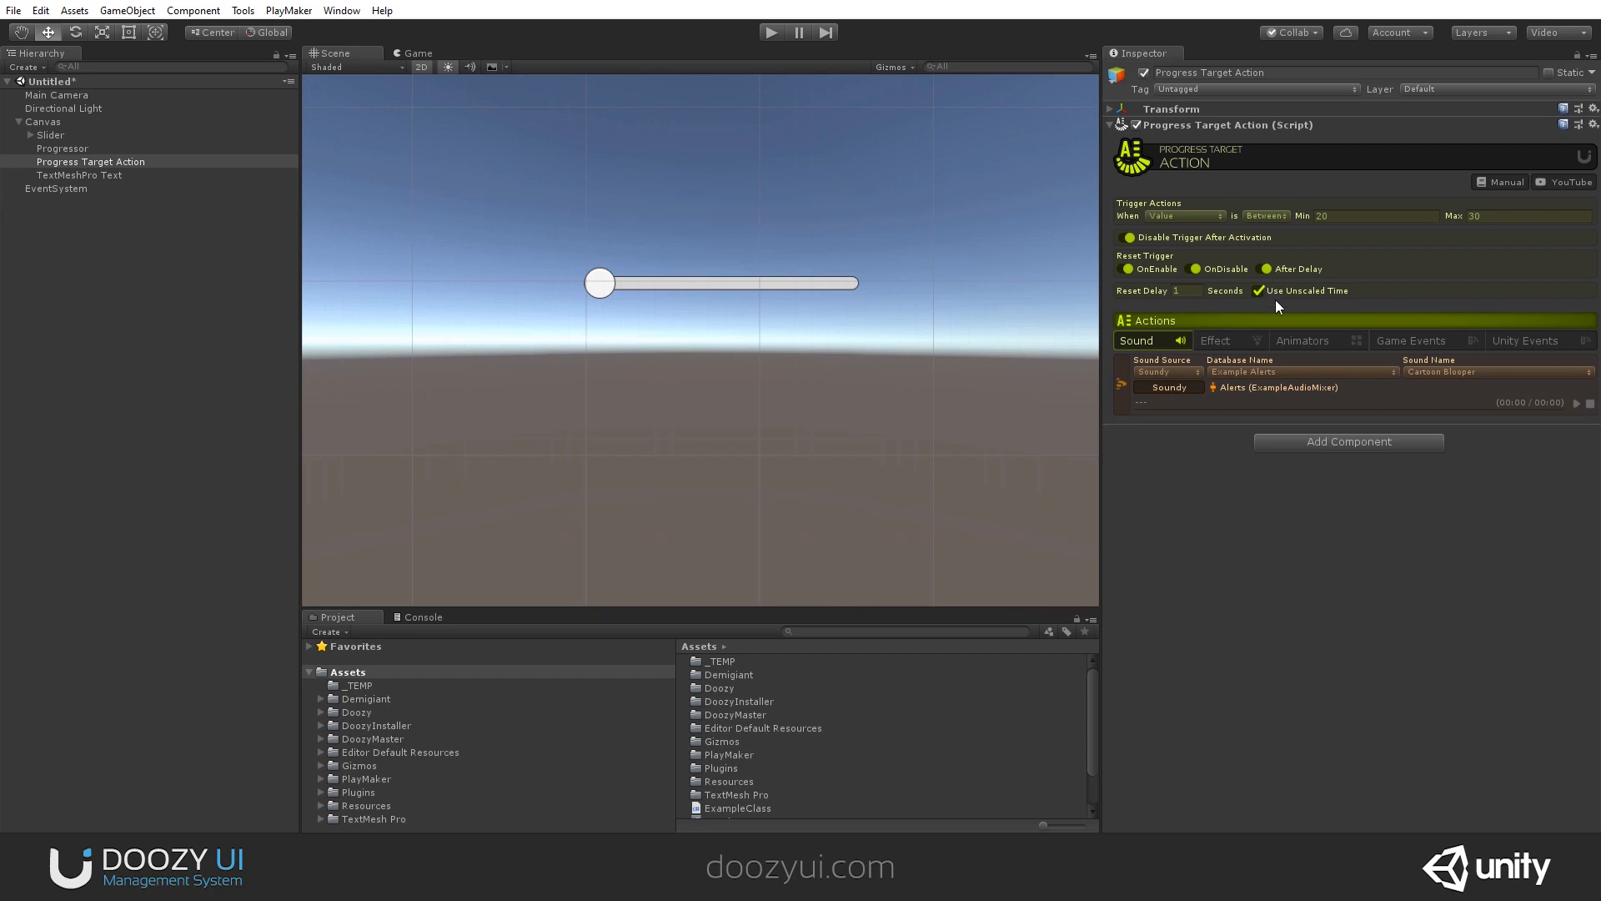
- Change the trigger condition to Less Than 20 and start renaming the object Below 20
{"action": "left_click", "coordinate": [1411, 340]}
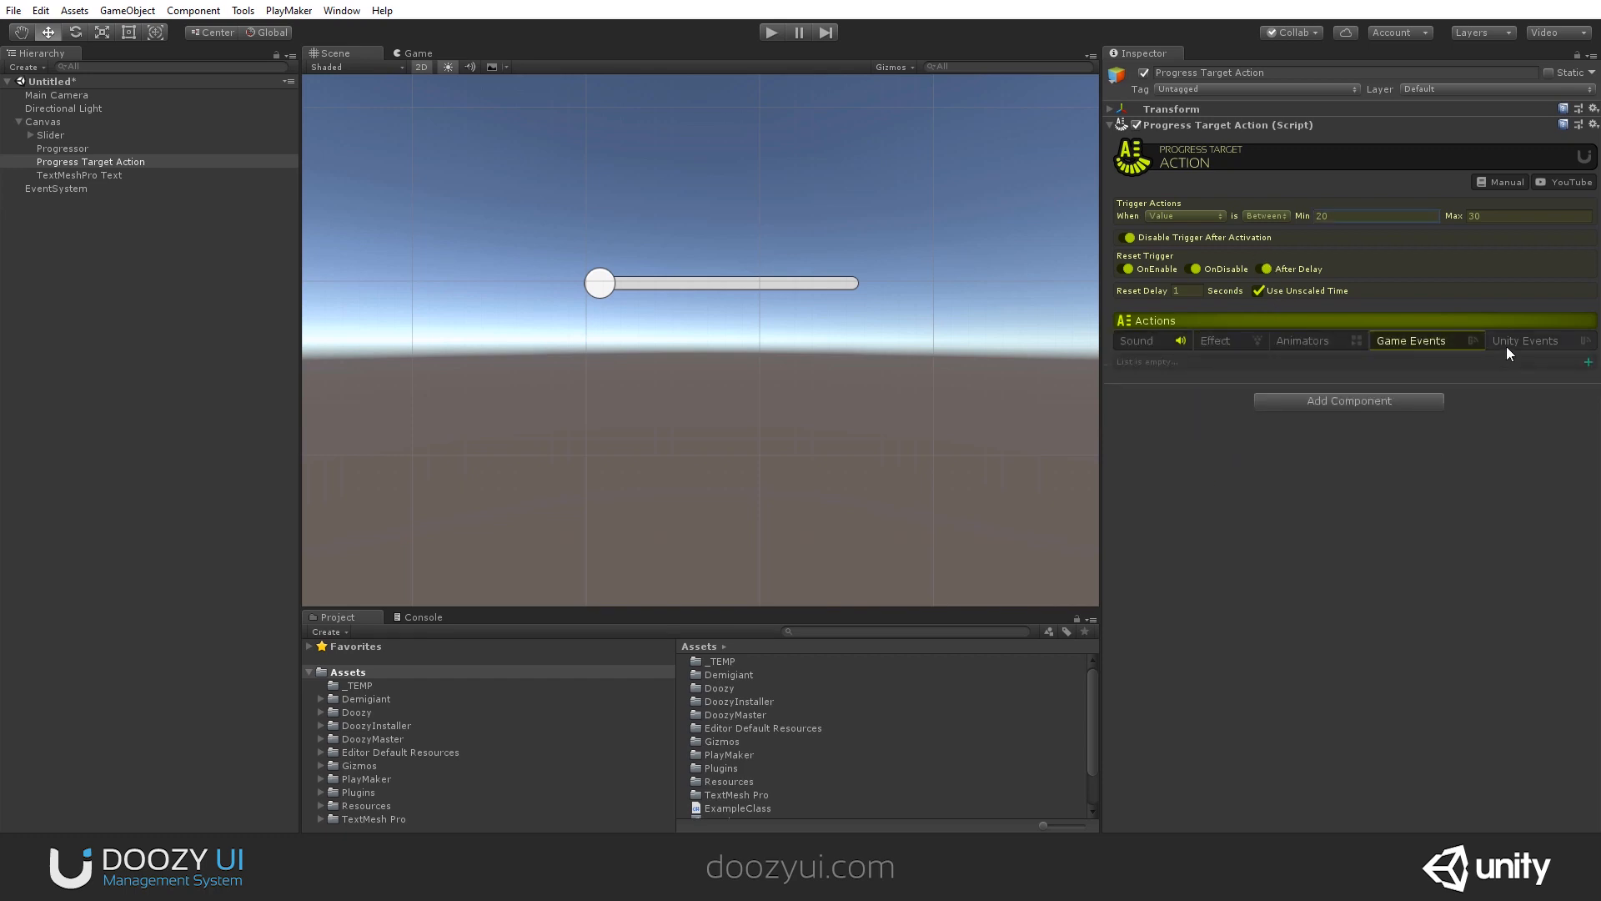
{"action": "left_click", "coordinate": [1264, 215]}
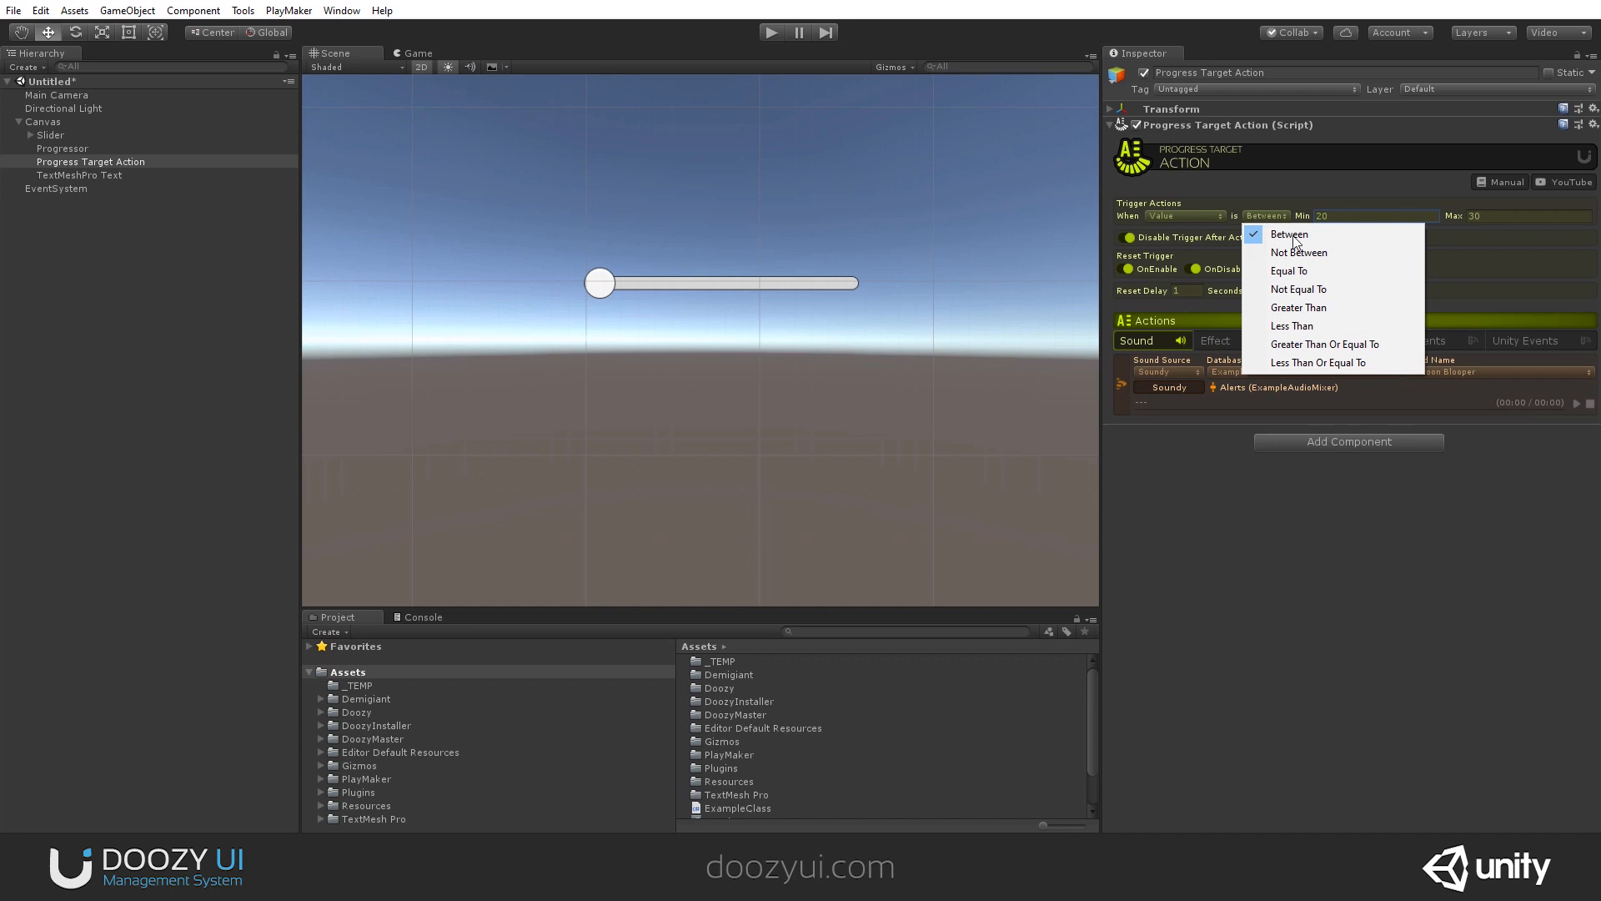
{"action": "left_click", "coordinate": [1291, 325]}
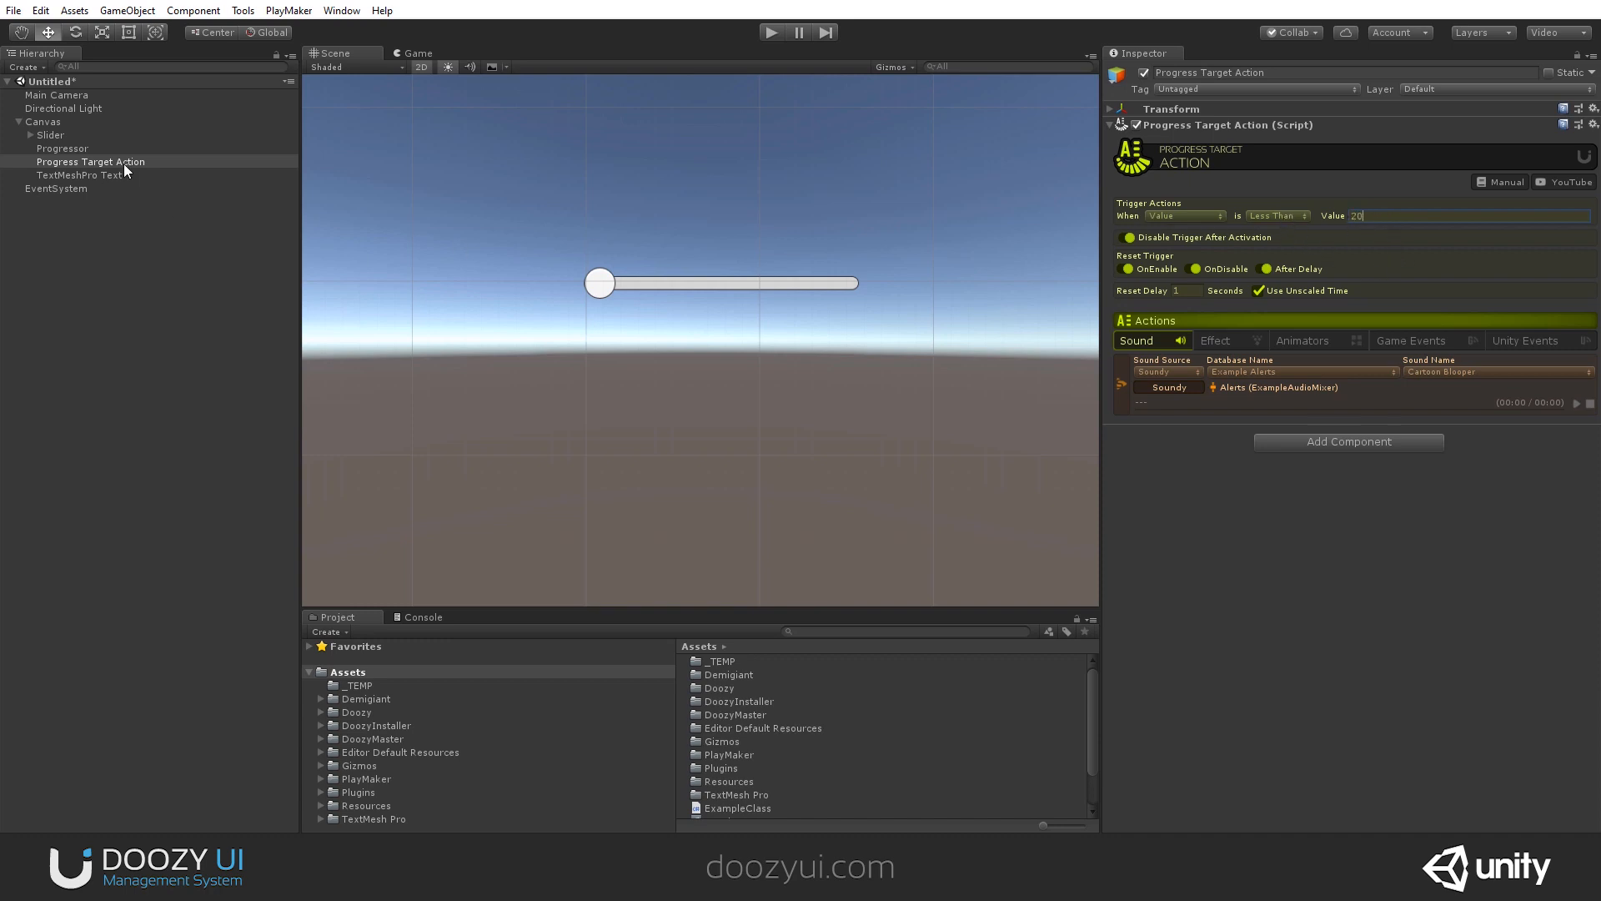
{"action": "left_click", "coordinate": [1348, 440]}
{"action": "type", "text": "Progress Target Action Between"}
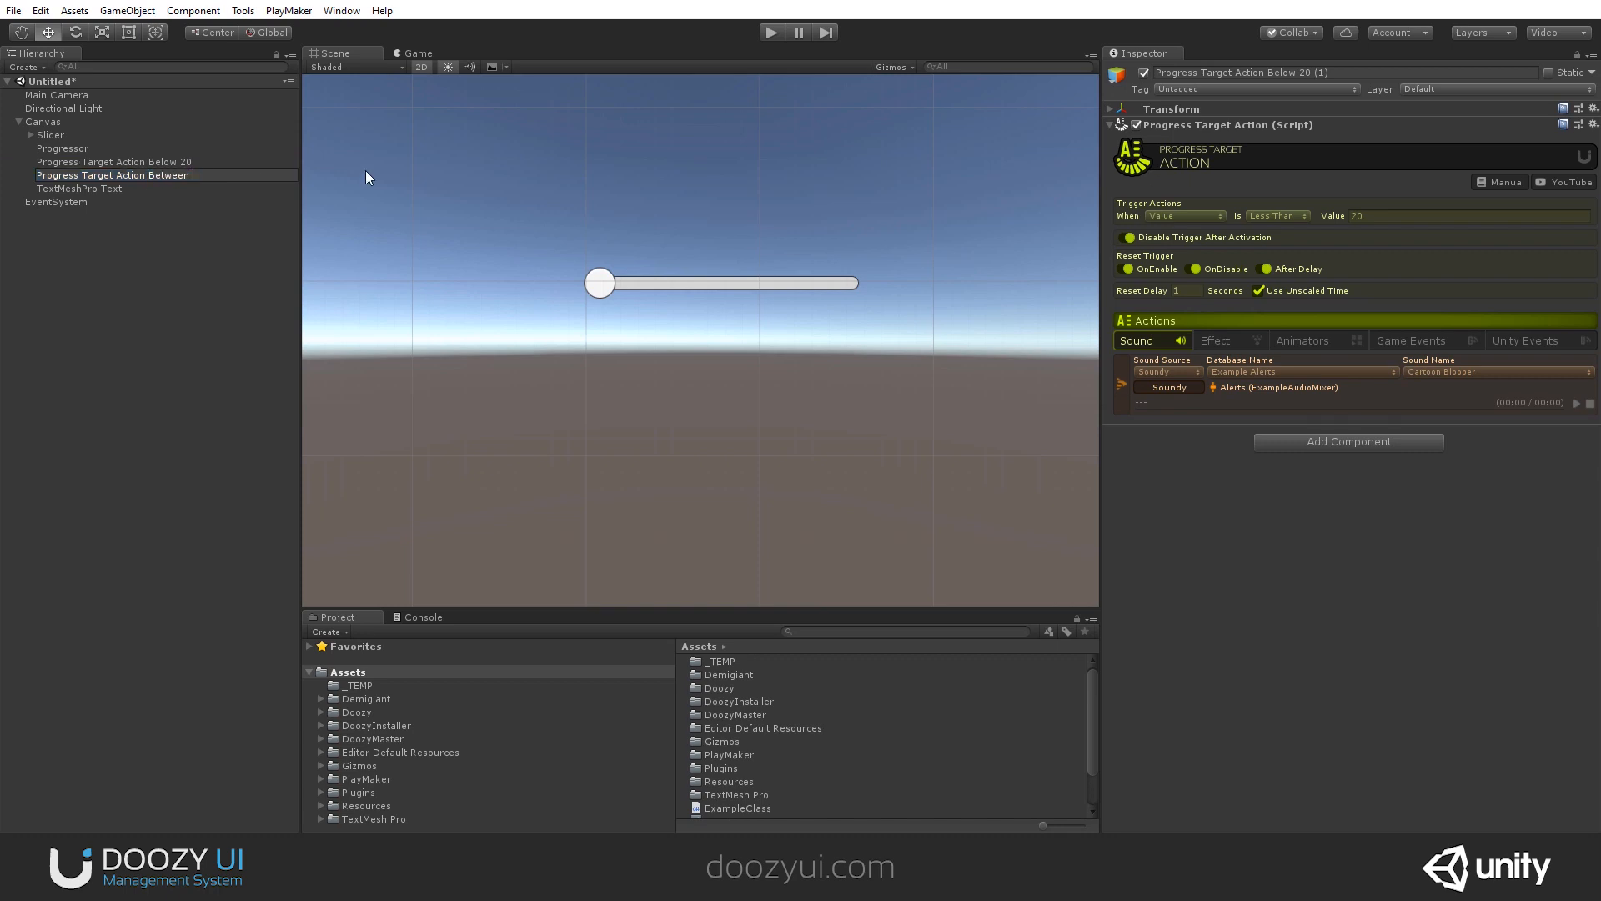
- Rename the duplicate Between 20 and 60 and set its comparison to Between
{"action": "type", "text": "20 and 50"}
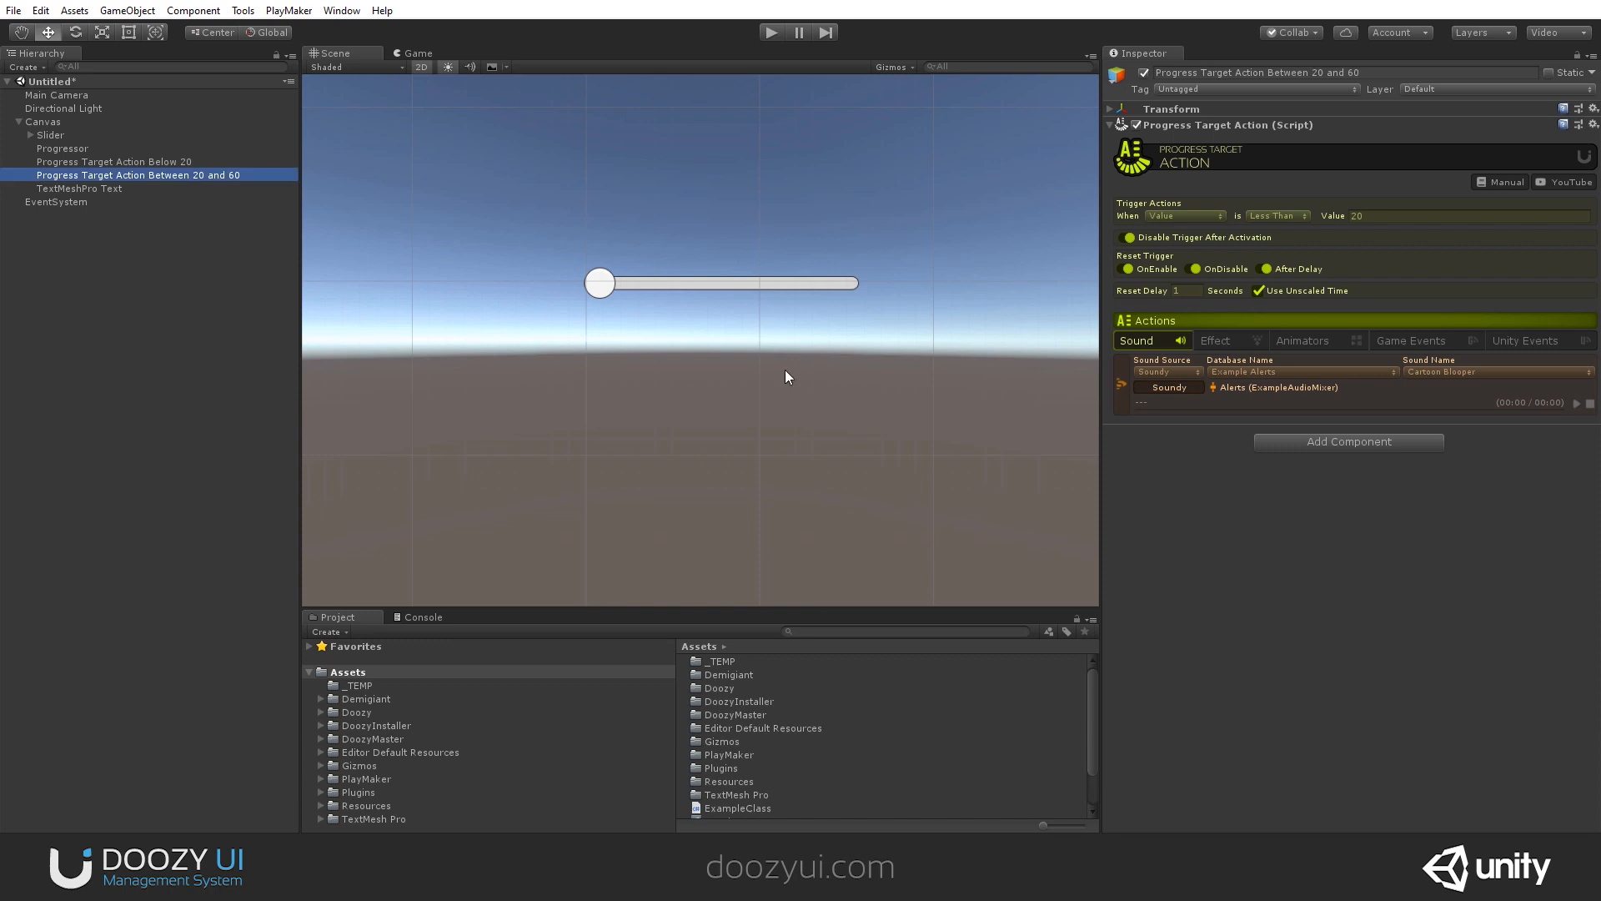
{"action": "left_click", "coordinate": [1278, 215]}
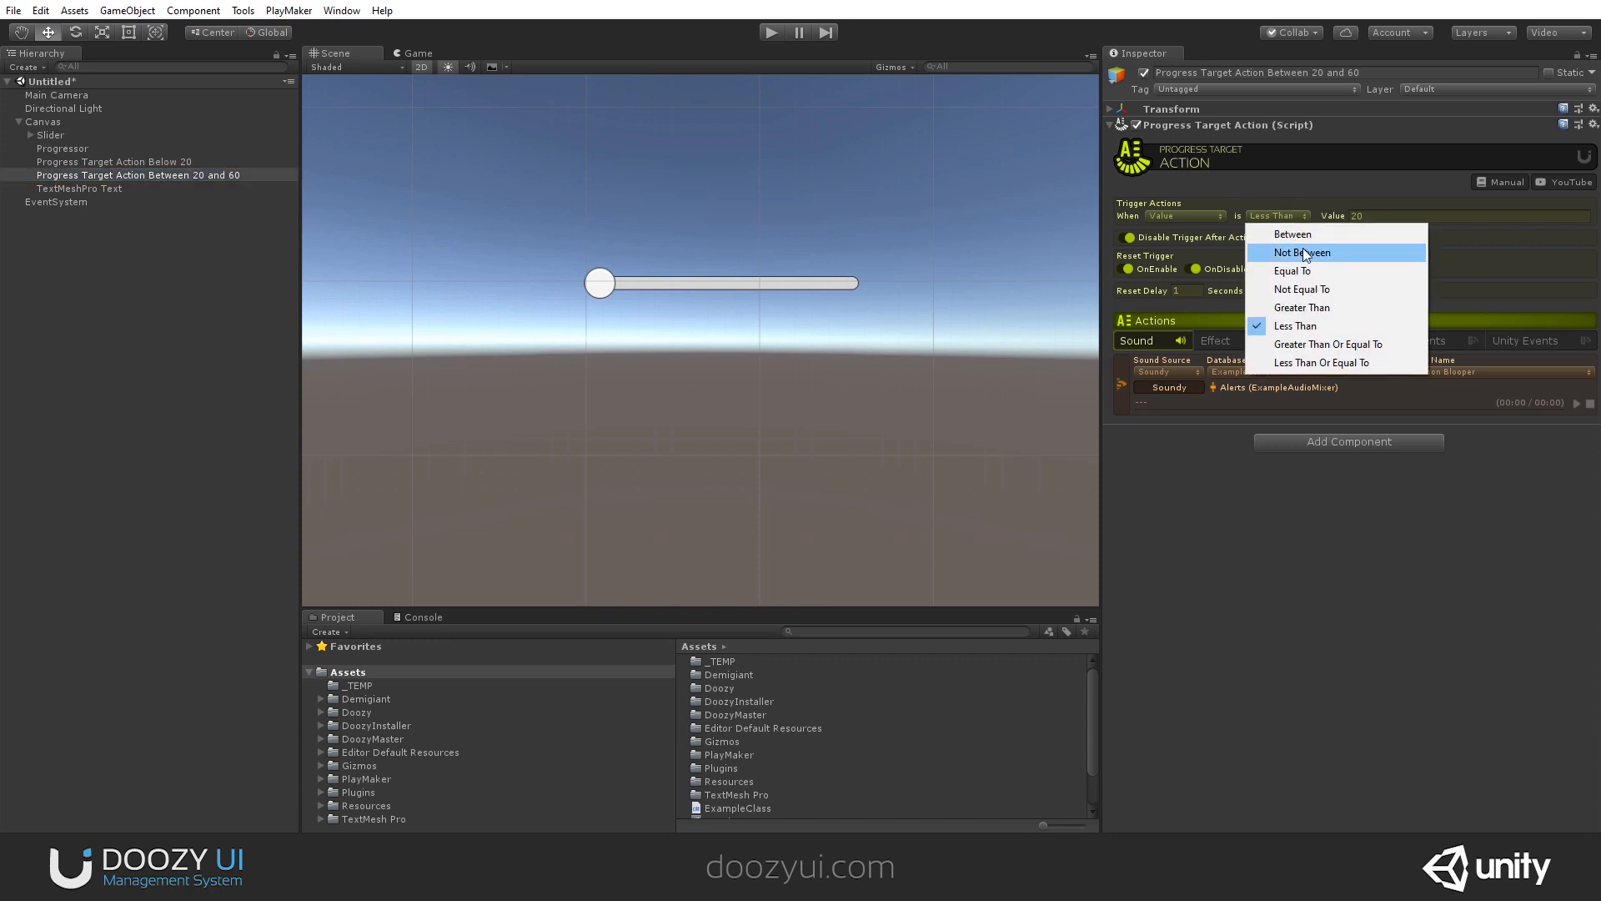
{"action": "left_click", "coordinate": [1291, 233]}
{"action": "type", "text": "Progress Target Action Greather than"}
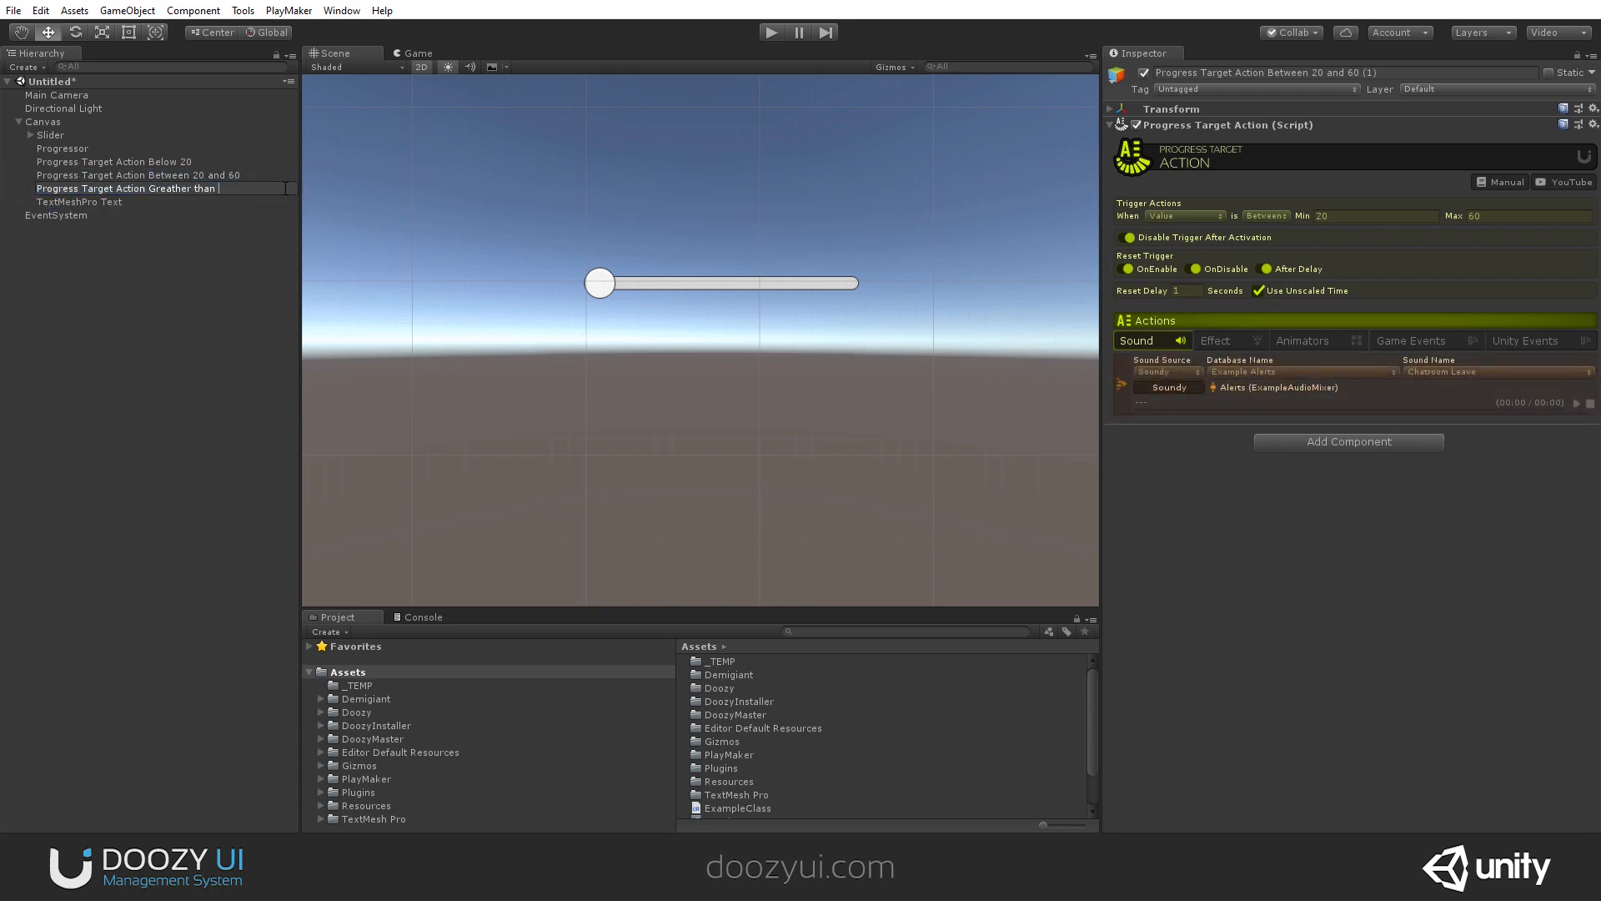
- Name the third copy Greater than 60, set Greater Than 60 with Confirm Triple Dumb Click, and check the Progressor targets
{"action": "left_click", "coordinate": [125, 187]}
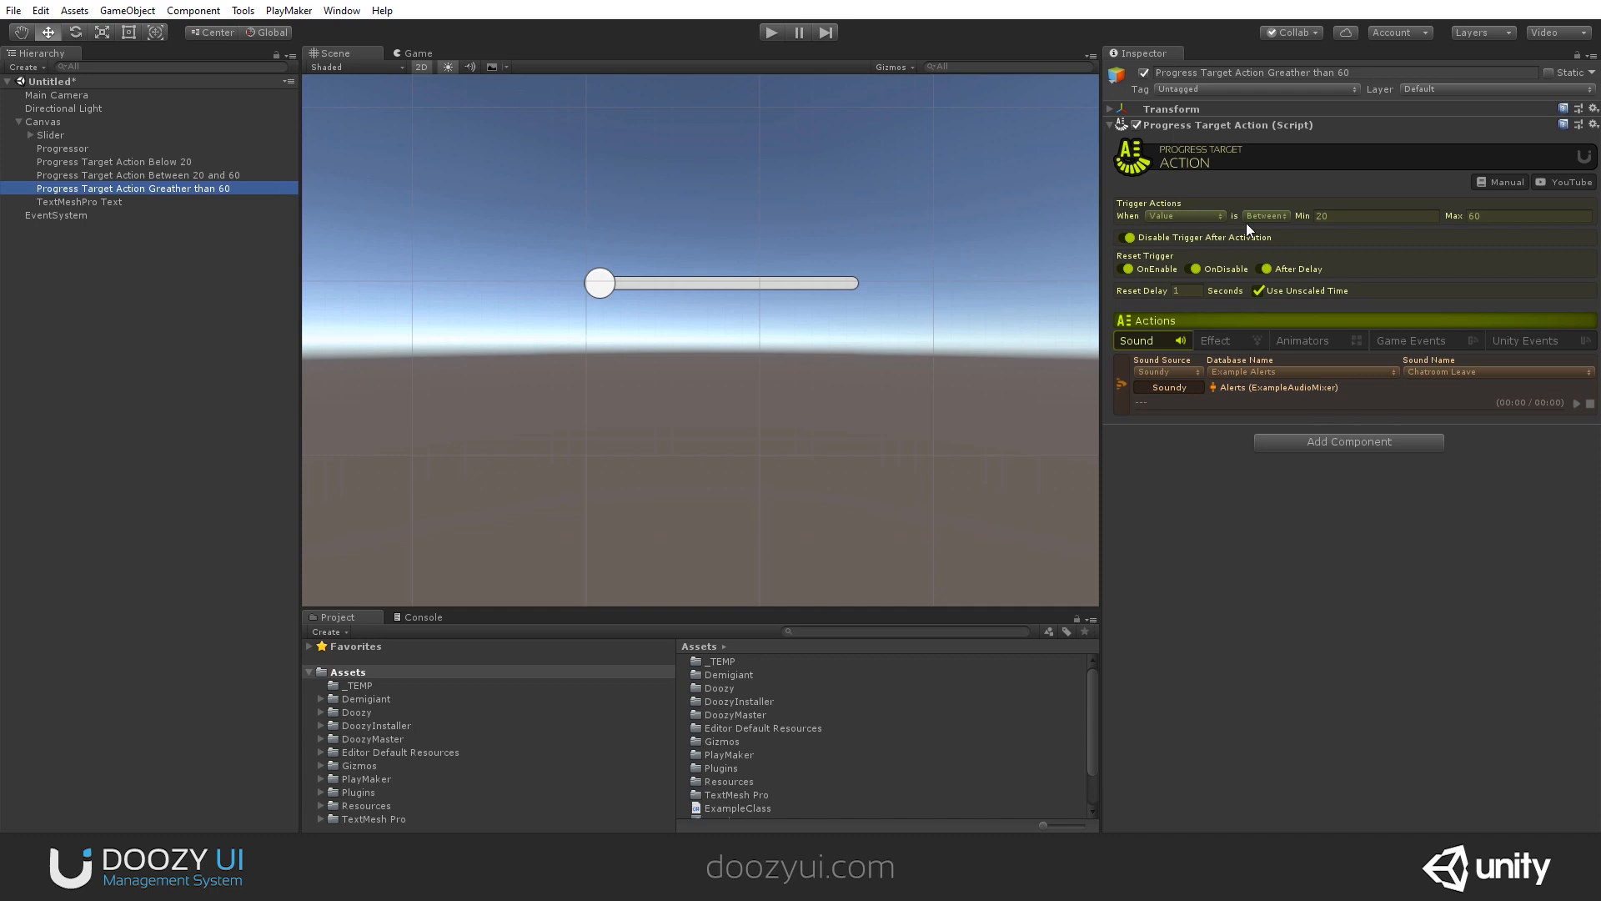
{"action": "left_click", "coordinate": [1264, 215]}
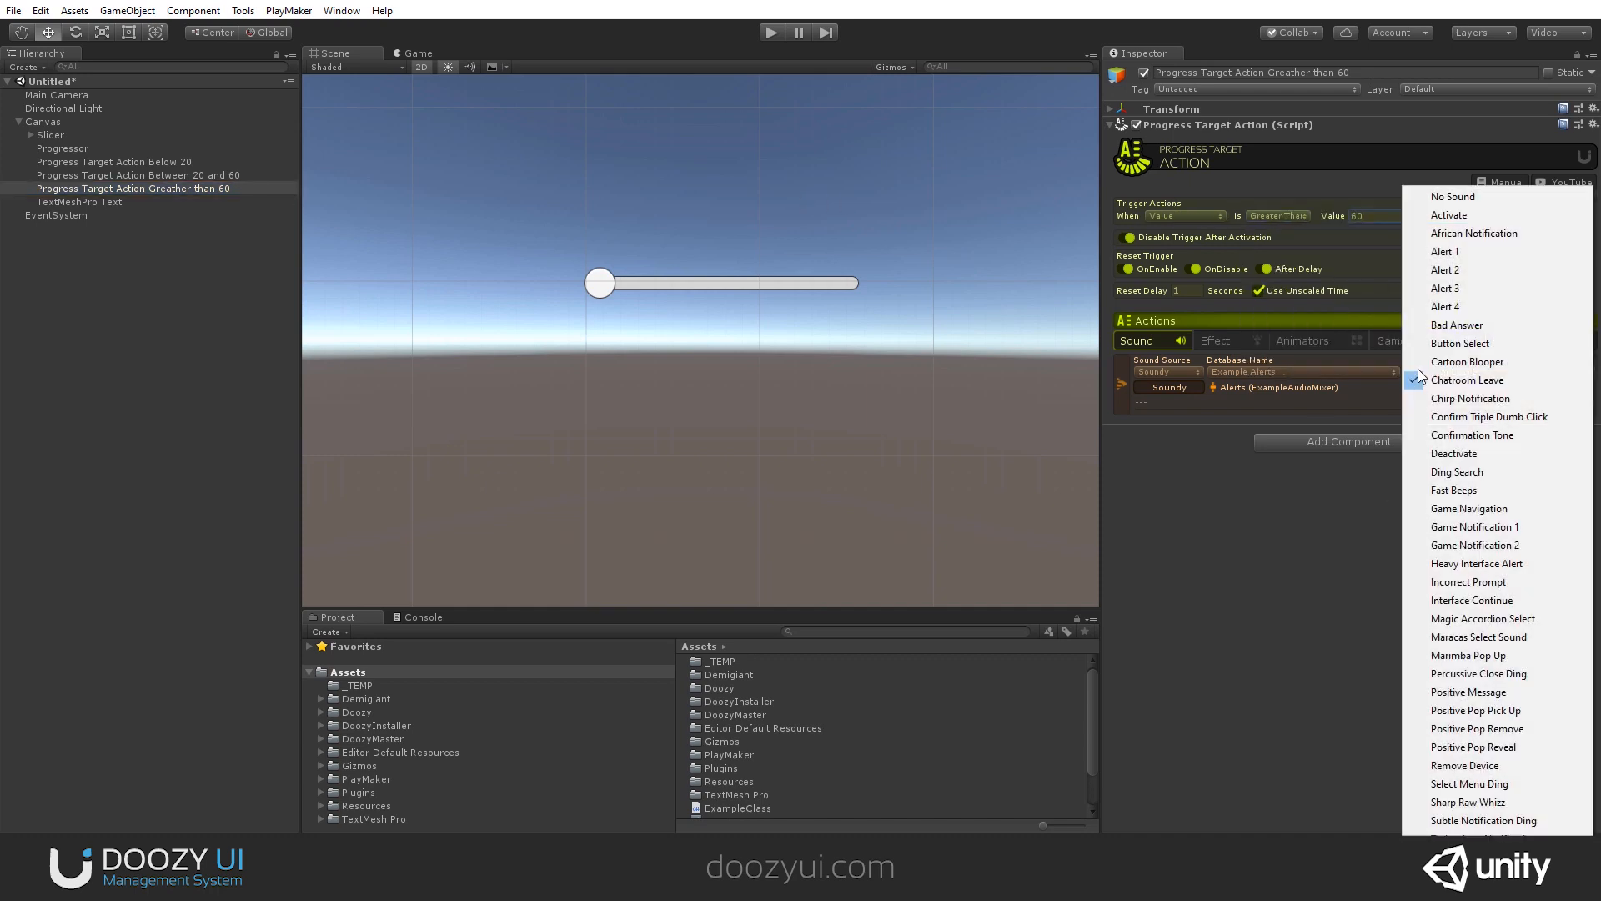
{"action": "left_click", "coordinate": [1488, 417]}
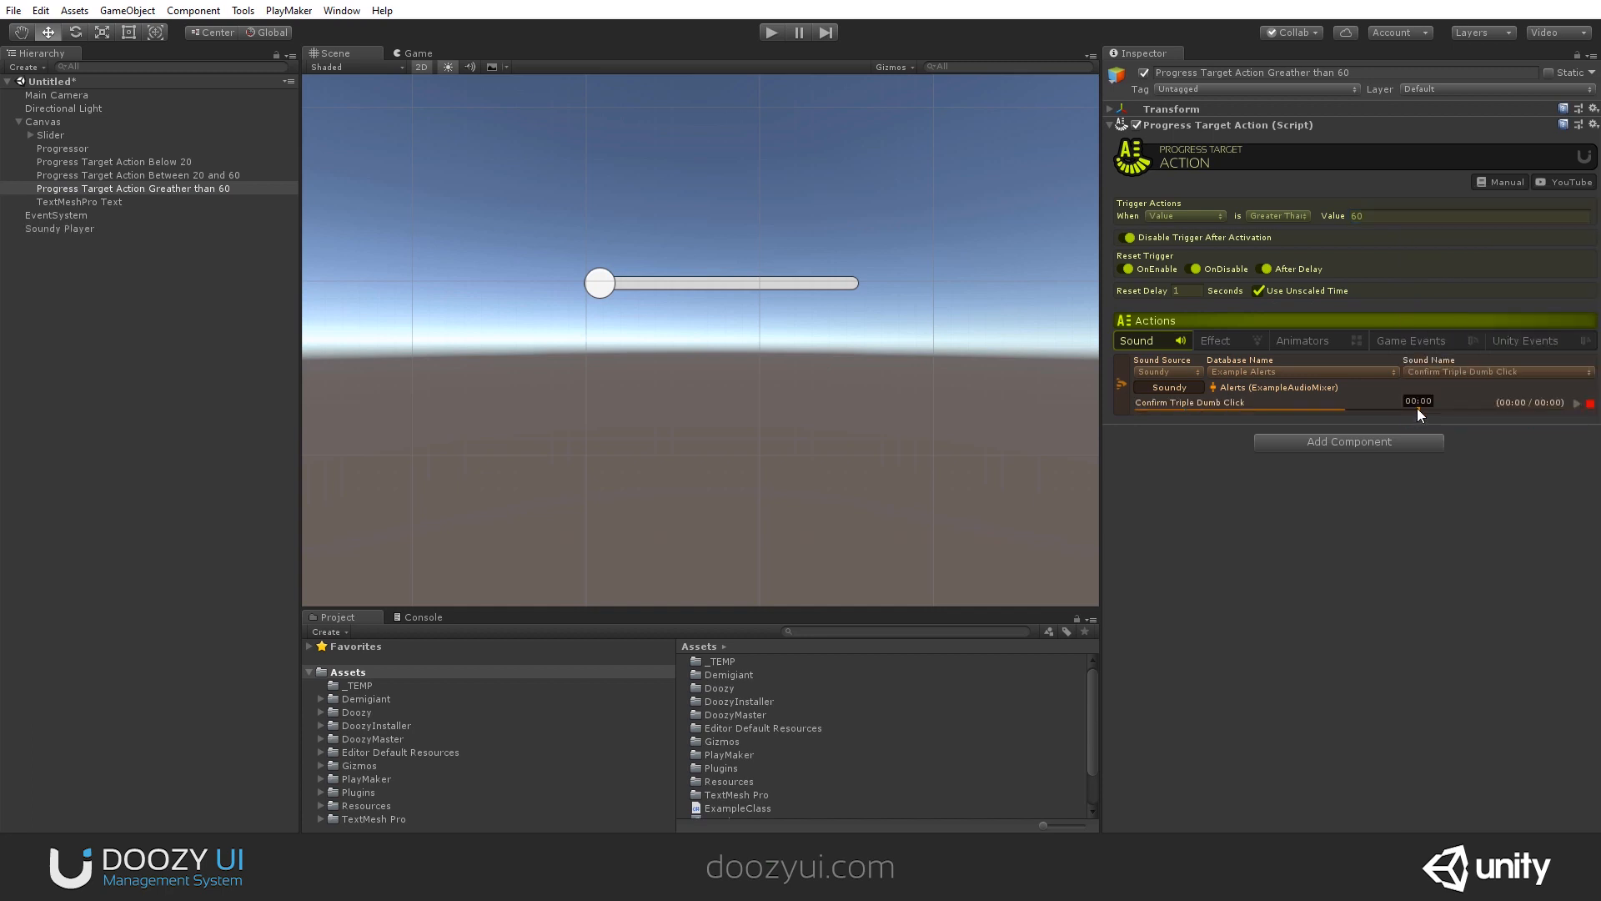
{"action": "left_click", "coordinate": [61, 147]}
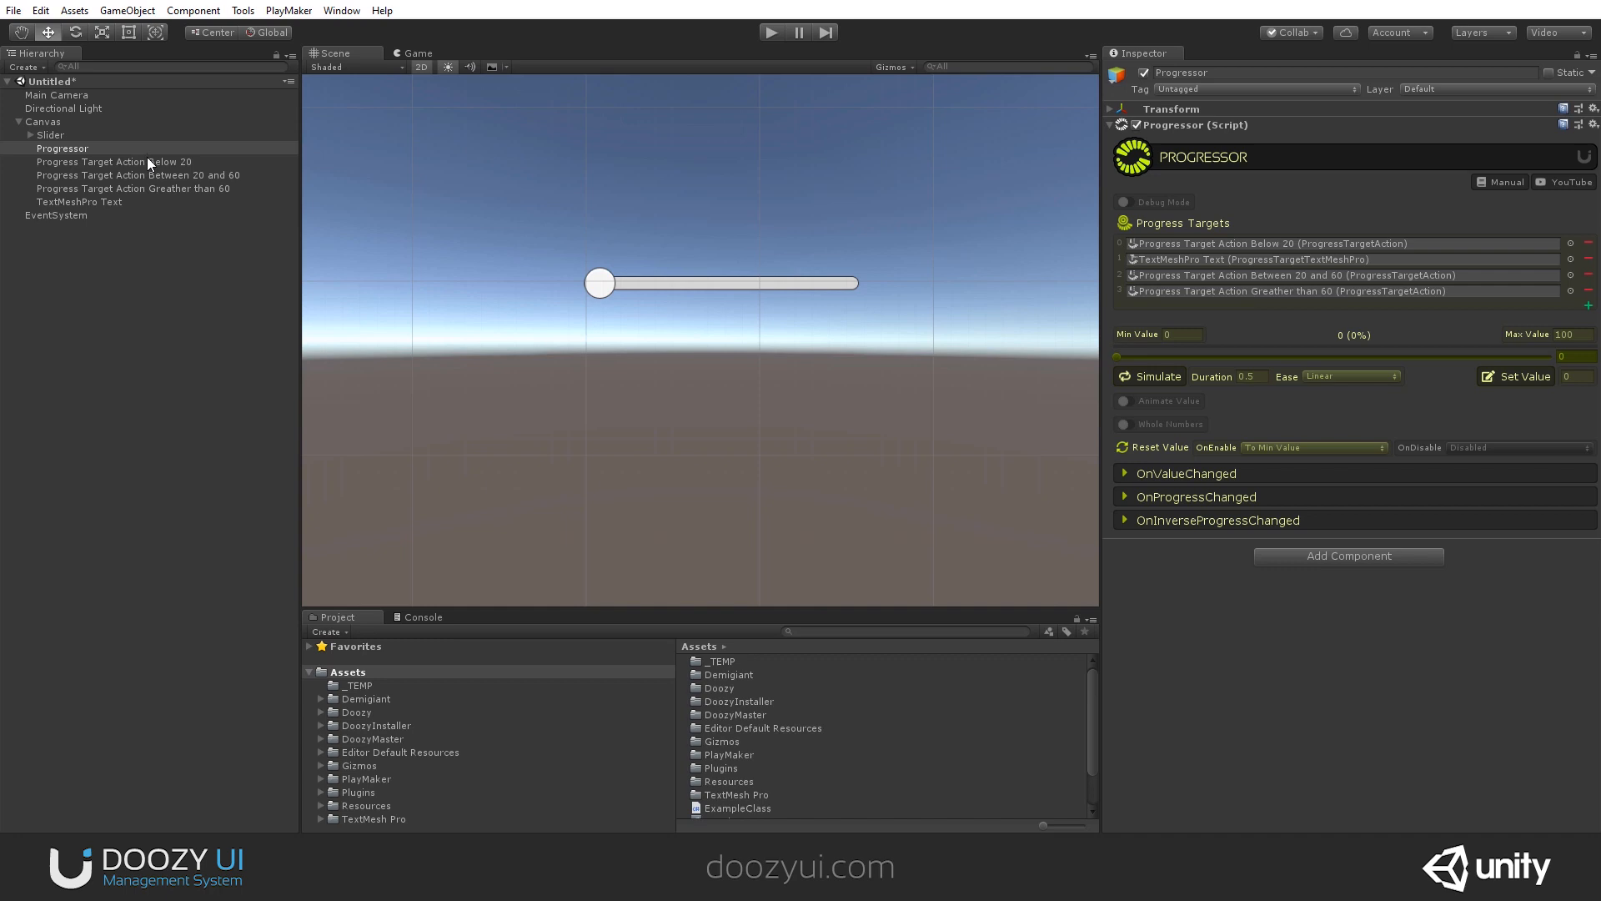
- Preview the Cartoon Blooper and Chatroom Leave sounds, then rename Below 20 to Less than 20
{"action": "left_click", "coordinate": [113, 162]}
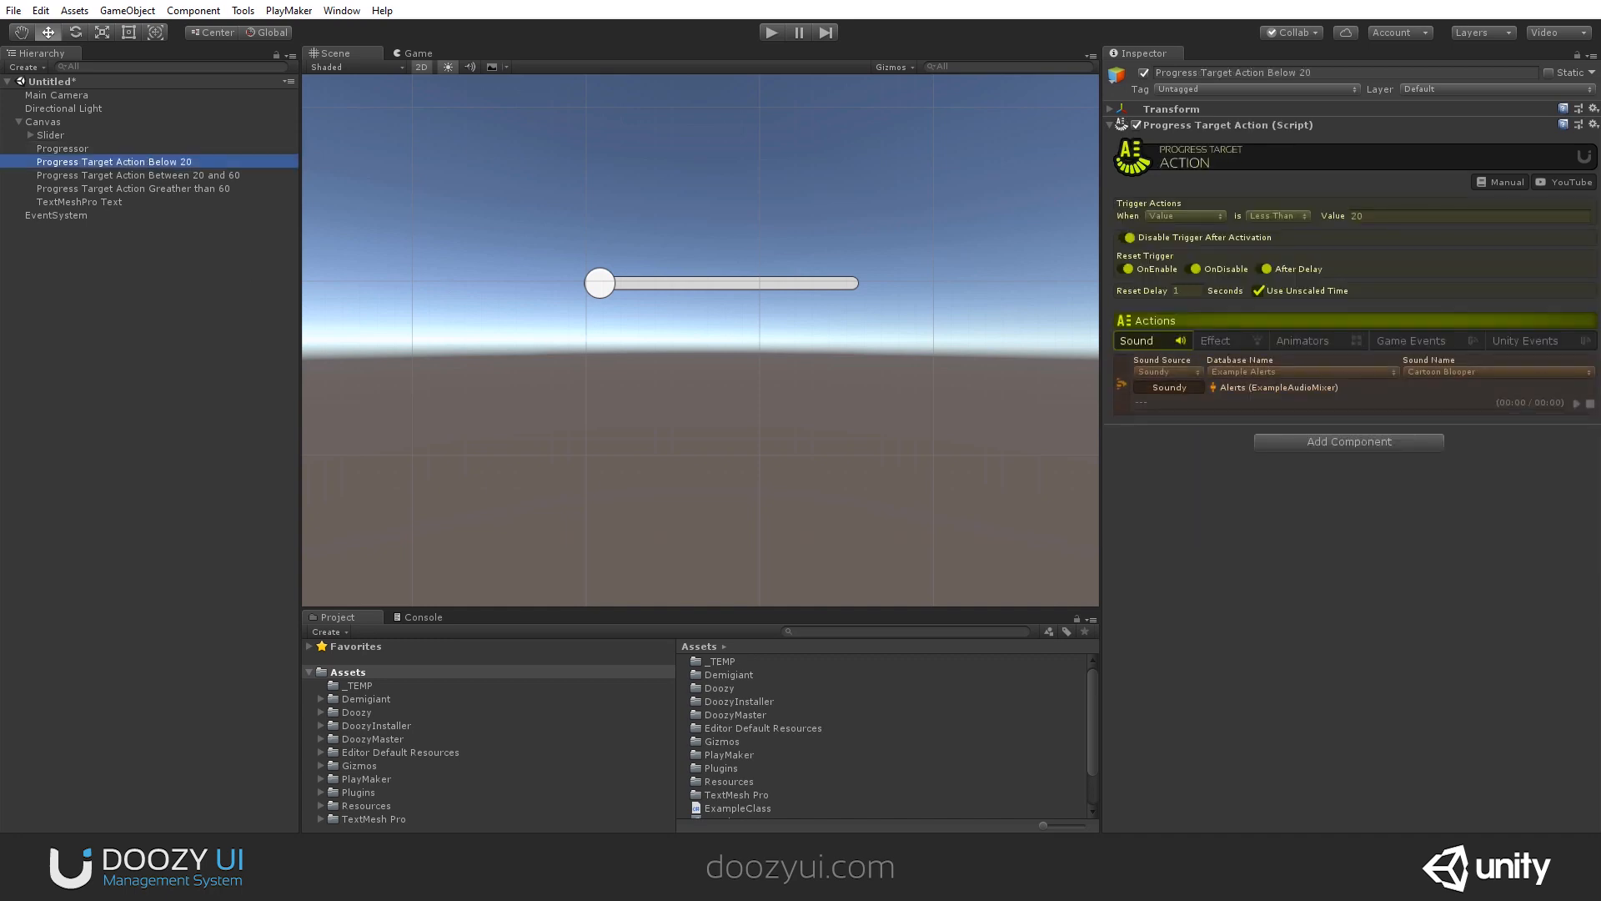
{"action": "left_click", "coordinate": [1576, 402]}
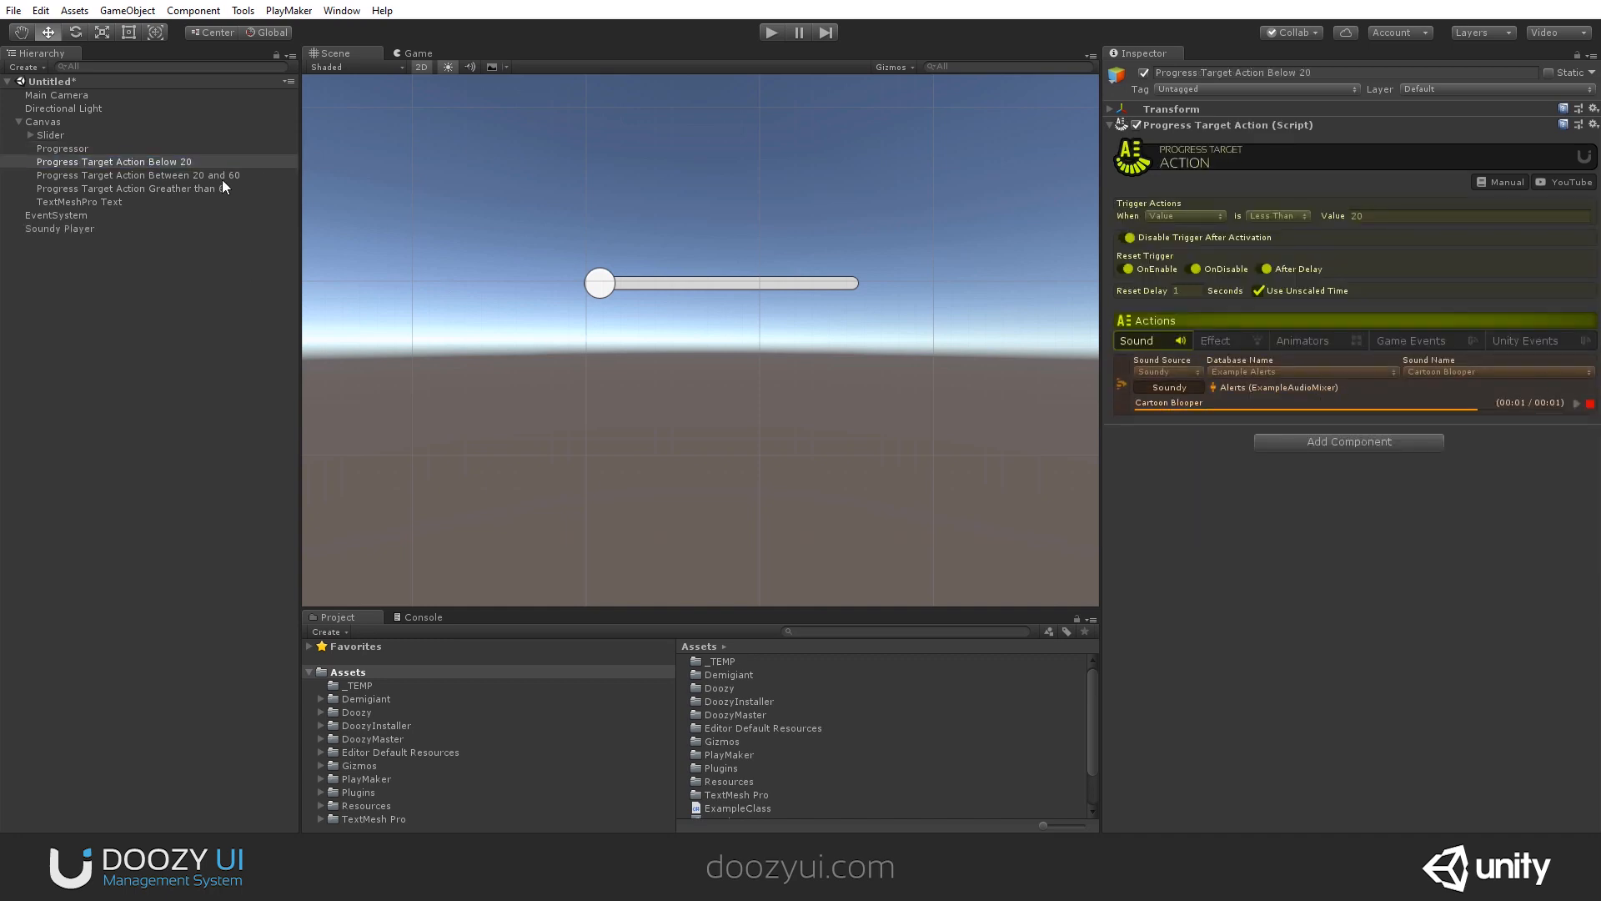
{"action": "left_click", "coordinate": [137, 175]}
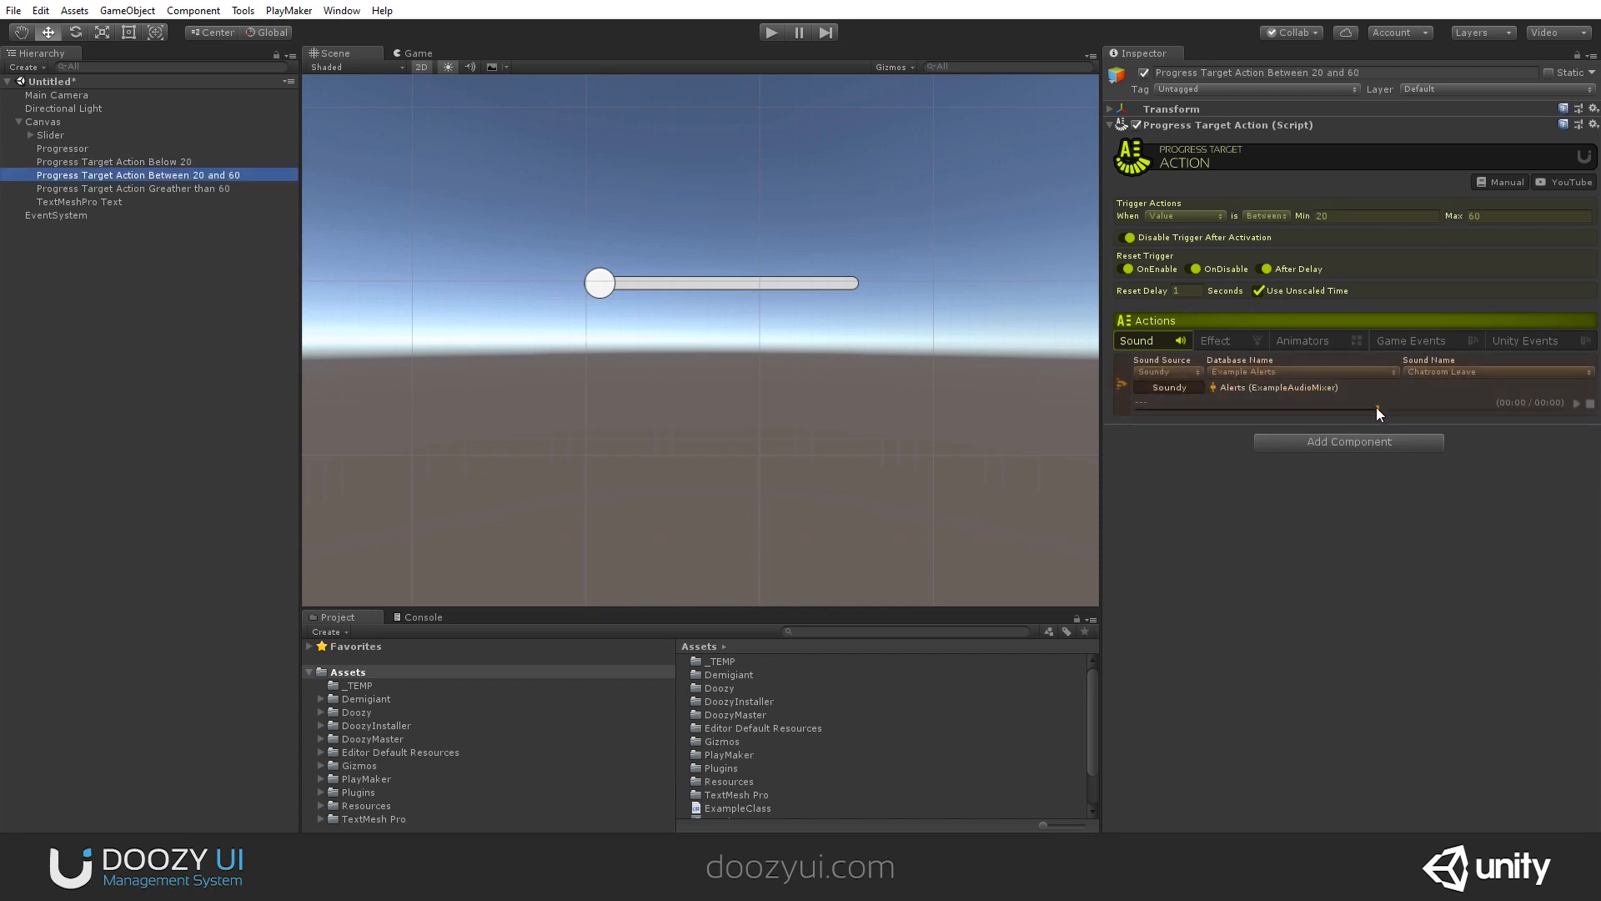
{"action": "left_click", "coordinate": [1575, 403]}
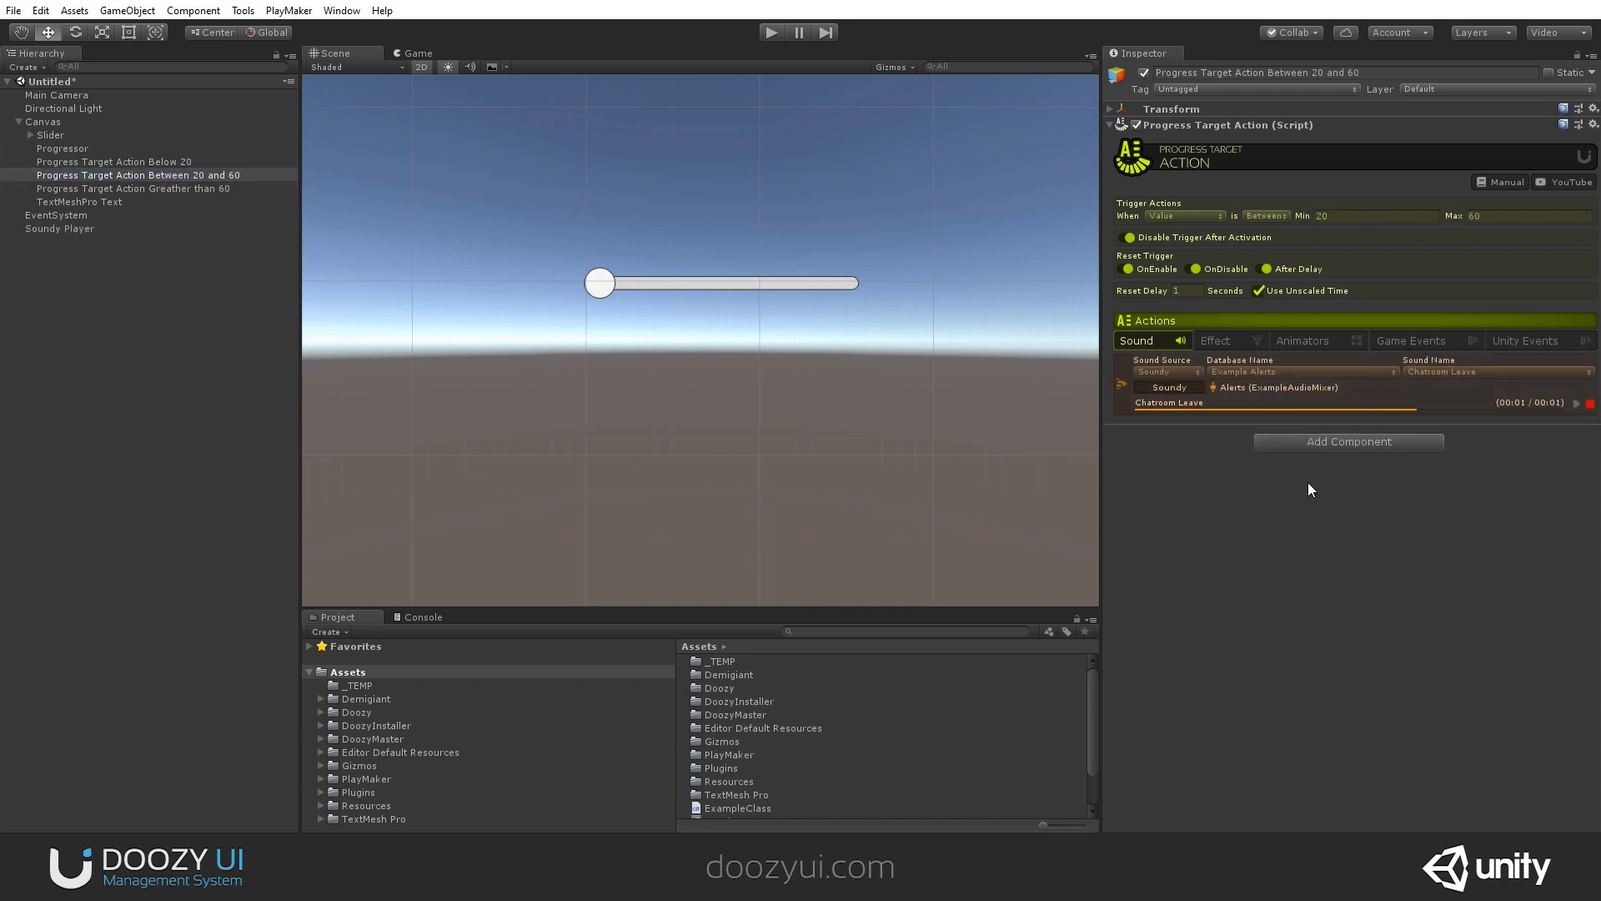
{"action": "left_click", "coordinate": [133, 187]}
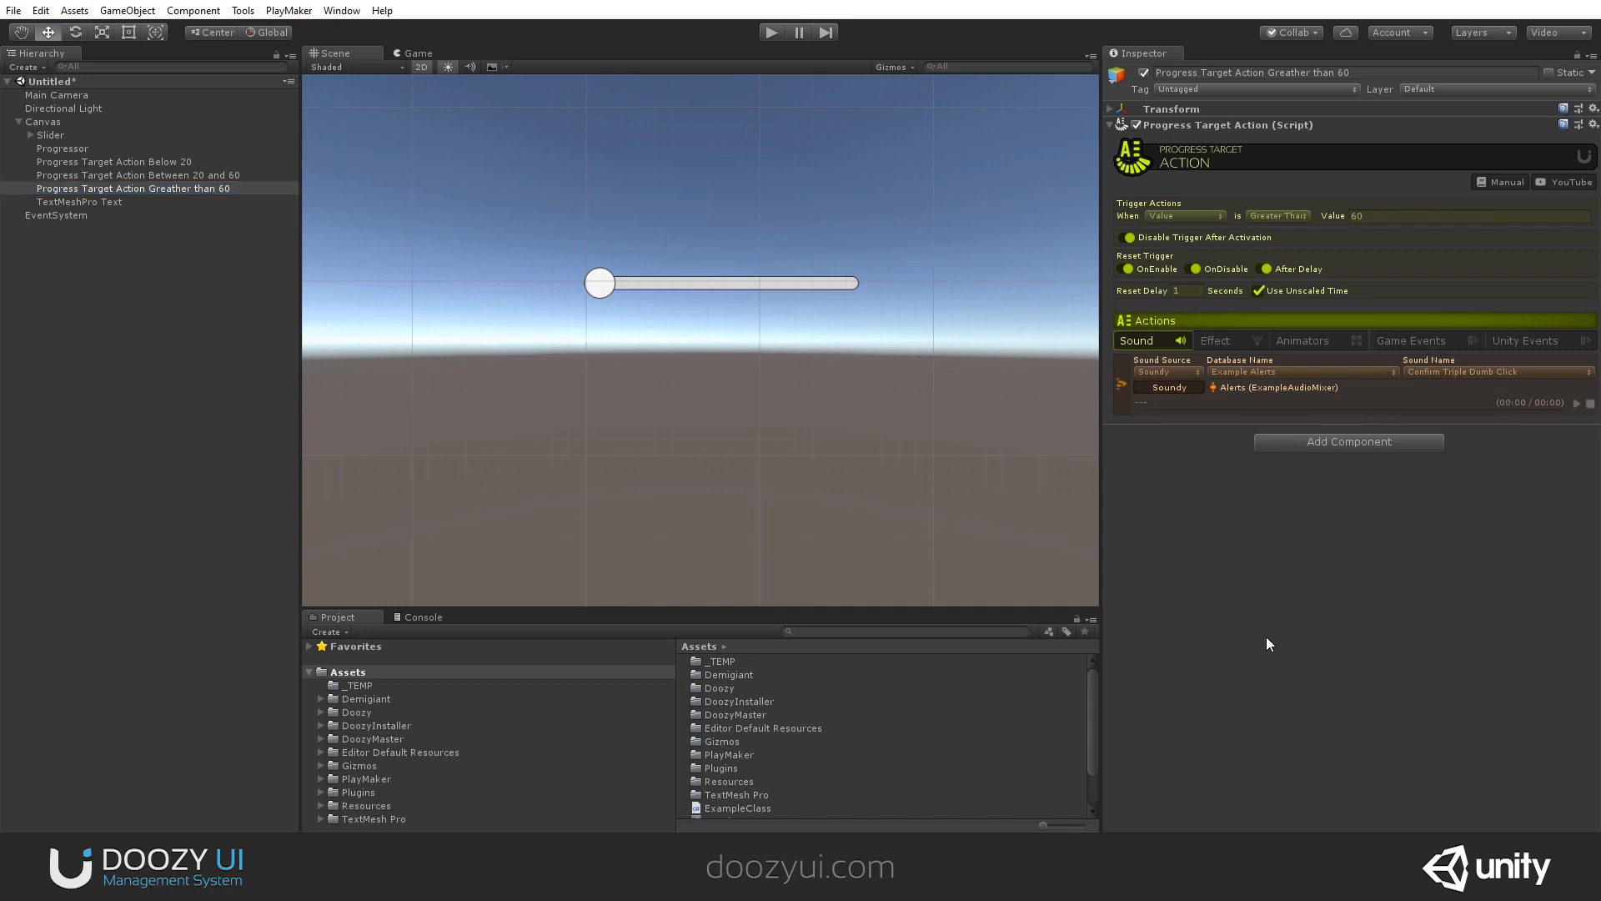
{"action": "left_click", "coordinate": [110, 162]}
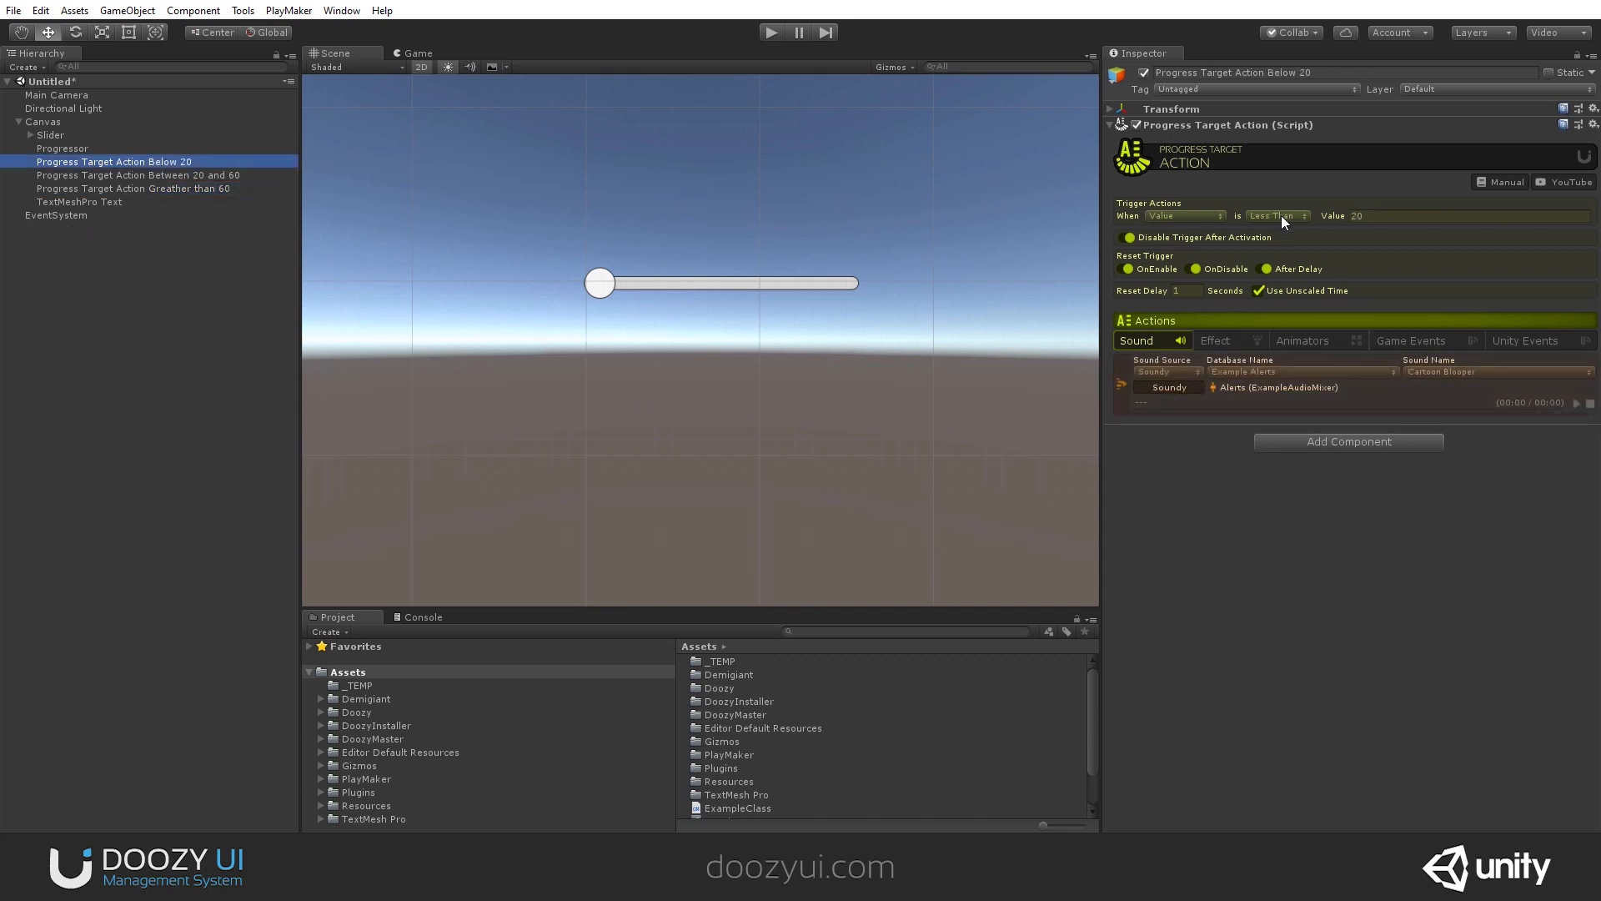
{"action": "double_click", "coordinate": [160, 161]}
{"action": "type", "text": "Less than"}
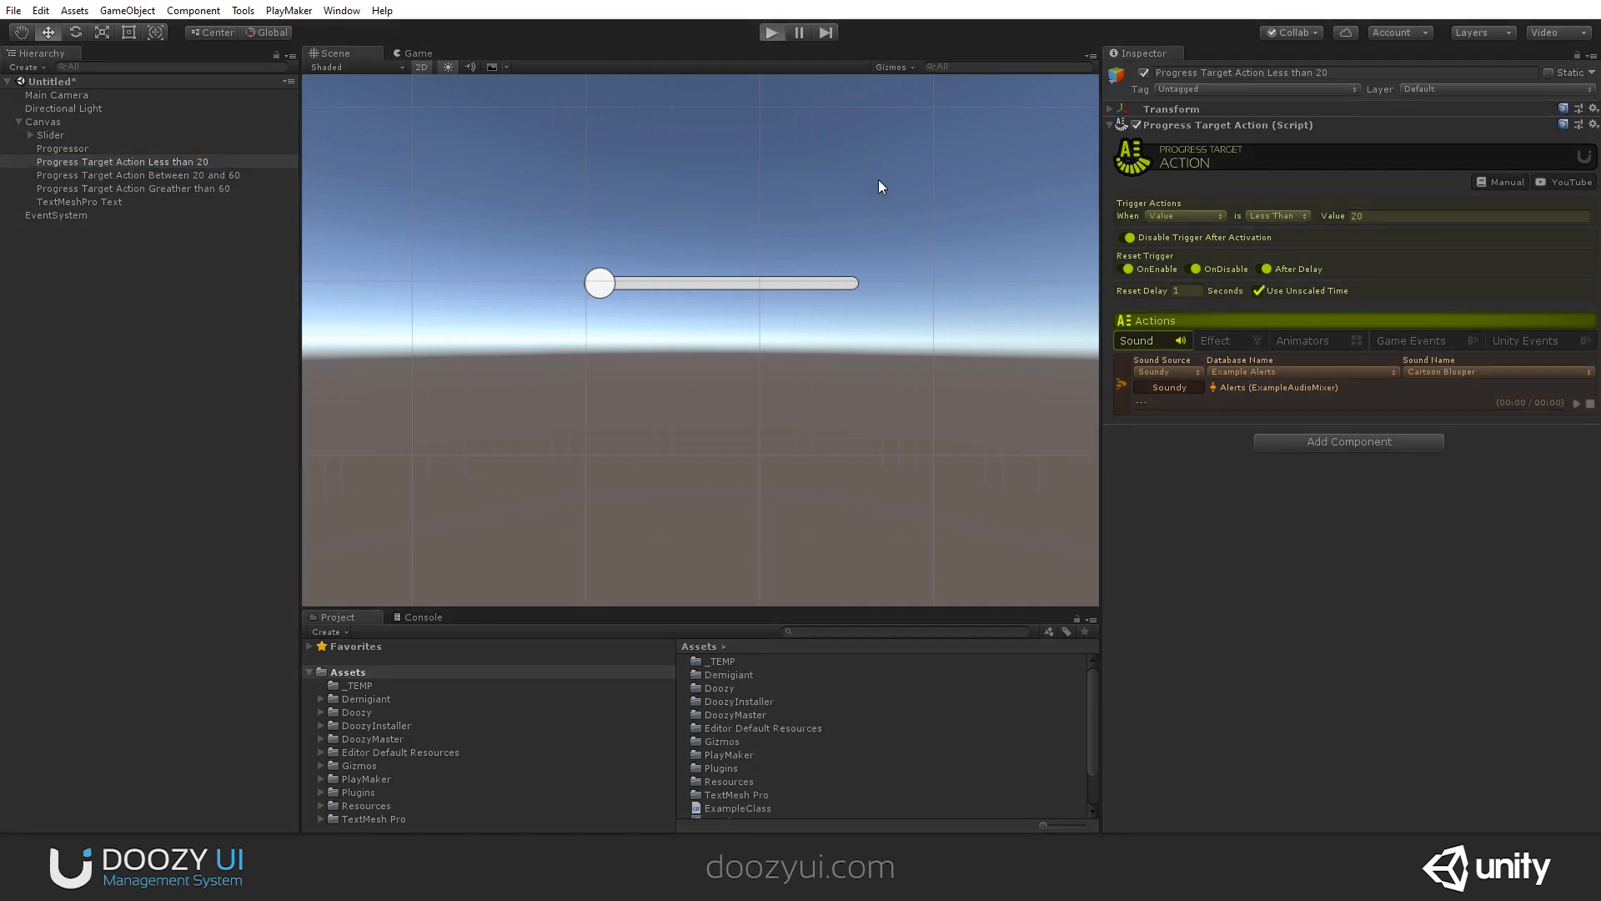
- Play the scene and raise the slider from 8% past 20%, firing the below-20 alert
{"action": "left_click", "coordinate": [770, 31]}
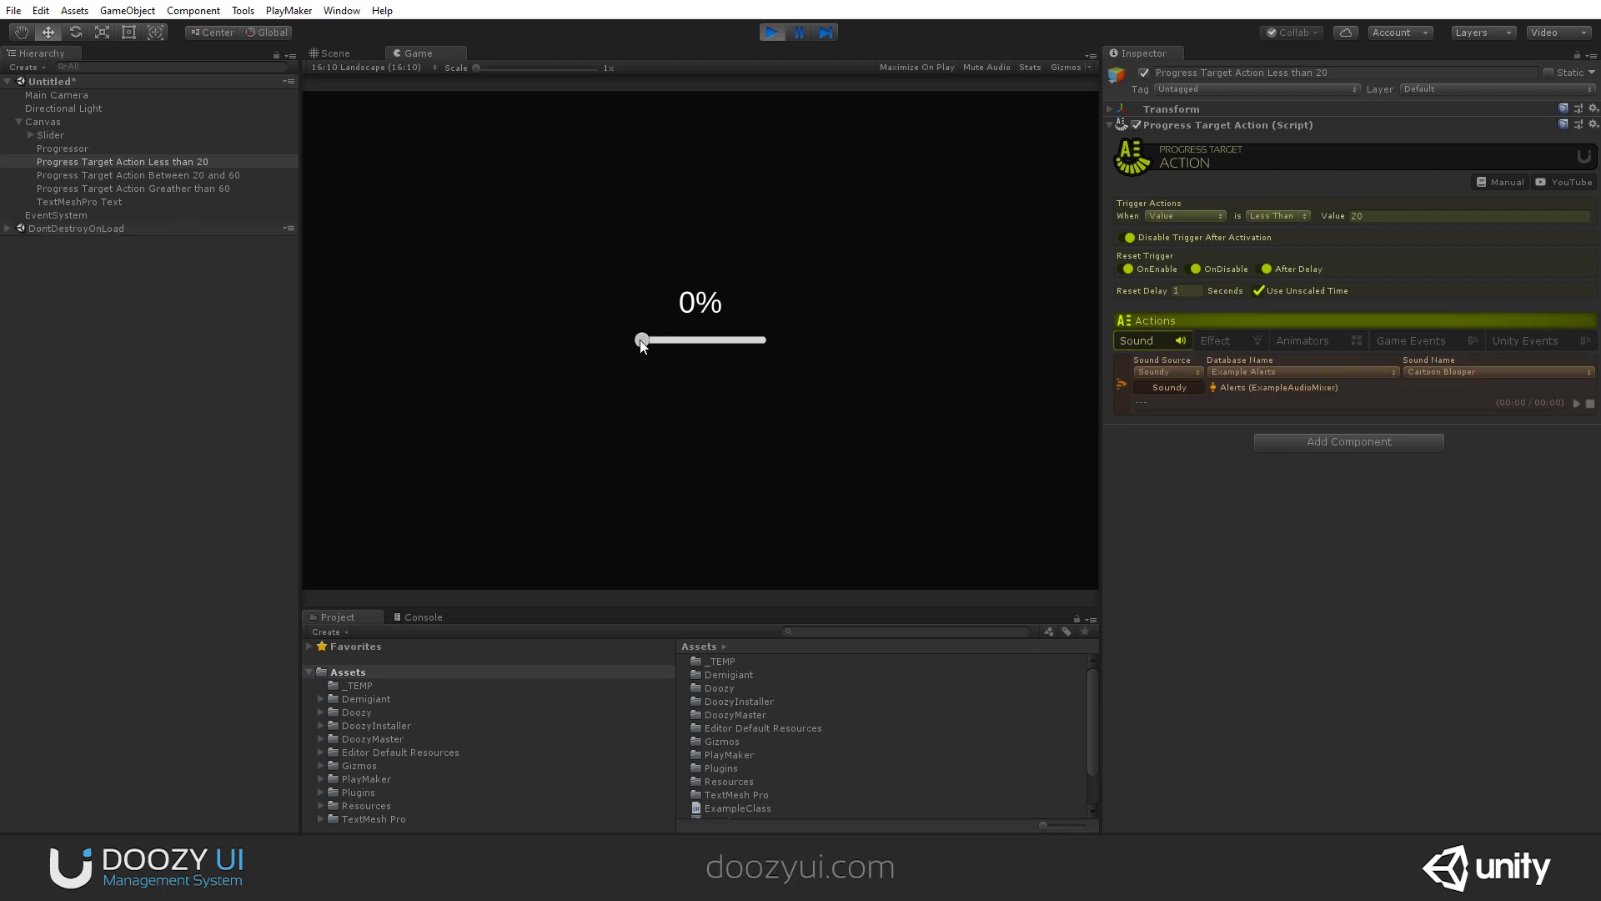
{"action": "left_click_drag", "start_coordinate": [640, 338], "coordinate": [649, 338]}
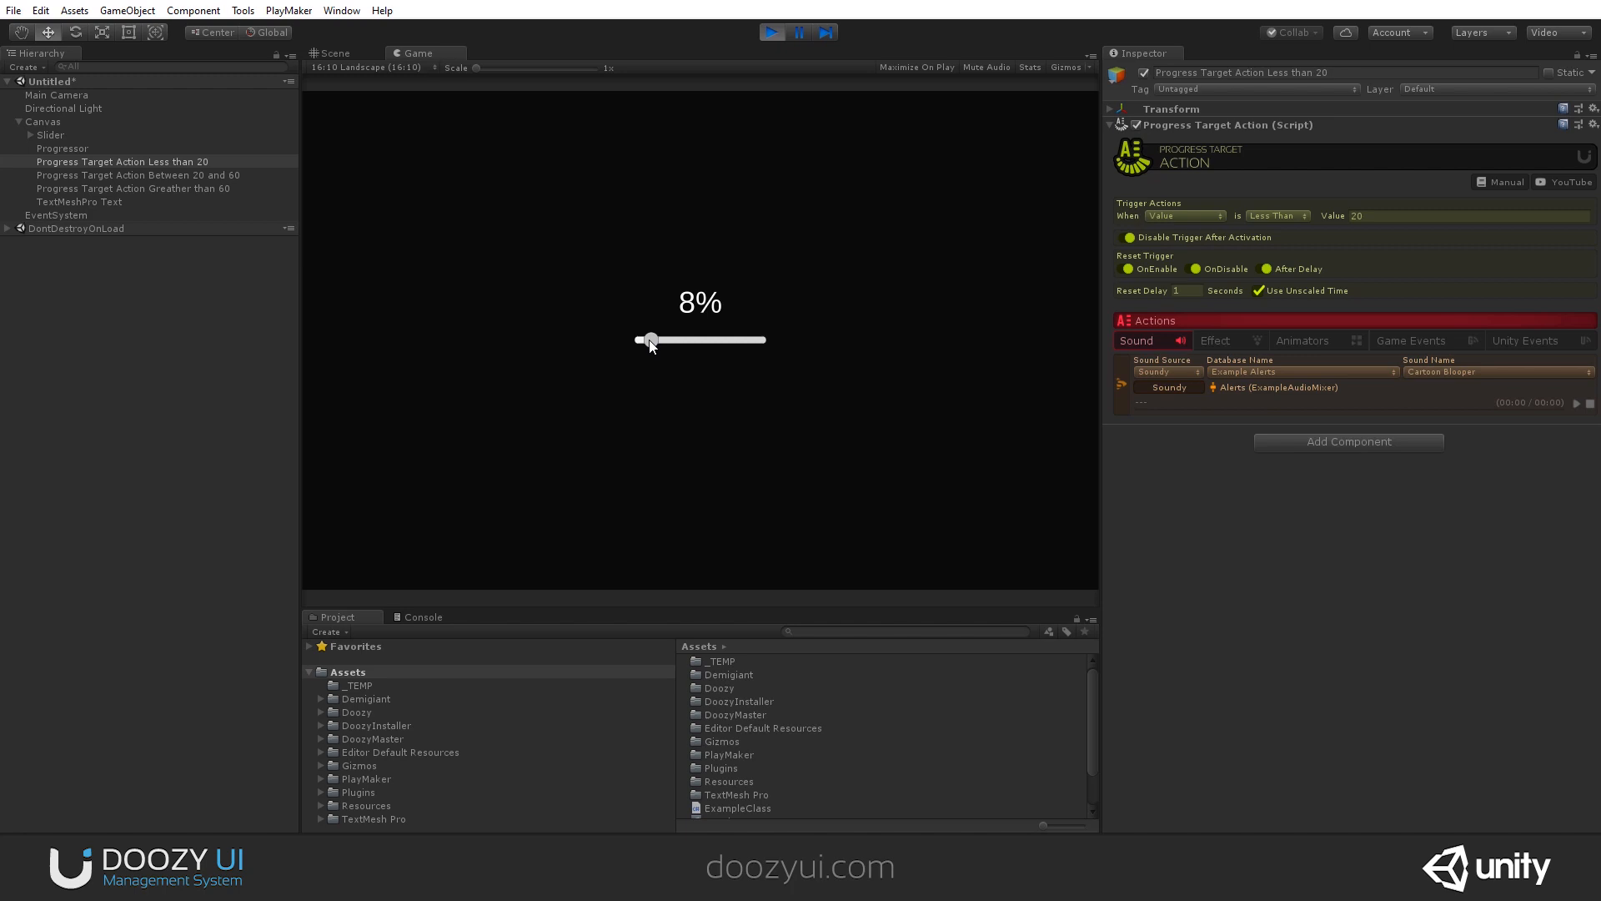
{"action": "left_click_drag", "start_coordinate": [650, 341], "coordinate": [663, 340]}
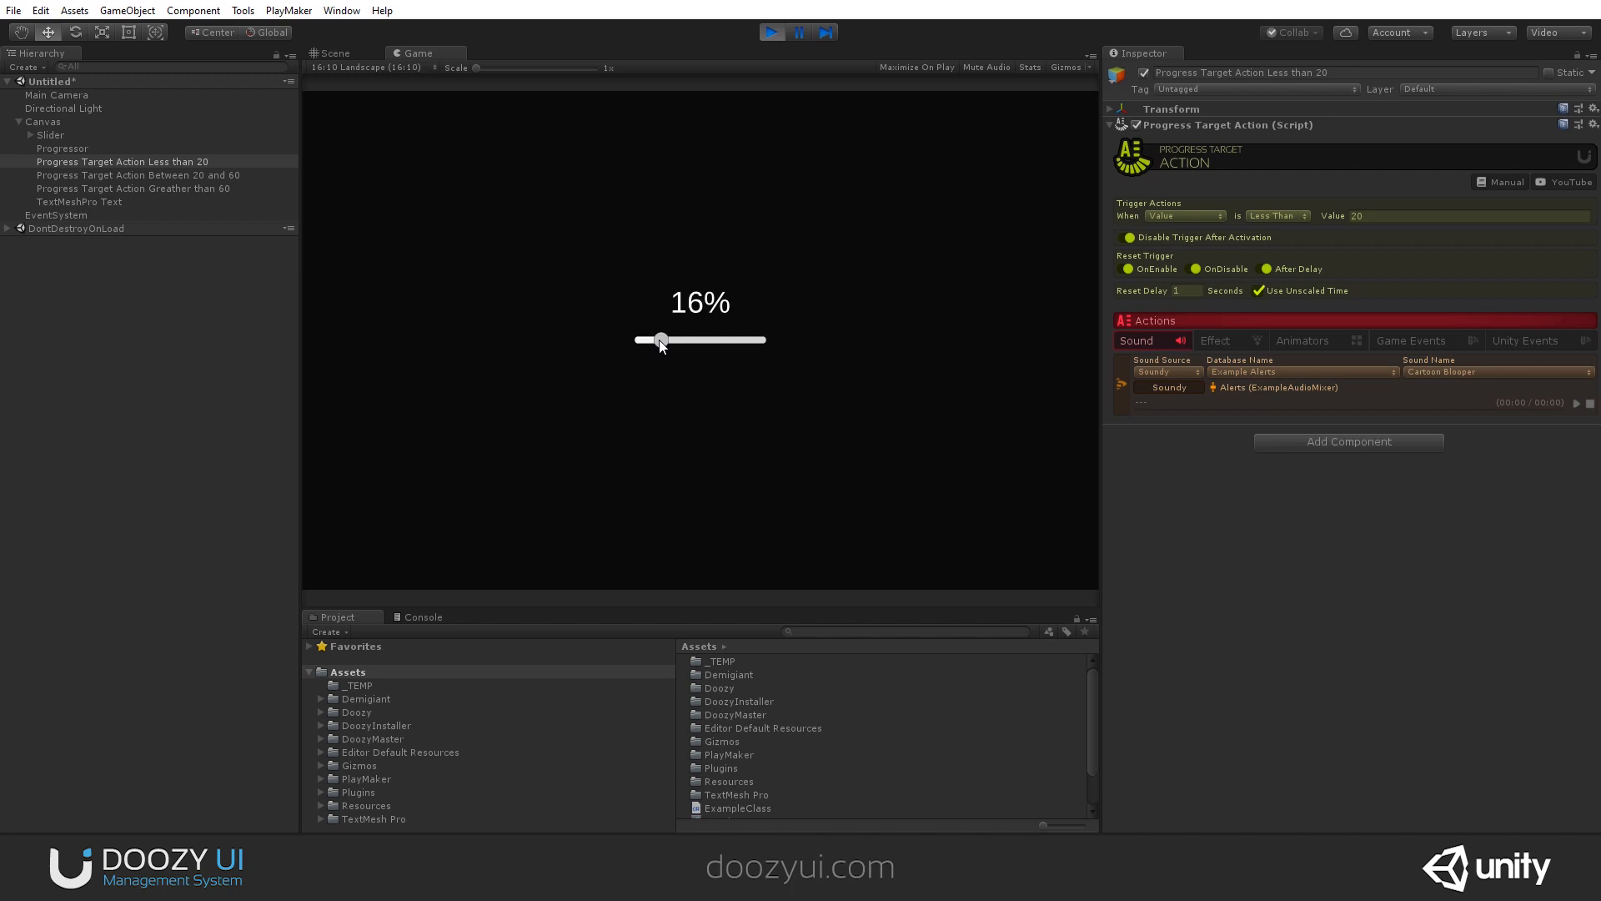
{"action": "left_click_drag", "start_coordinate": [658, 339], "coordinate": [667, 339]}
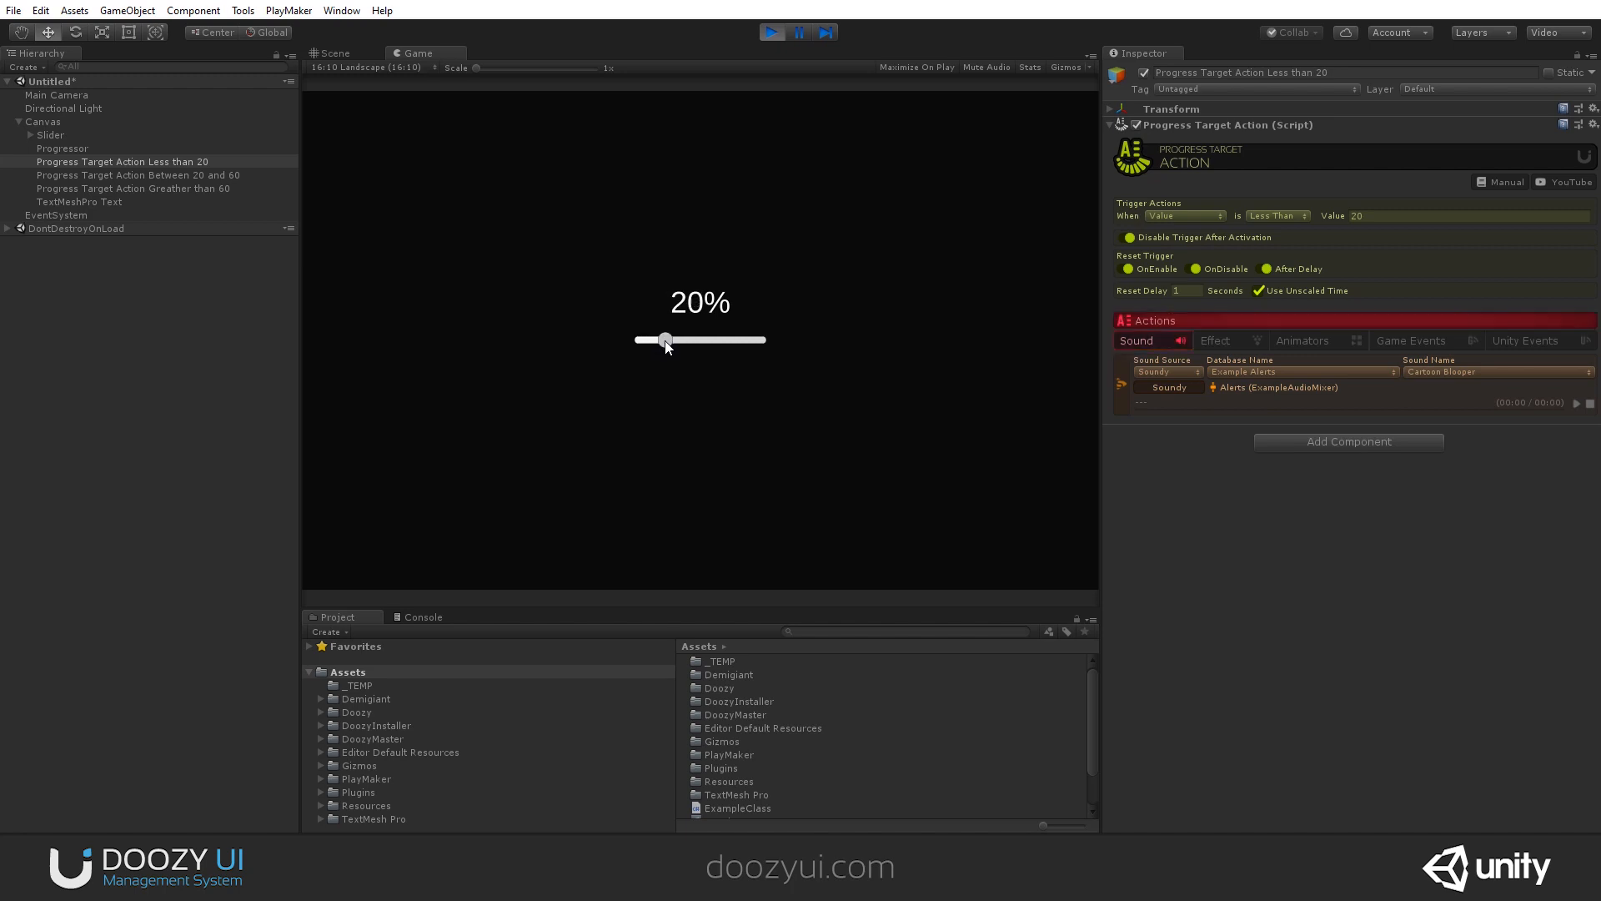
{"action": "left_click_drag", "start_coordinate": [666, 340], "coordinate": [673, 340]}
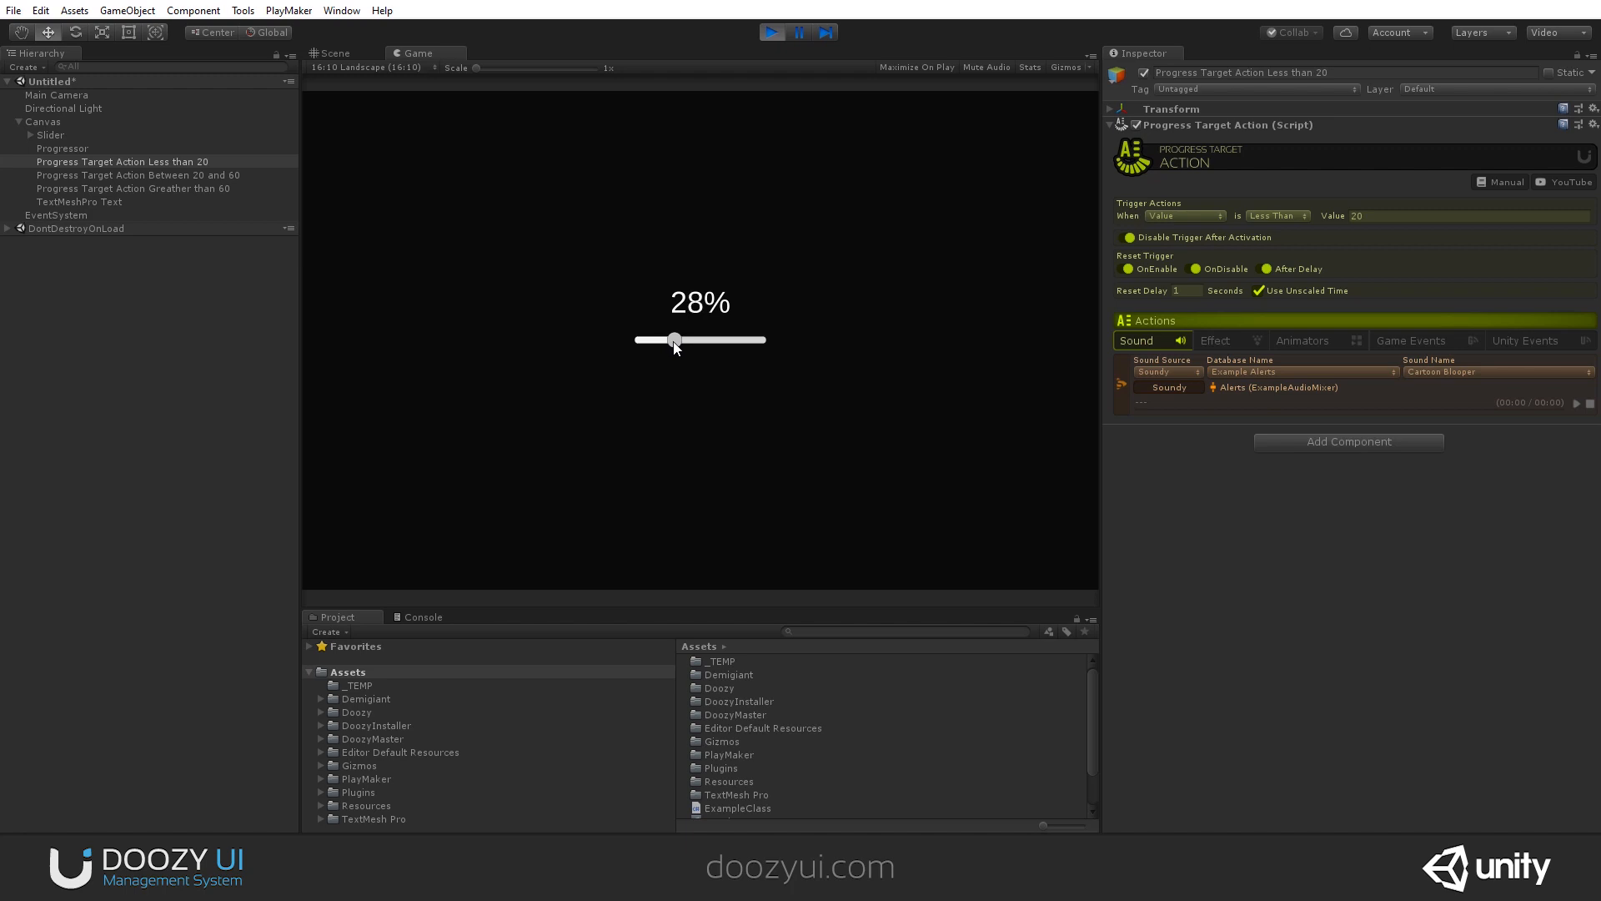
- Select the Between 20 and 60 action and raise the slider through 38% toward 60%
{"action": "left_click", "coordinate": [133, 175]}
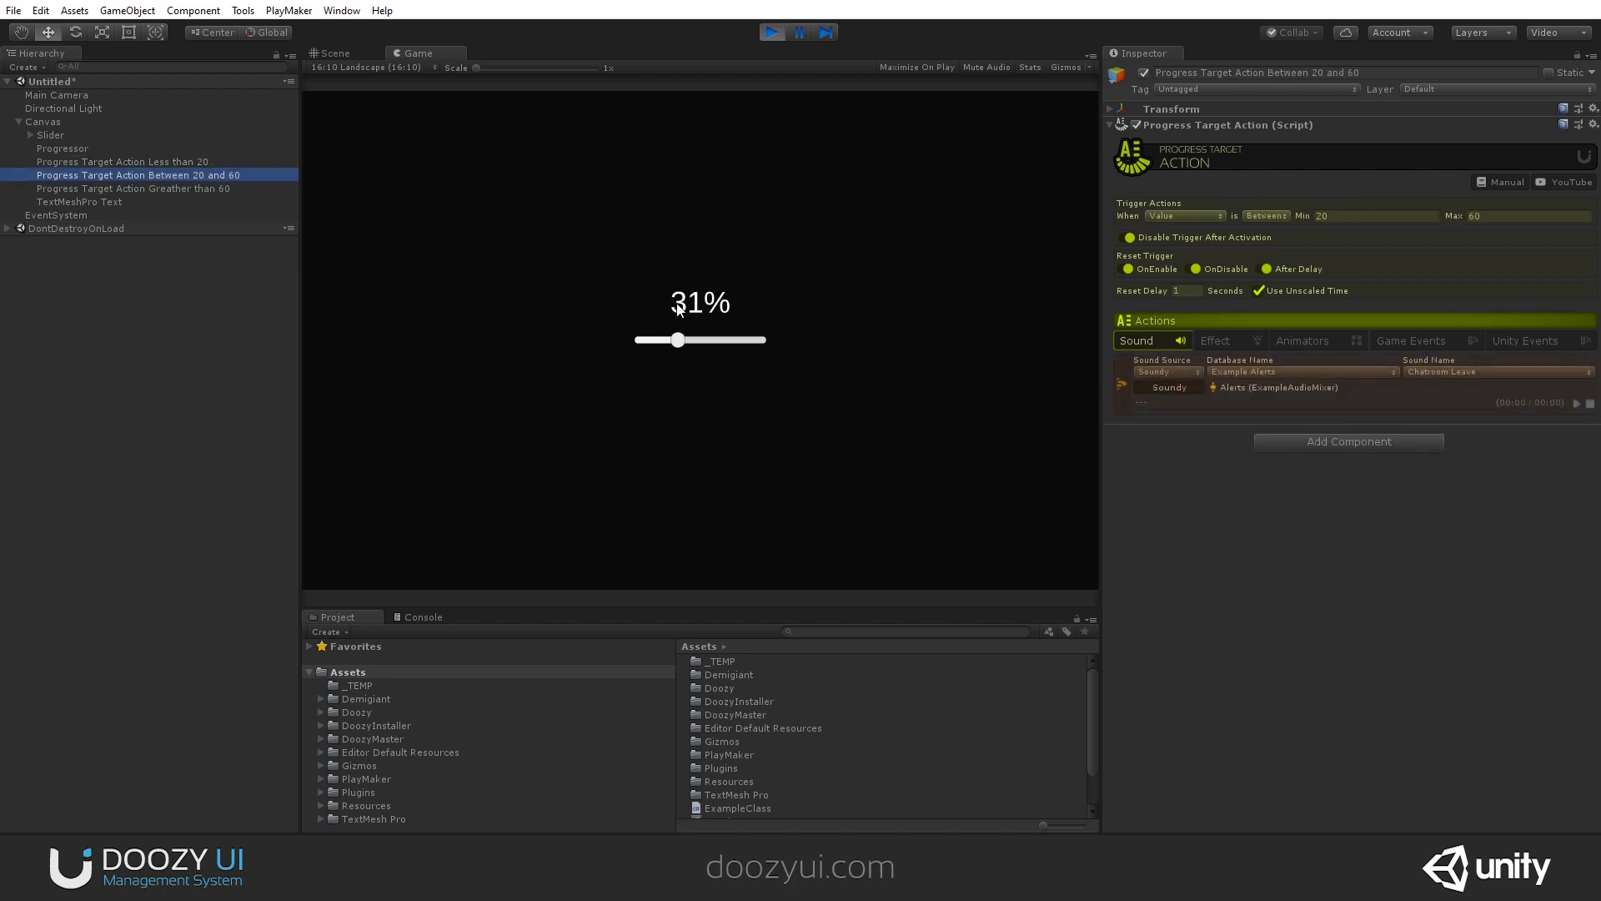
{"action": "left_click_drag", "start_coordinate": [679, 339], "coordinate": [686, 339]}
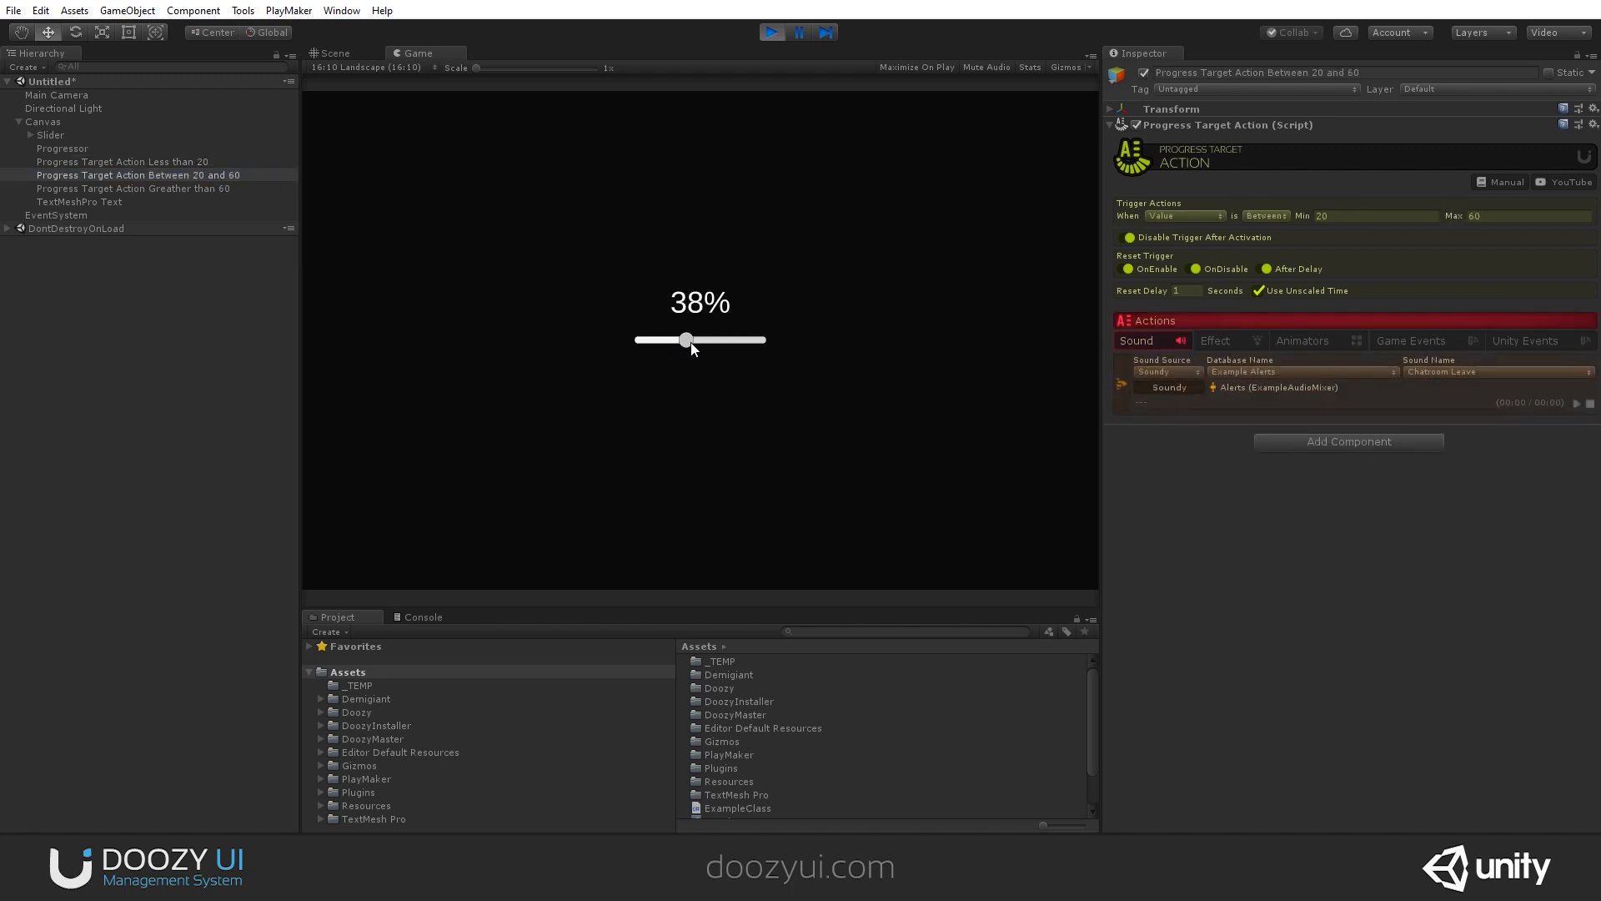
{"action": "left_click_drag", "start_coordinate": [685, 340], "coordinate": [711, 340]}
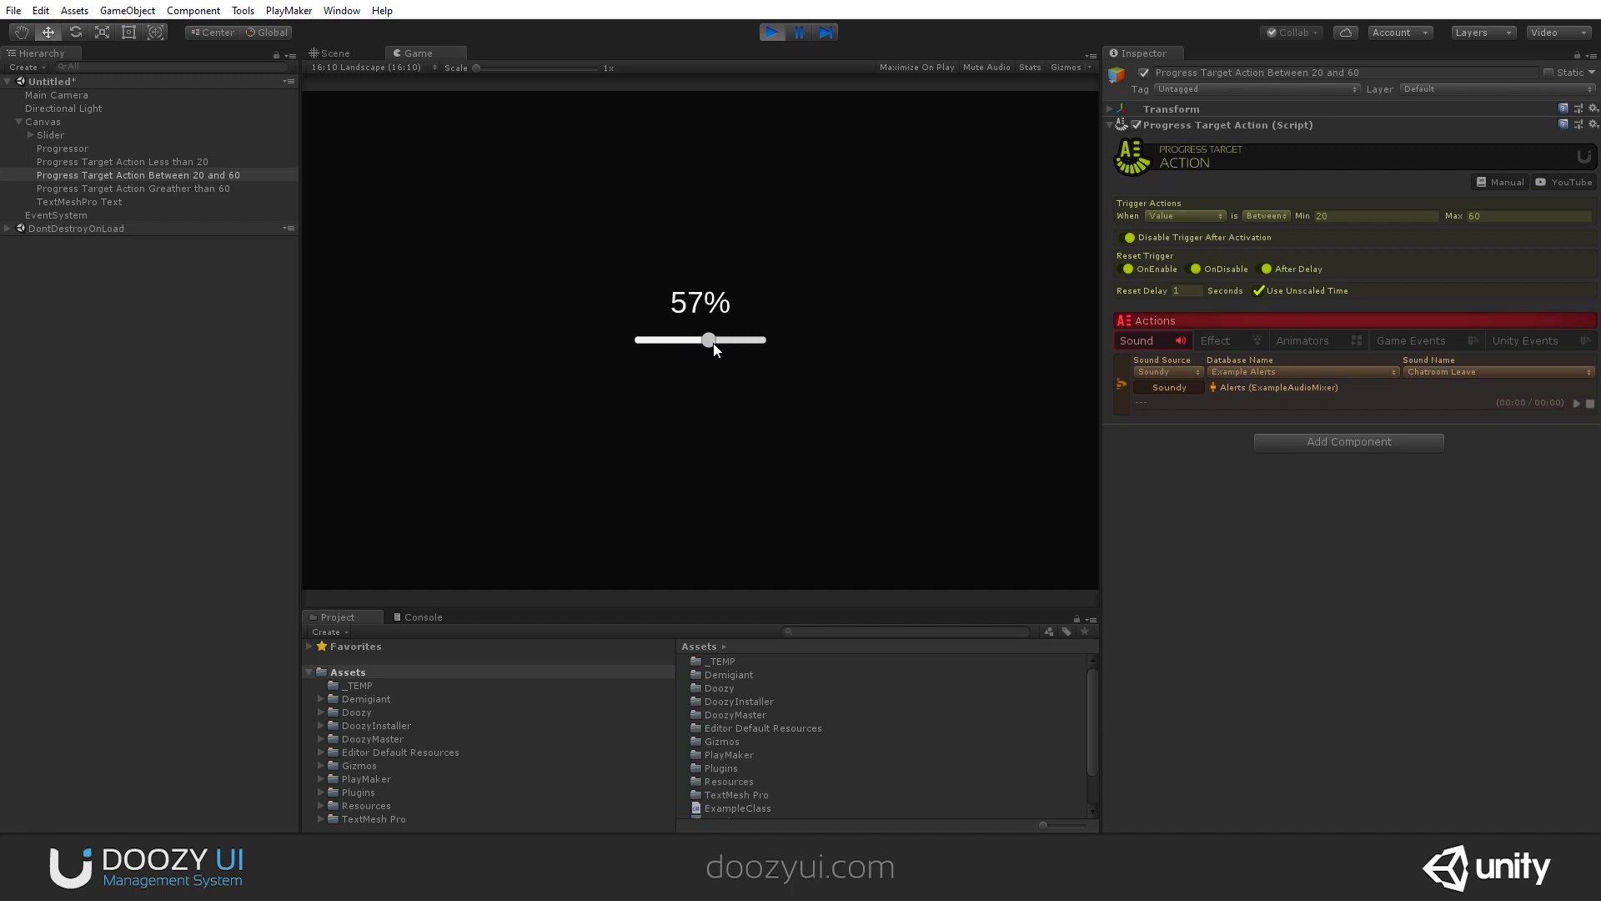
- Select the Greater than 60 action and push the slider past 60% to 79% to fire its alert
{"action": "left_click", "coordinate": [130, 187]}
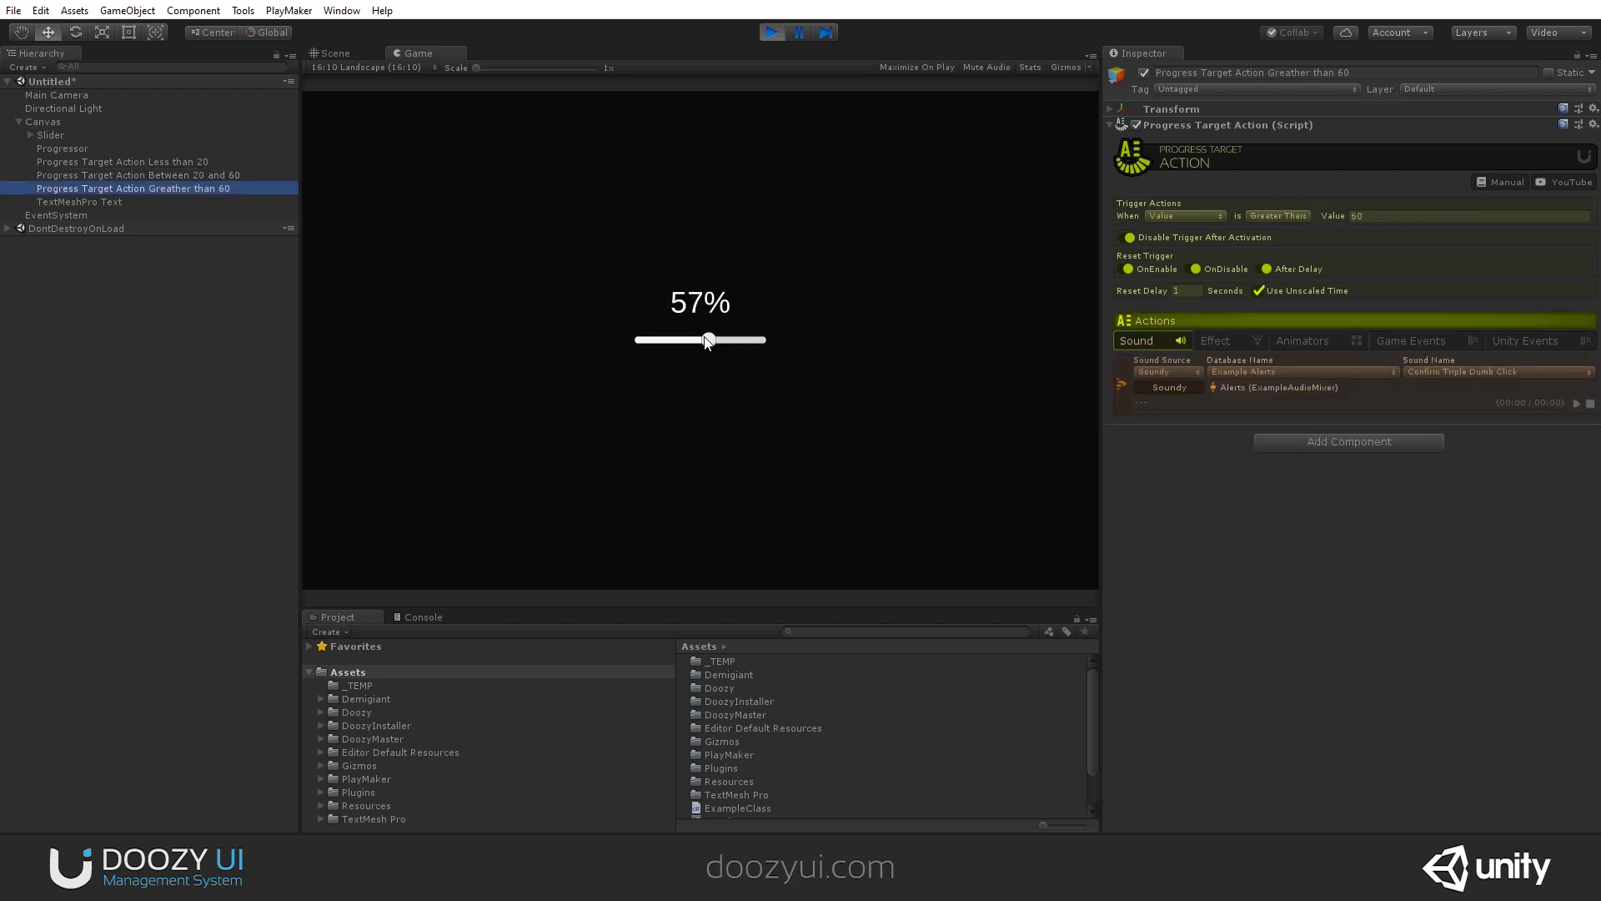
{"action": "left_click_drag", "start_coordinate": [704, 341], "coordinate": [721, 340]}
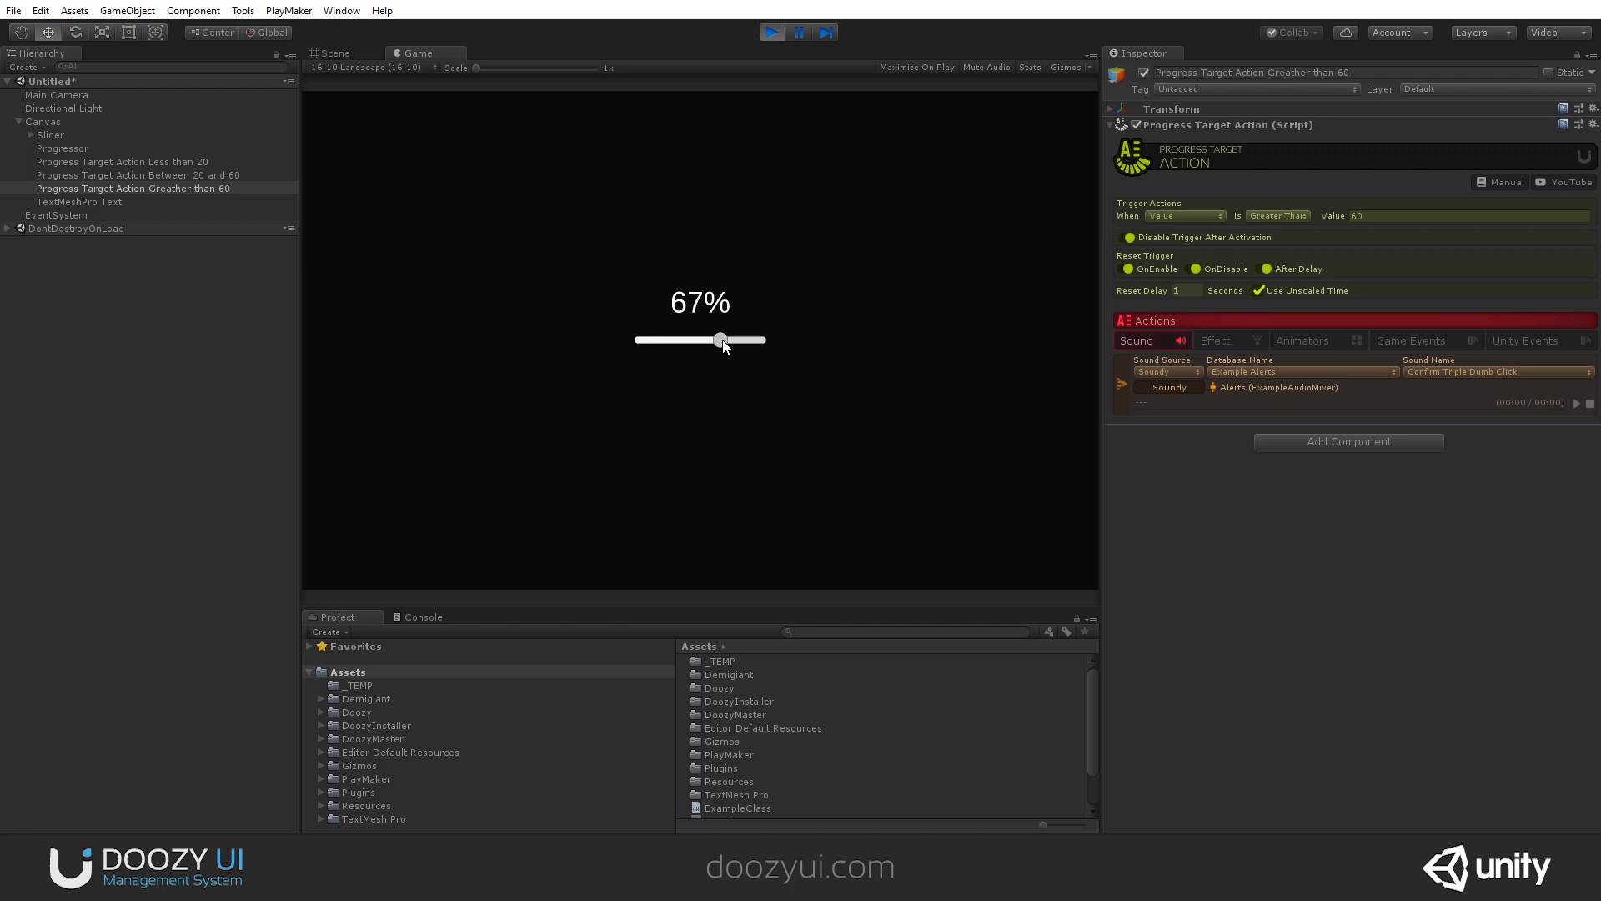
{"action": "left_click_drag", "start_coordinate": [720, 340], "coordinate": [731, 340]}
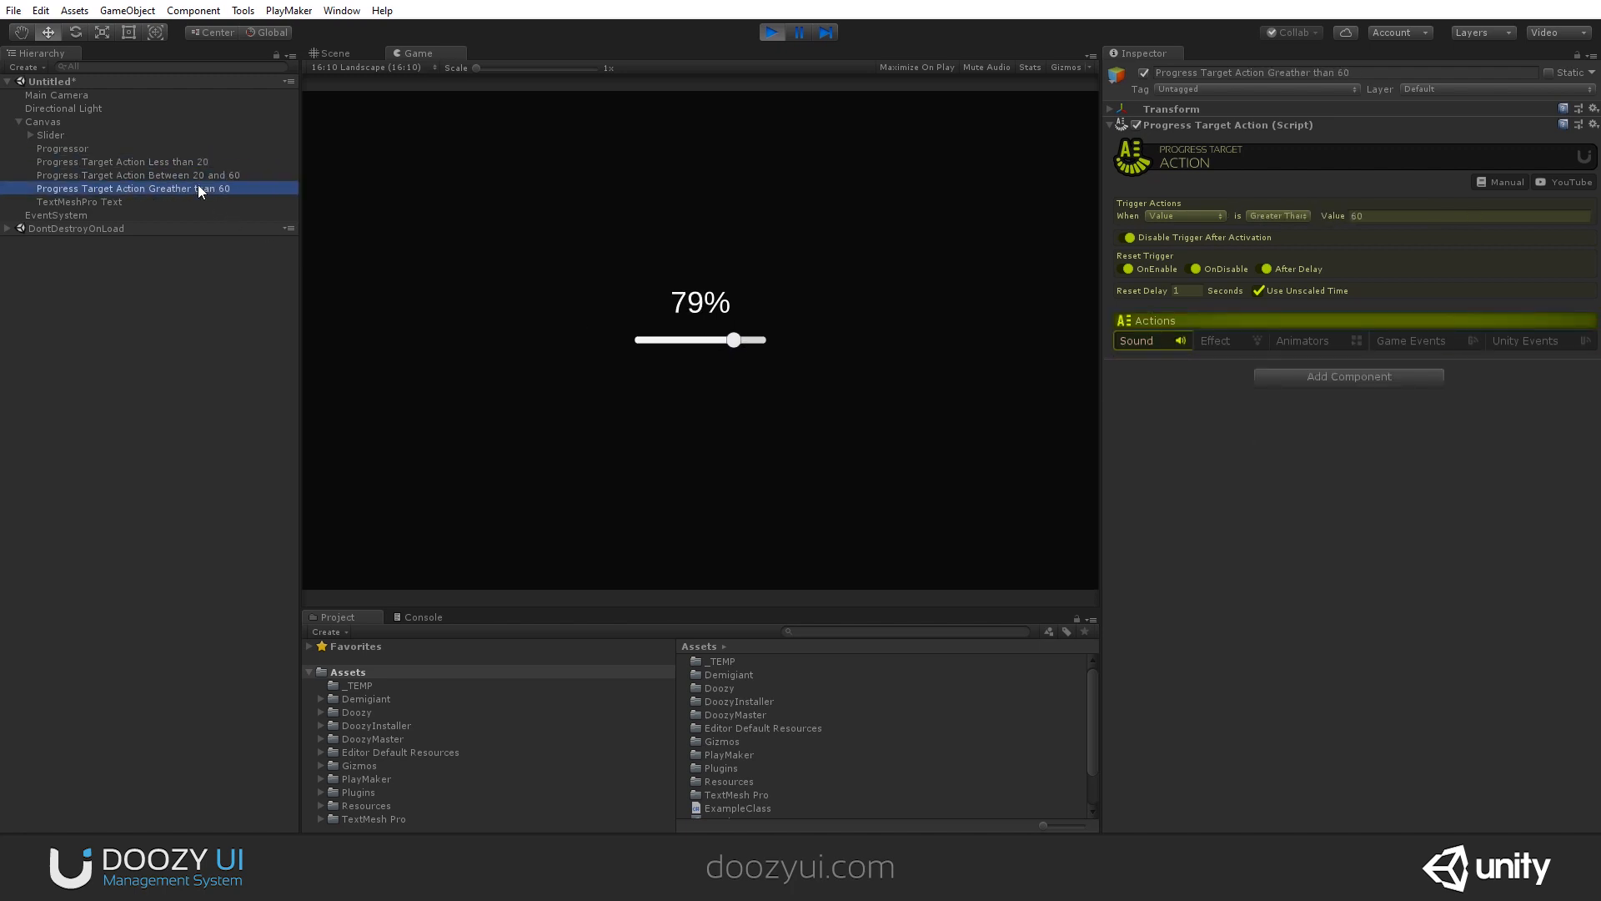
{"action": "left_click", "coordinate": [1135, 341]}
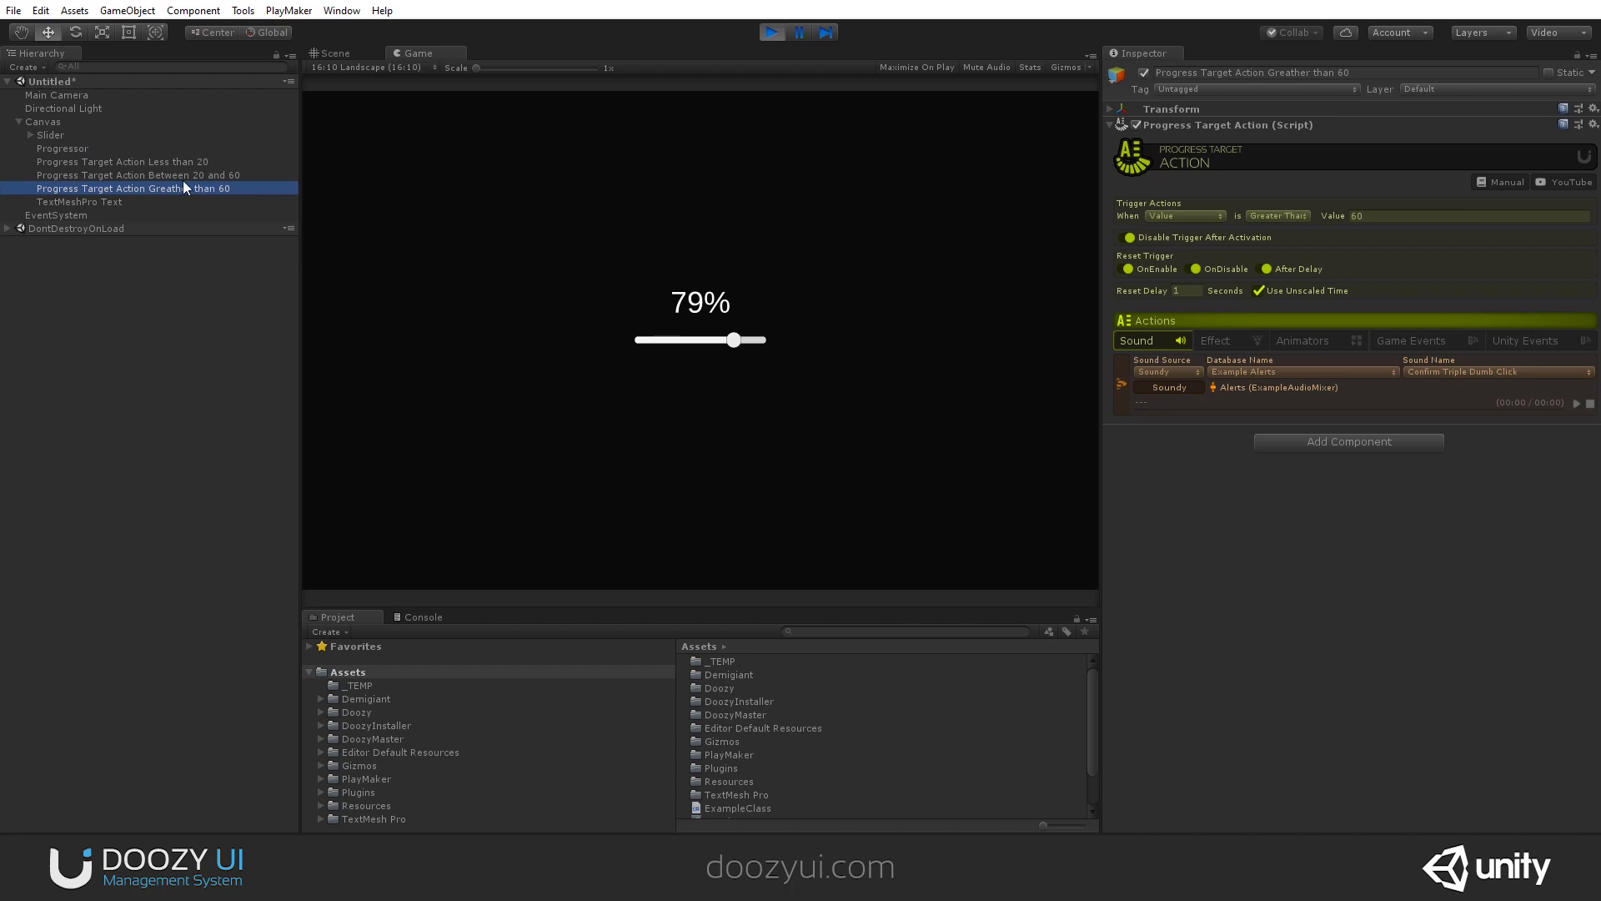
{"action": "mouse_move", "coordinate": [220, 247]}
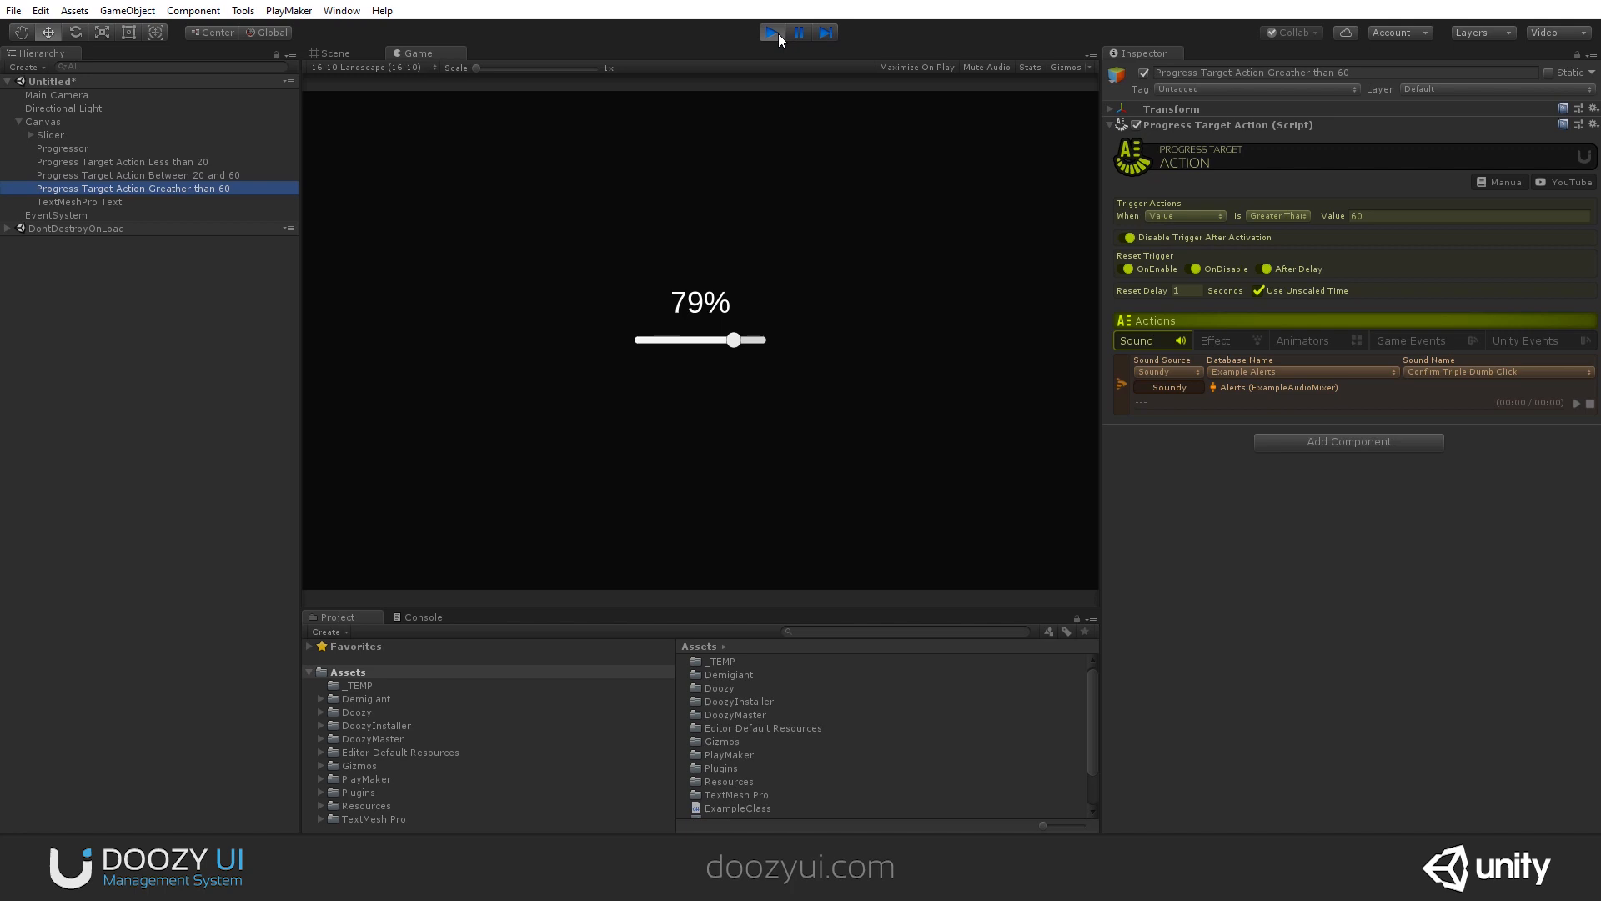
{"action": "mouse_move", "coordinate": [1221, 312]}
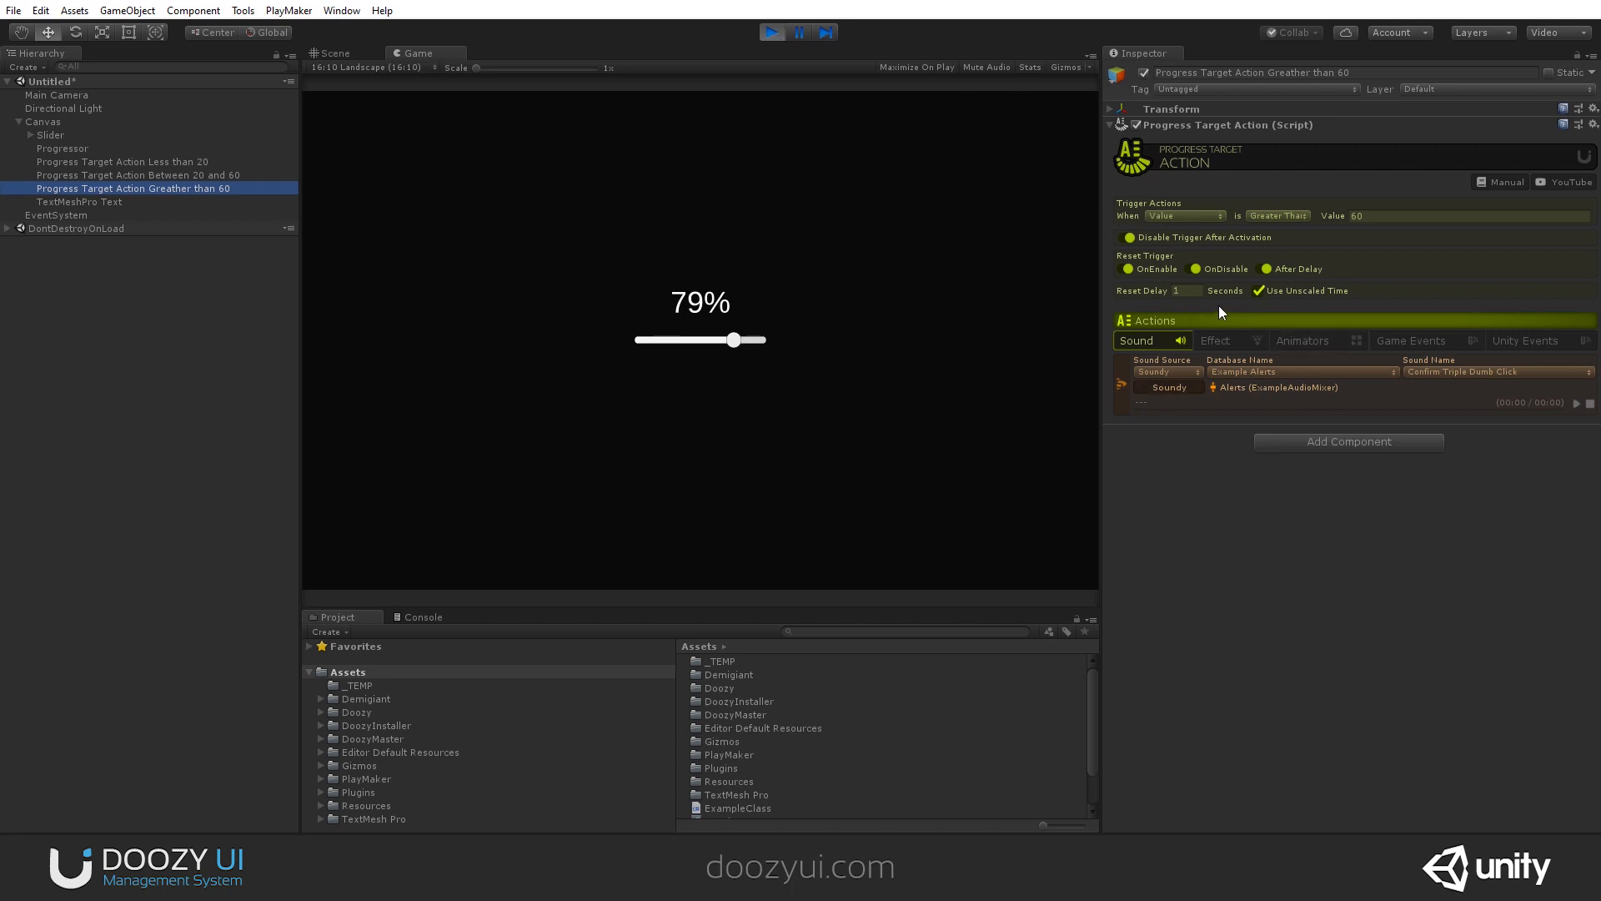
- Review the action's Animators list and particle Effect settings during playtest
{"action": "left_click", "coordinate": [1302, 340]}
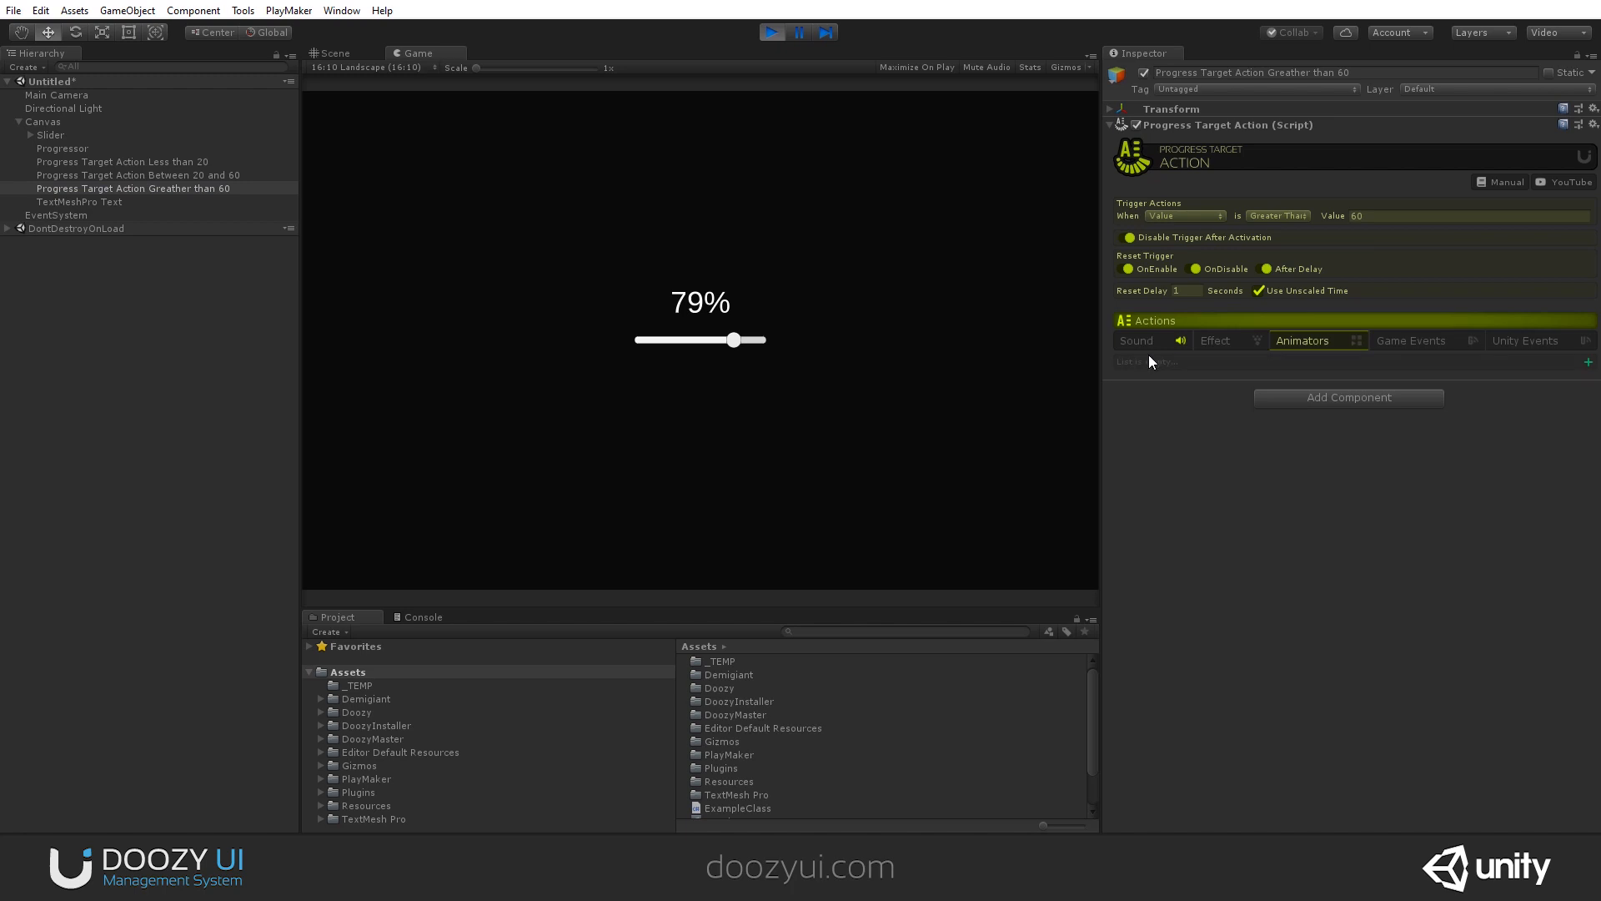
{"action": "left_click", "coordinate": [1214, 340]}
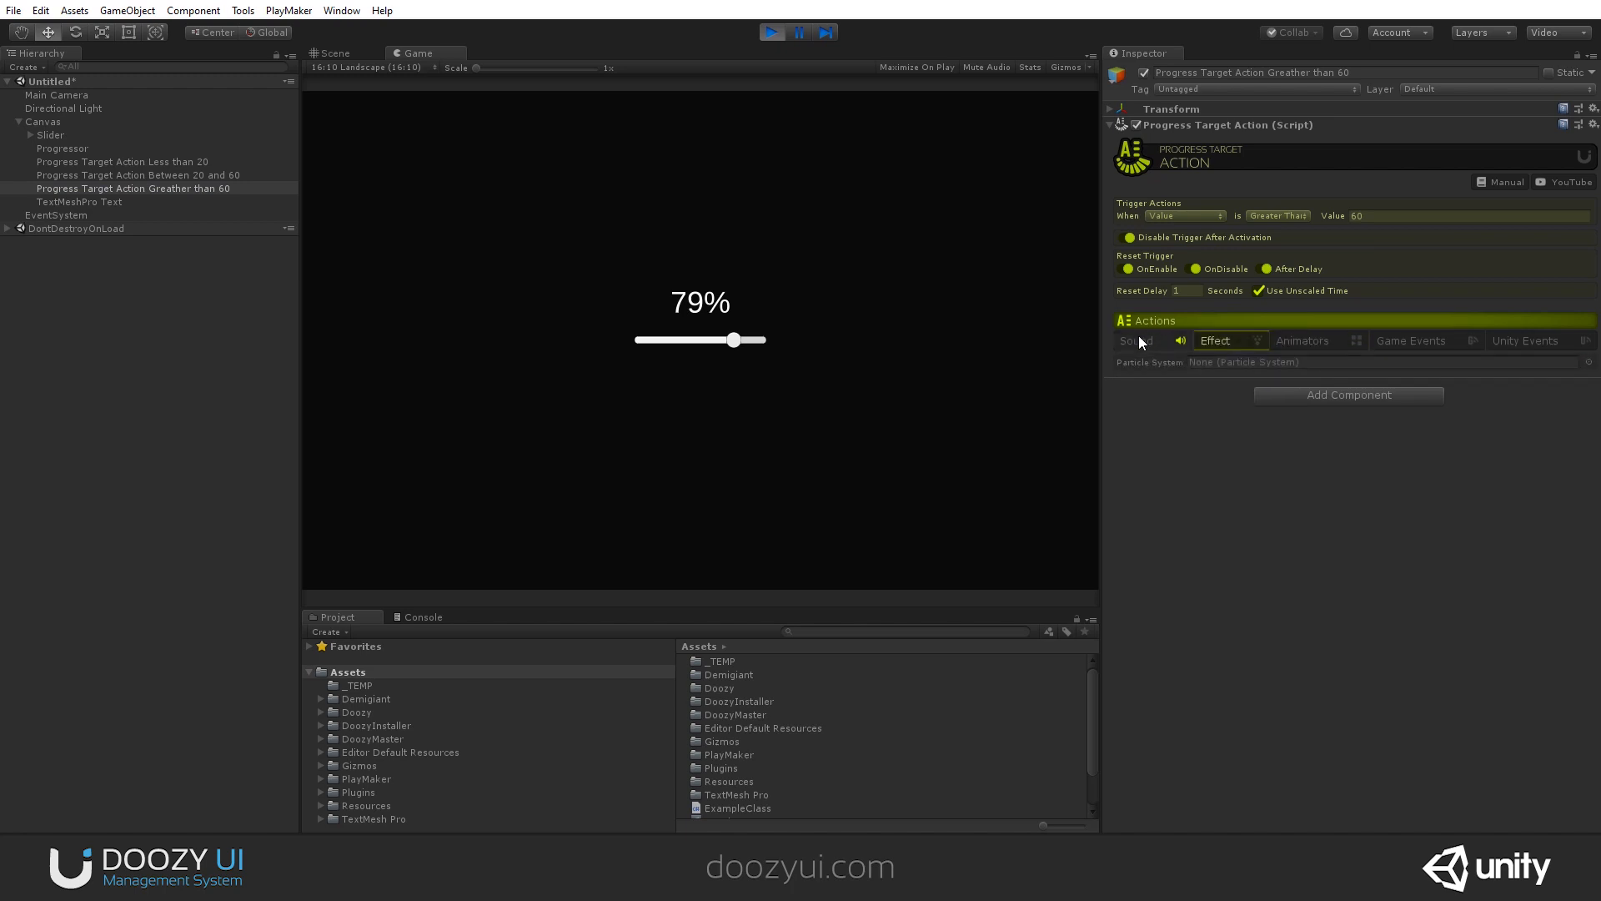
{"action": "mouse_move", "coordinate": [1141, 332]}
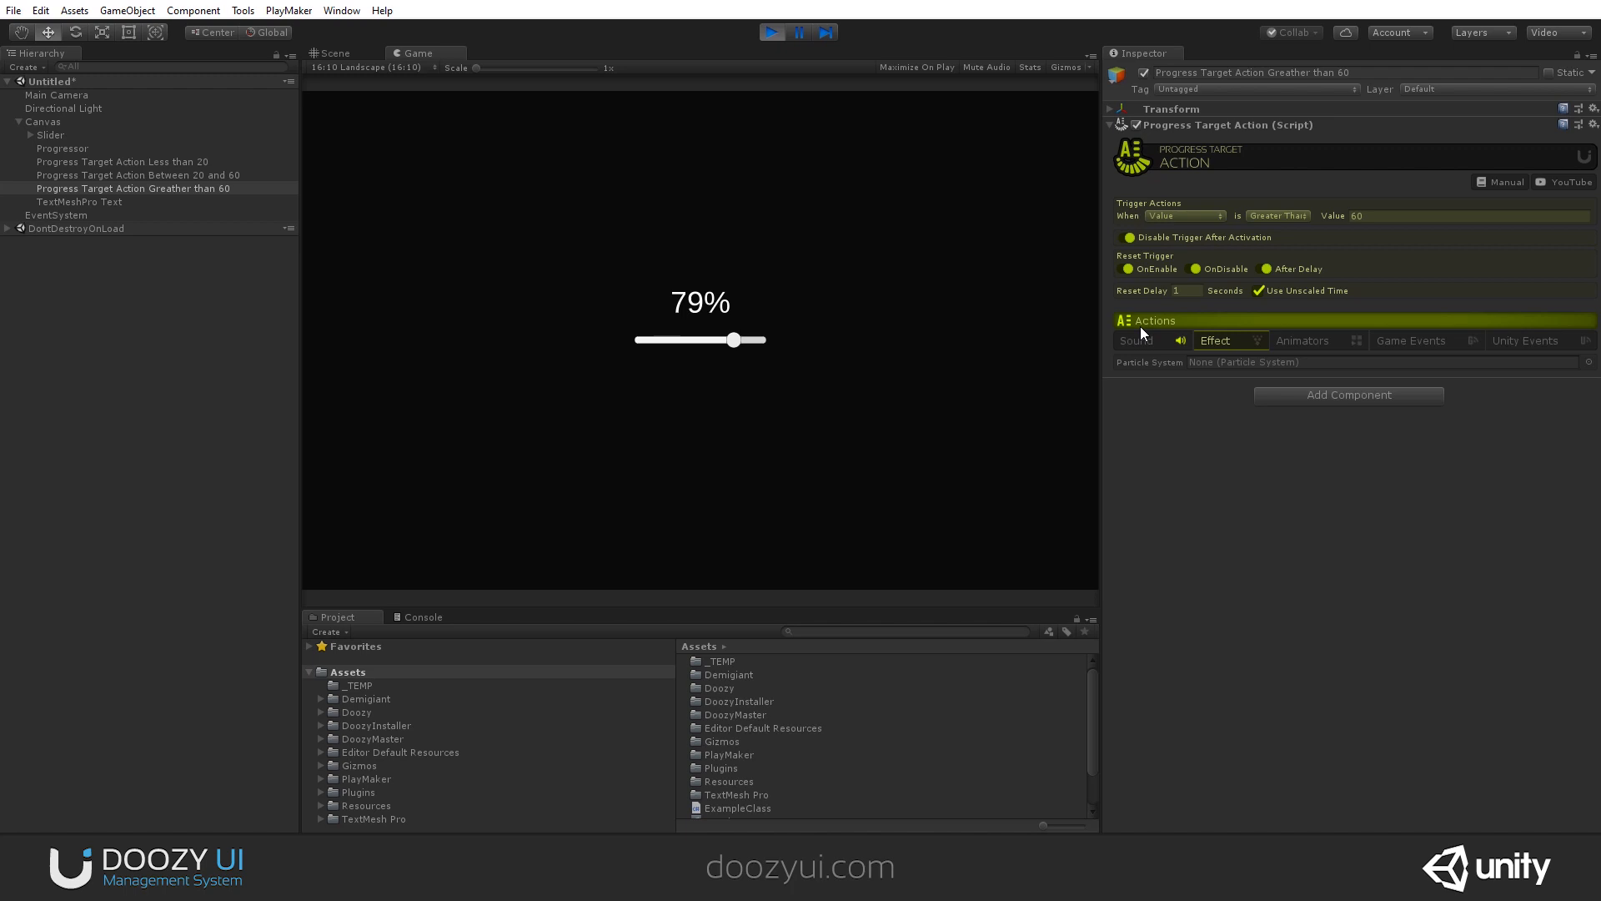
- Lower the slider through 38% and below 20% down to 0%, then end the playtest
{"action": "left_click_drag", "start_coordinate": [734, 340], "coordinate": [727, 340]}
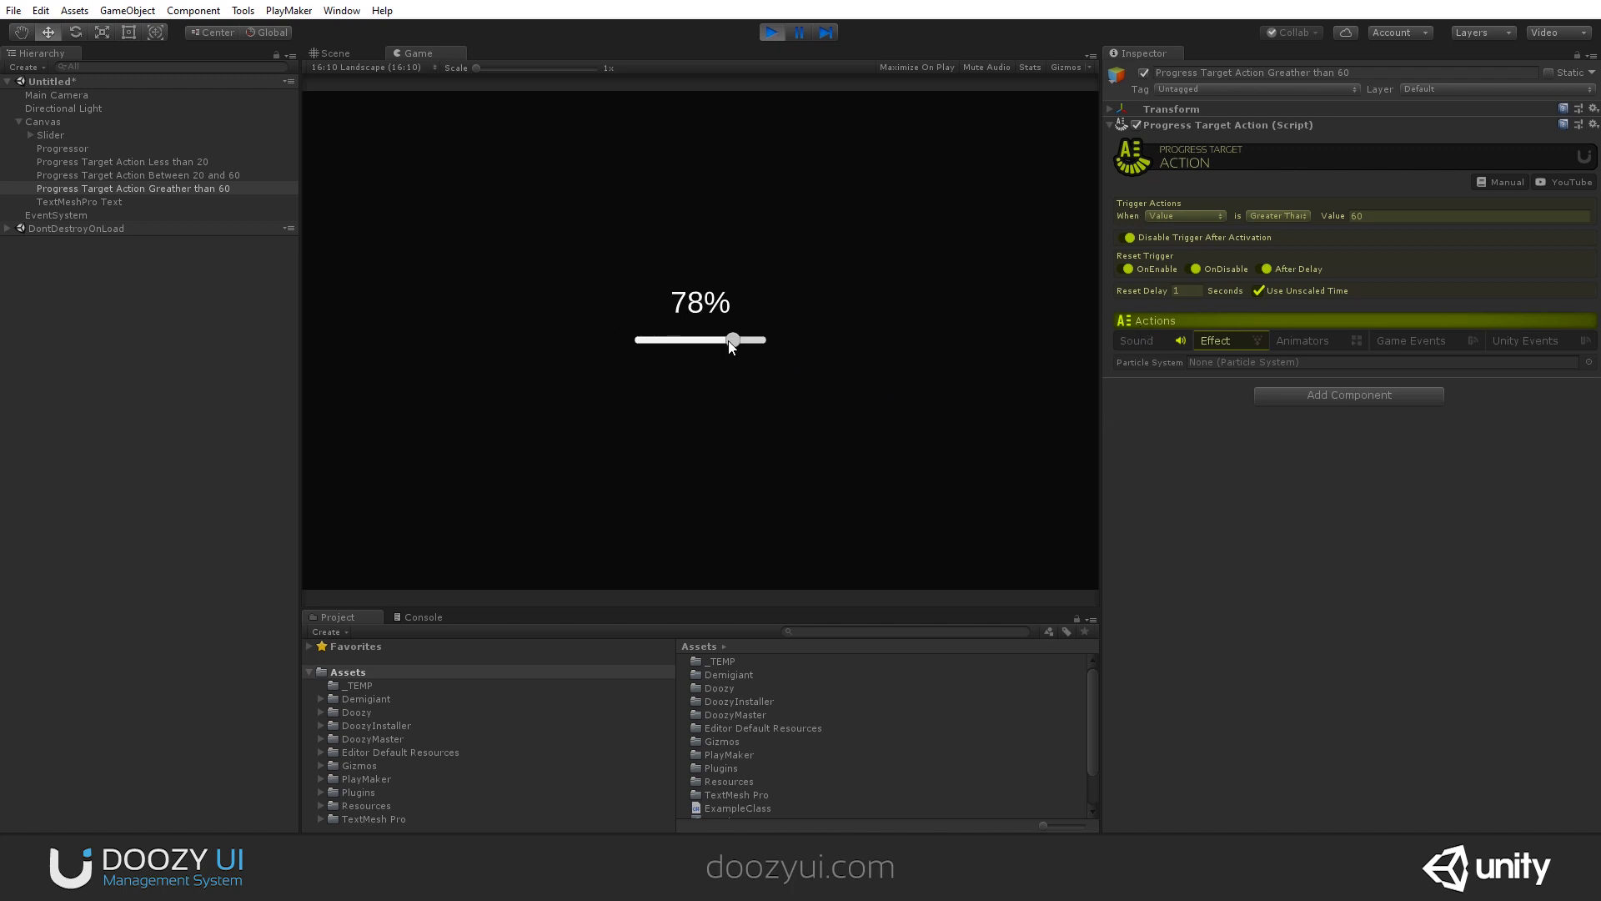
{"action": "left_click_drag", "start_coordinate": [729, 340], "coordinate": [685, 340]}
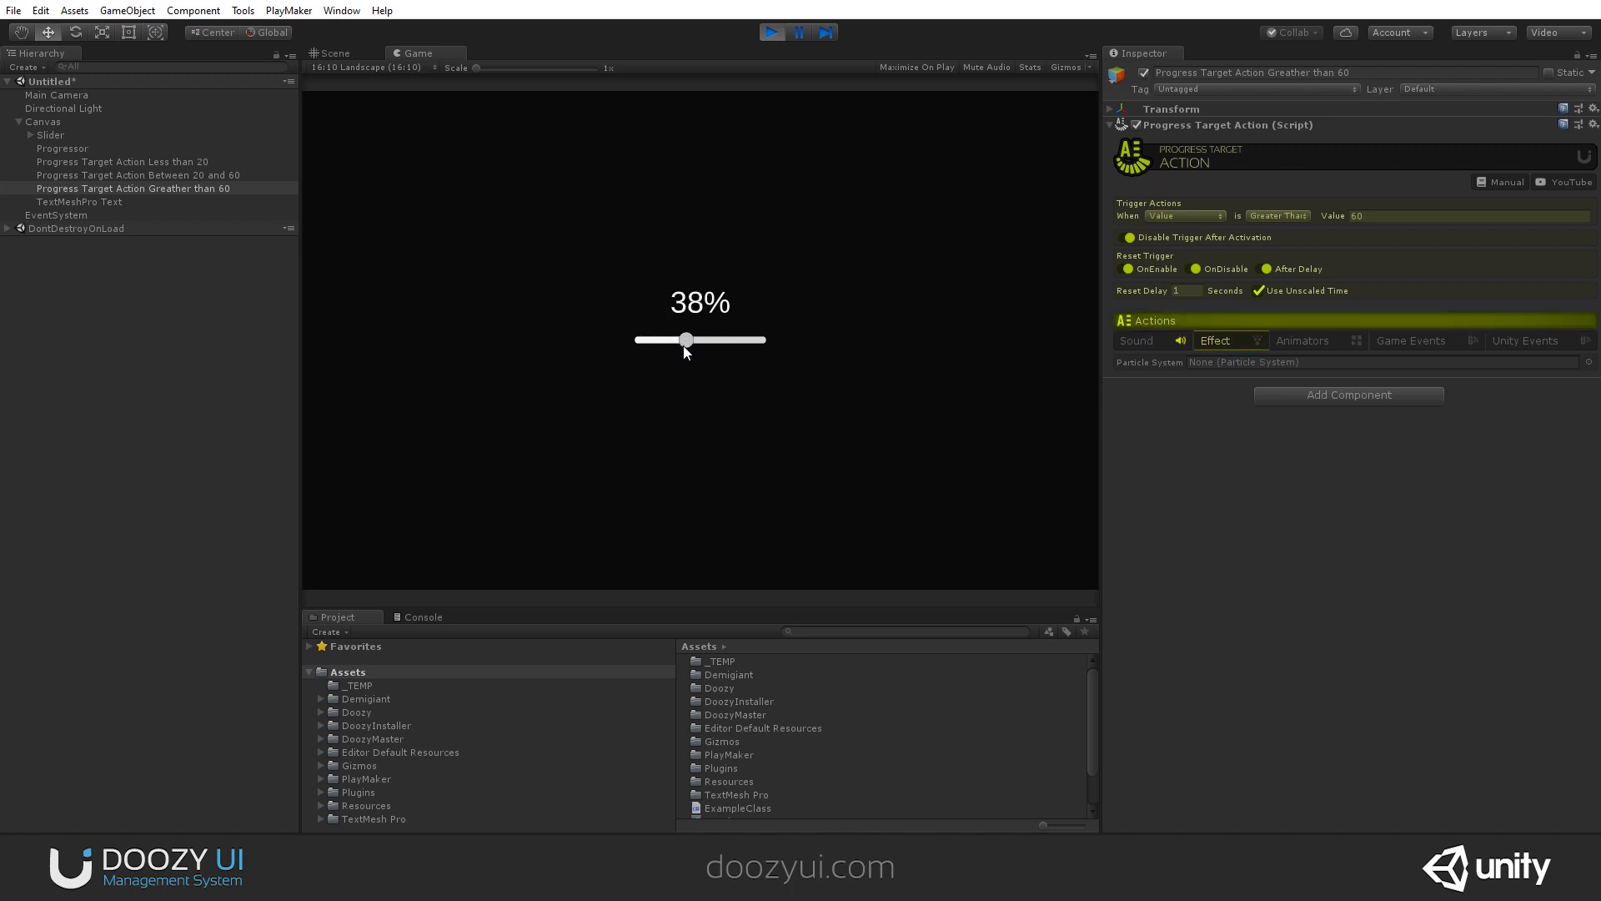
{"action": "left_click_drag", "start_coordinate": [686, 341], "coordinate": [659, 340]}
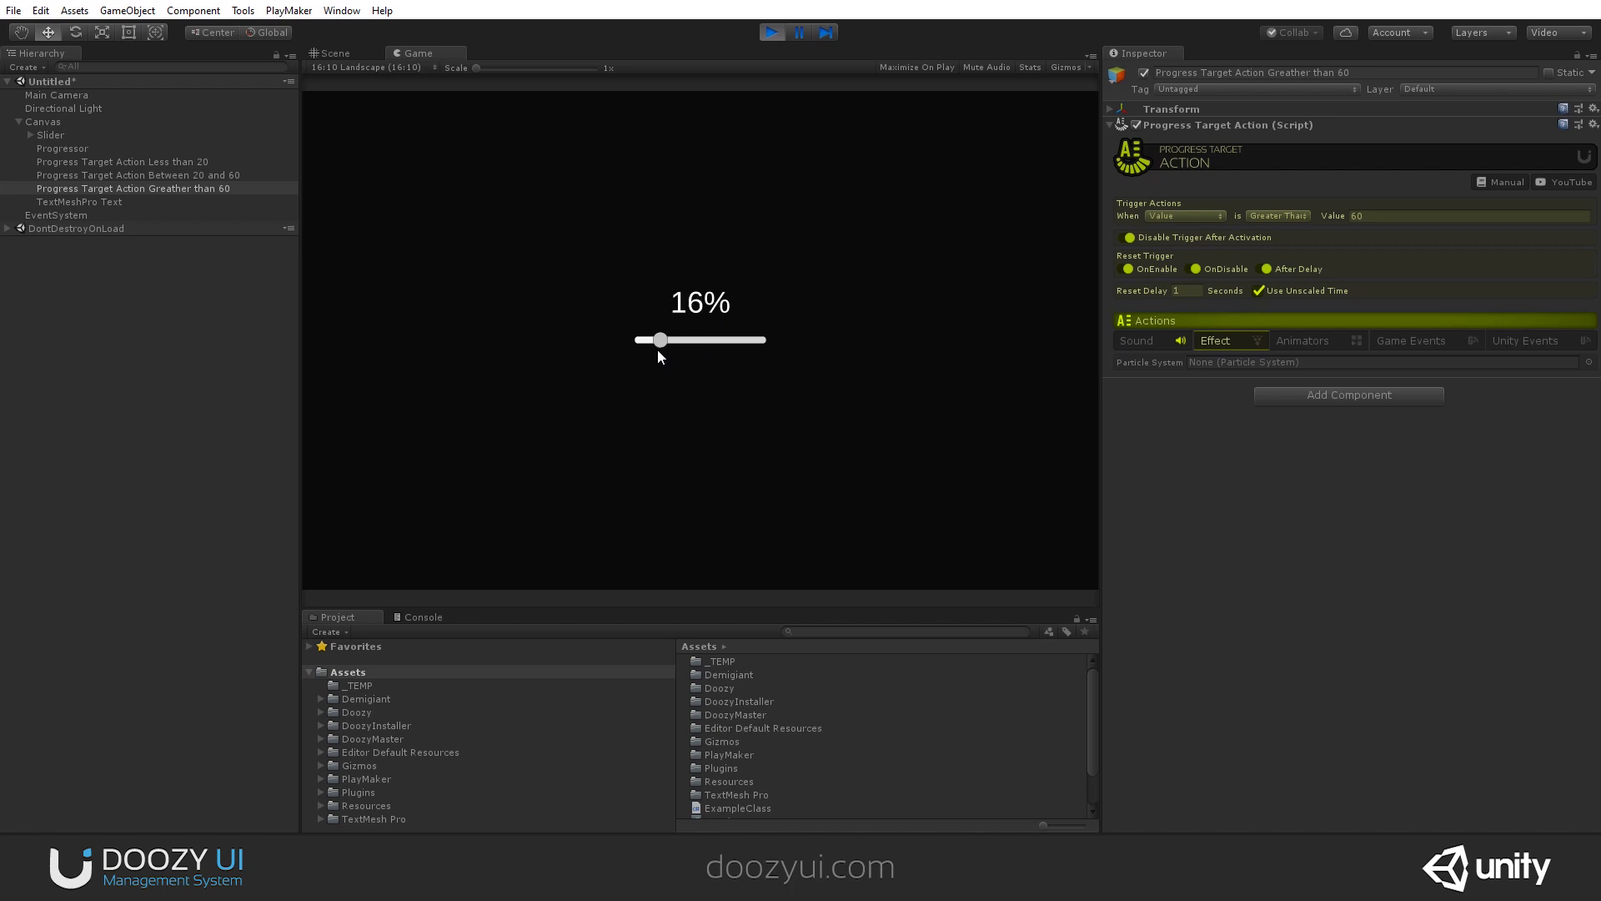
{"action": "left_click_drag", "start_coordinate": [659, 338], "coordinate": [639, 338]}
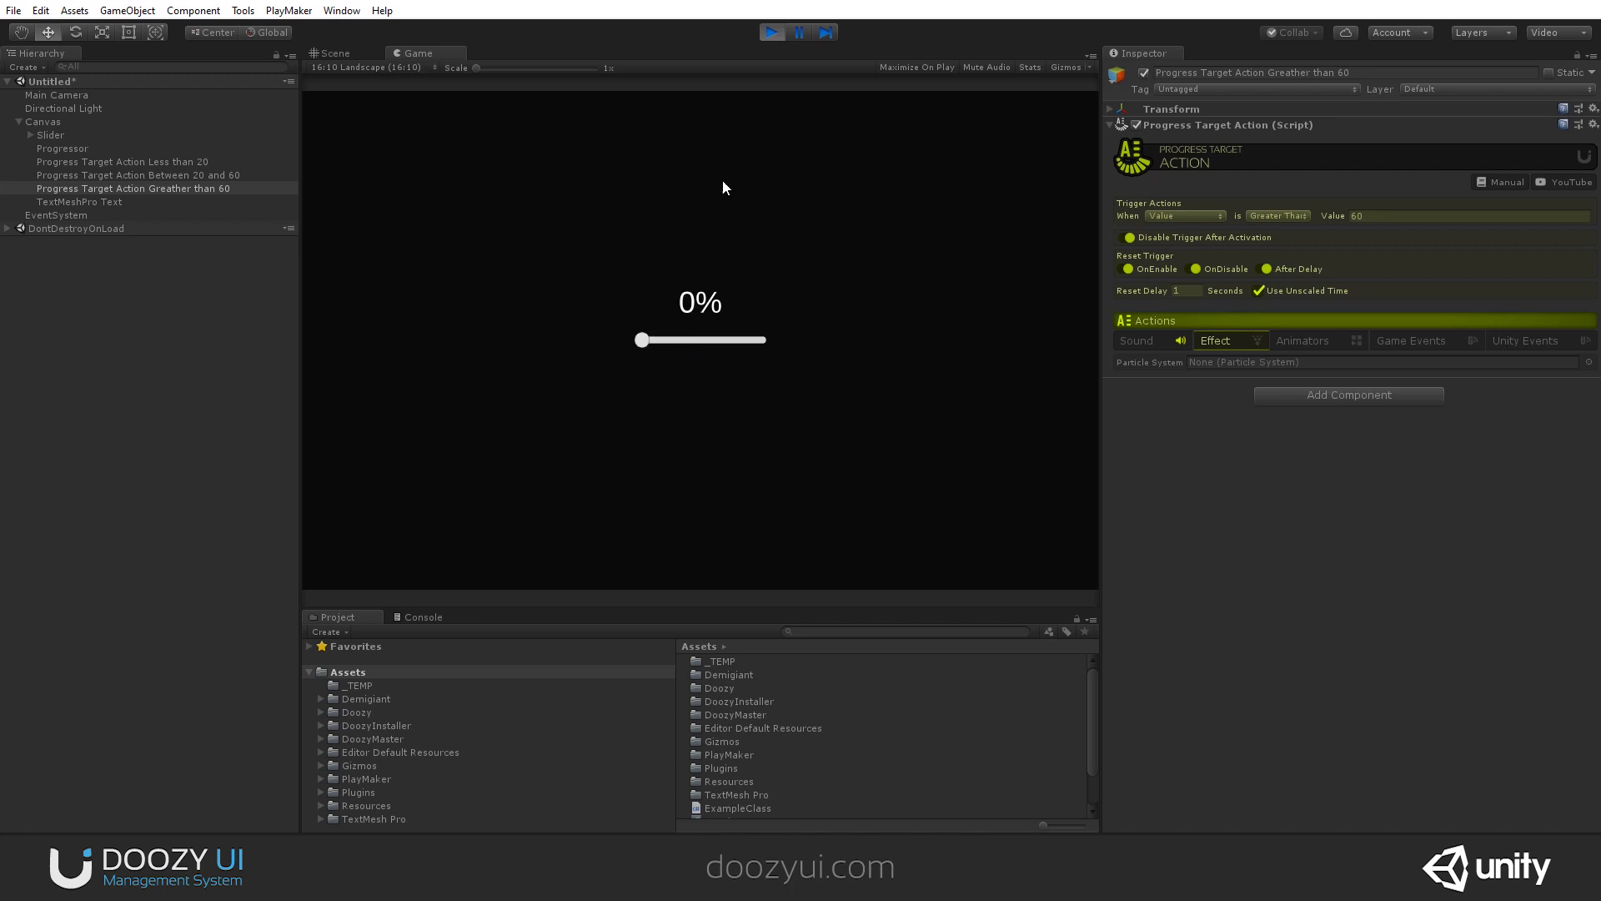
{"action": "left_click", "coordinate": [120, 162]}
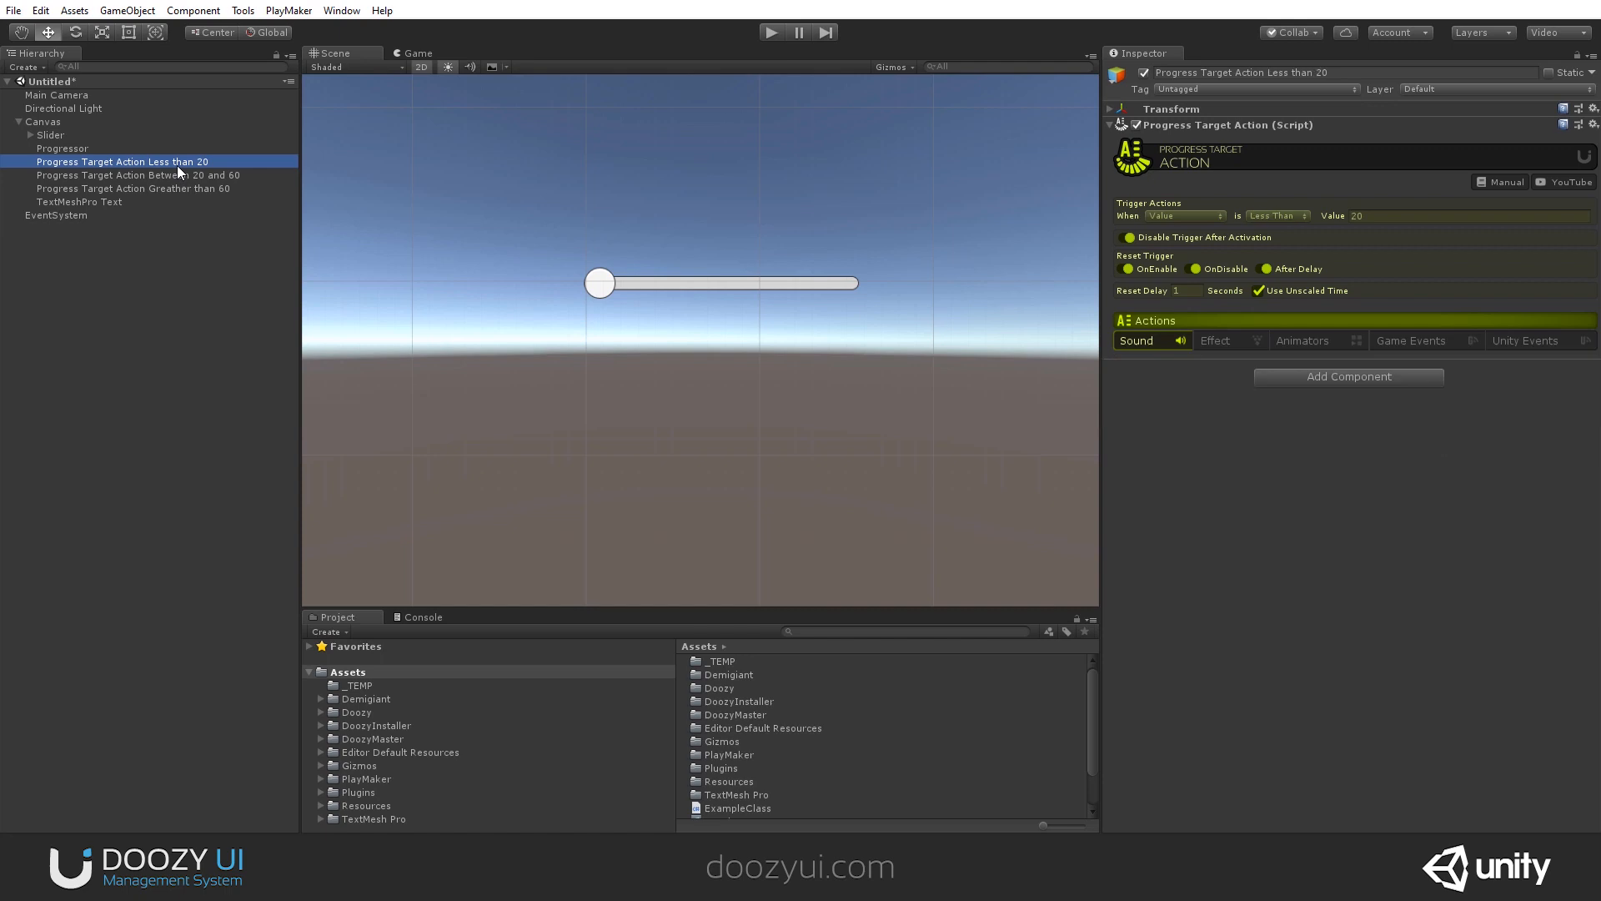
{"action": "left_click", "coordinate": [136, 175]}
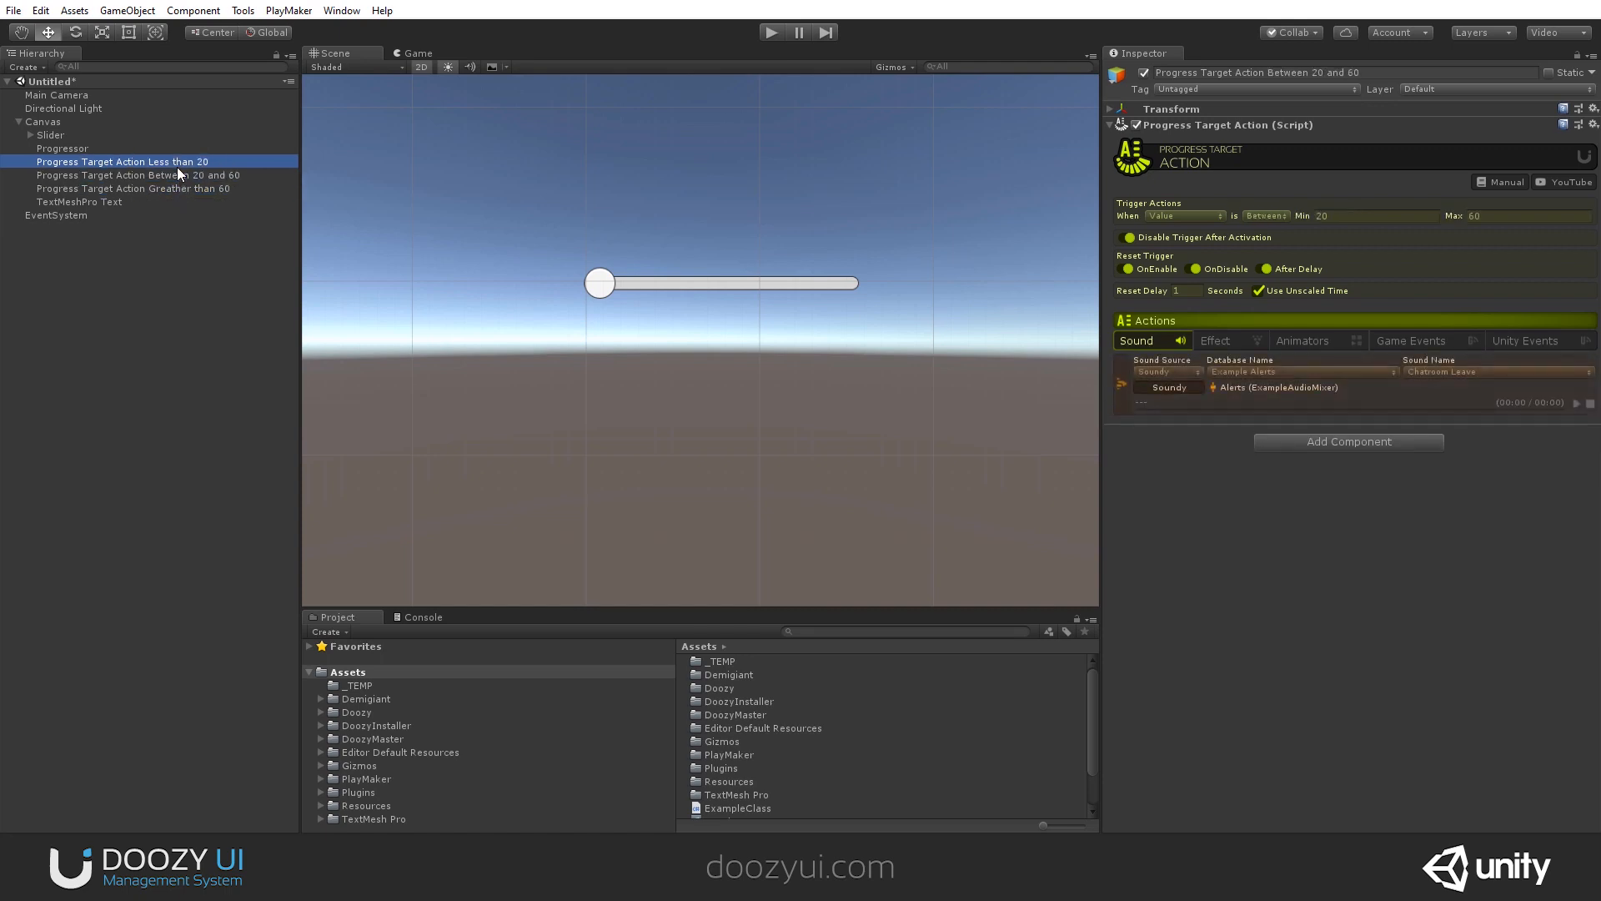
{"action": "left_click", "coordinate": [129, 189]}
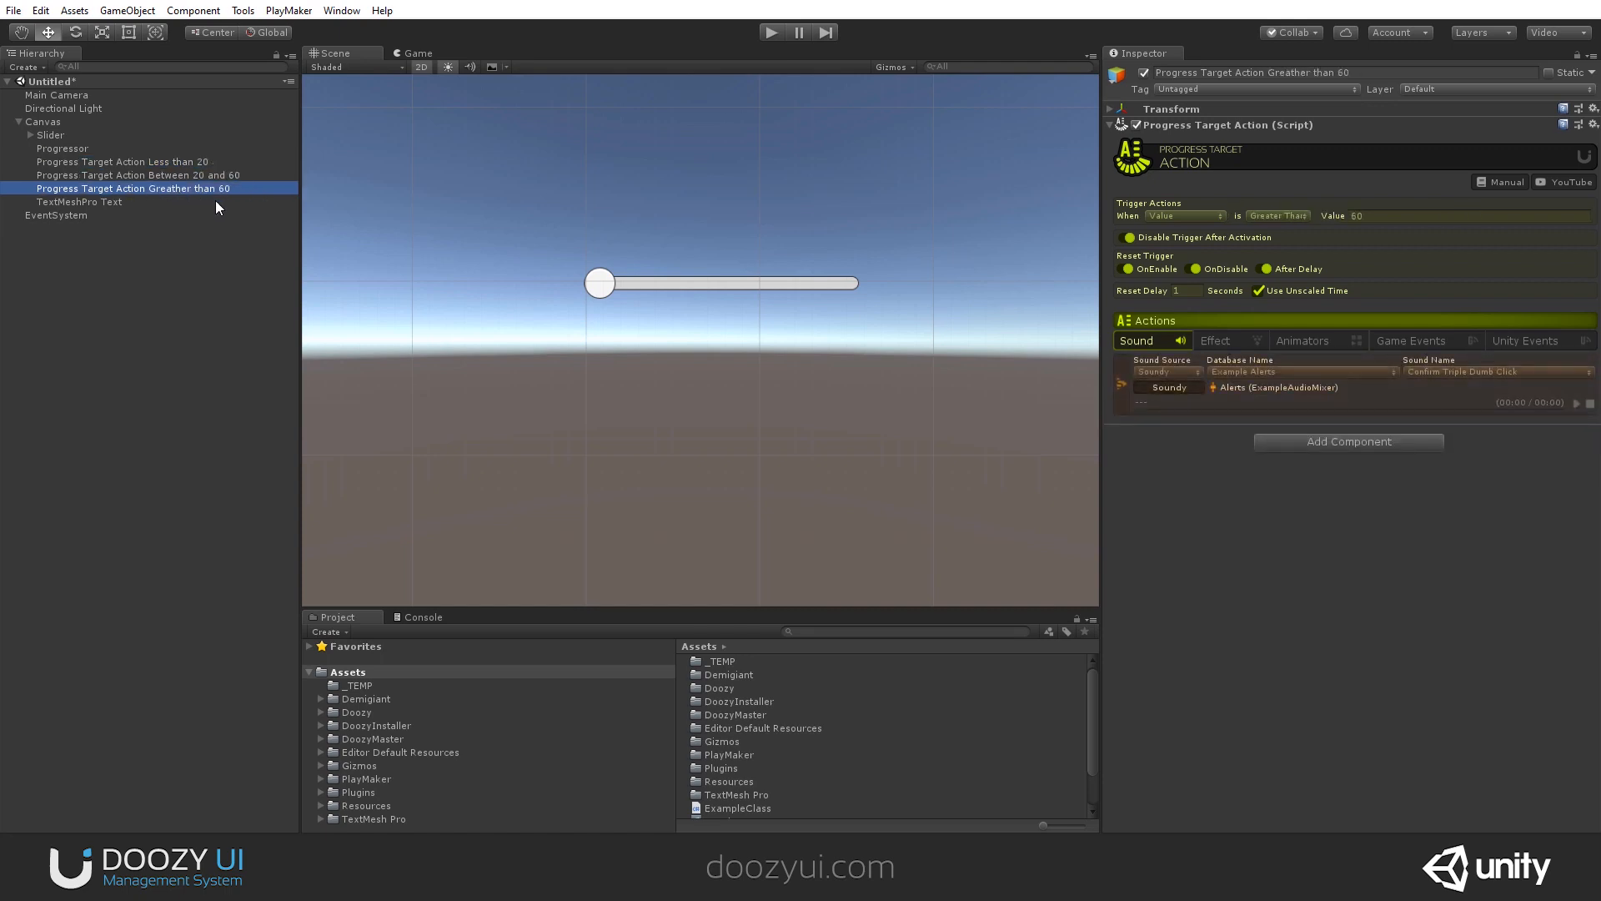
{"action": "left_click", "coordinate": [98, 162]}
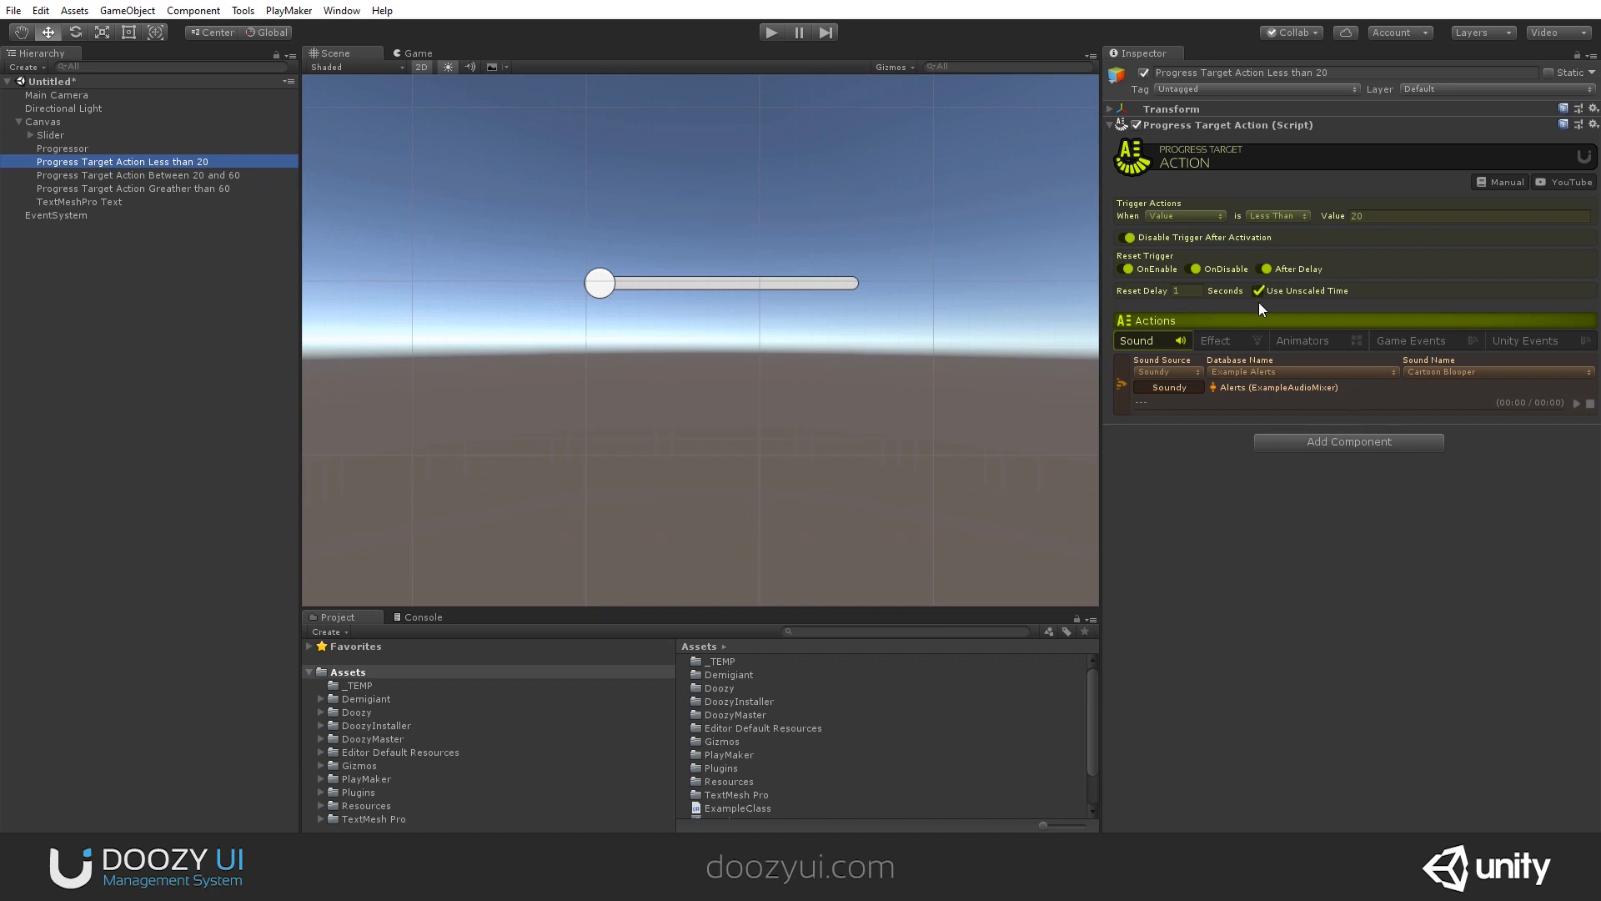
{"action": "mouse_move", "coordinate": [1358, 307]}
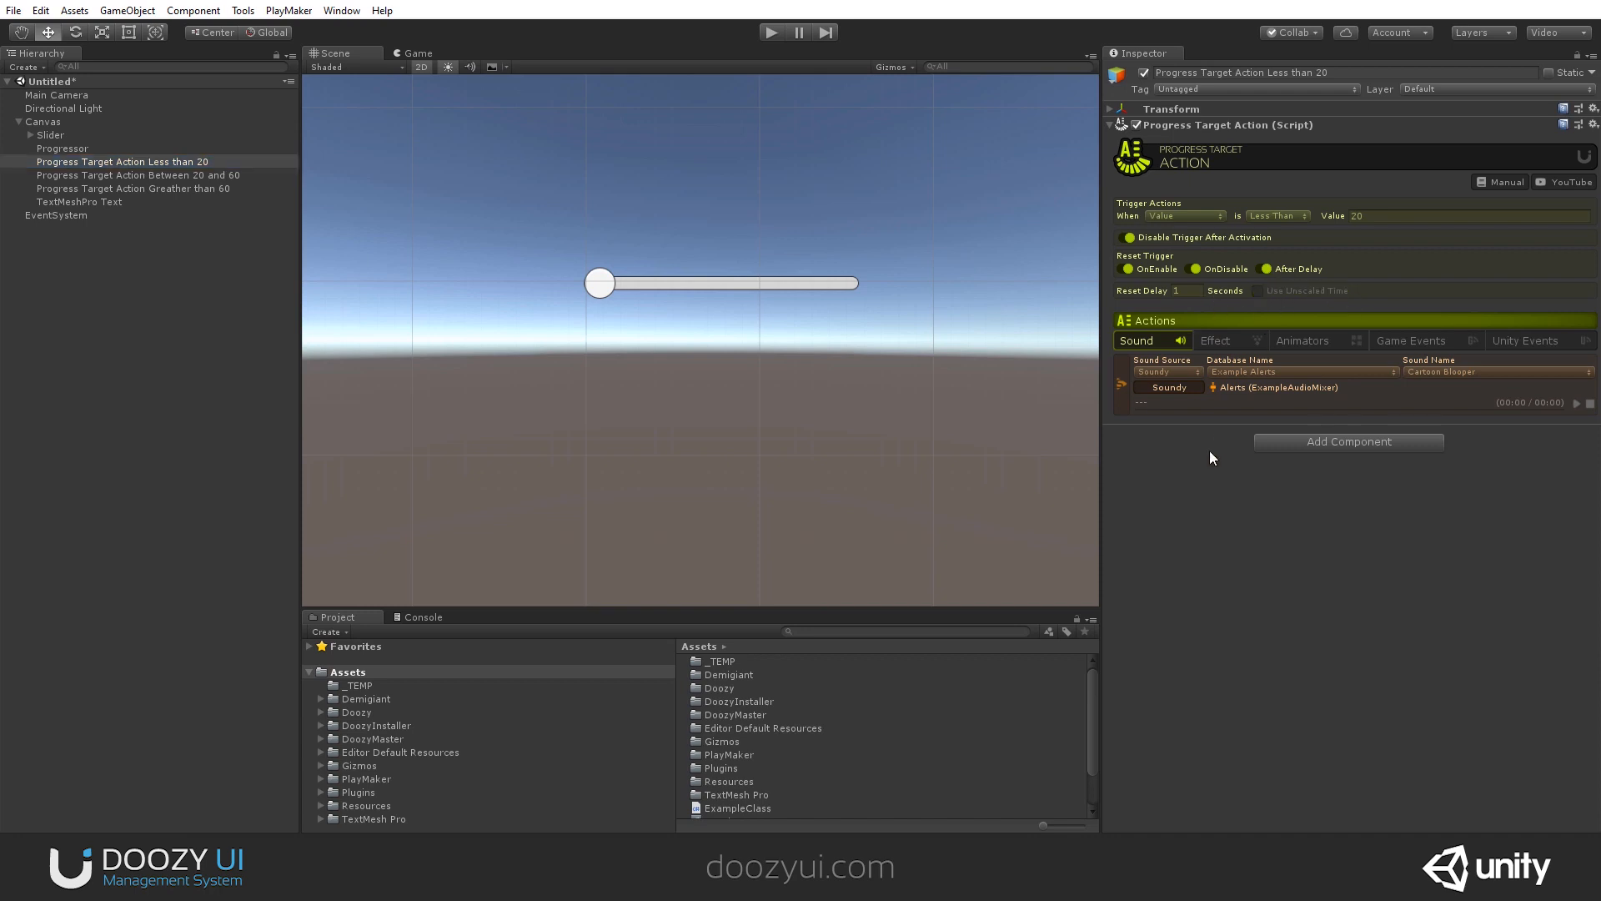
{"action": "left_click", "coordinate": [1256, 290]}
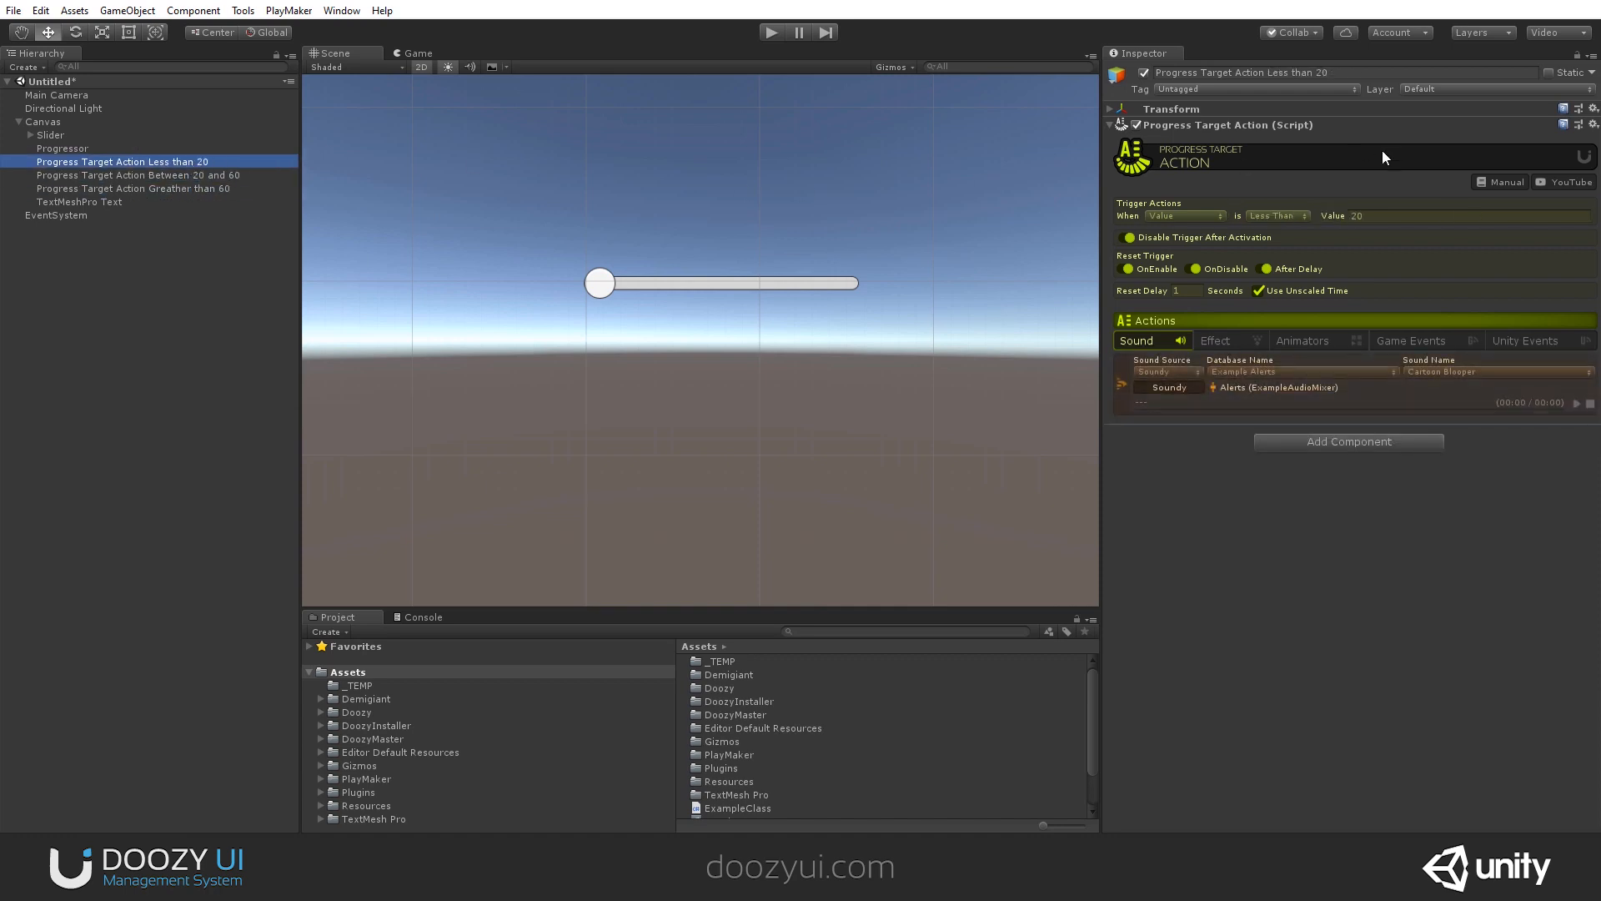
{"action": "left_click", "coordinate": [1277, 216]}
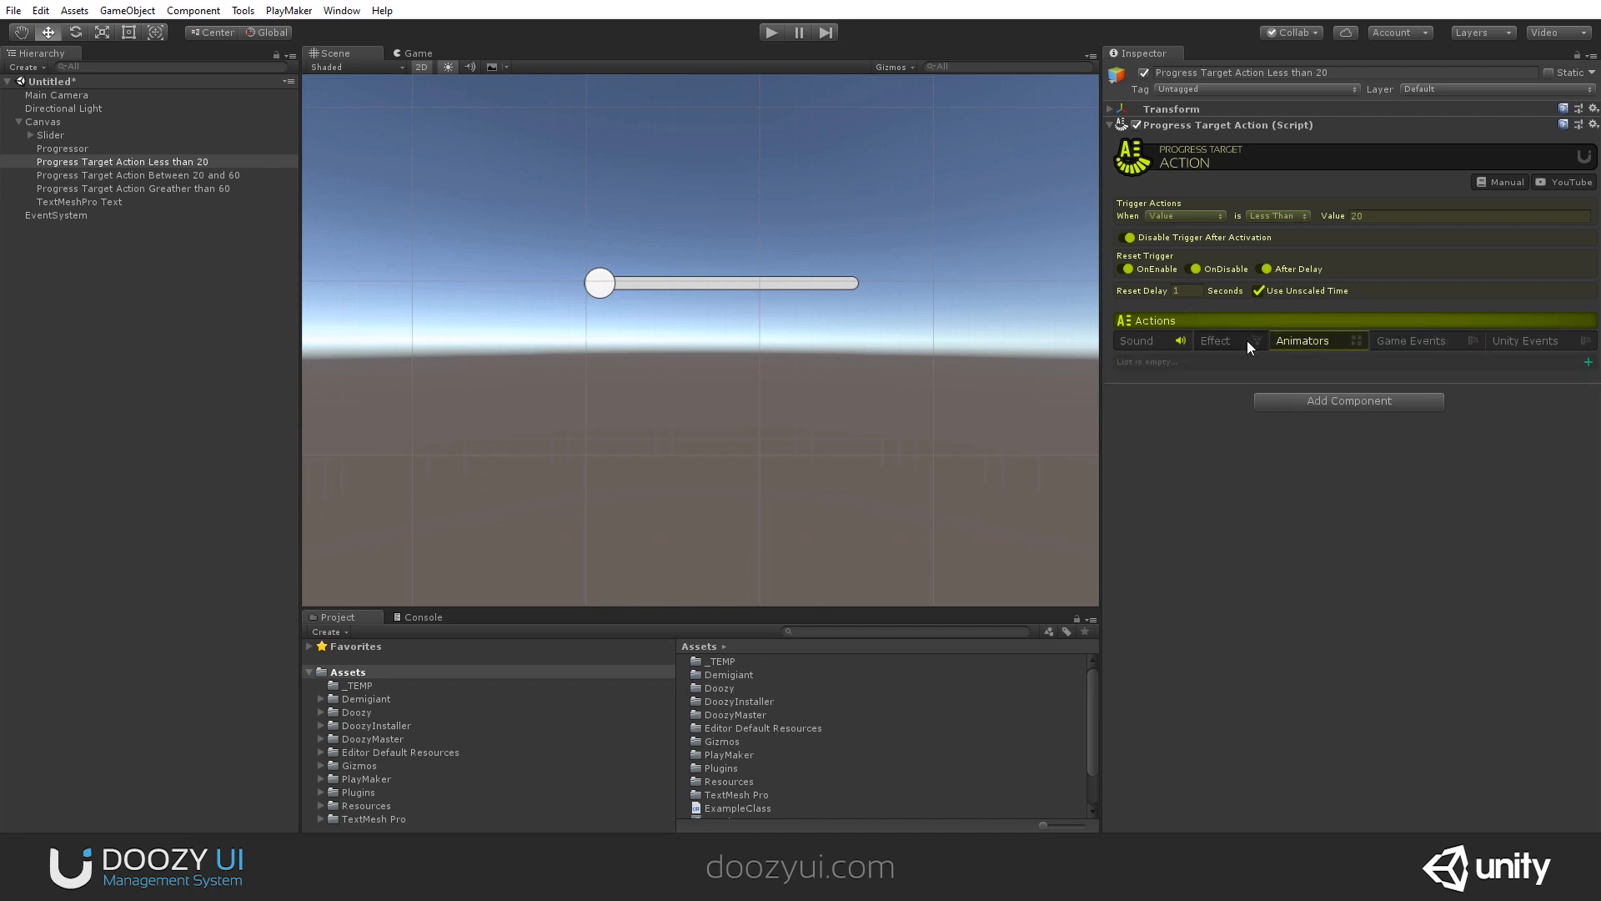
{"action": "left_click", "coordinate": [1136, 340]}
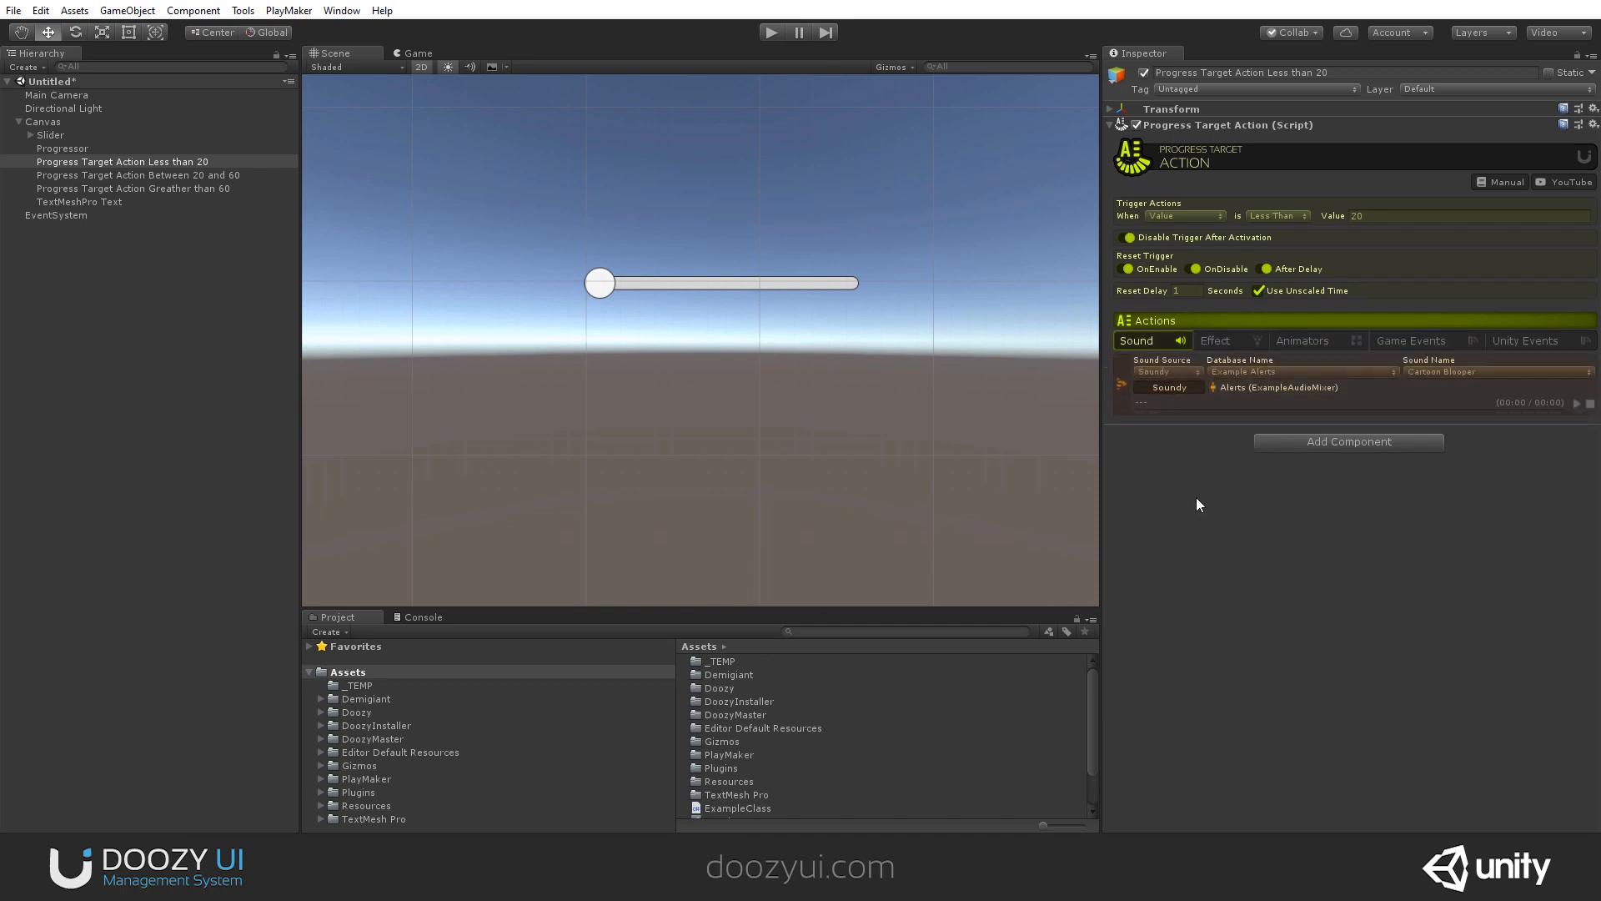